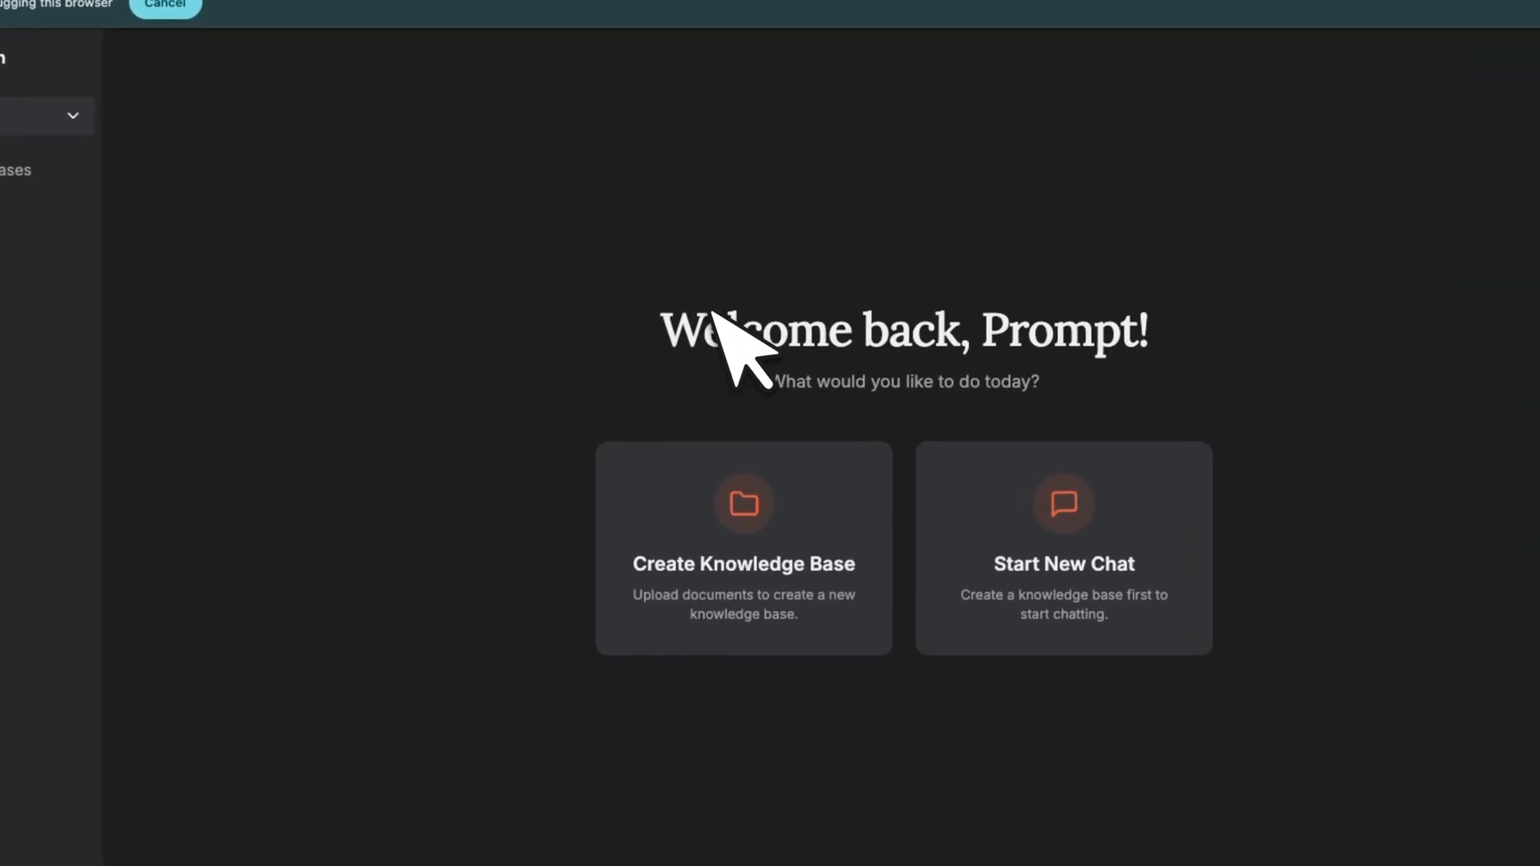
Start a new knowledge base from the welcome screen, landing on the empty creation form
click(743, 547)
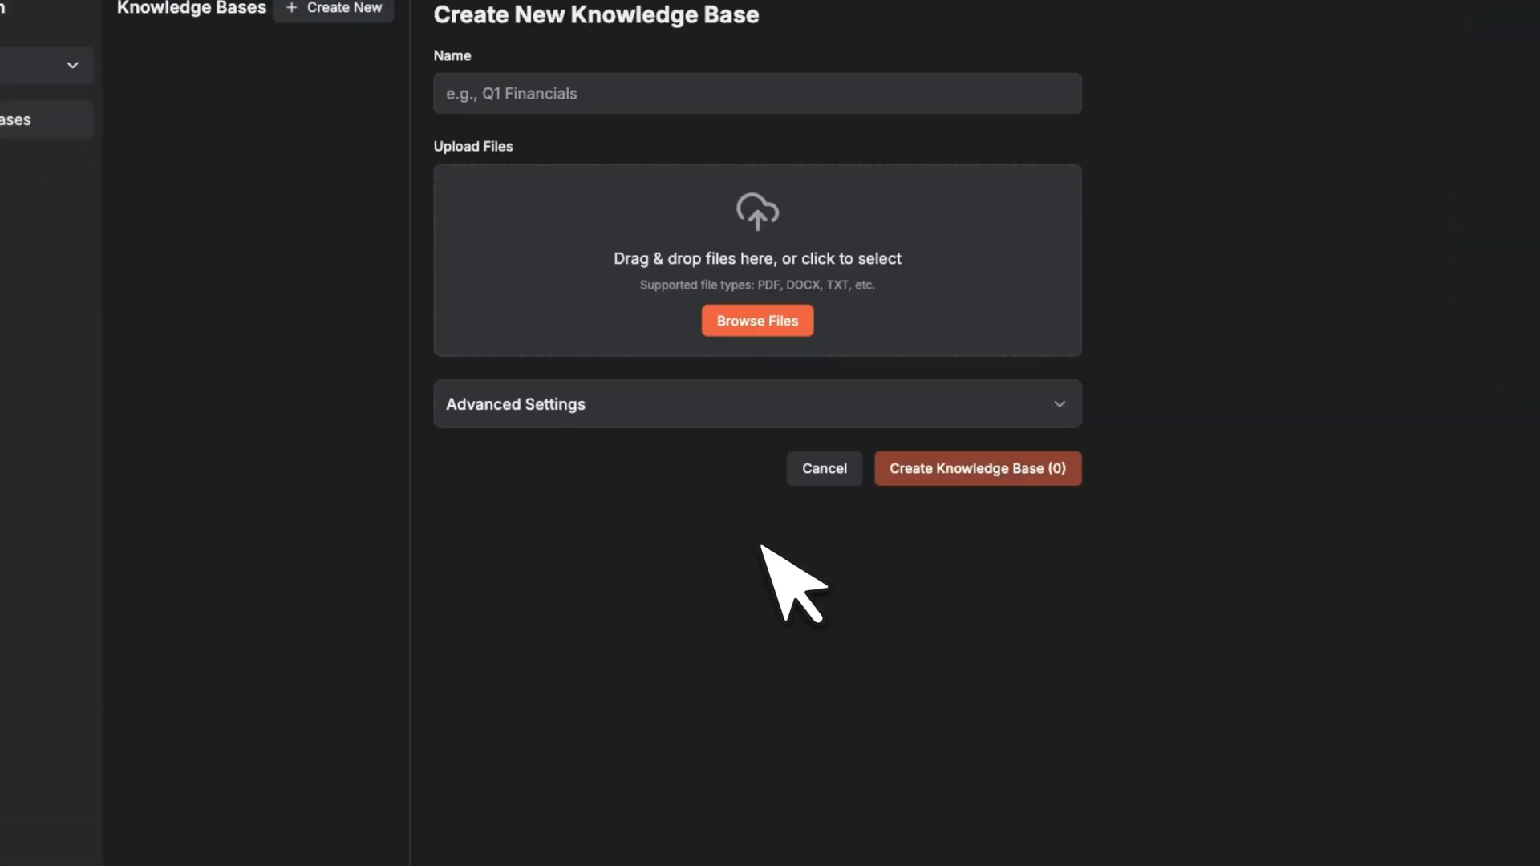
click(977, 469)
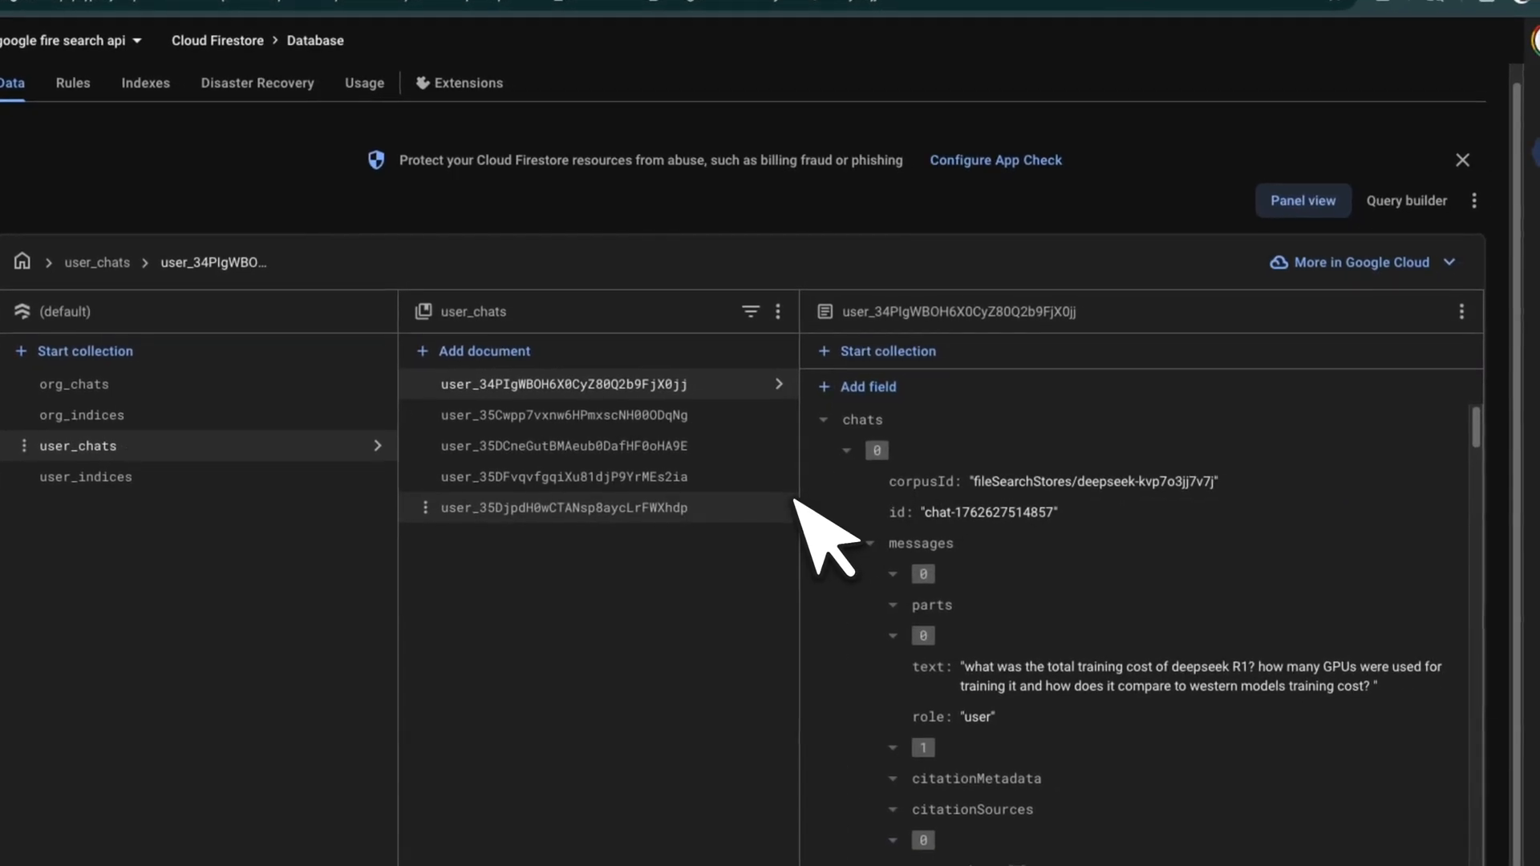
scroll(down, 3)
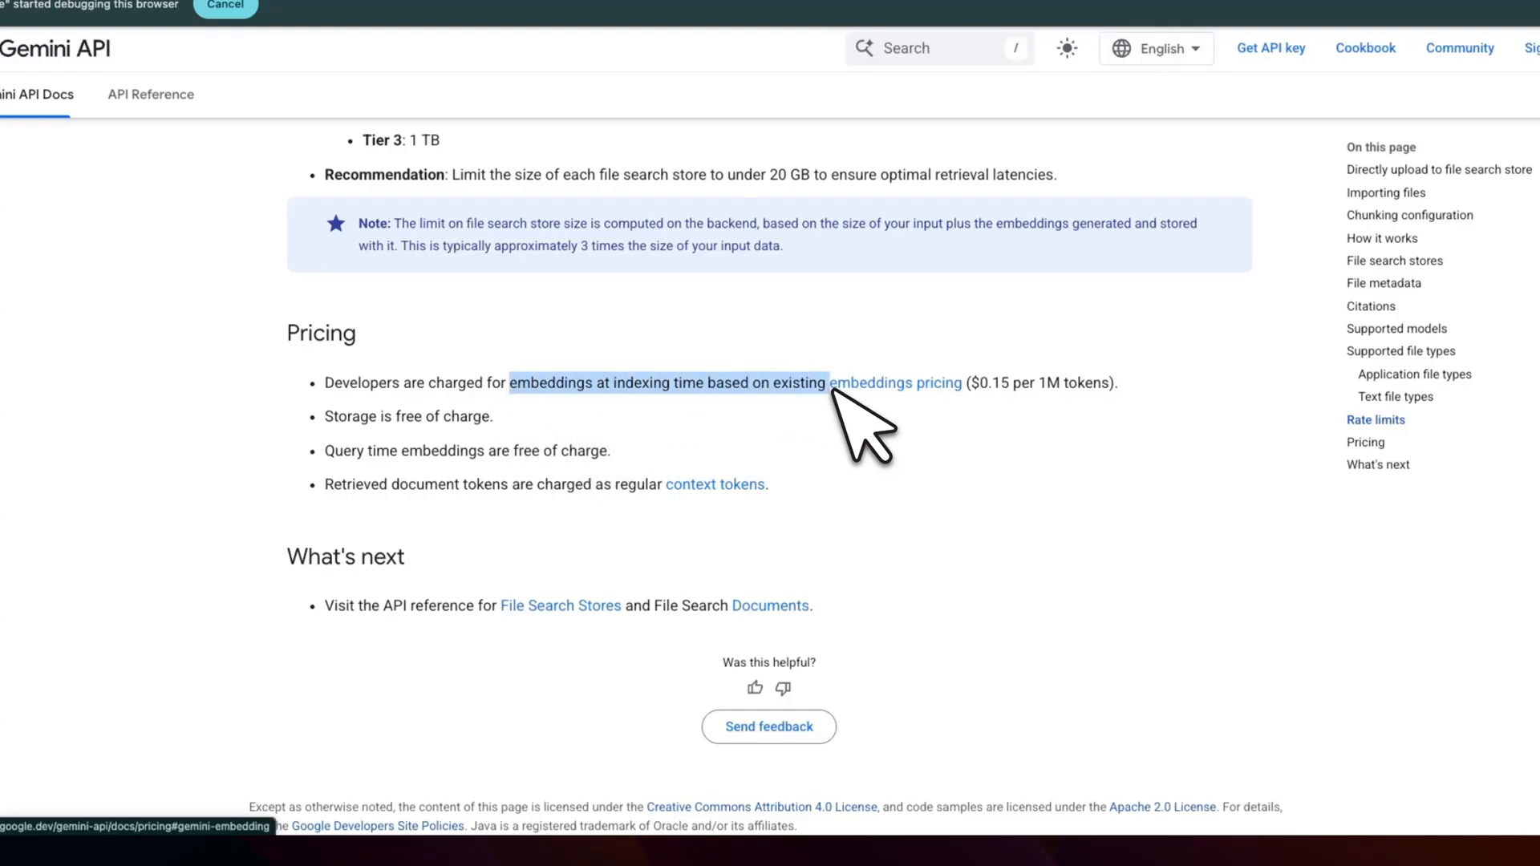
Highlight the Pricing note that storage is free of charge
double_click(409, 418)
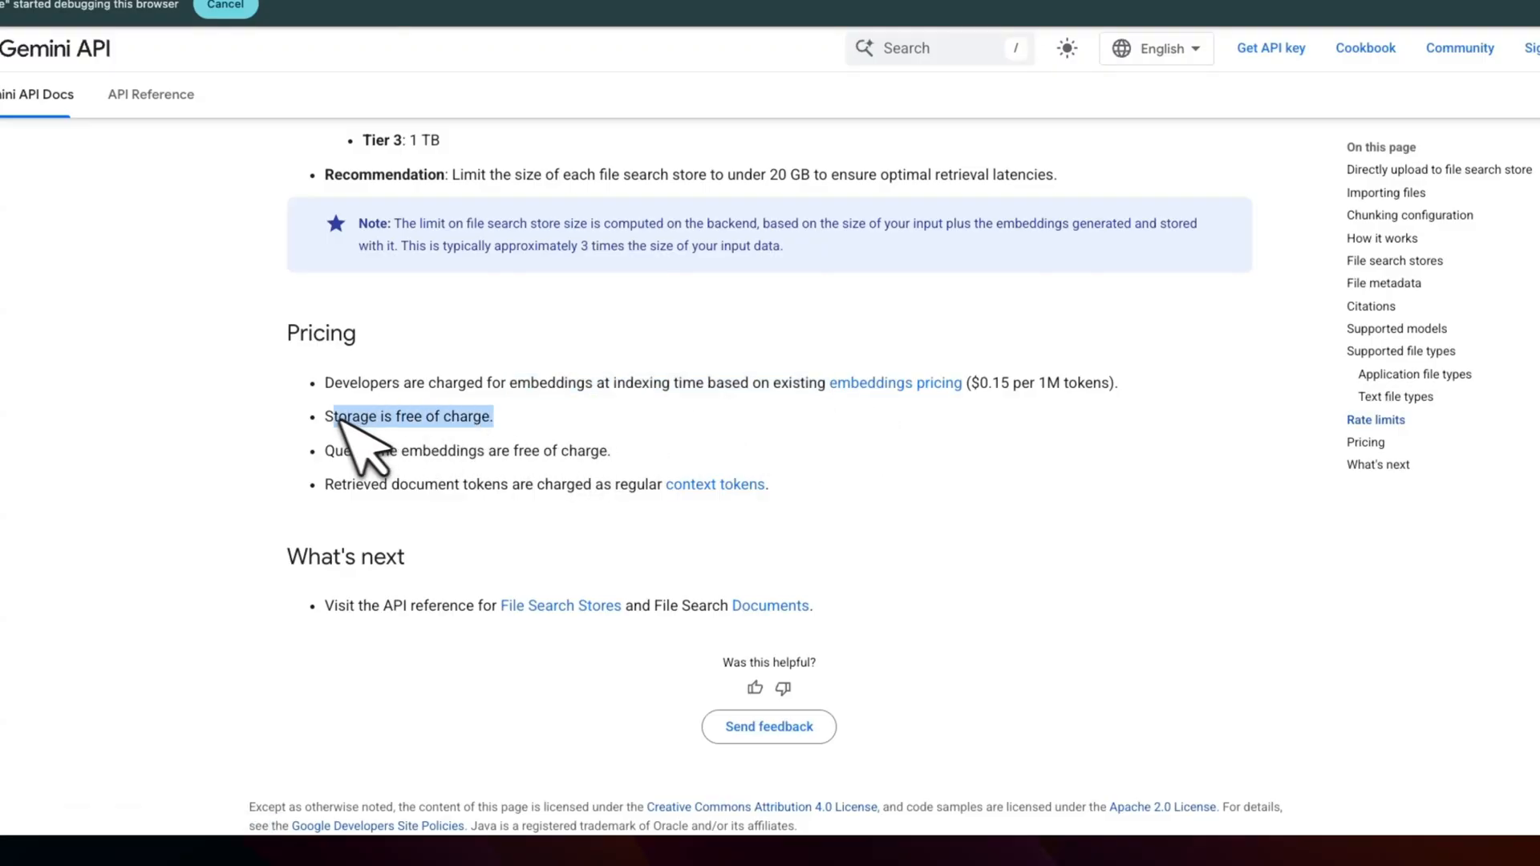
mouse_move(471, 462)
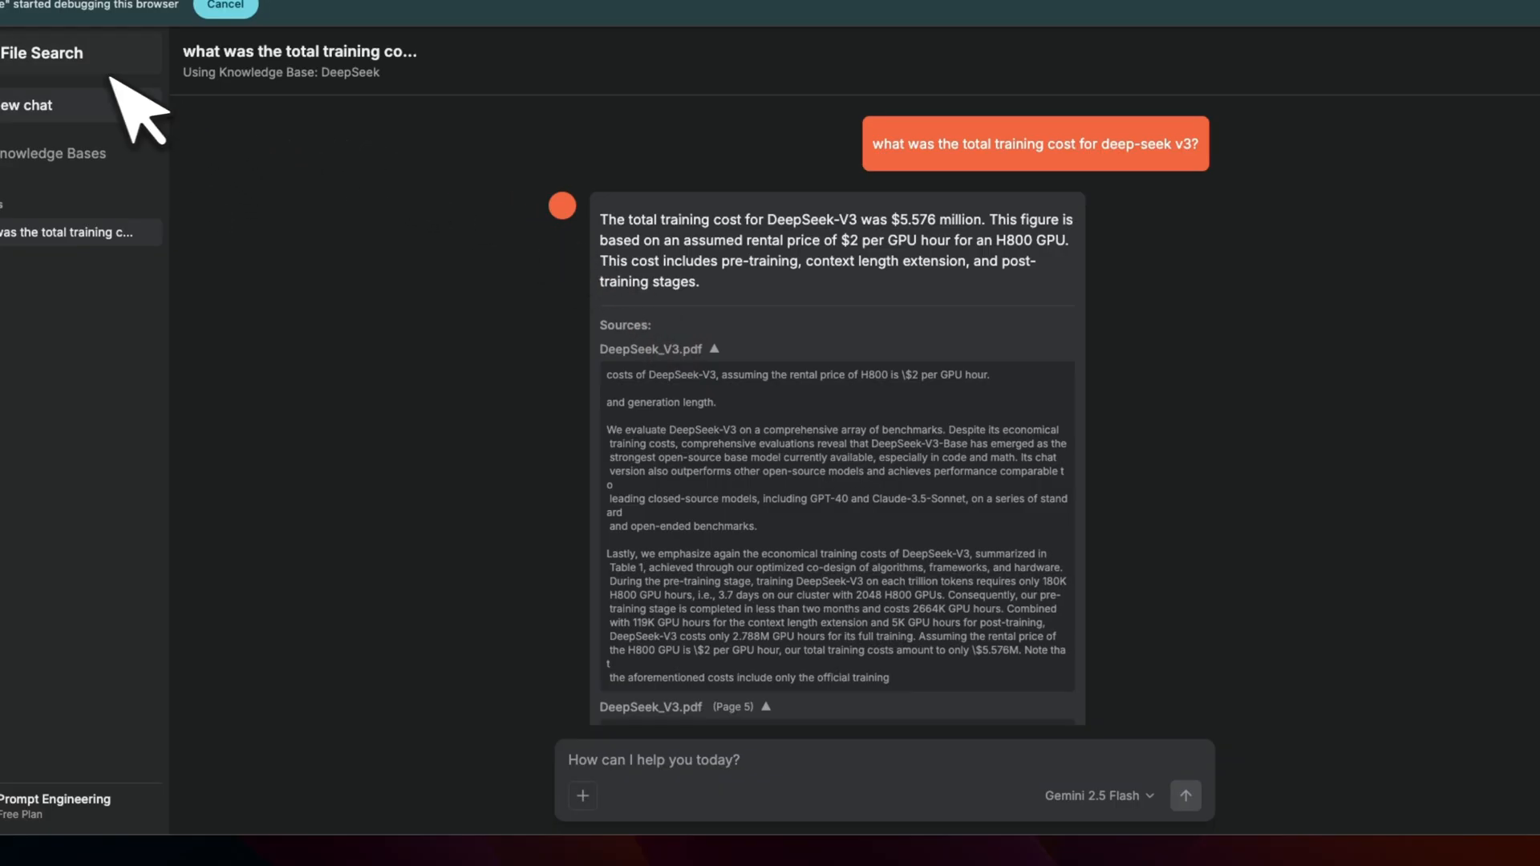
mouse_move(510, 324)
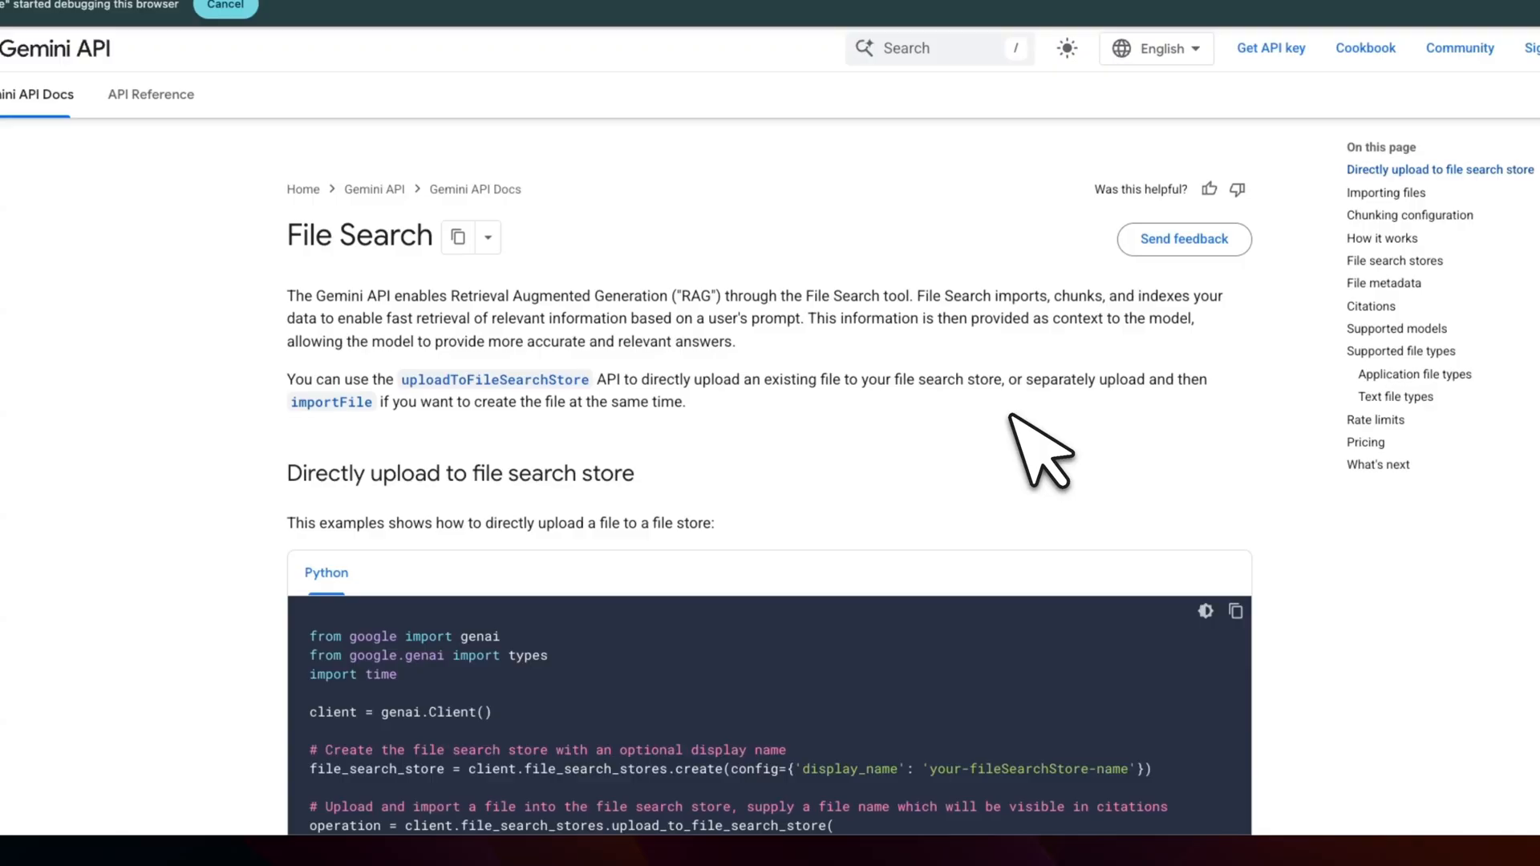
Highlight genai.Client() and the store display-name placeholder in the direct-upload Python example
scroll(down, 3)
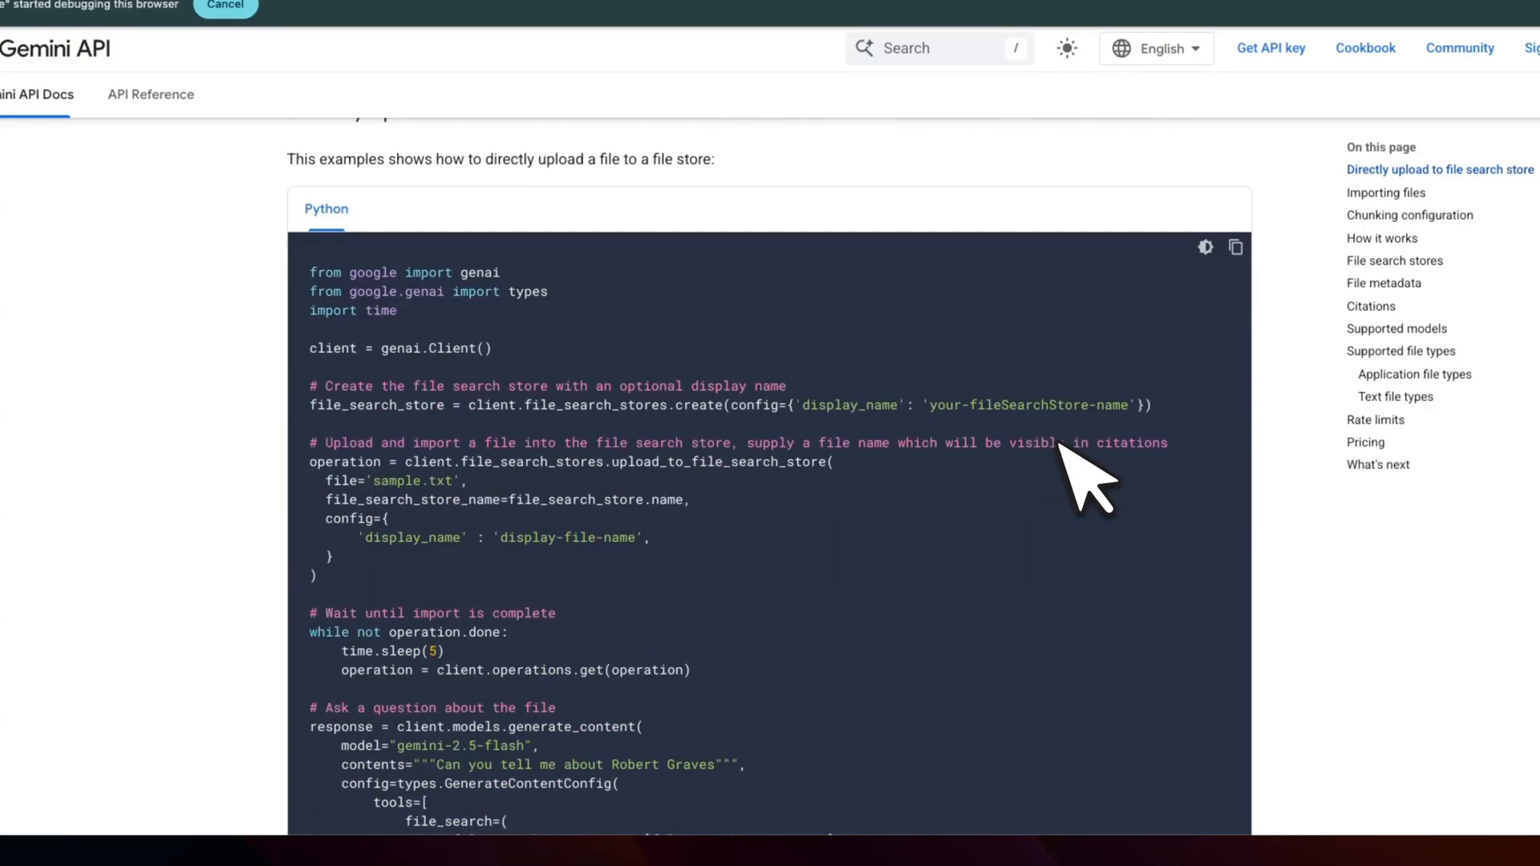
scroll(down, 3)
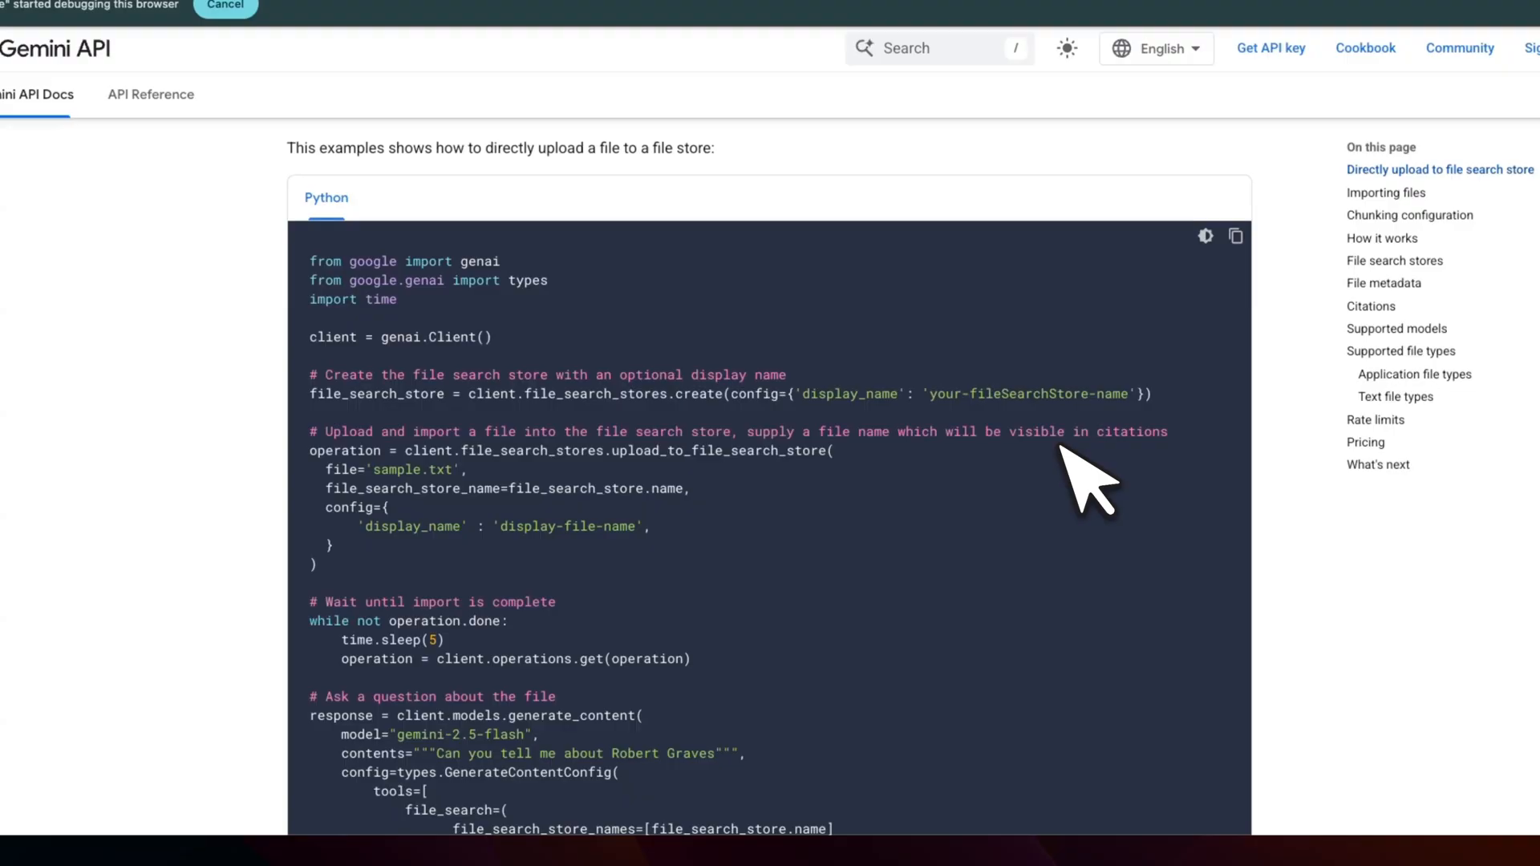
double_click(448, 337)
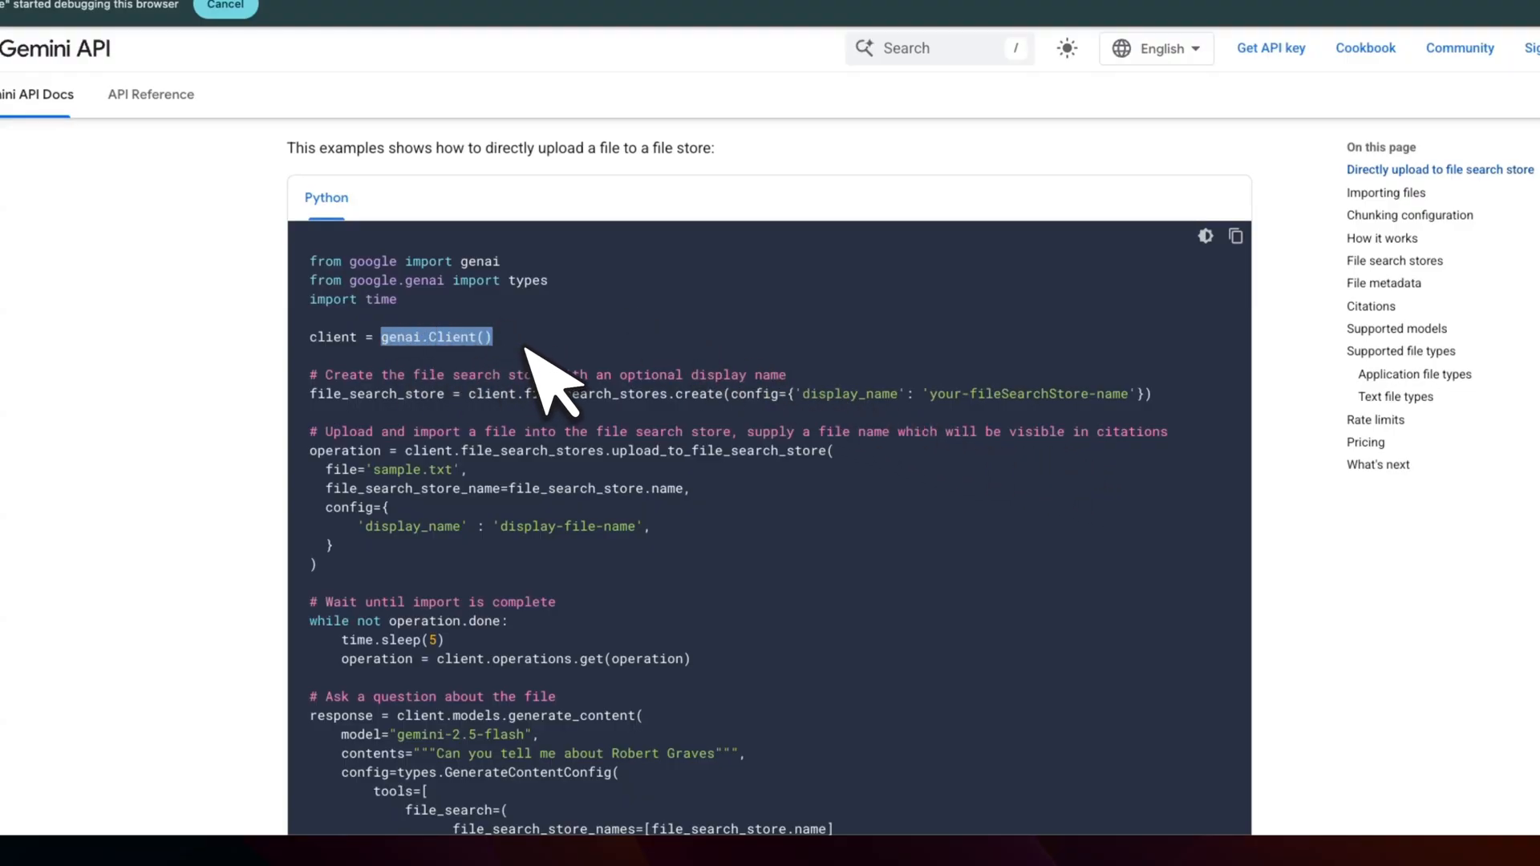
mouse_move(413, 384)
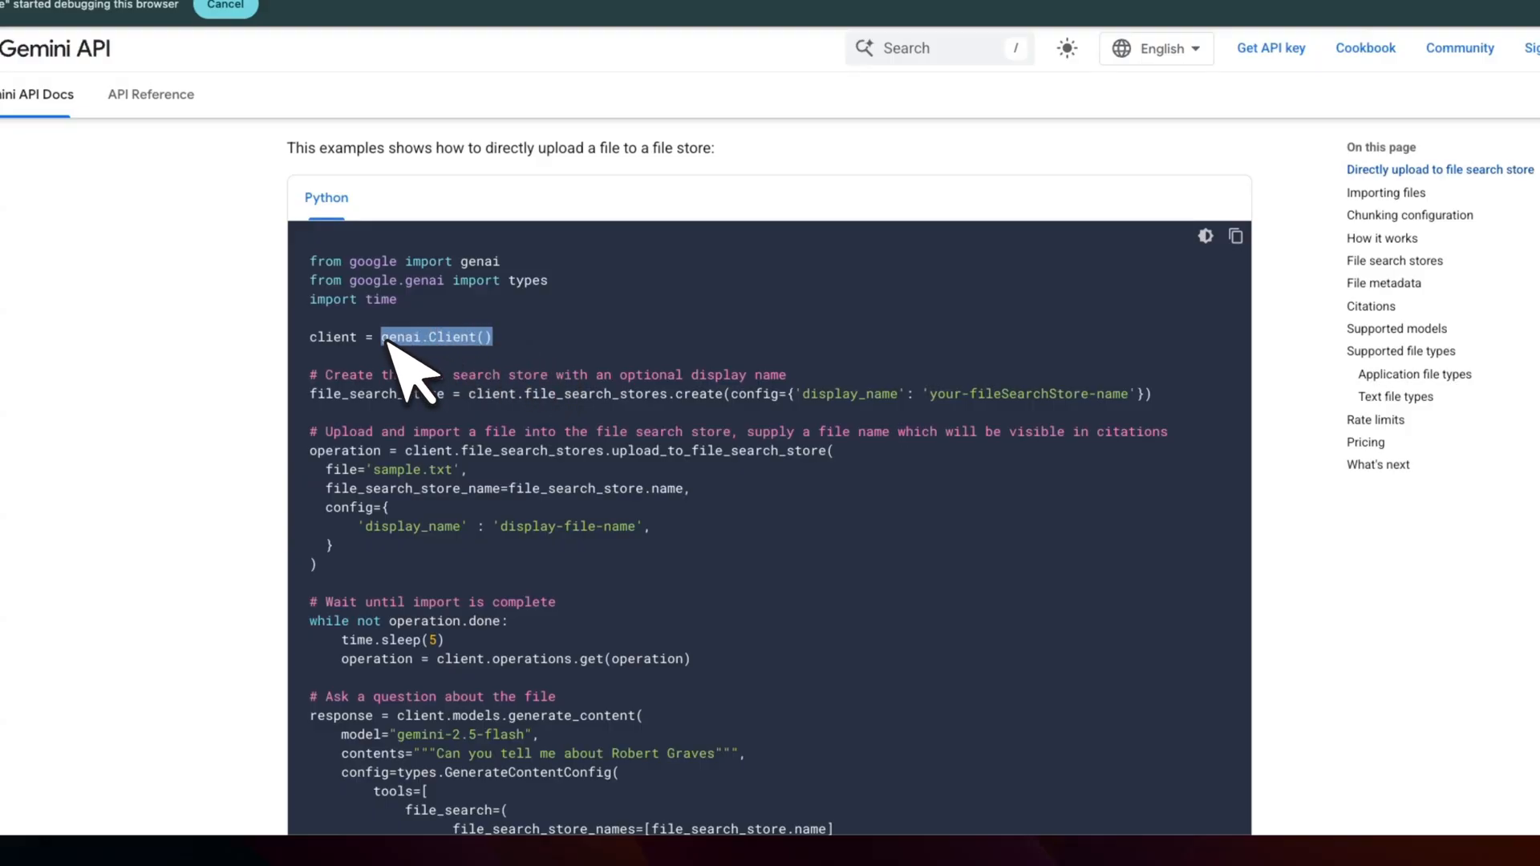
mouse_move(531, 422)
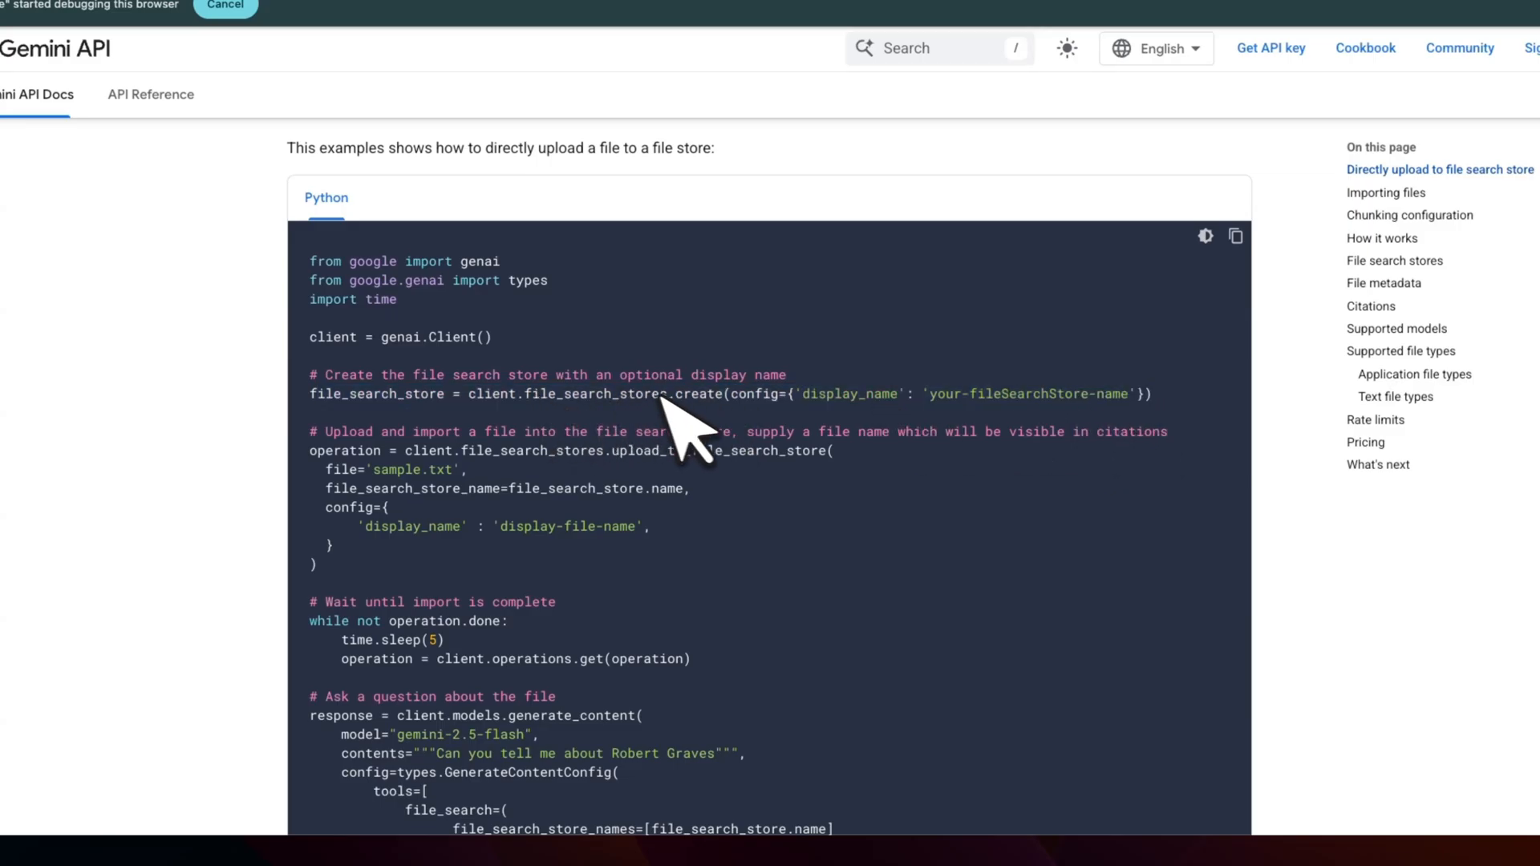
mouse_move(967, 440)
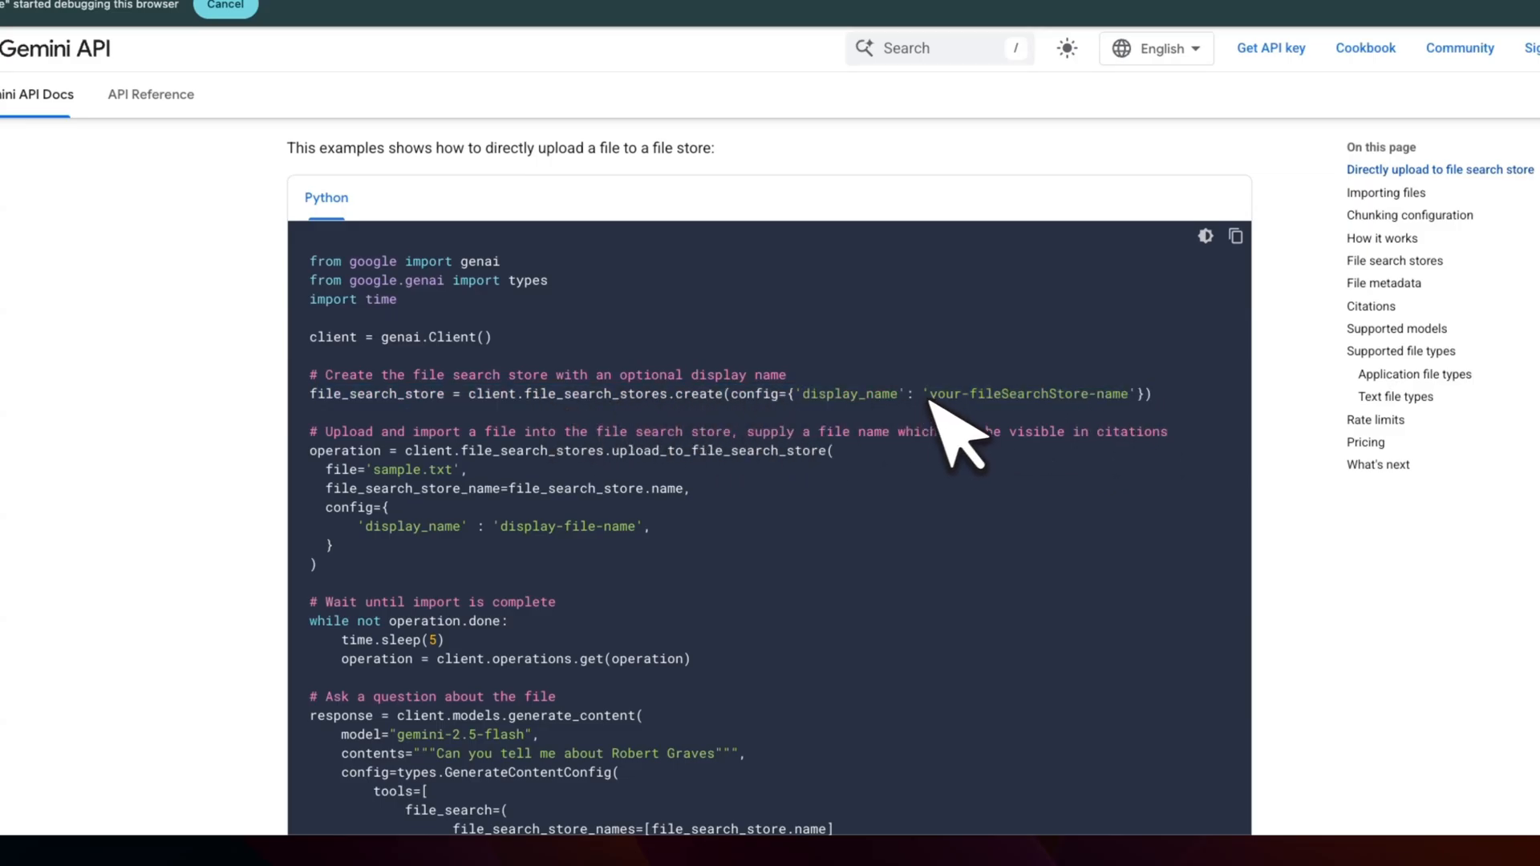
double_click(1027, 394)
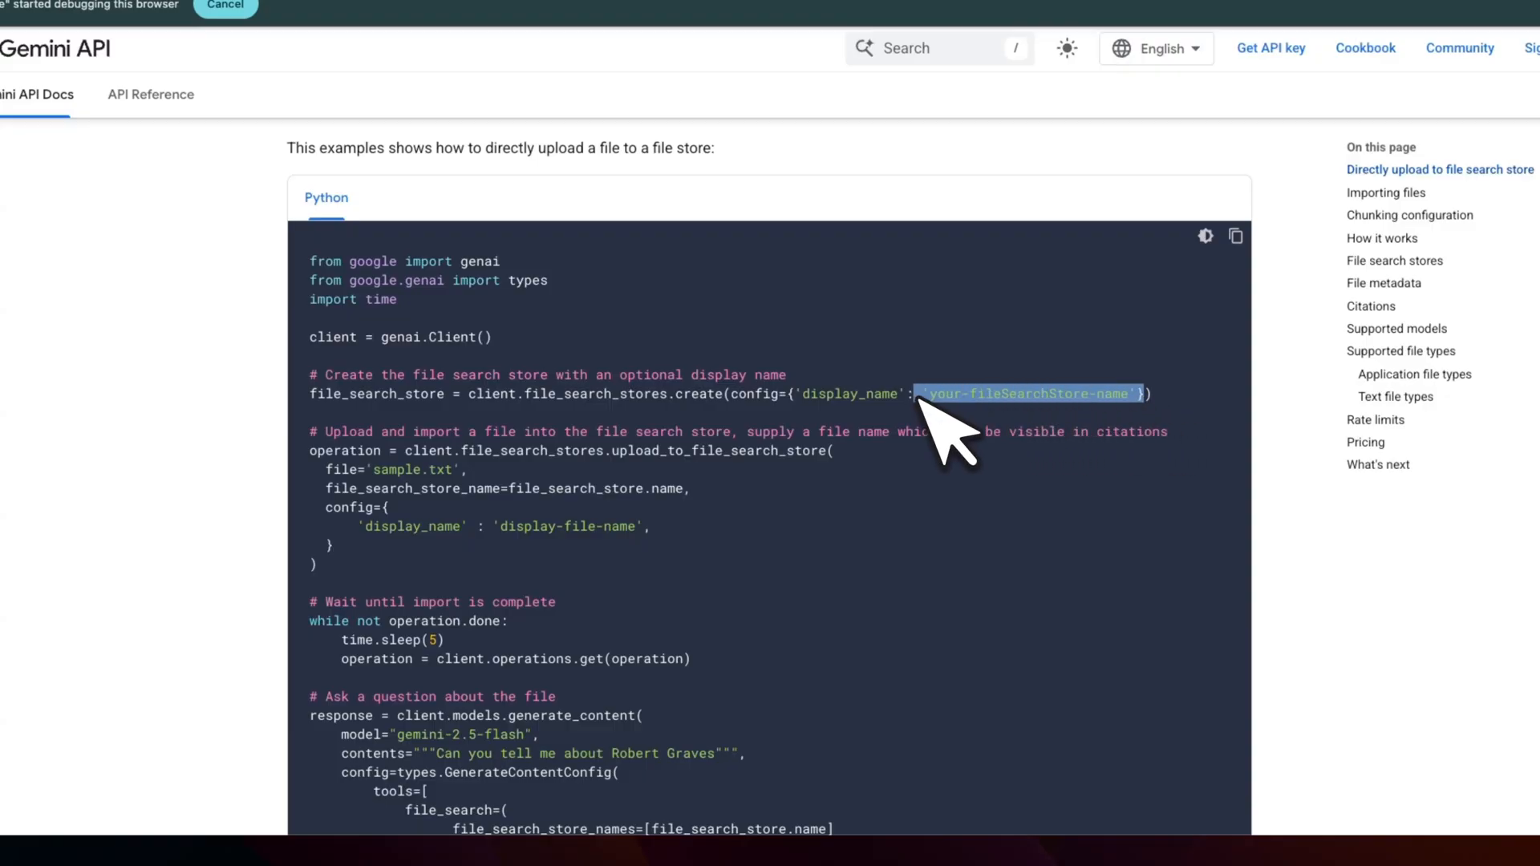
mouse_move(1031, 453)
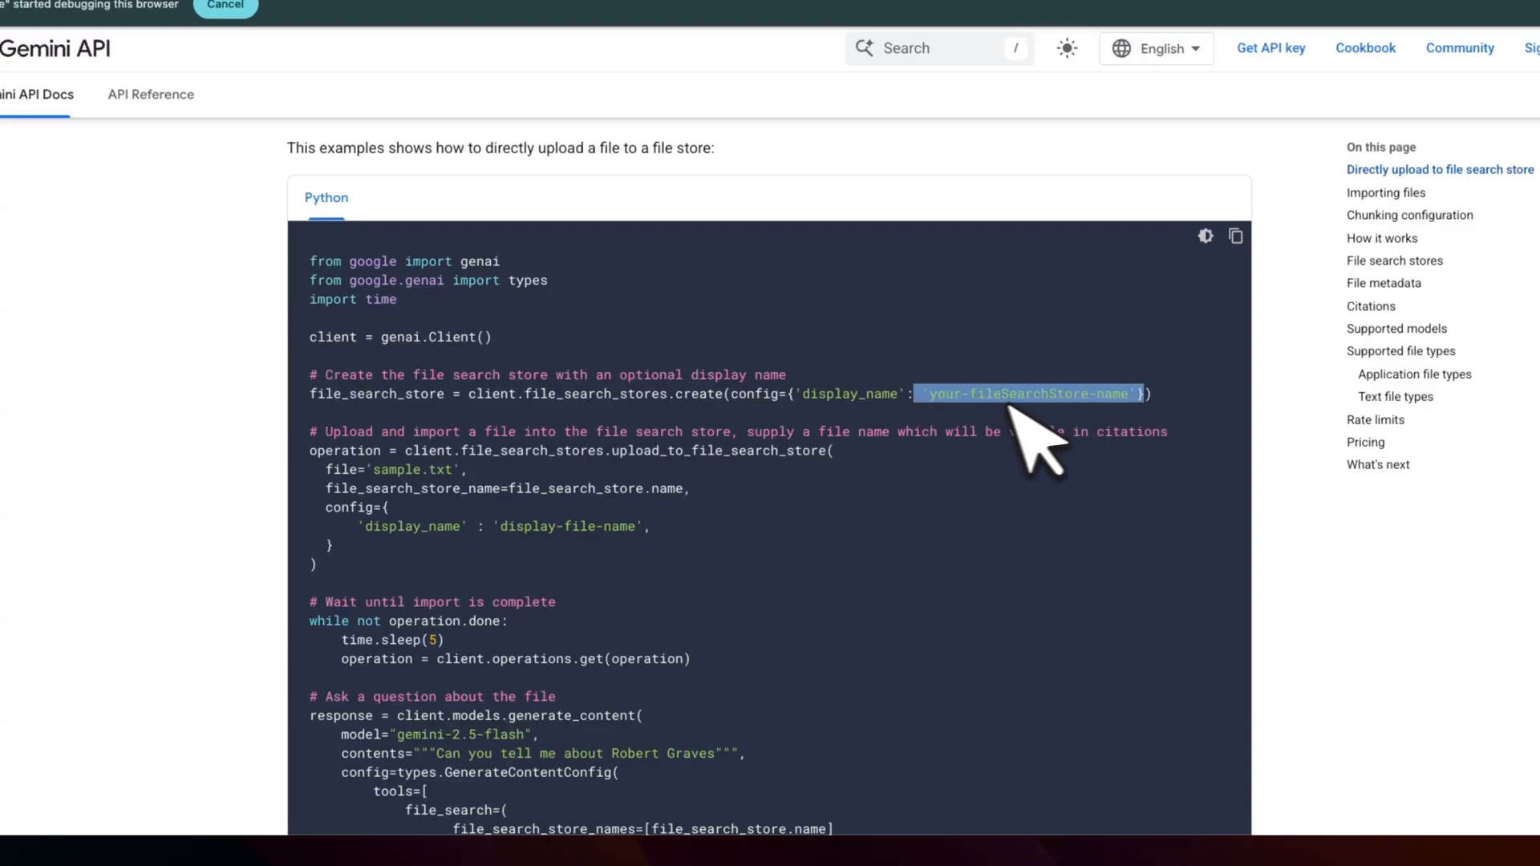
Highlight file_search_store_names where the store is passed into the content-generation query
scroll(up, 3)
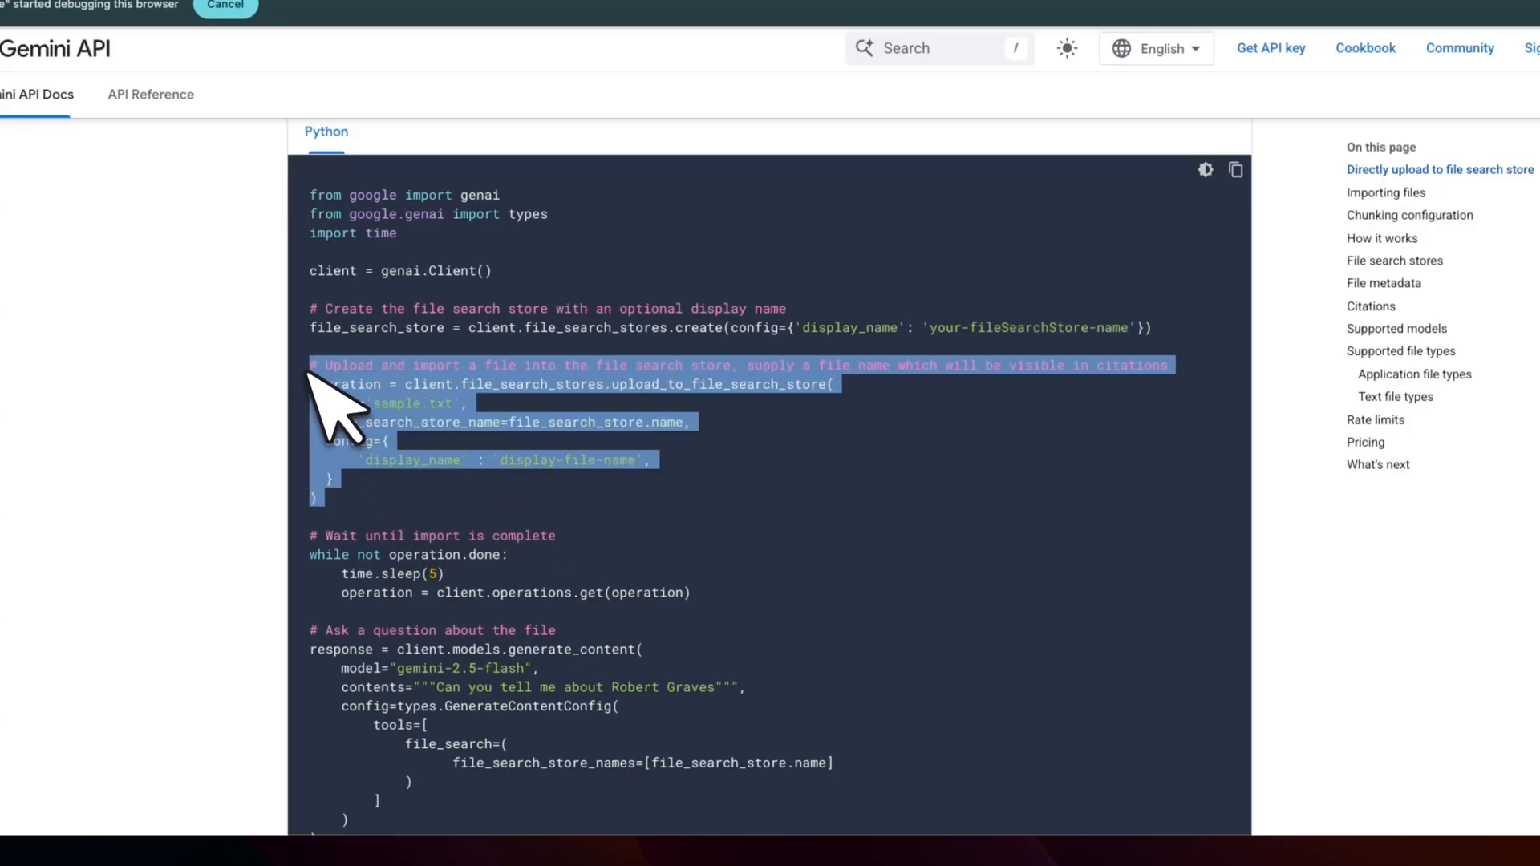
mouse_move(712, 472)
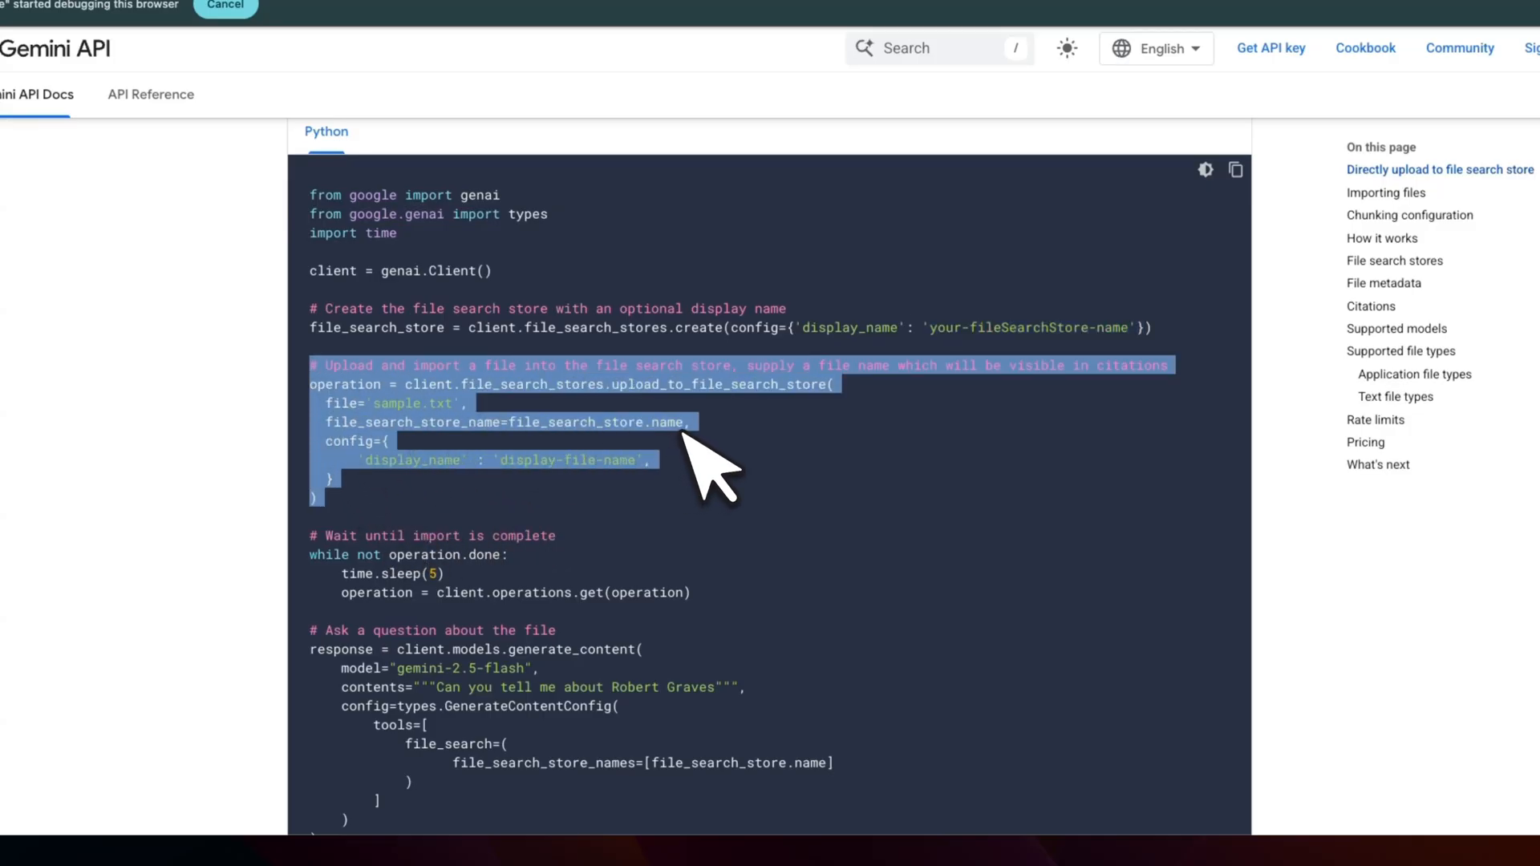
mouse_move(717, 472)
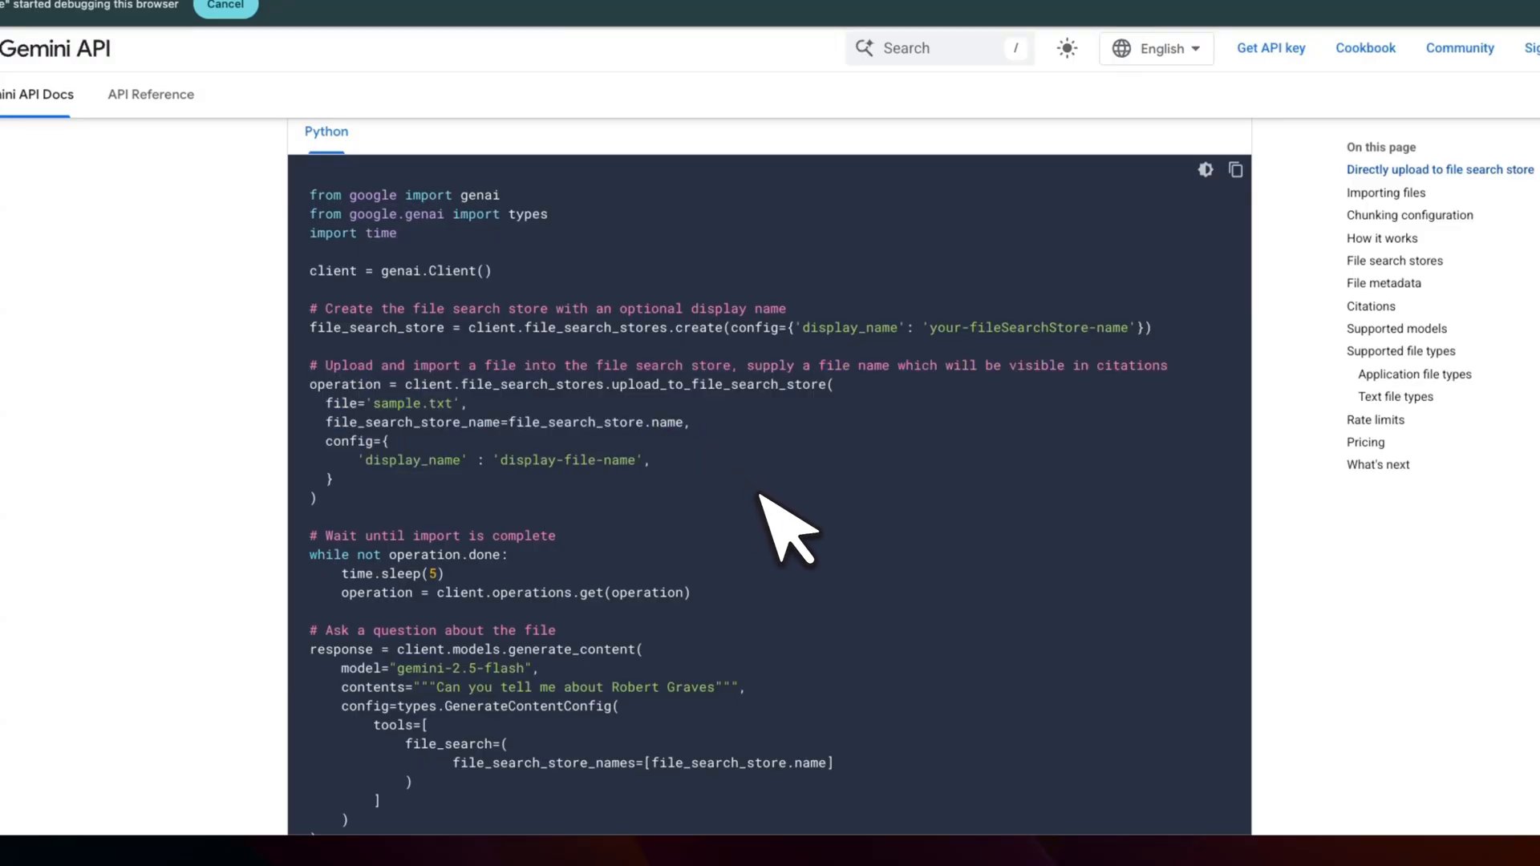
scroll(down, 3)
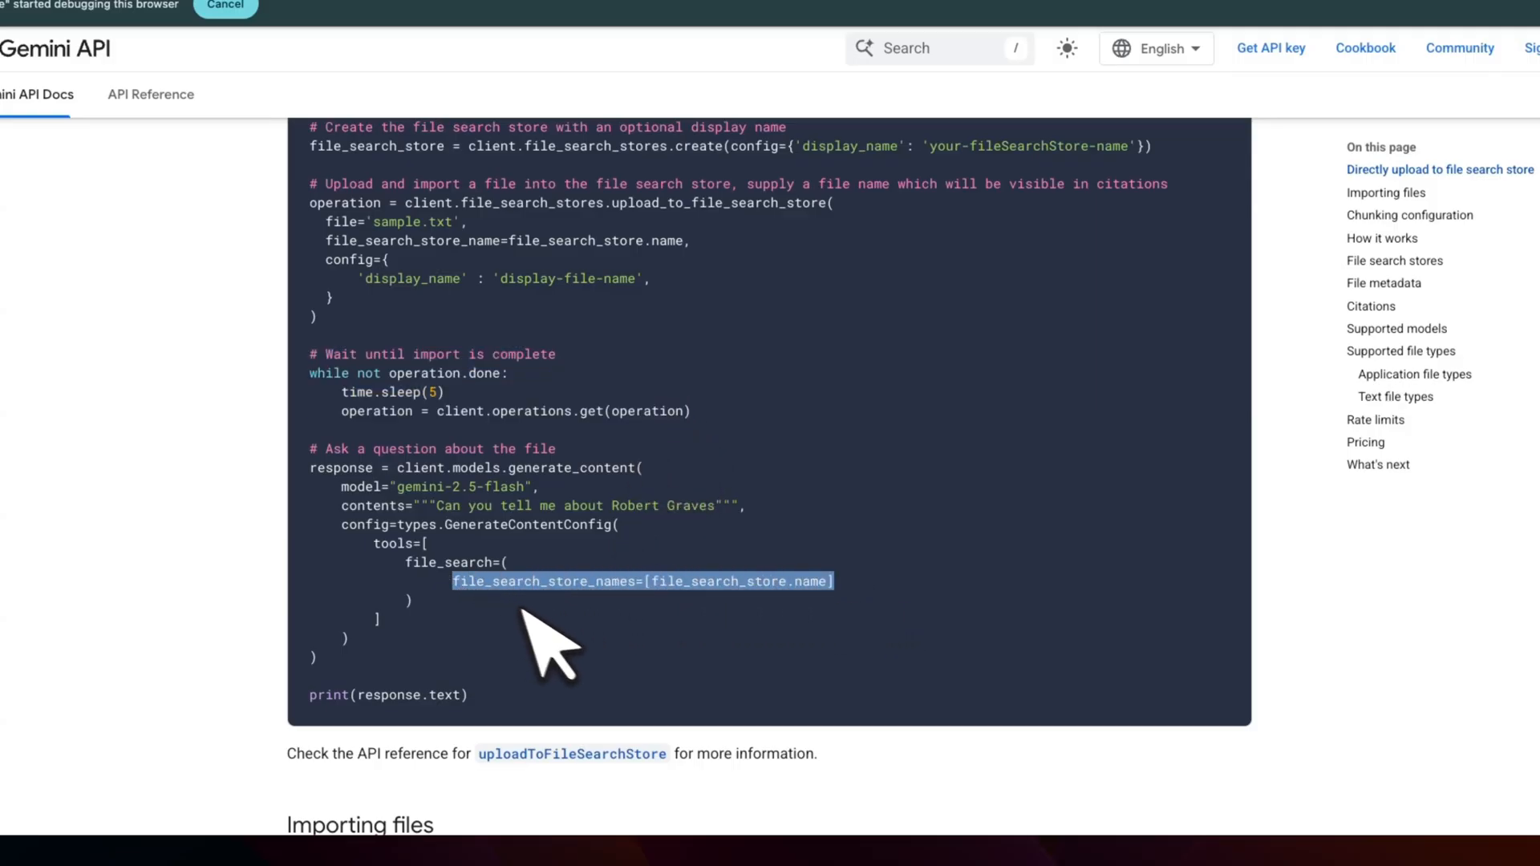
double_click(461, 487)
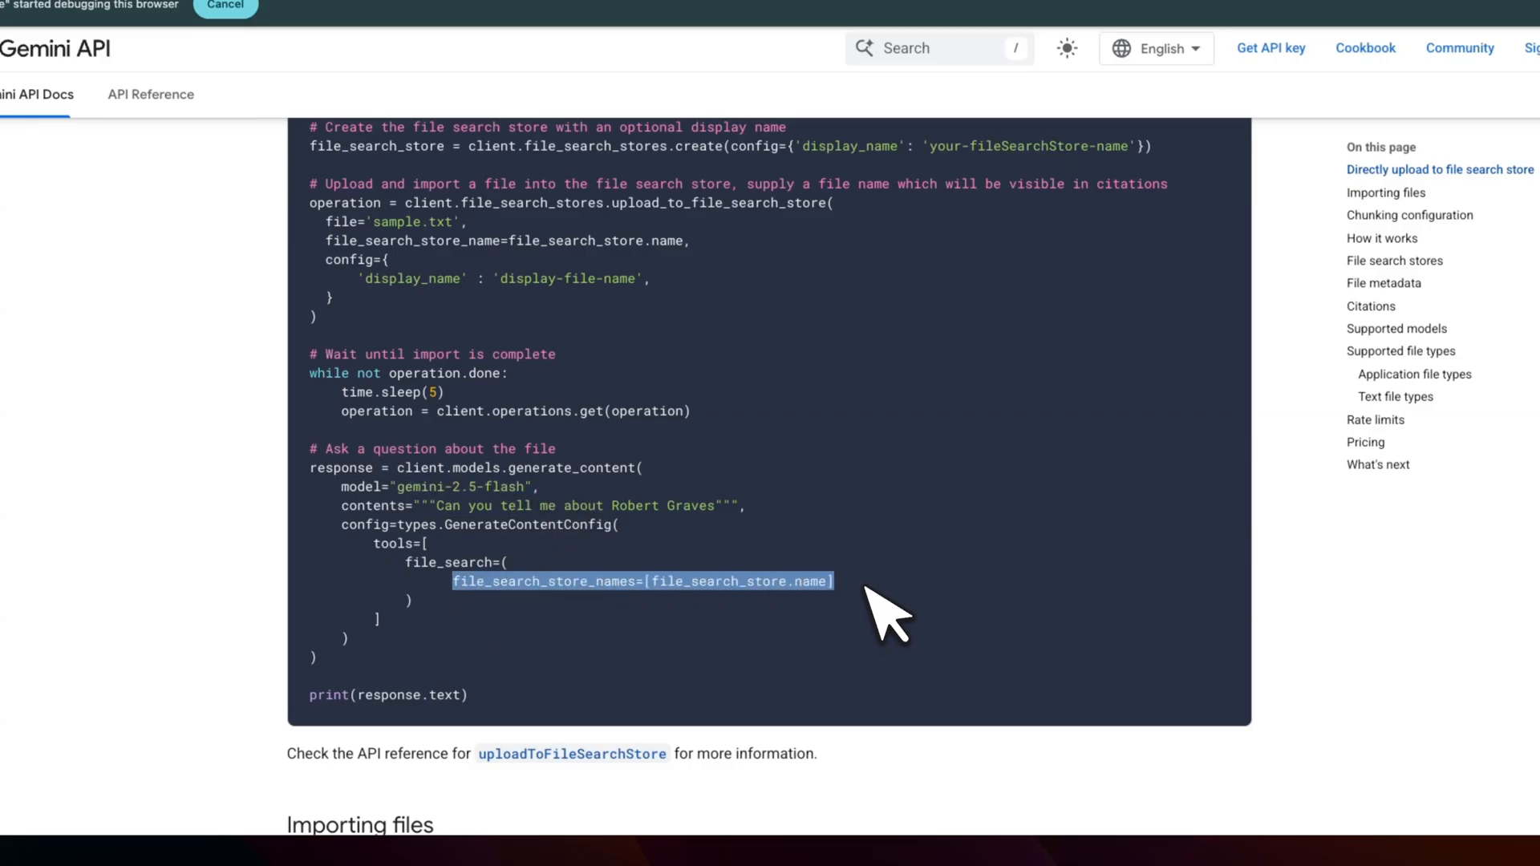
mouse_move(899, 619)
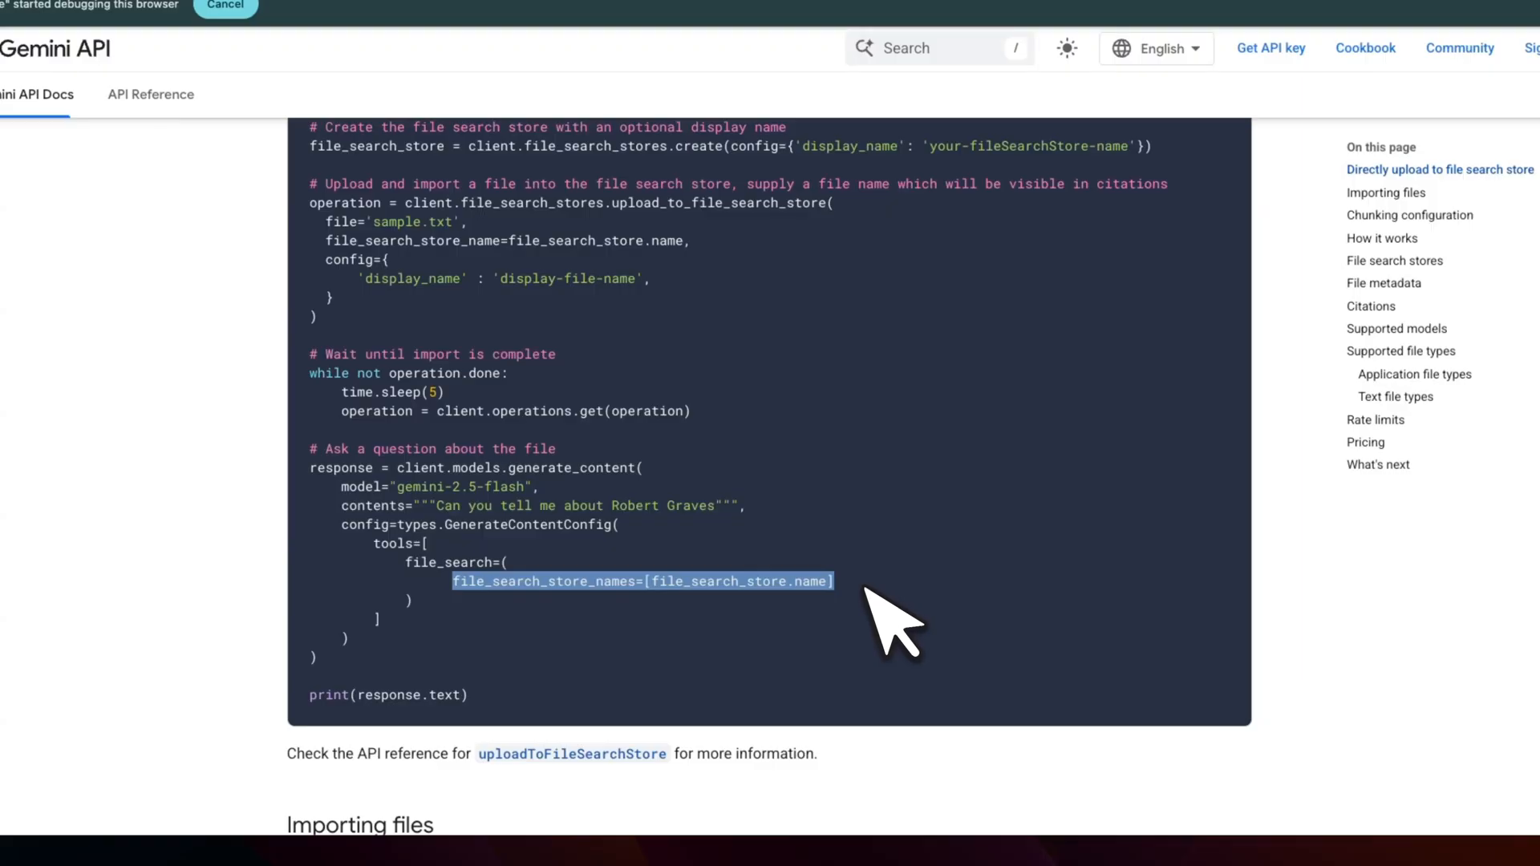
mouse_move(839, 610)
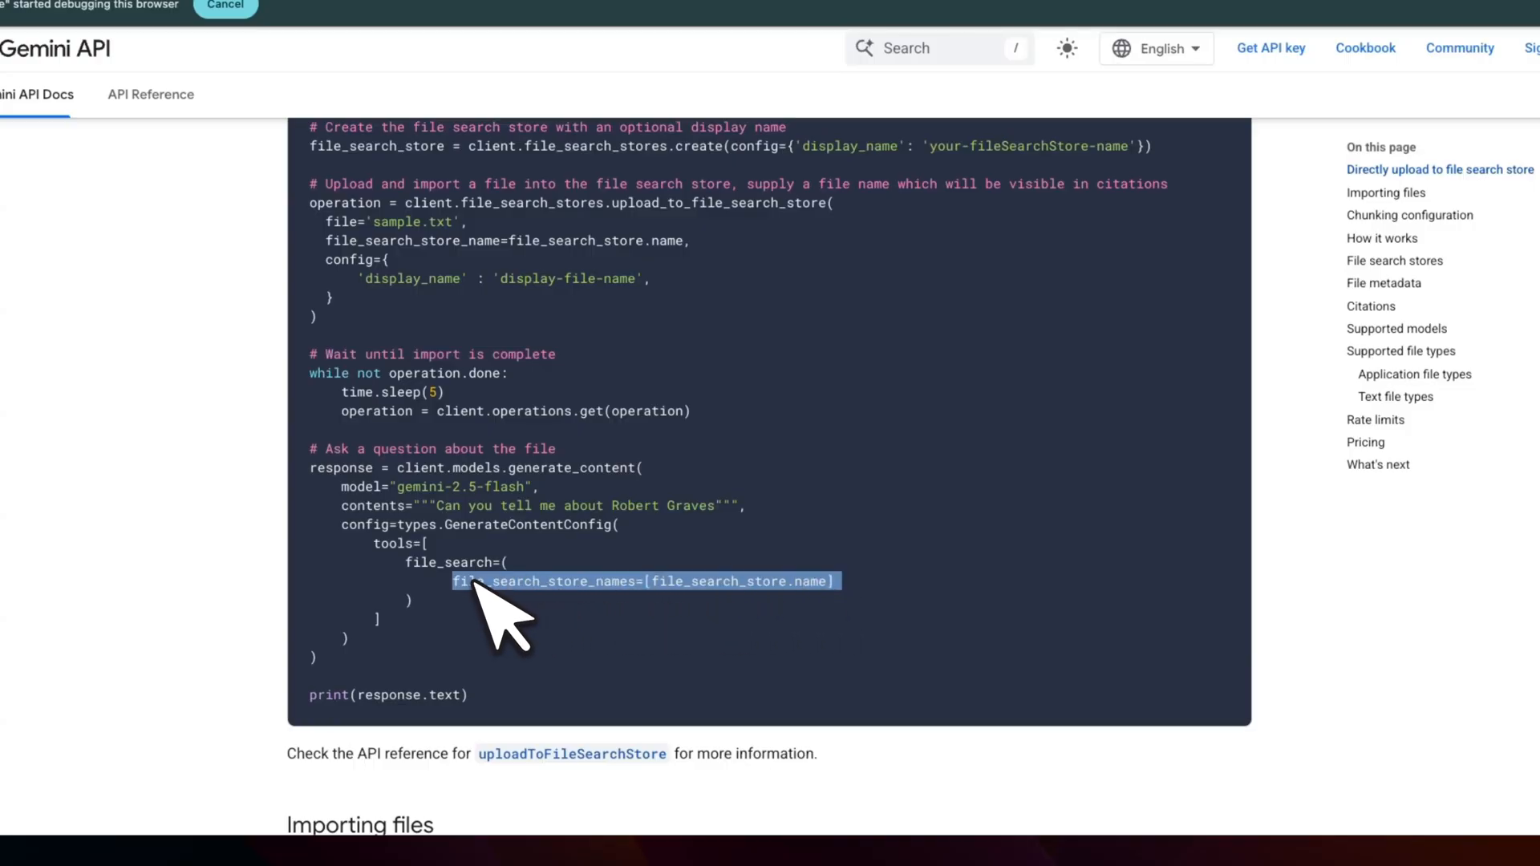
mouse_move(658, 678)
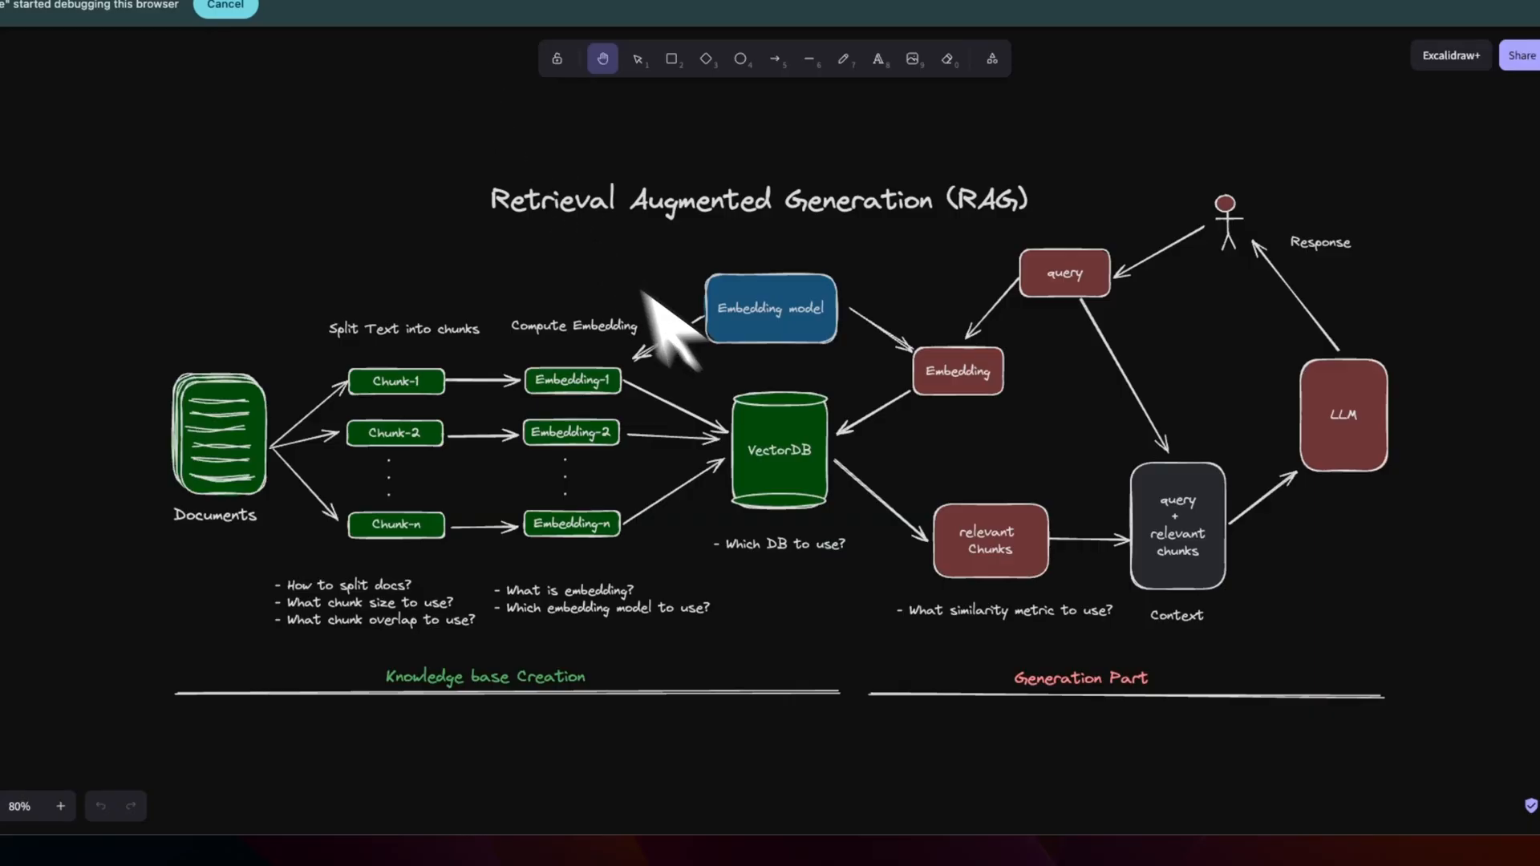
mouse_move(815, 442)
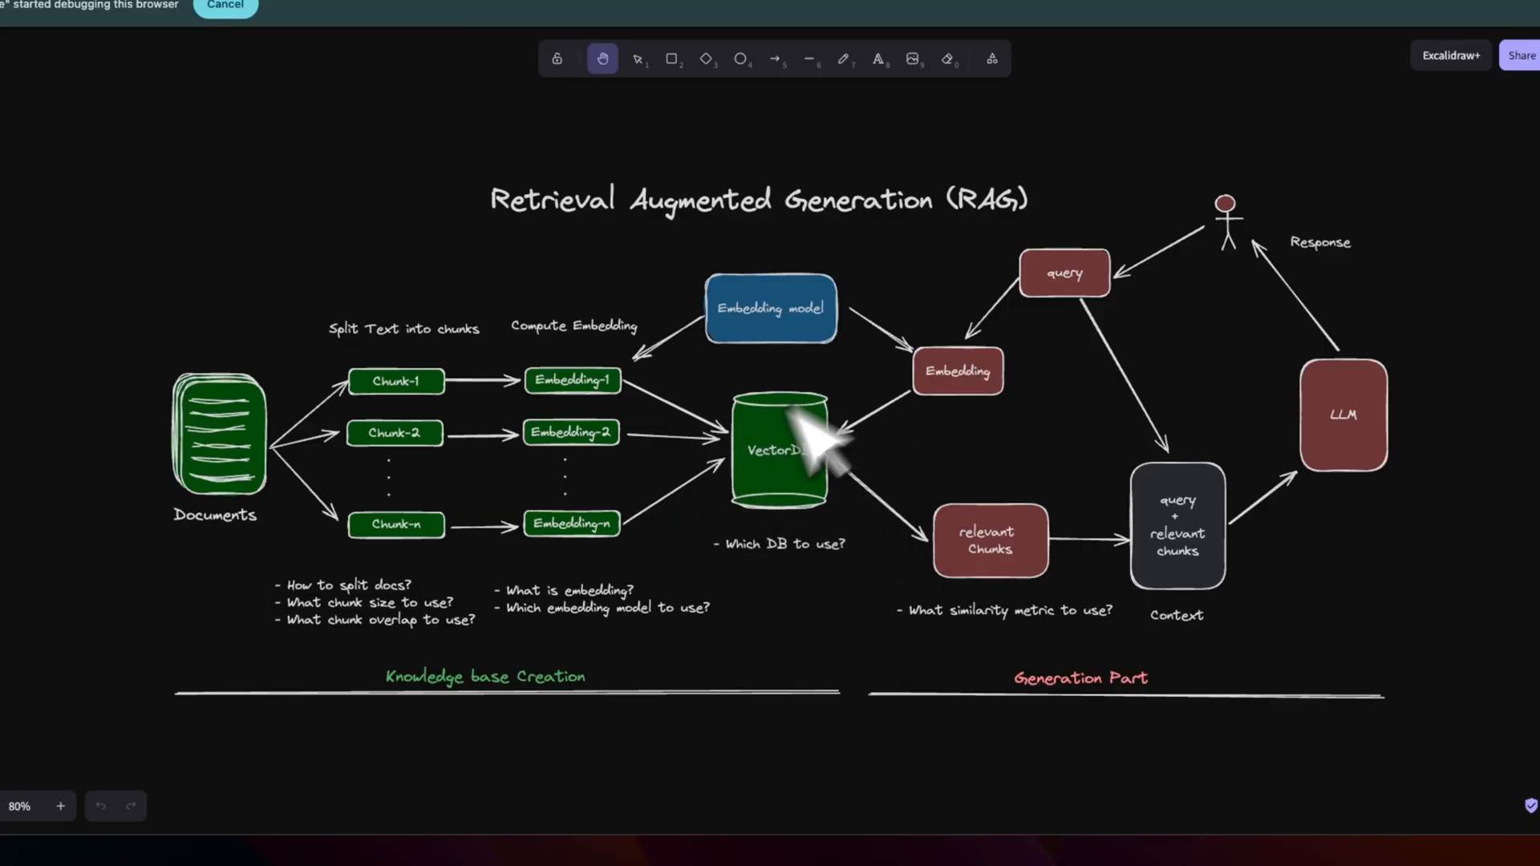
mouse_move(913, 598)
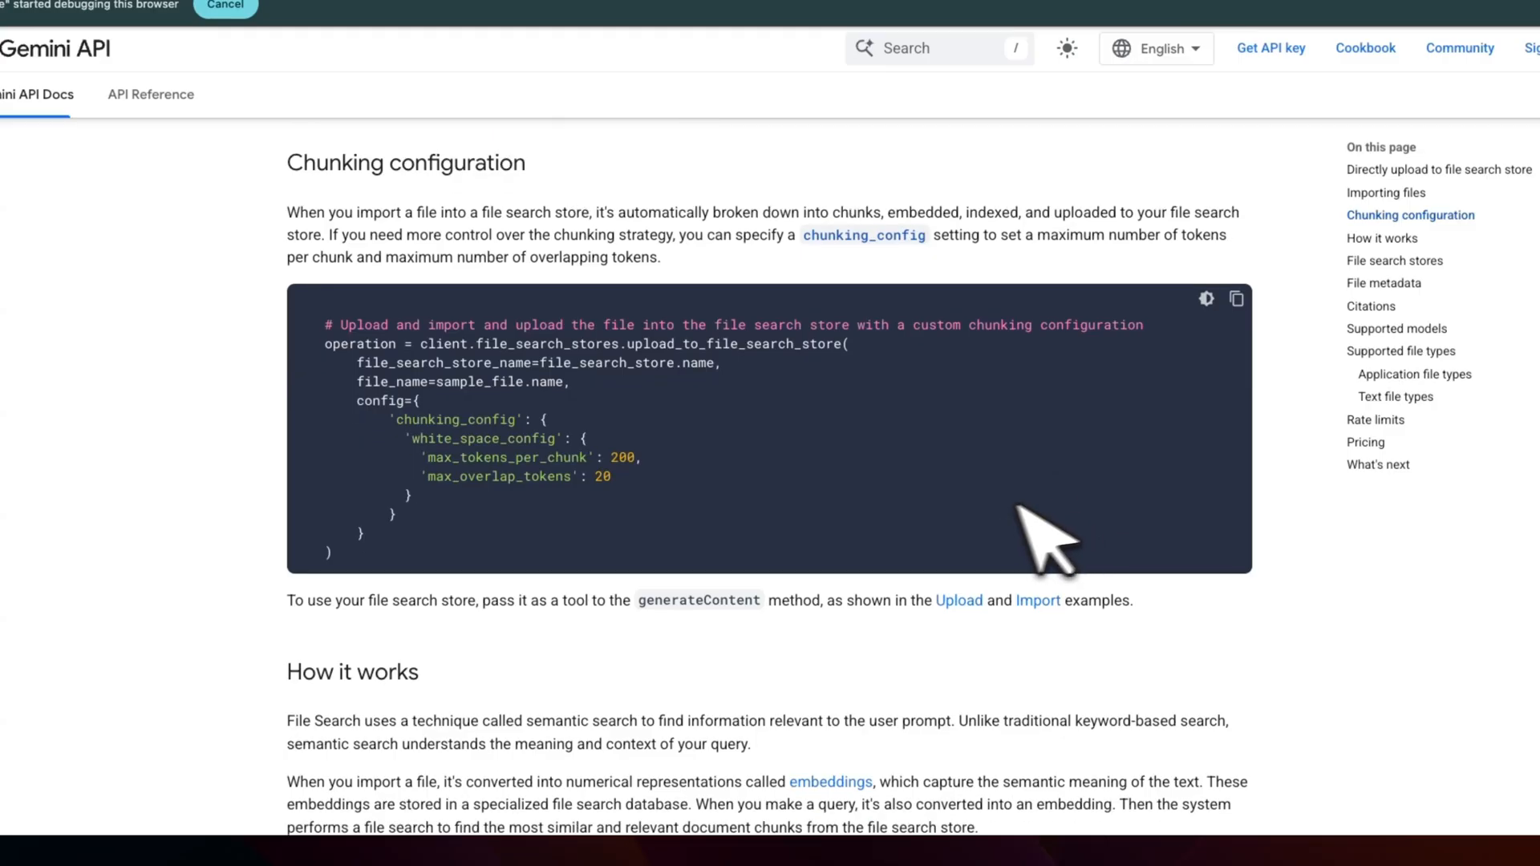
mouse_move(959, 541)
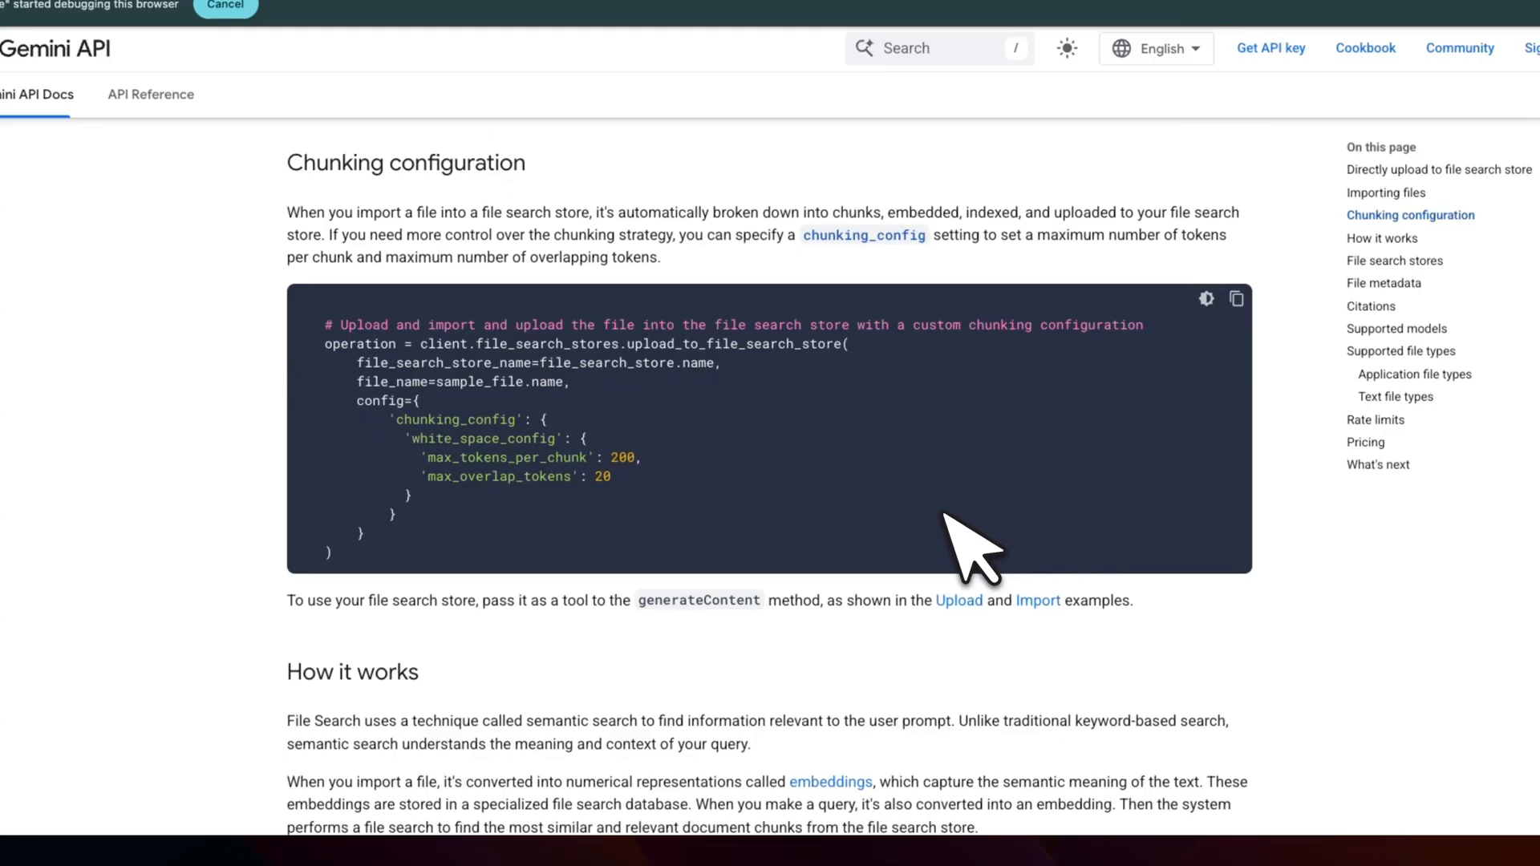
Highlight the max_tokens_per_chunk setting in the Chunking configuration example
double_click(506, 457)
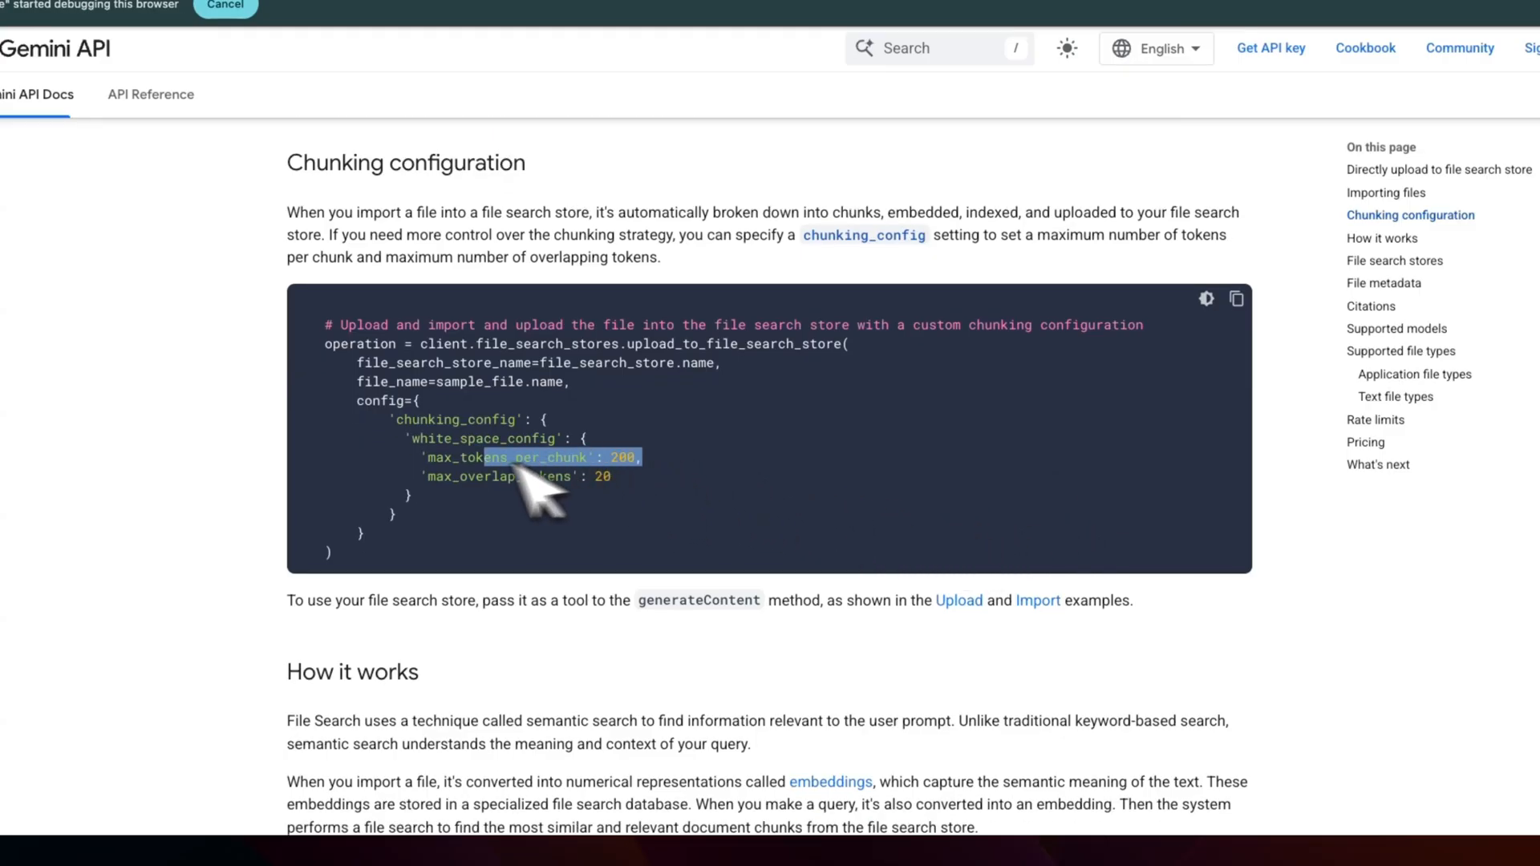
mouse_move(688, 520)
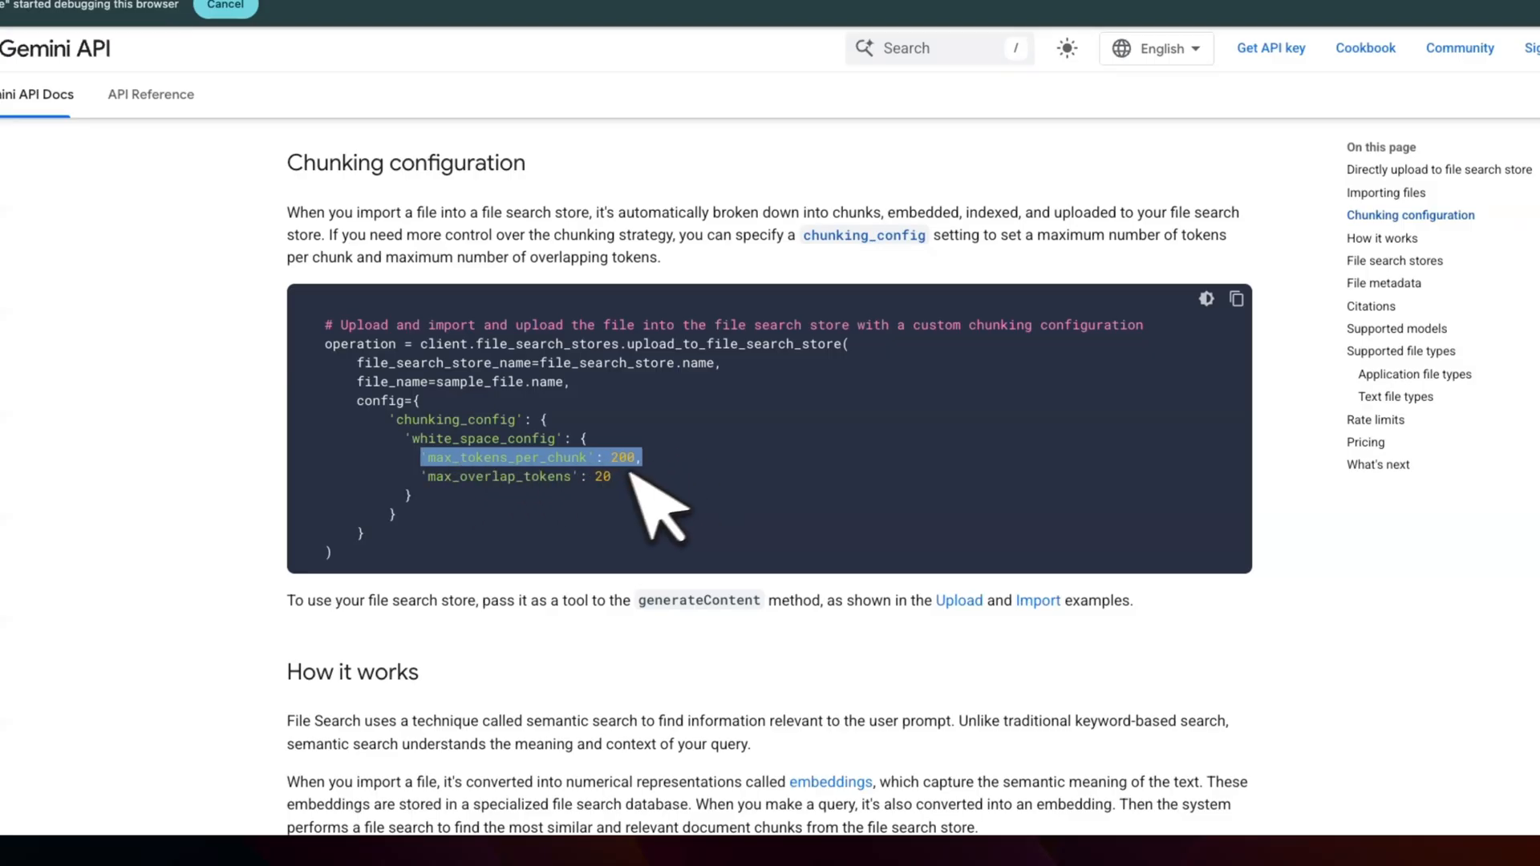
double_click(601, 476)
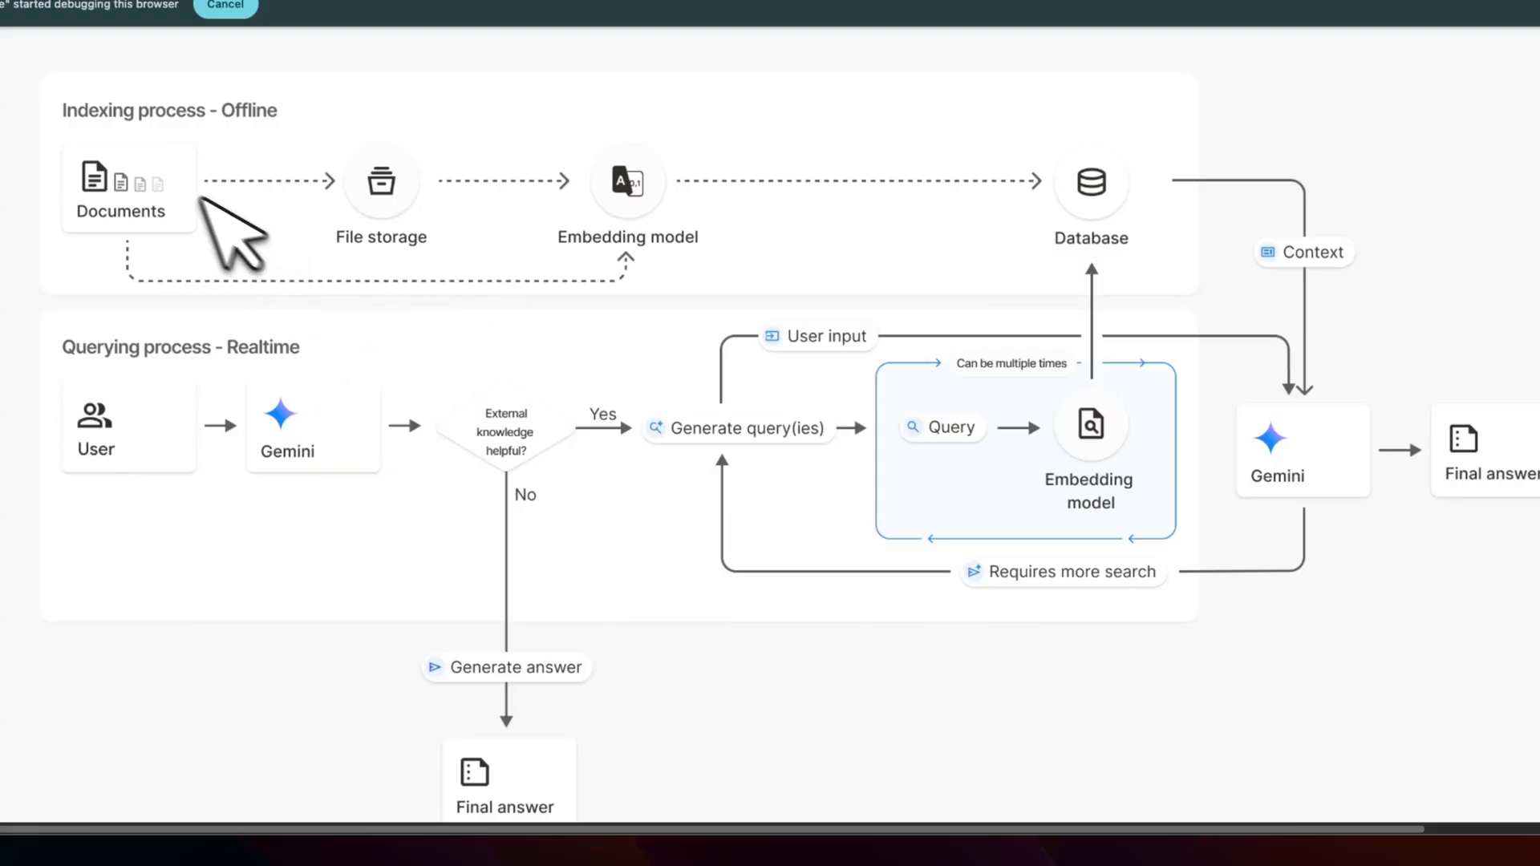
mouse_move(454, 236)
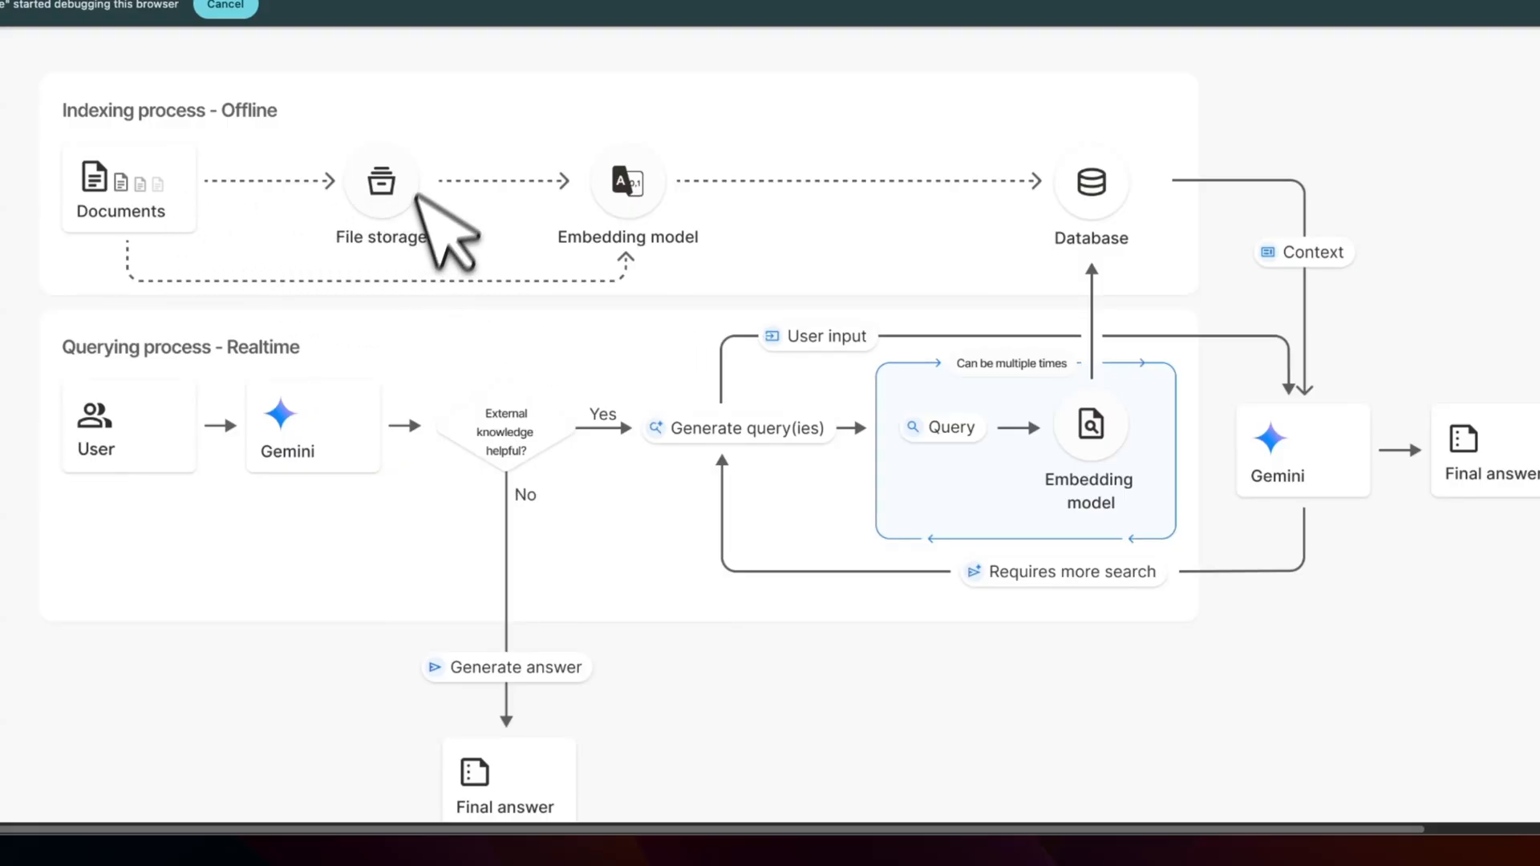
mouse_move(675, 202)
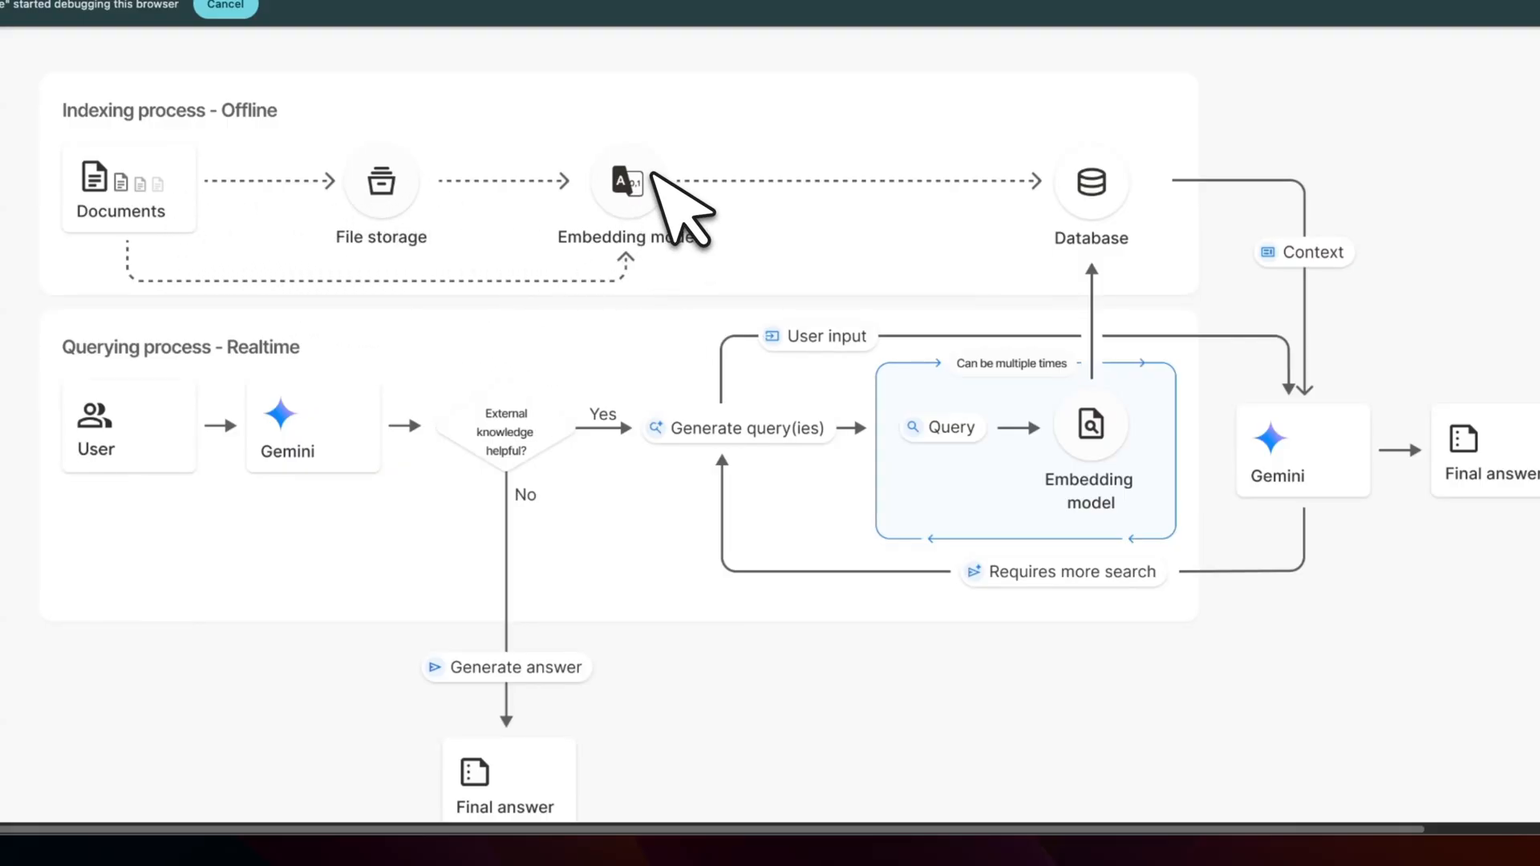
mouse_move(698, 227)
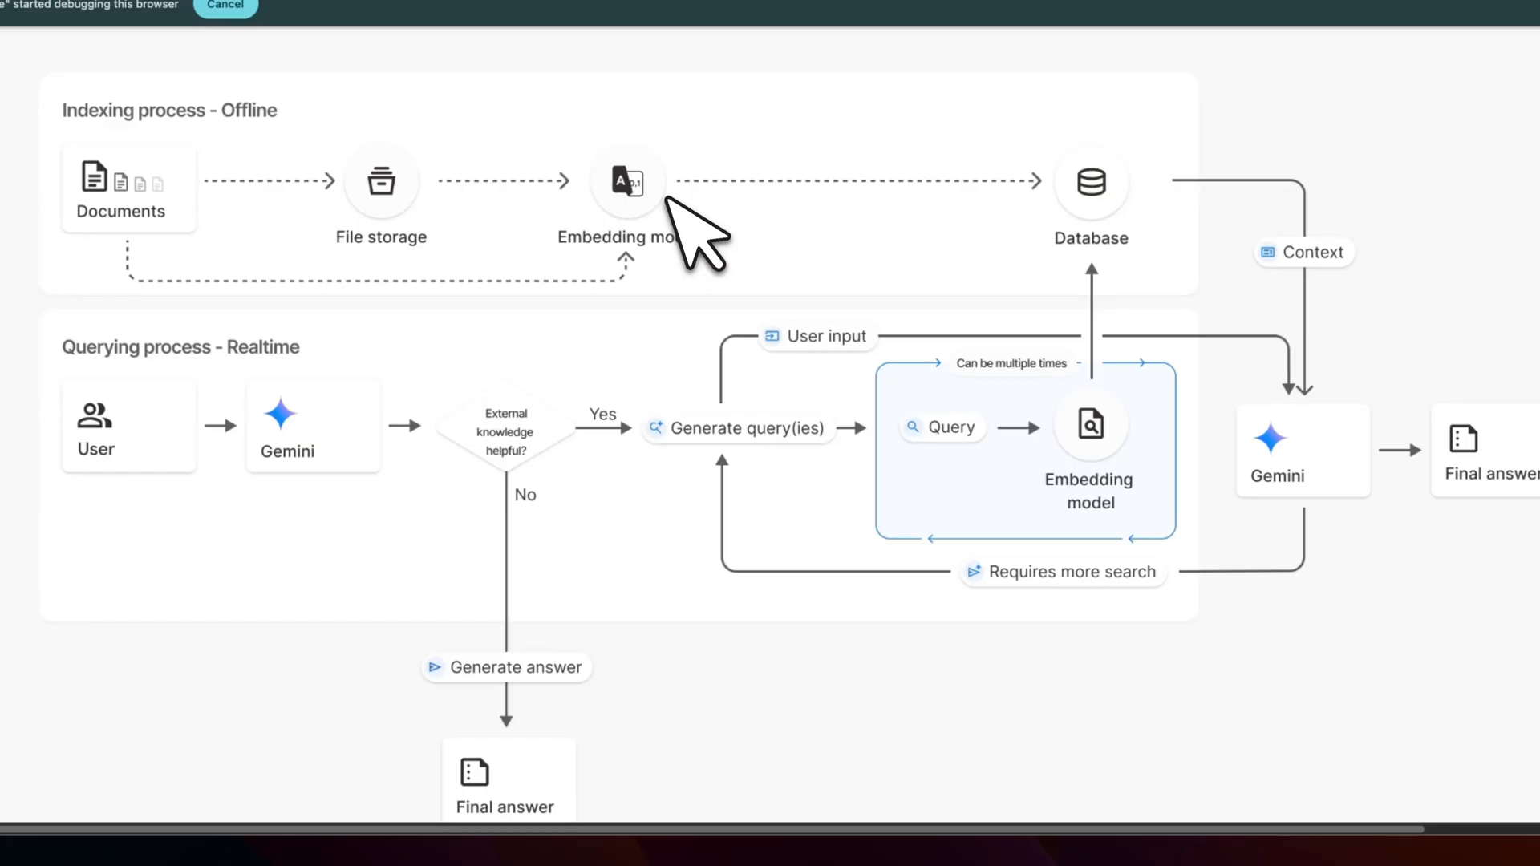
mouse_move(1134, 246)
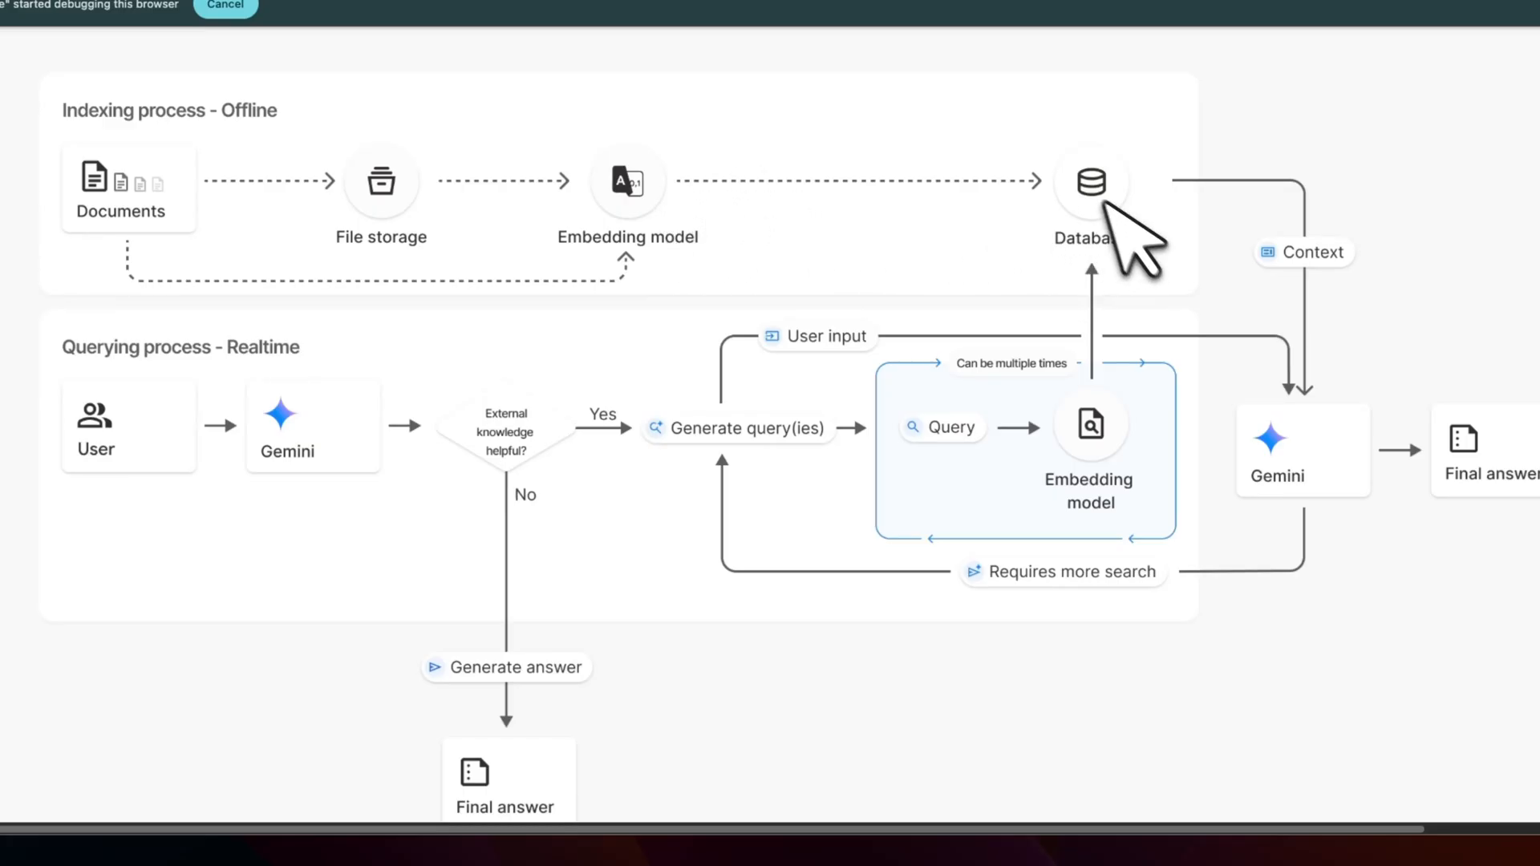
mouse_move(1154, 296)
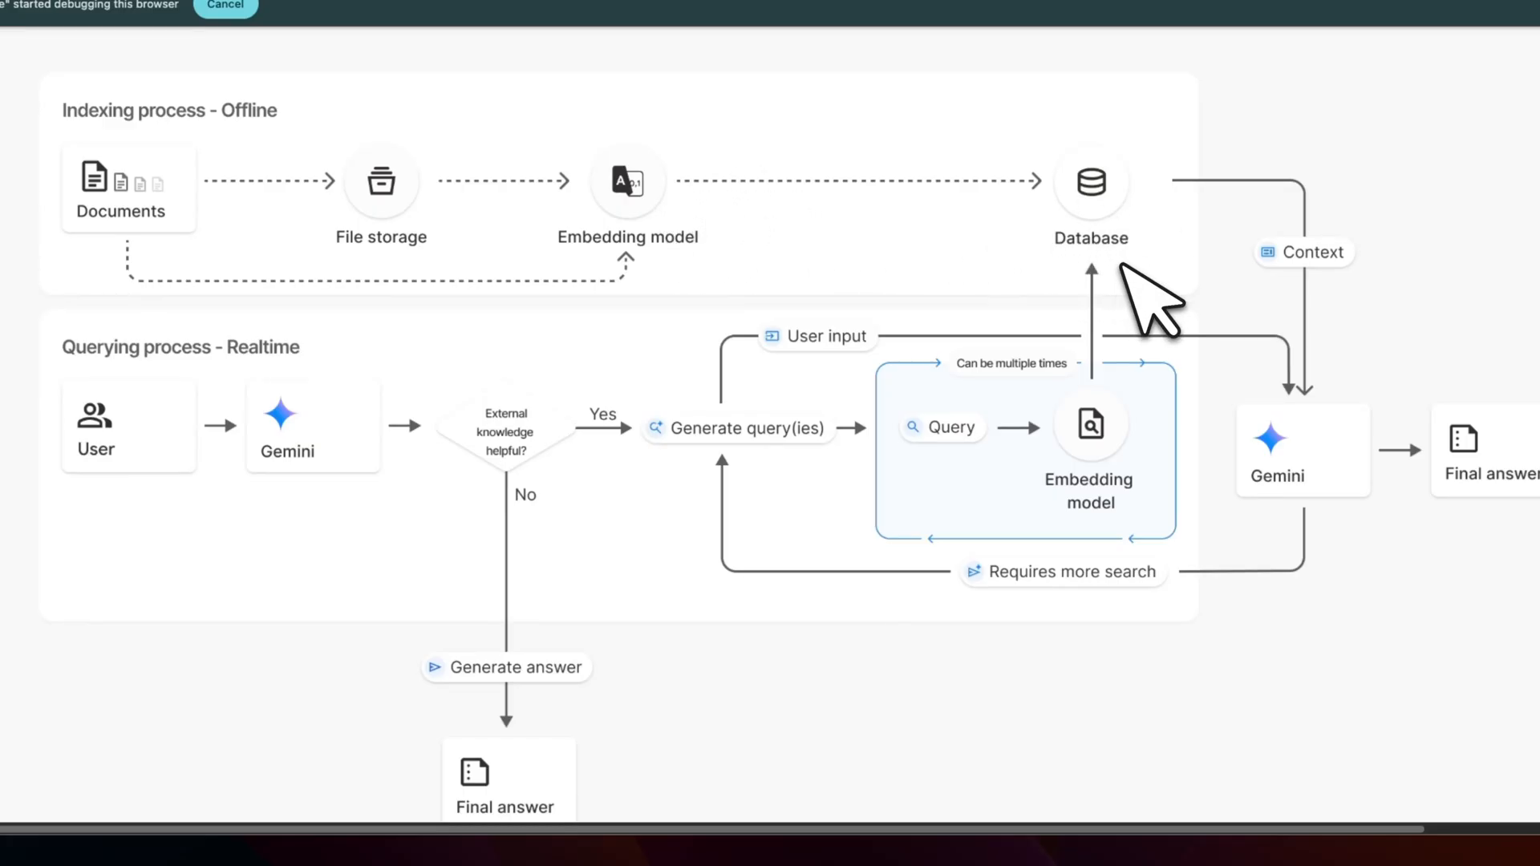
mouse_move(250, 501)
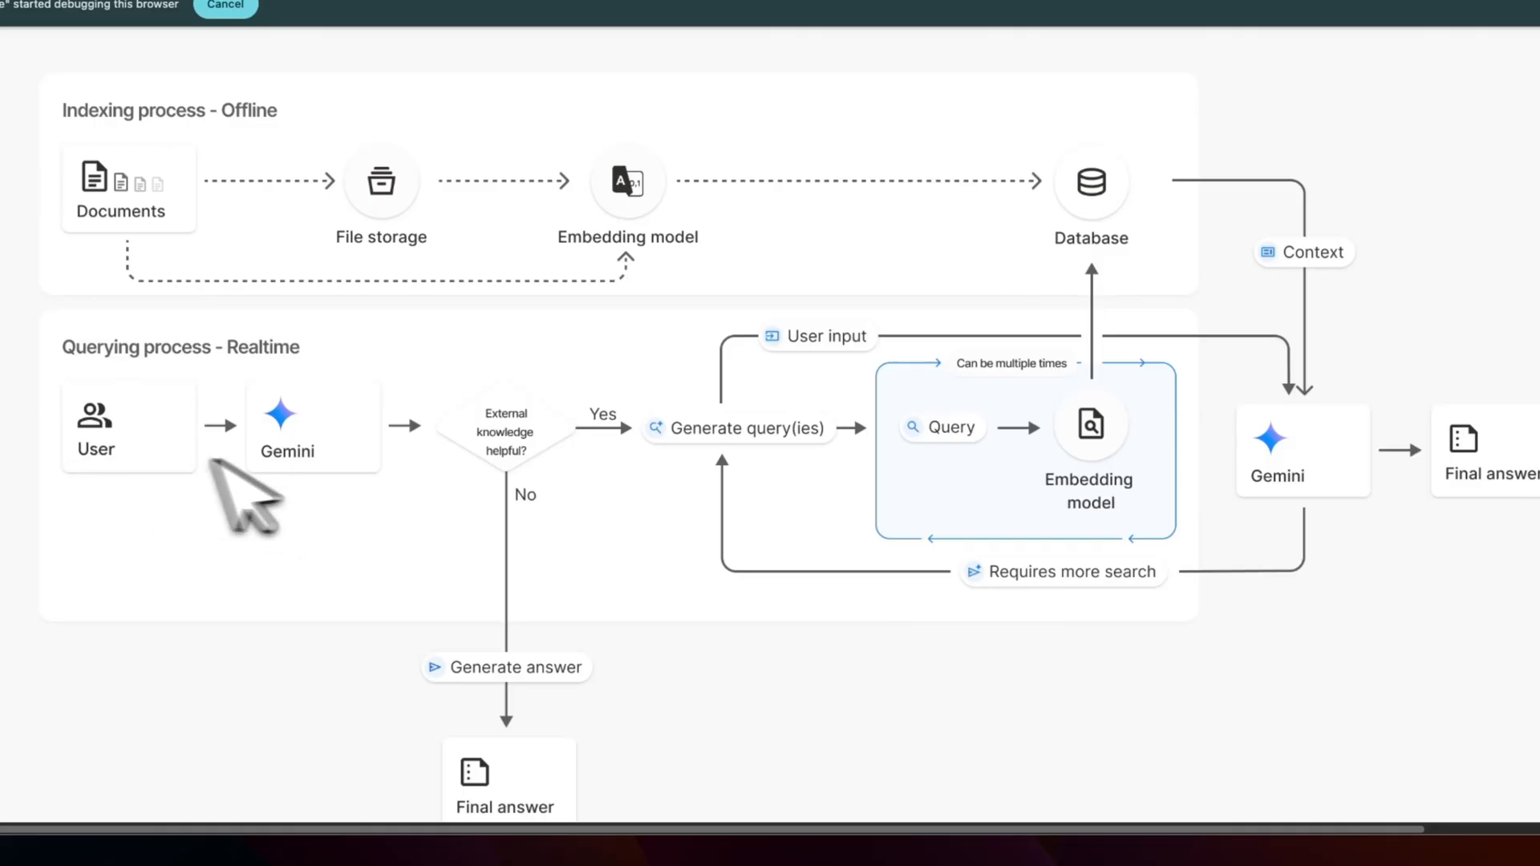
mouse_move(339, 437)
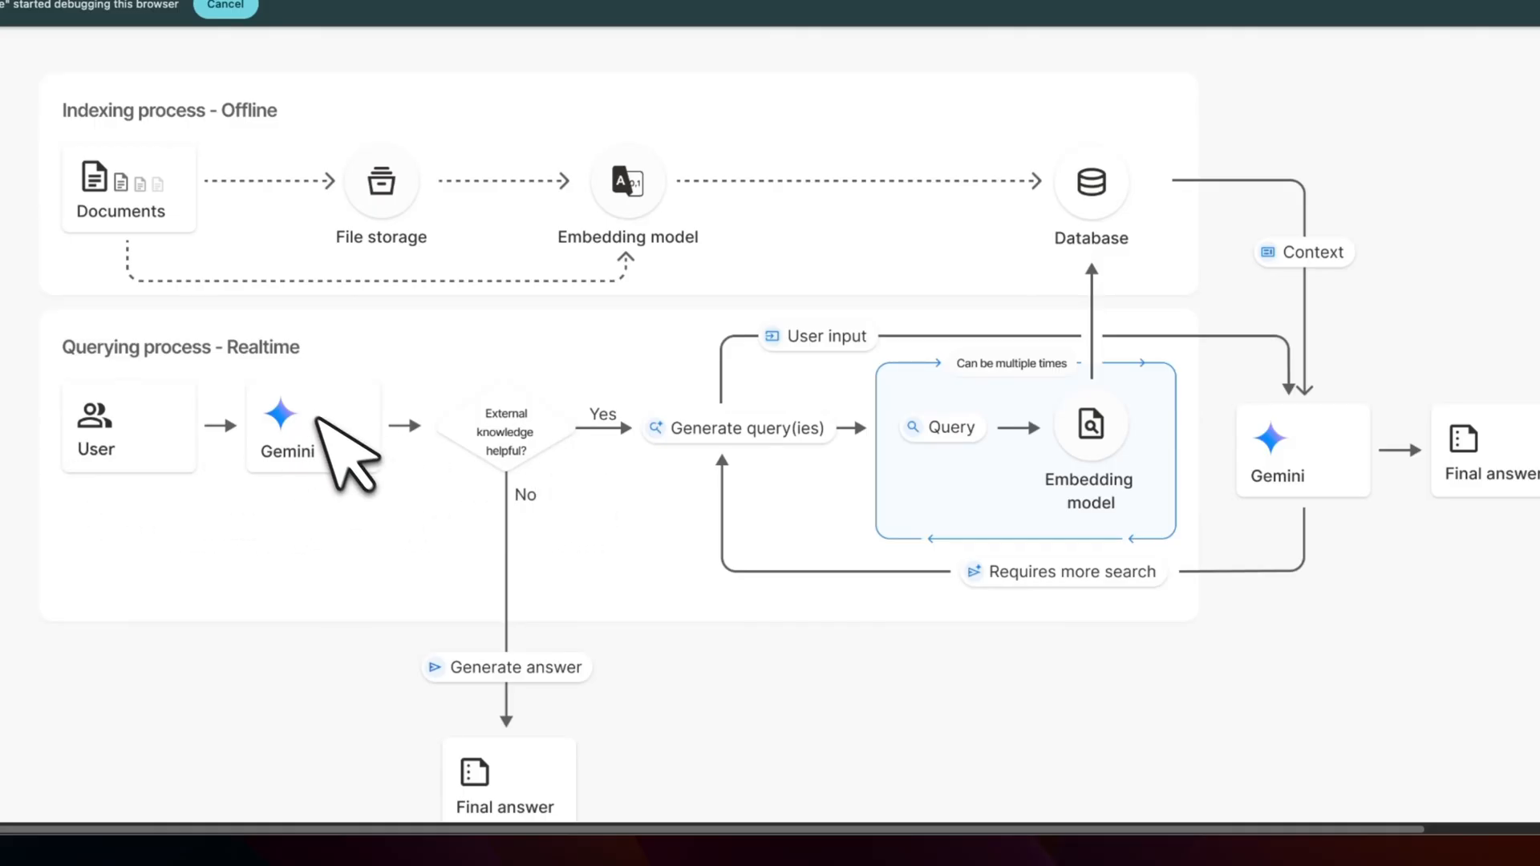
mouse_move(339, 432)
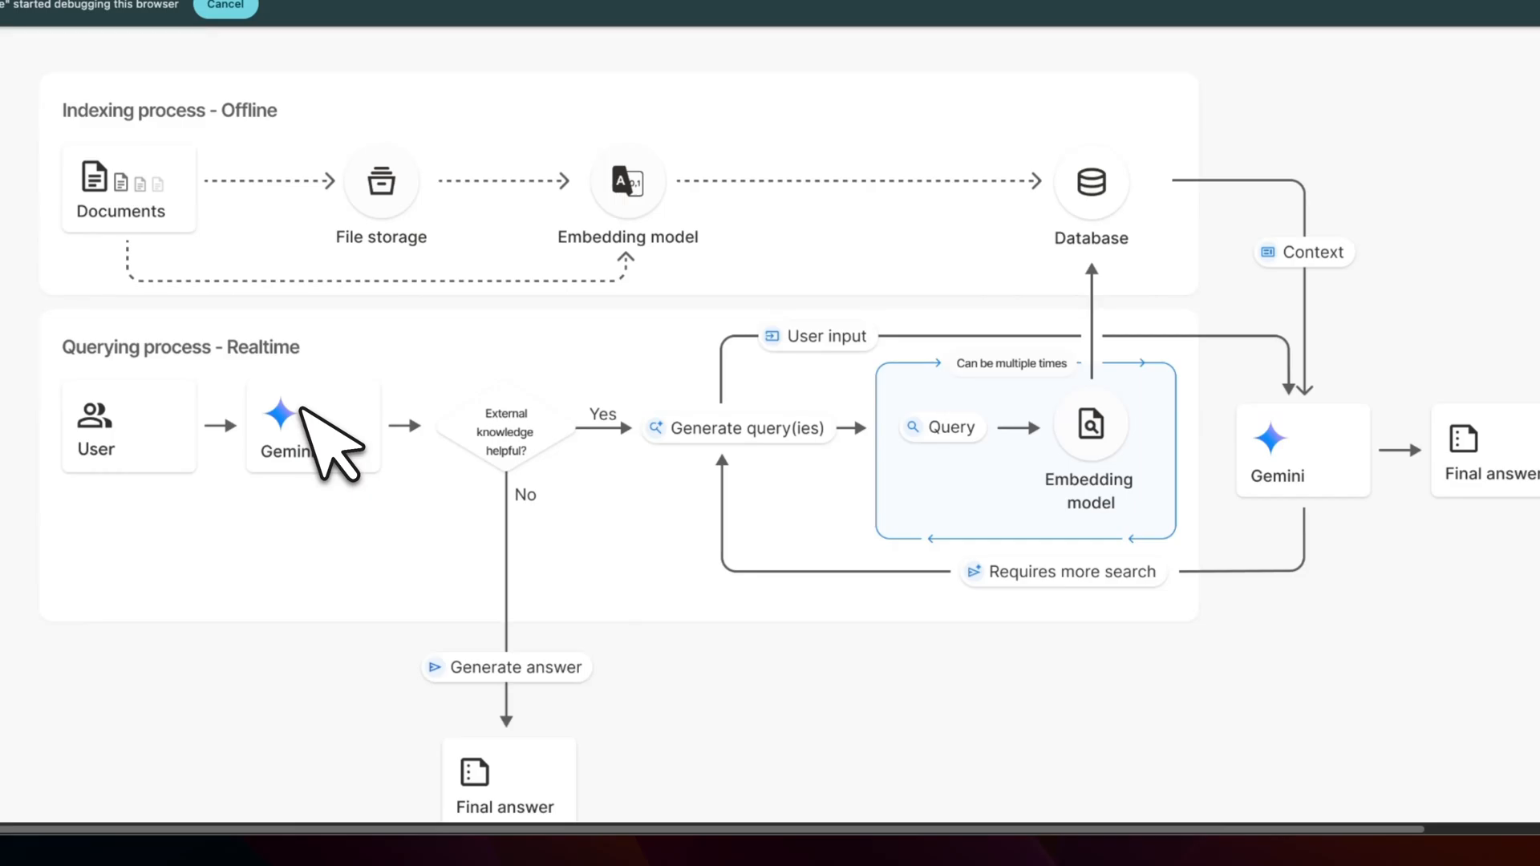
mouse_move(375, 481)
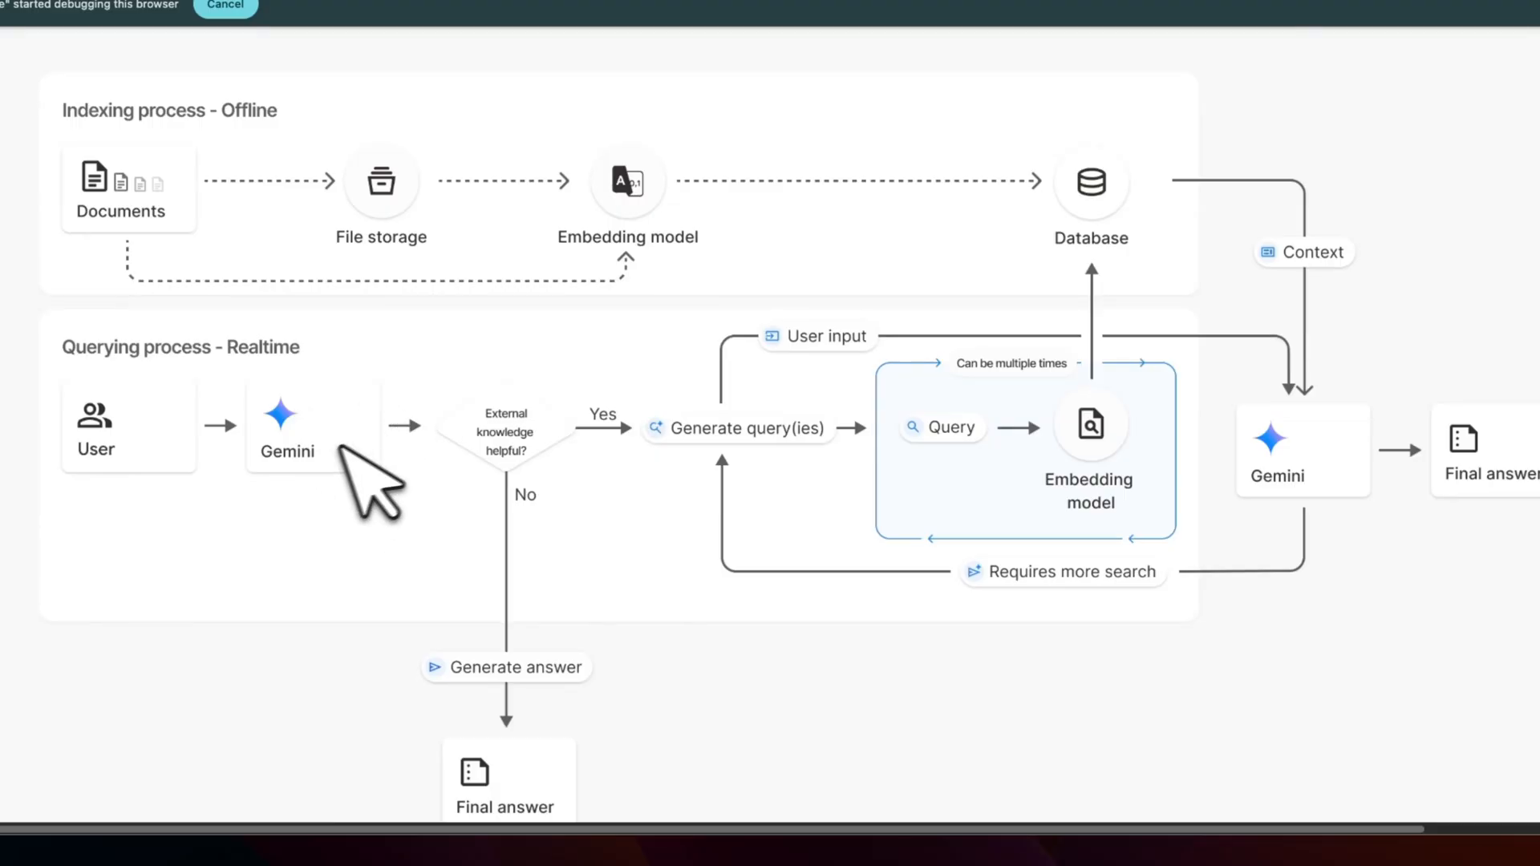
mouse_move(968, 482)
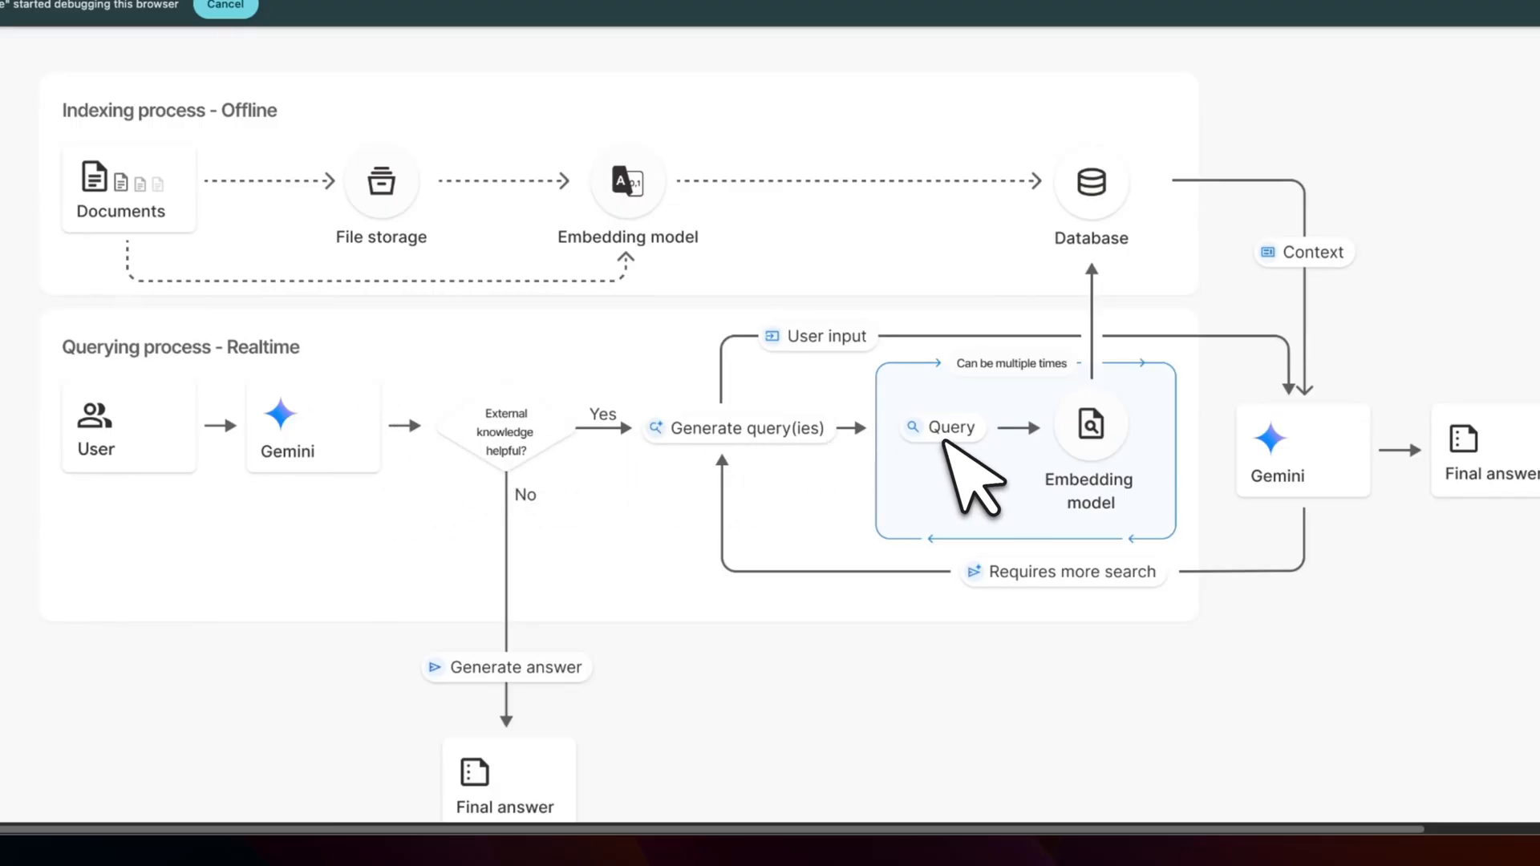
mouse_move(1022, 481)
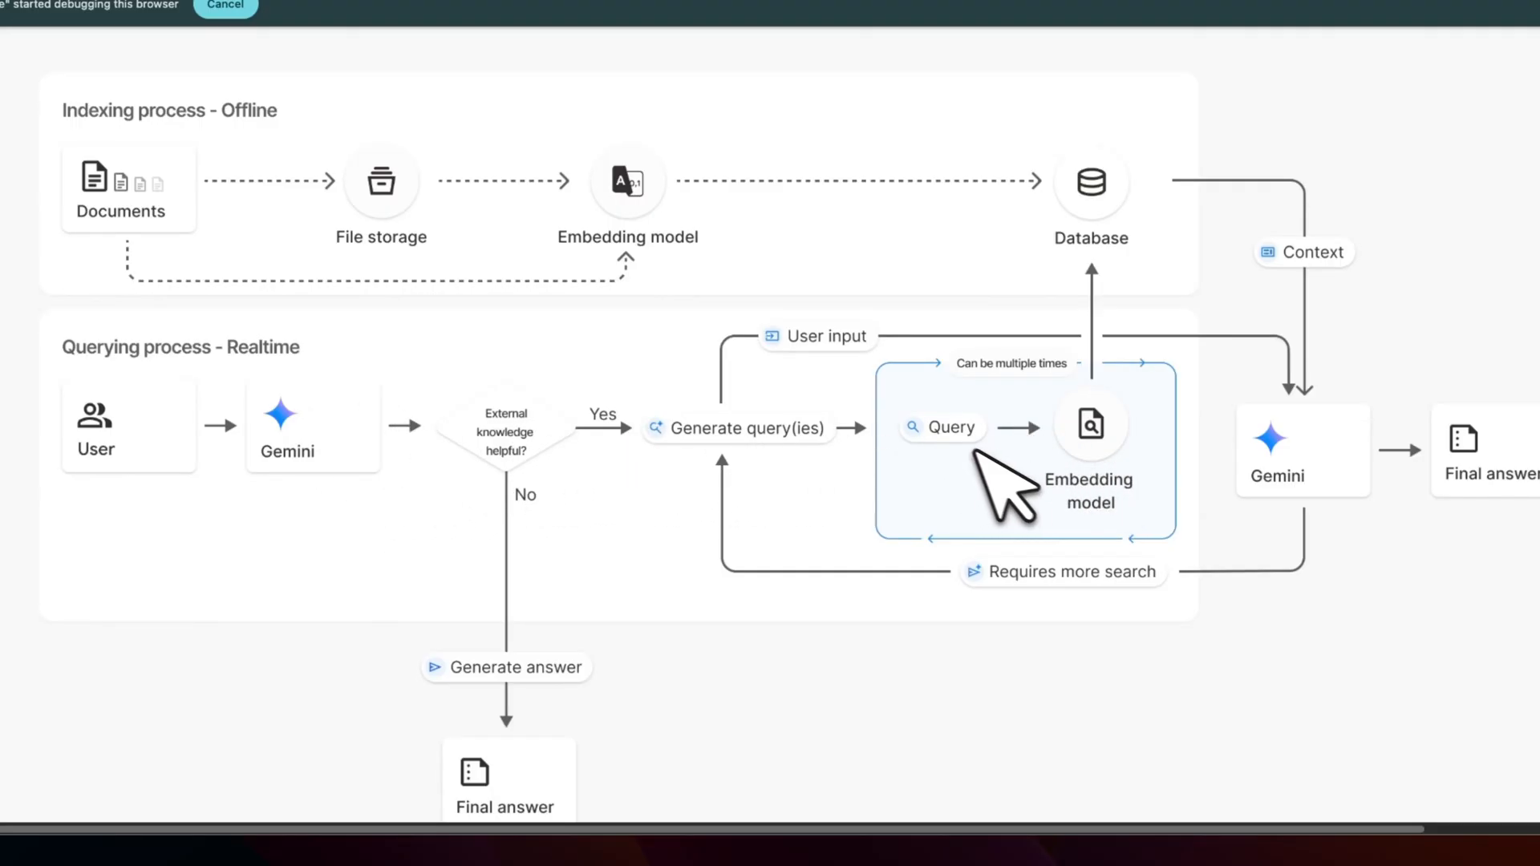
mouse_move(996, 482)
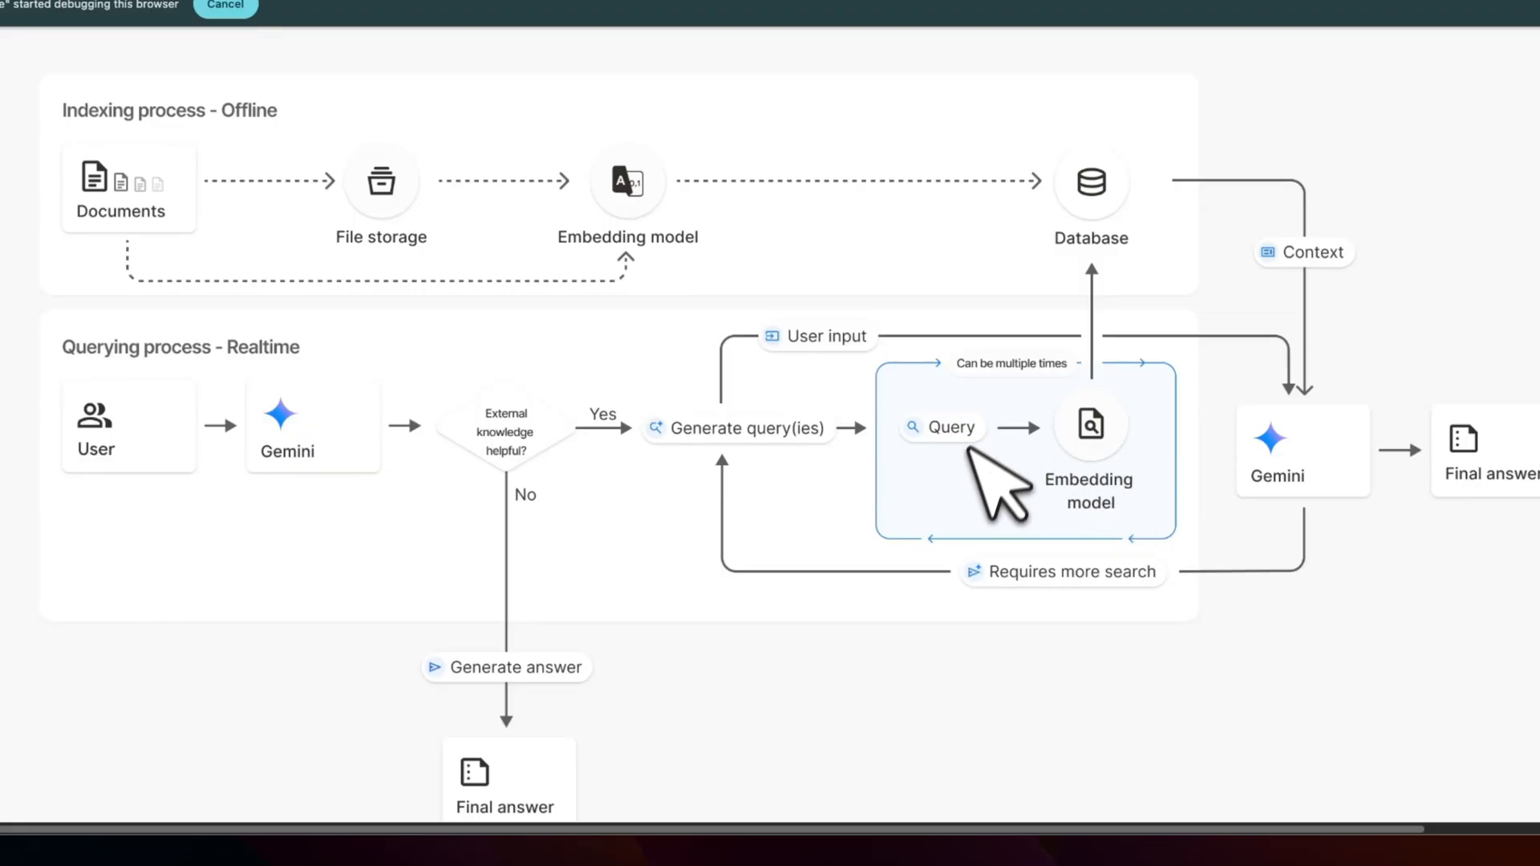
mouse_move(977, 491)
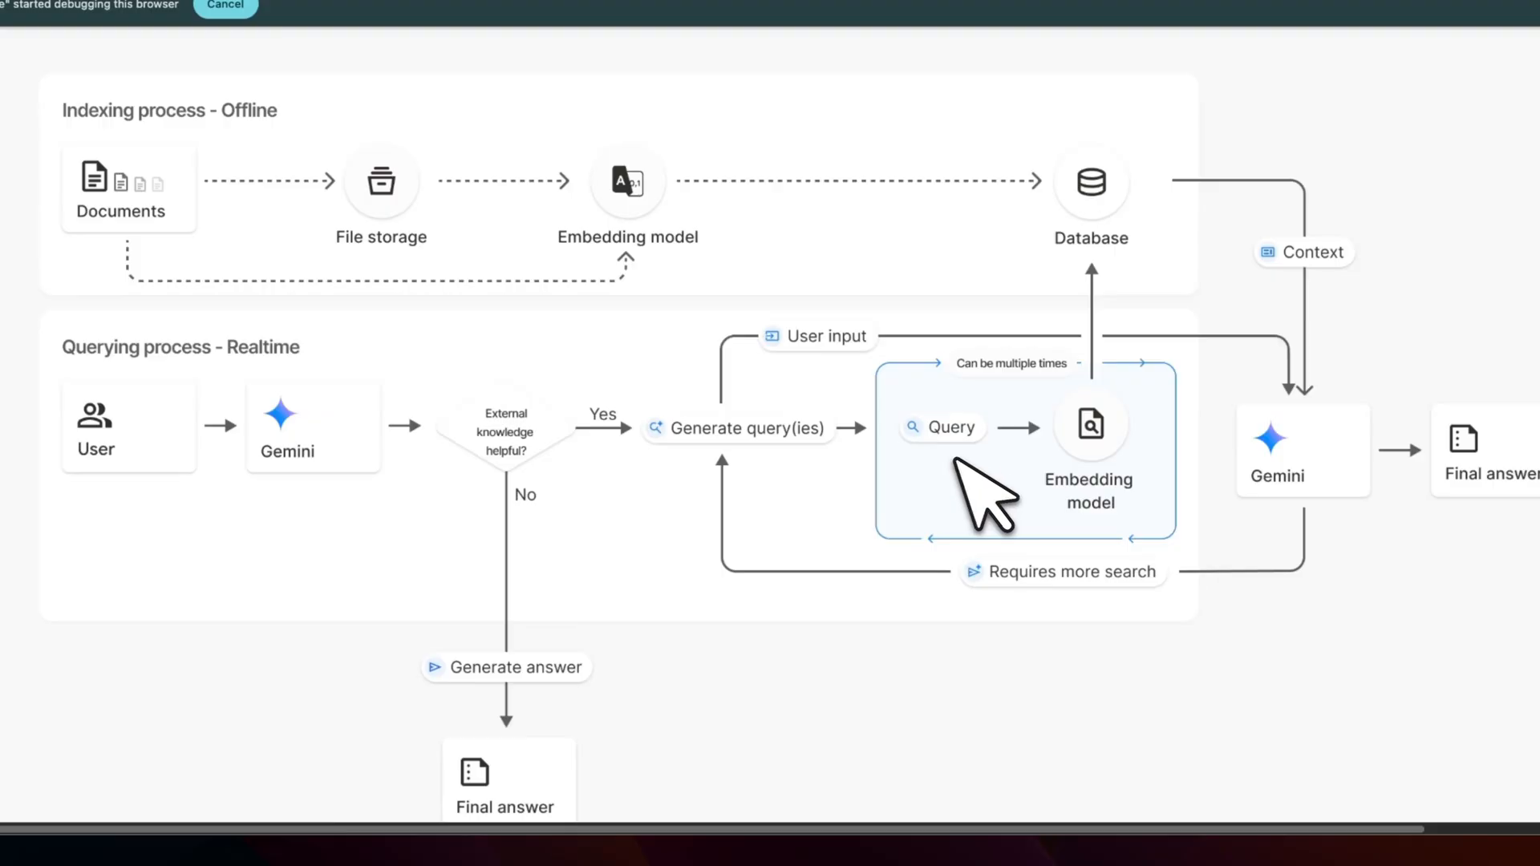
mouse_move(1268, 422)
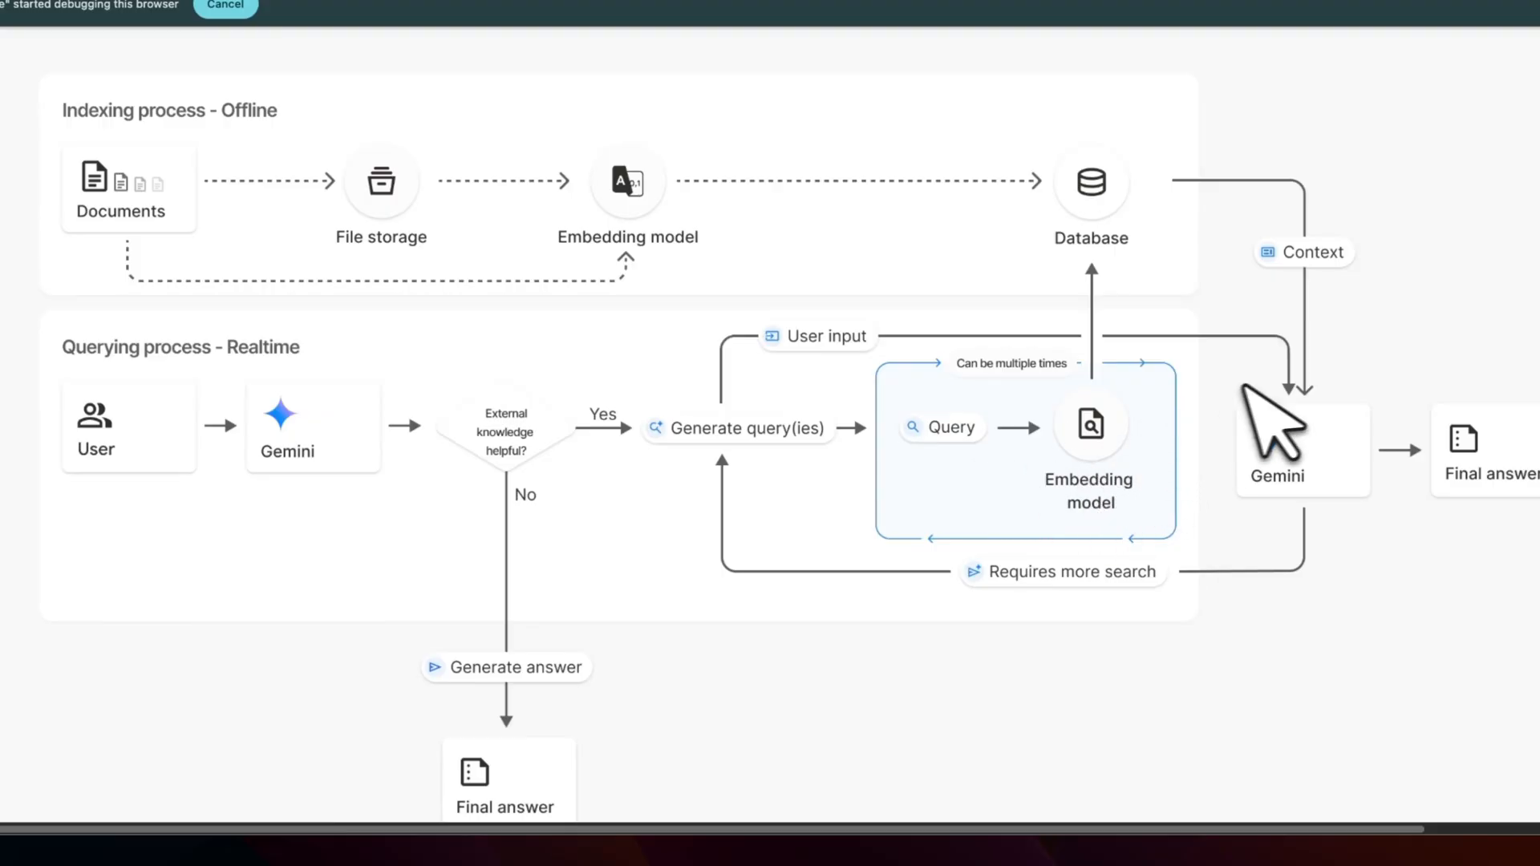
mouse_move(1337, 546)
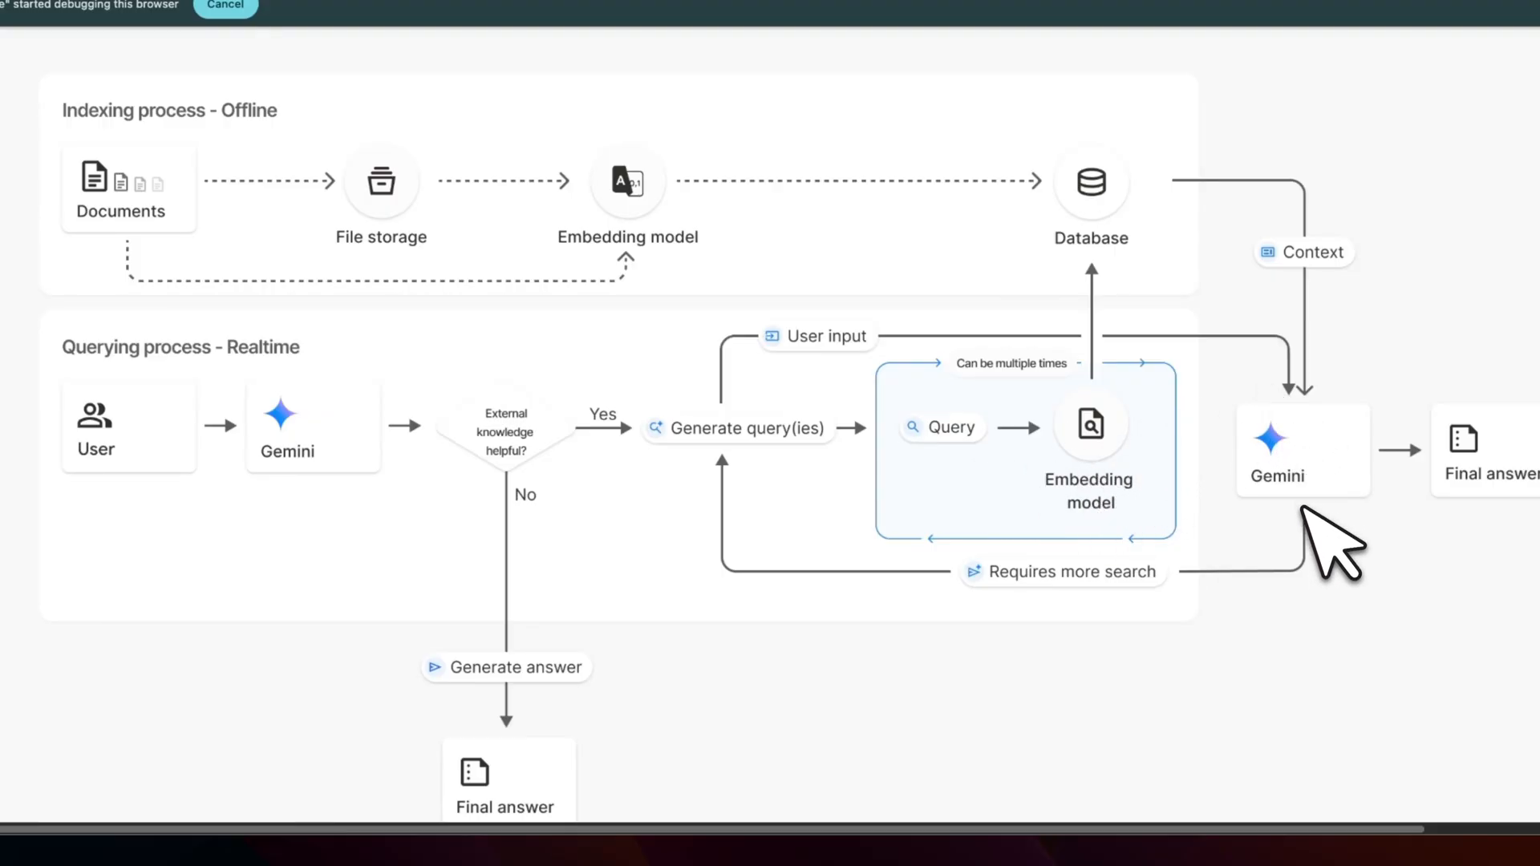
mouse_move(393, 463)
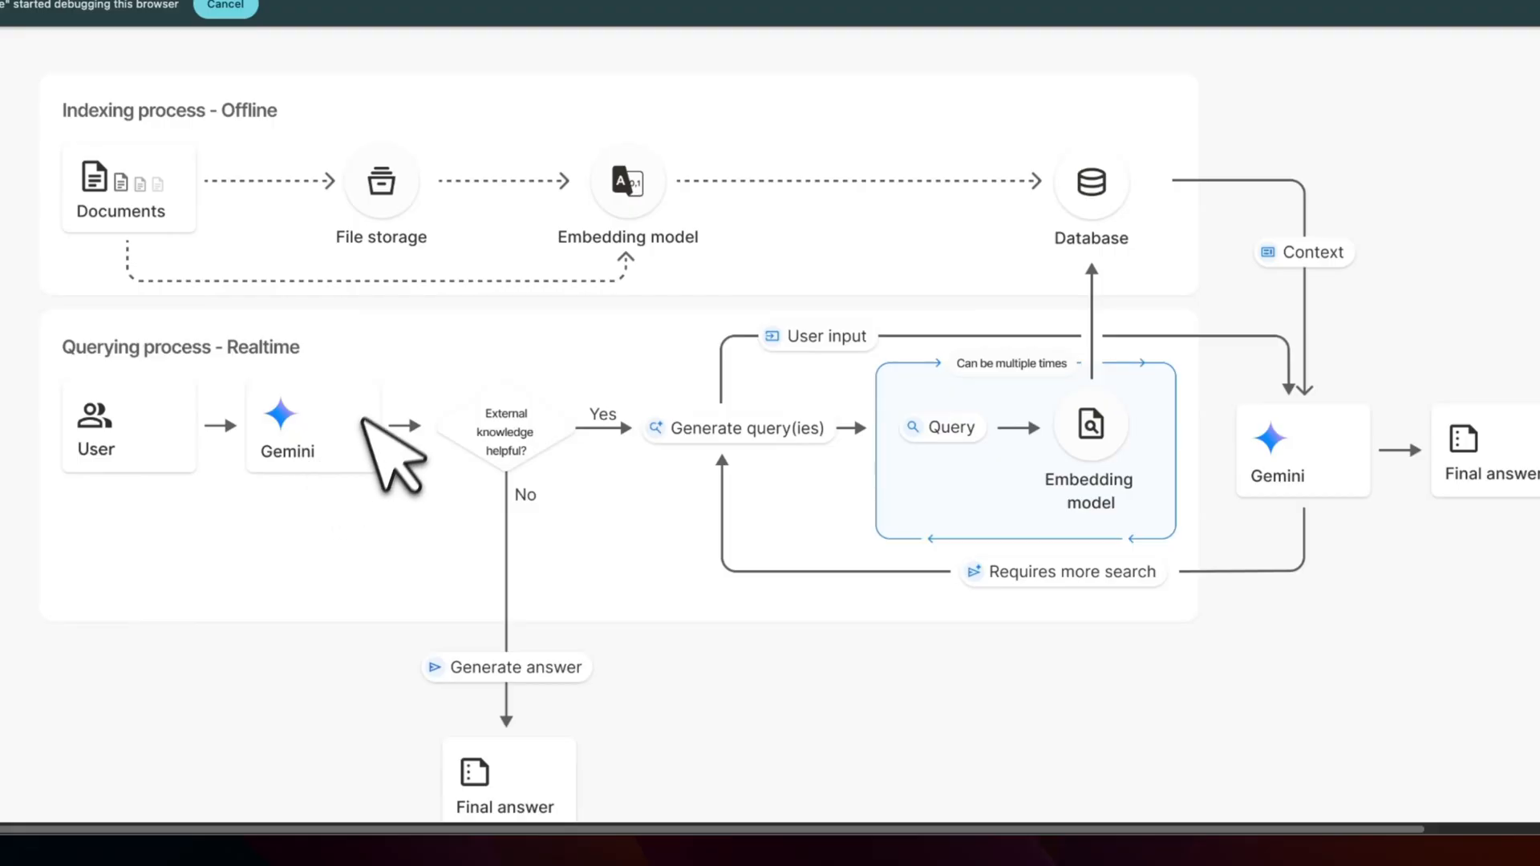
mouse_move(1454, 531)
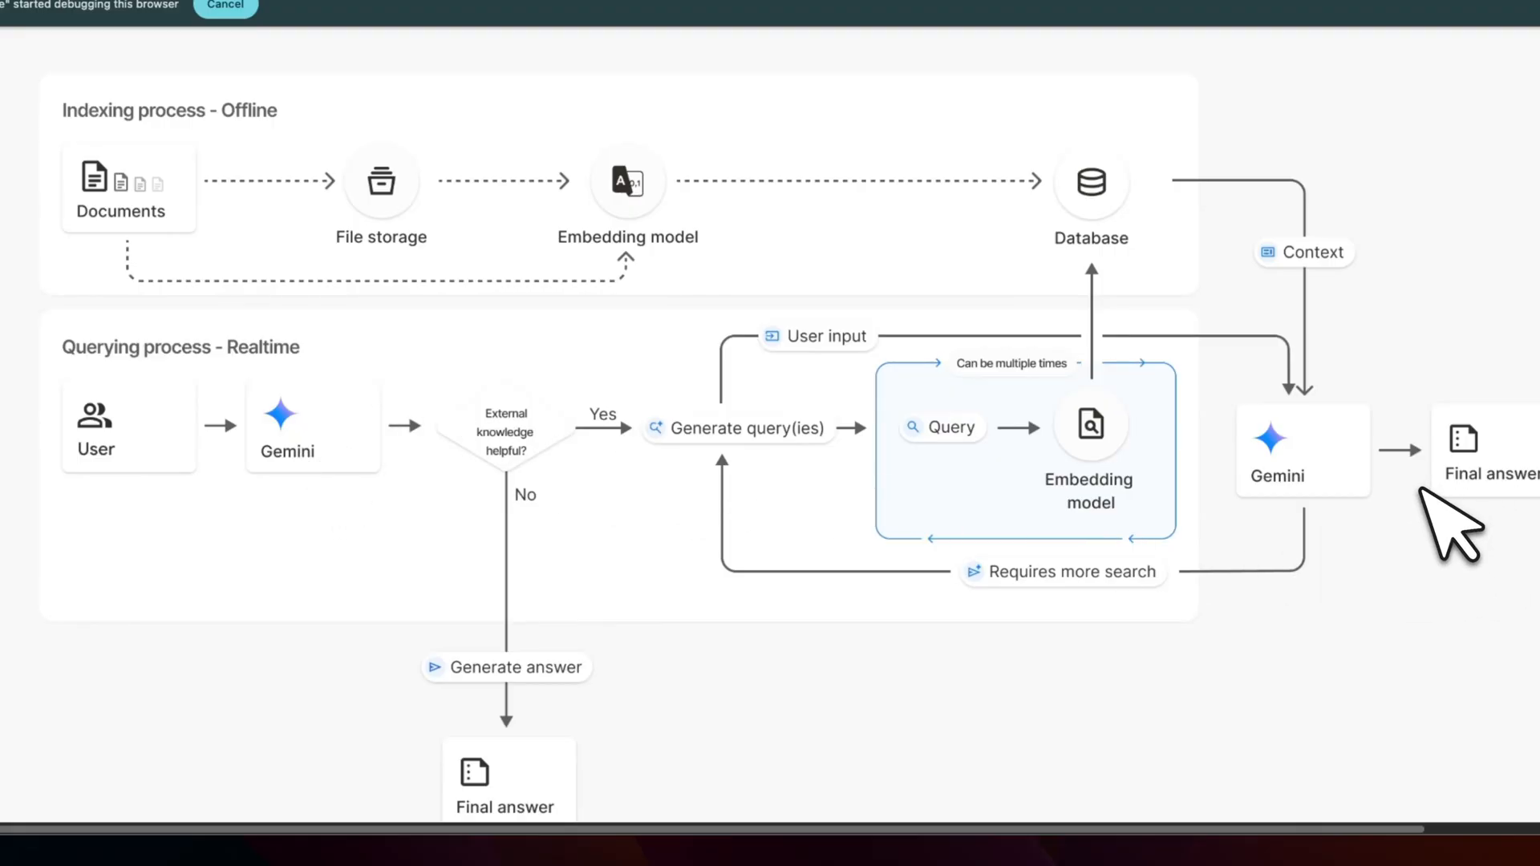
mouse_move(1091, 511)
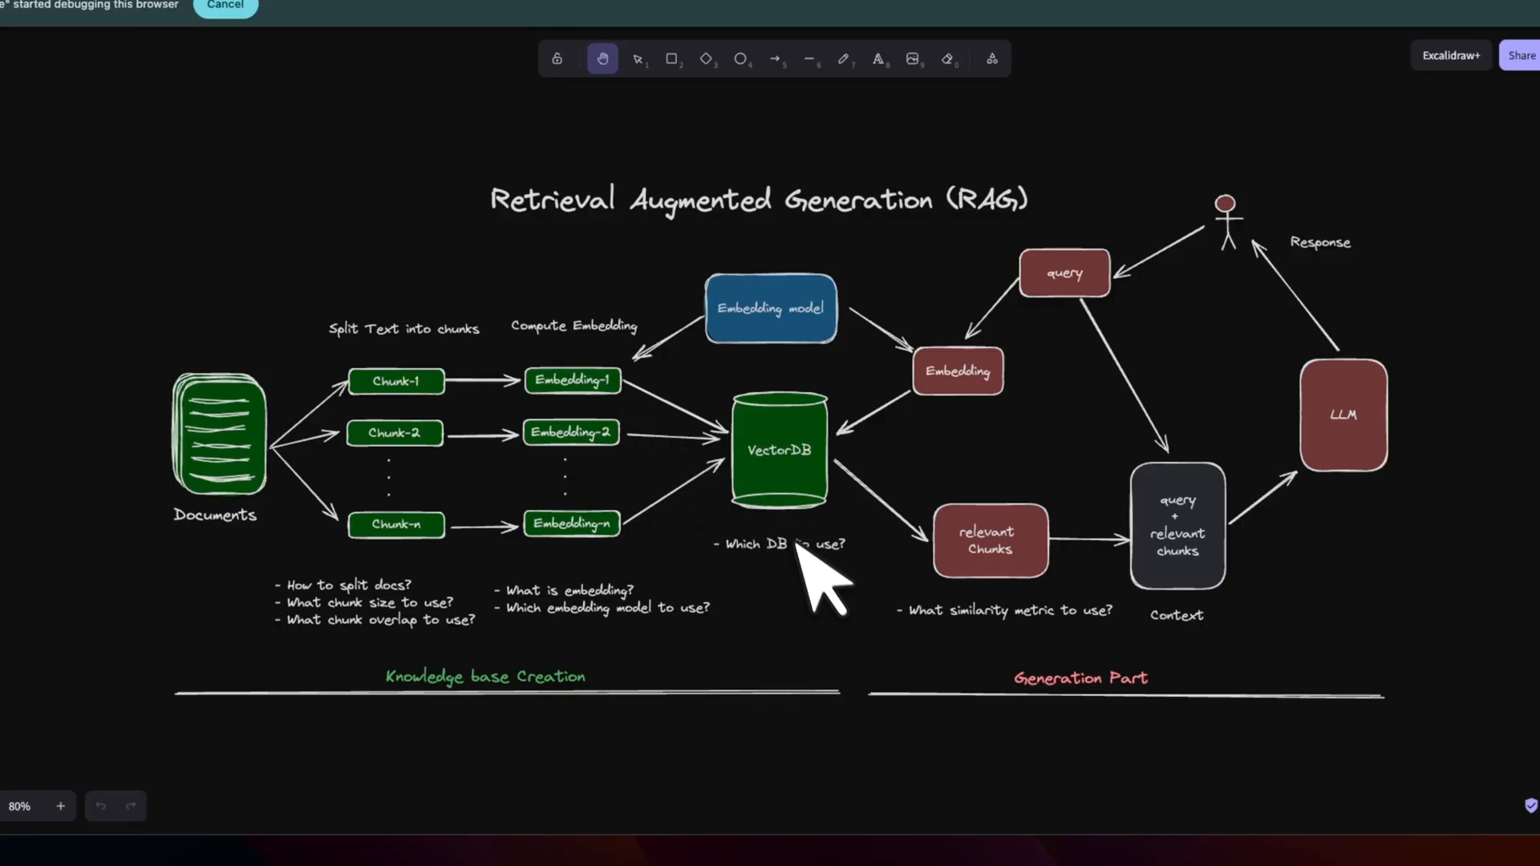
mouse_move(820, 589)
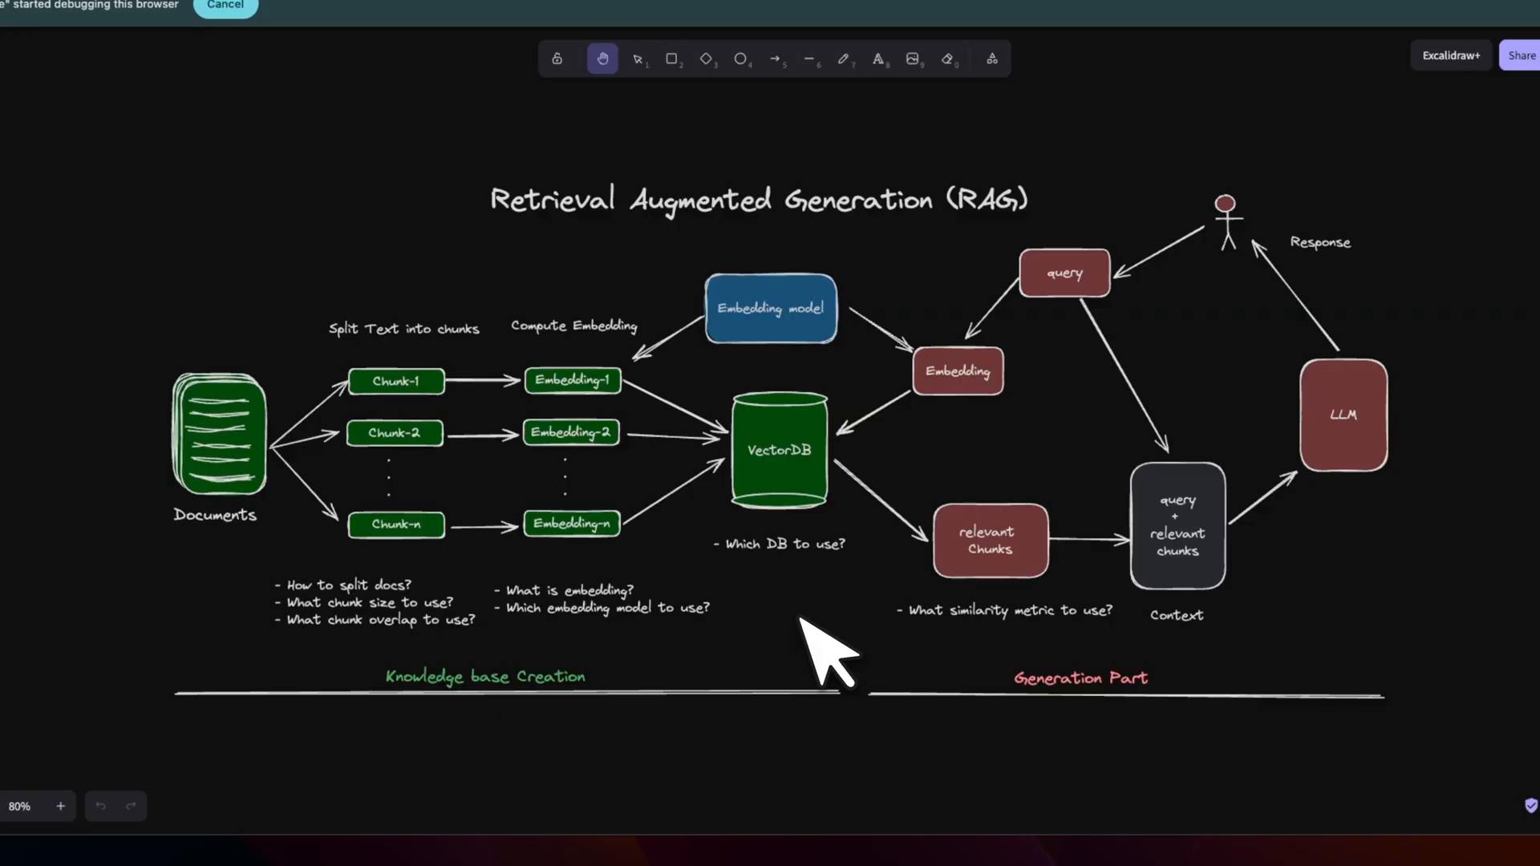
mouse_move(828, 648)
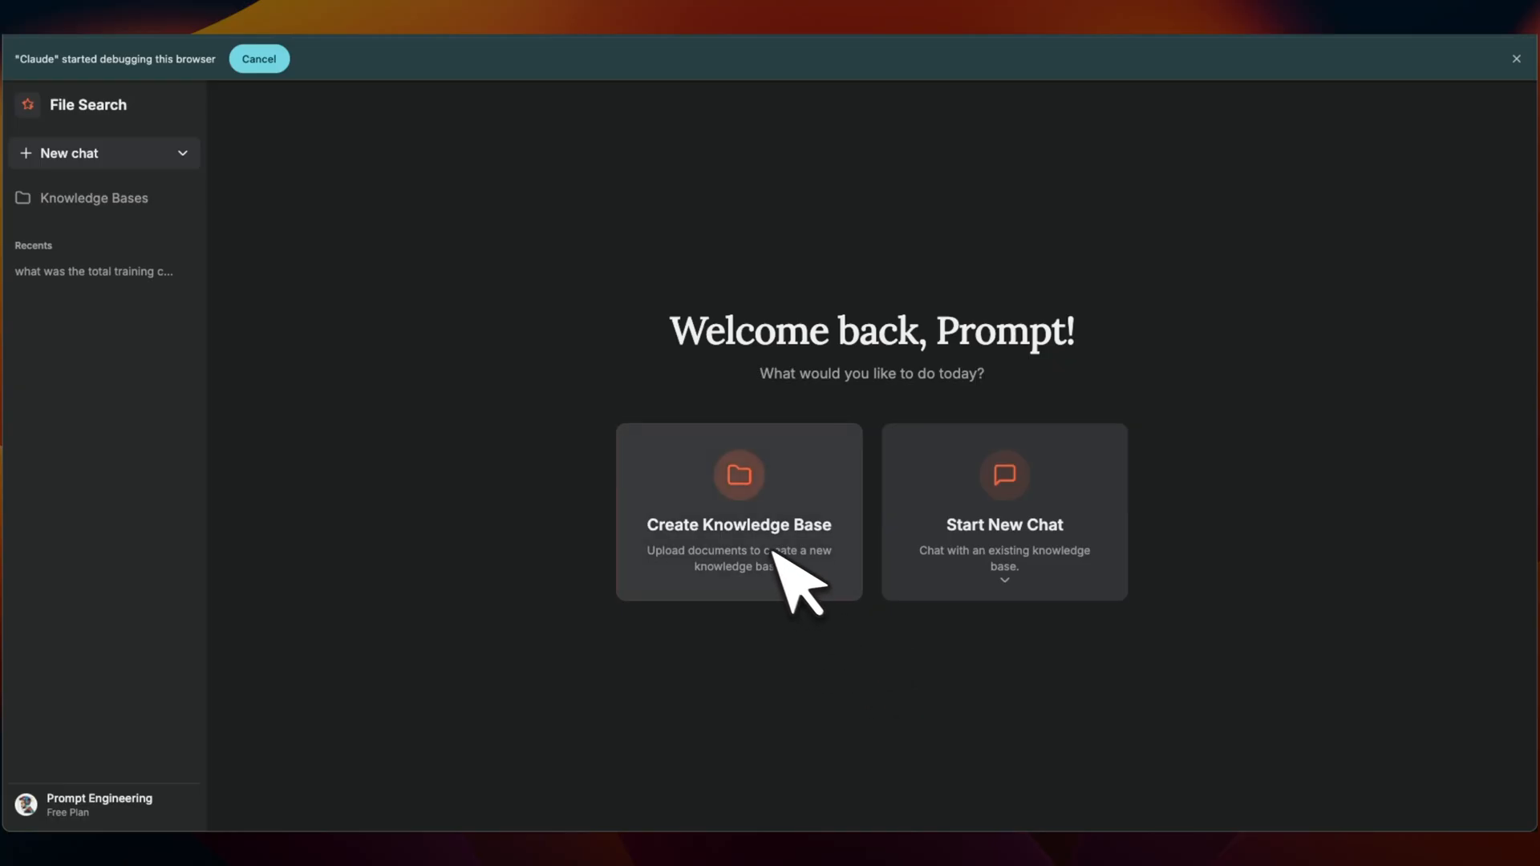
View the DeepSeek knowledge base details, then pick DeepSeek for a new chat
click(95, 197)
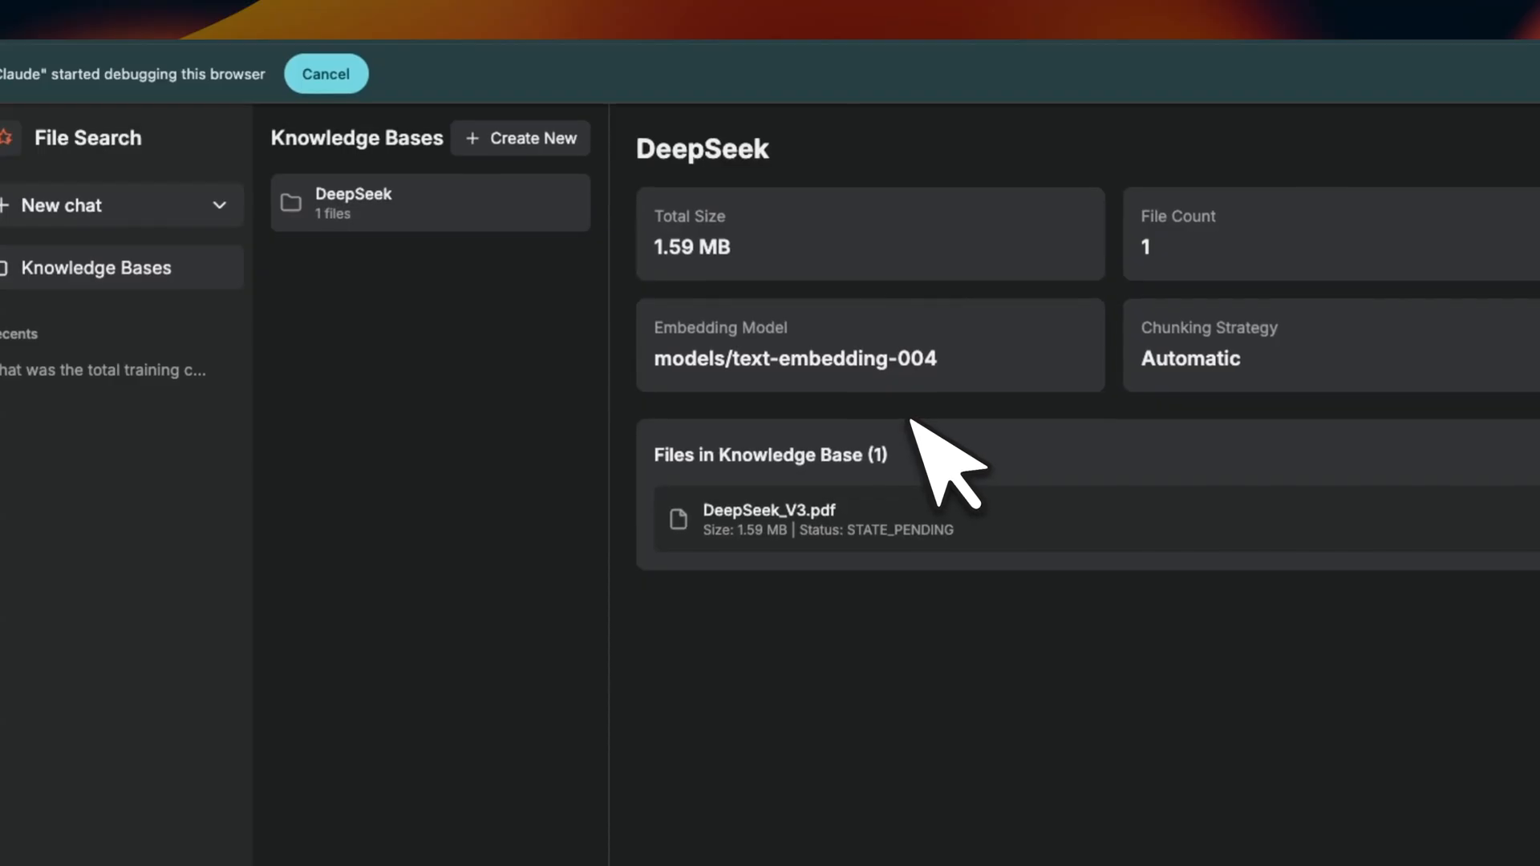
mouse_move(1001, 462)
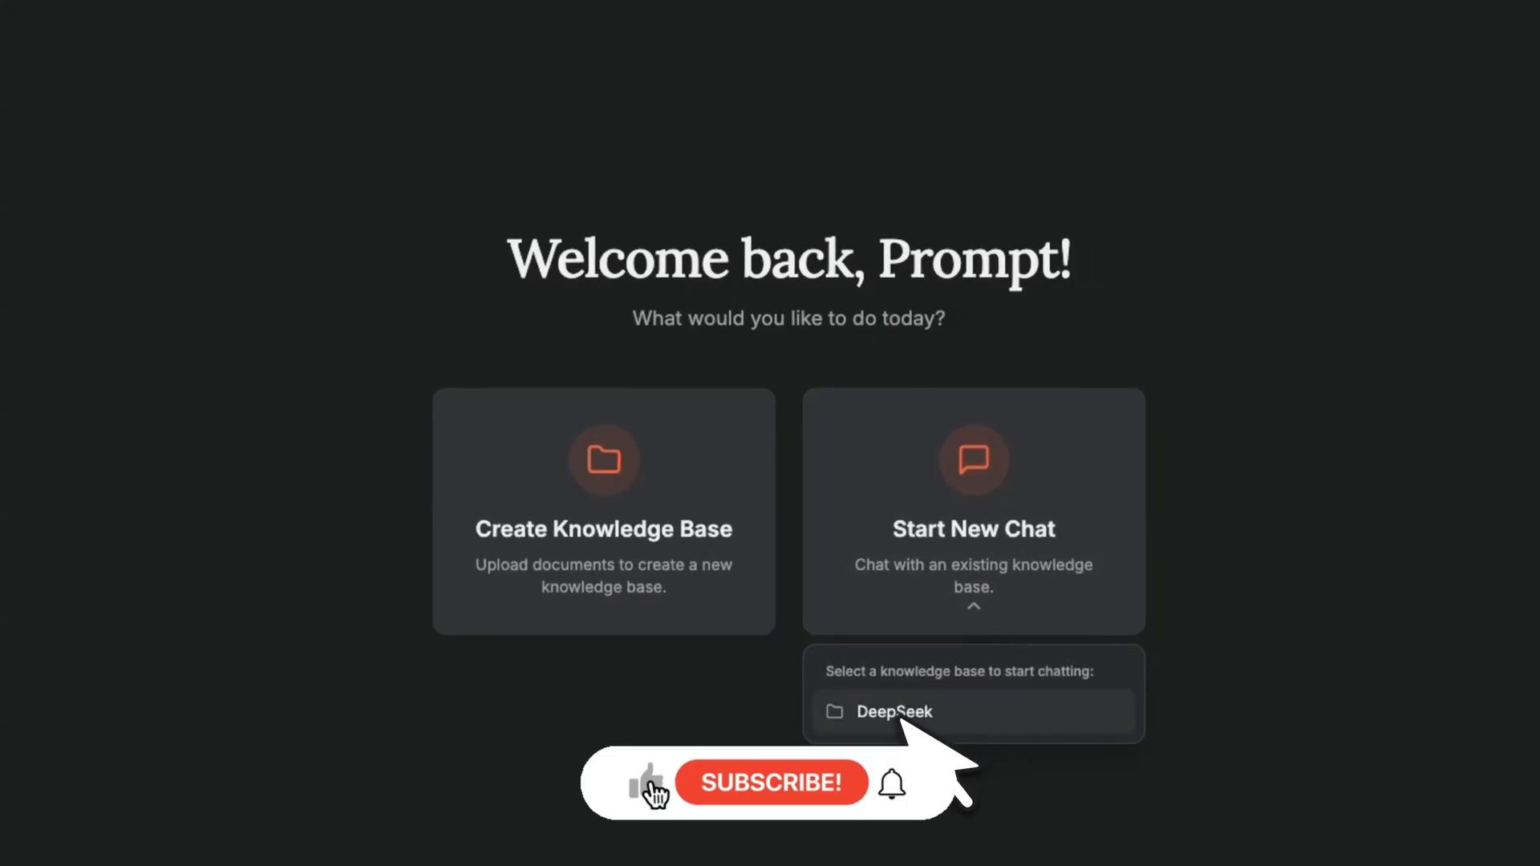
click(893, 711)
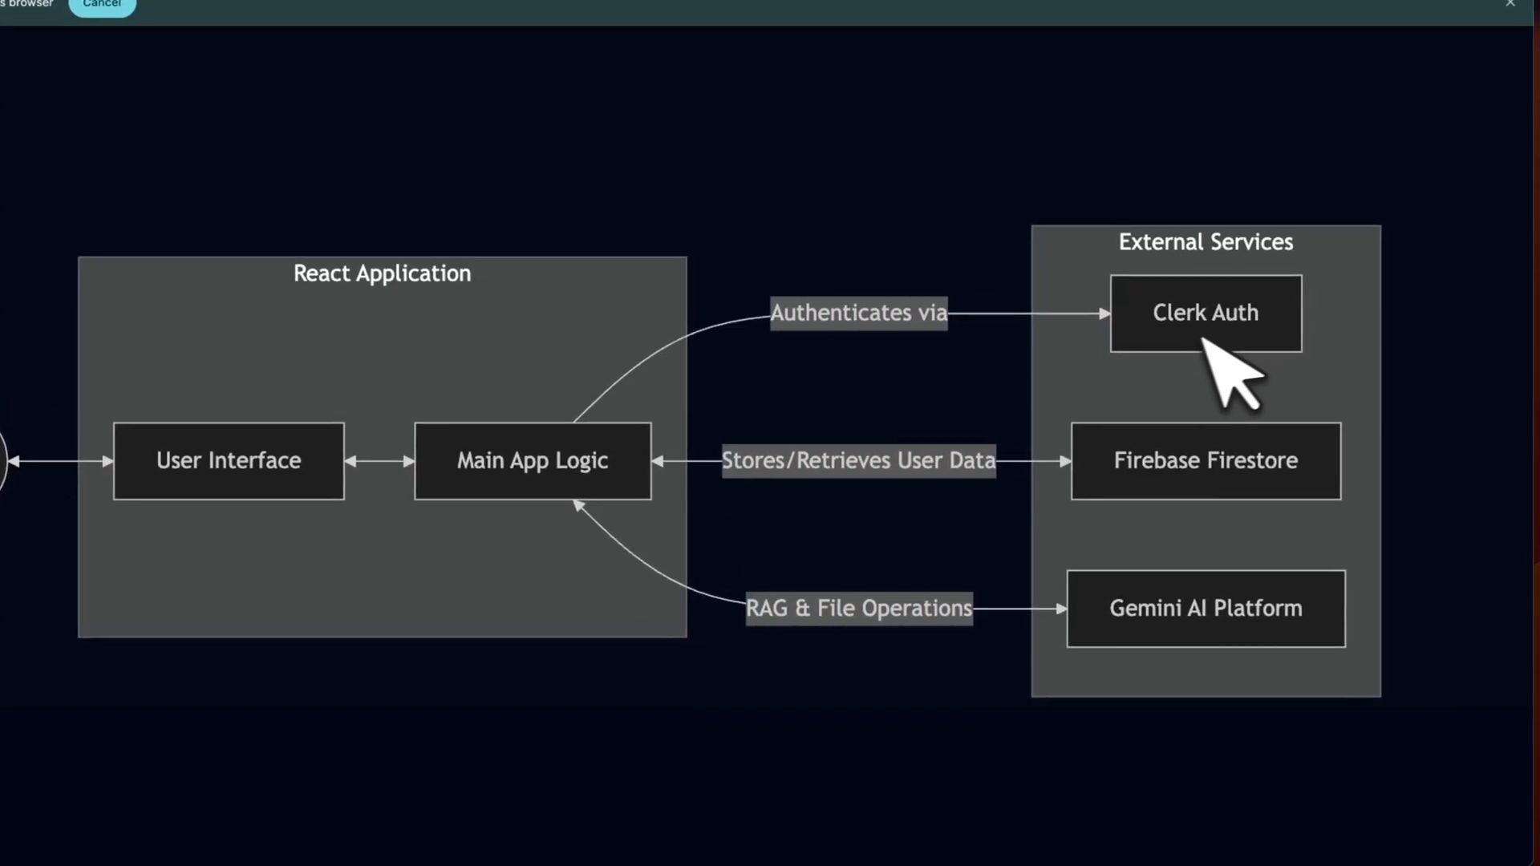
mouse_move(1258, 471)
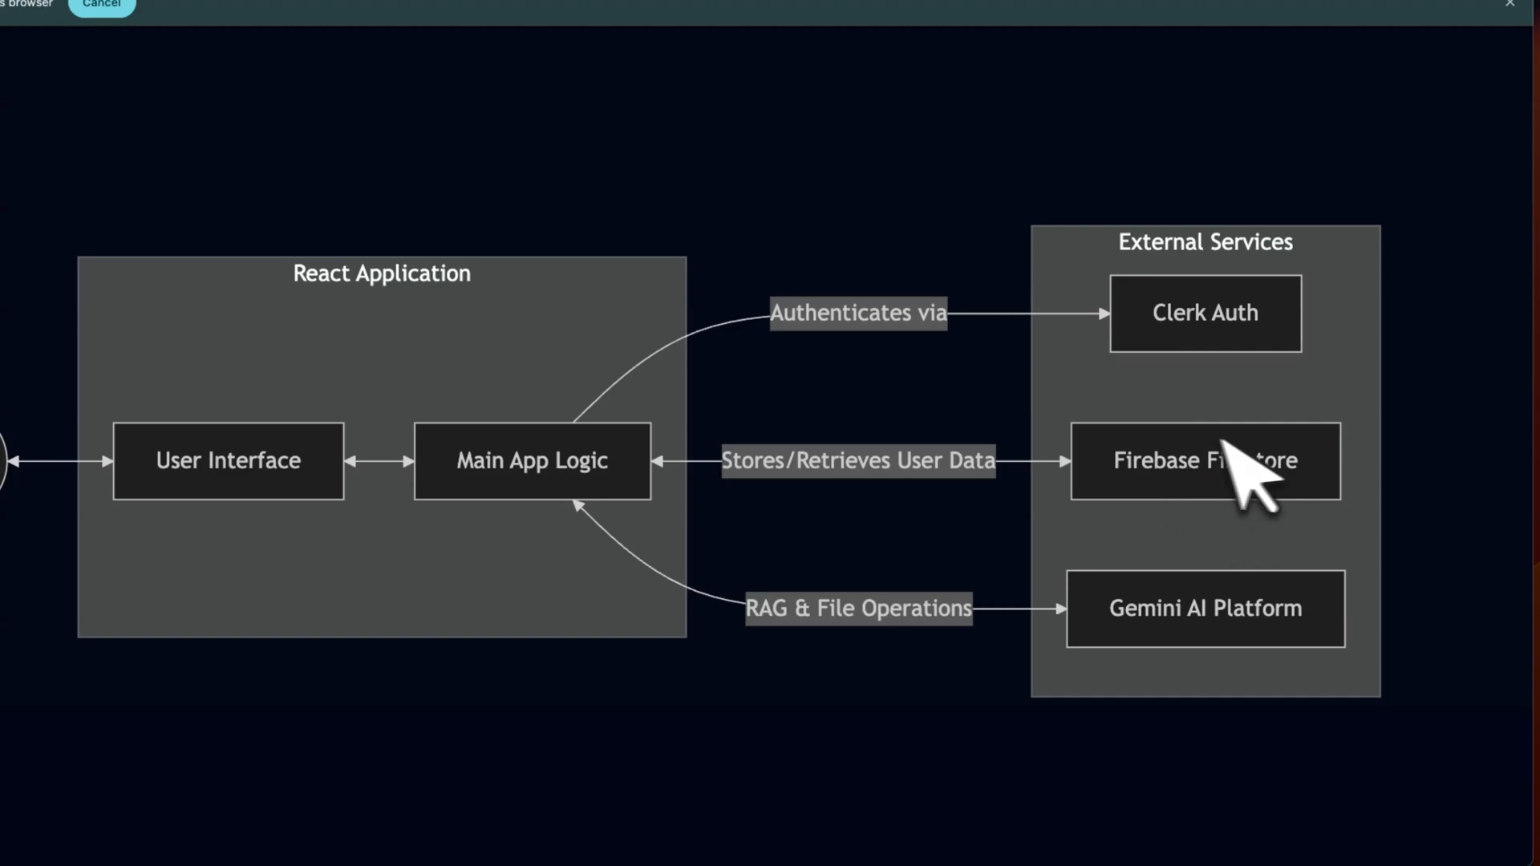
mouse_move(1245, 531)
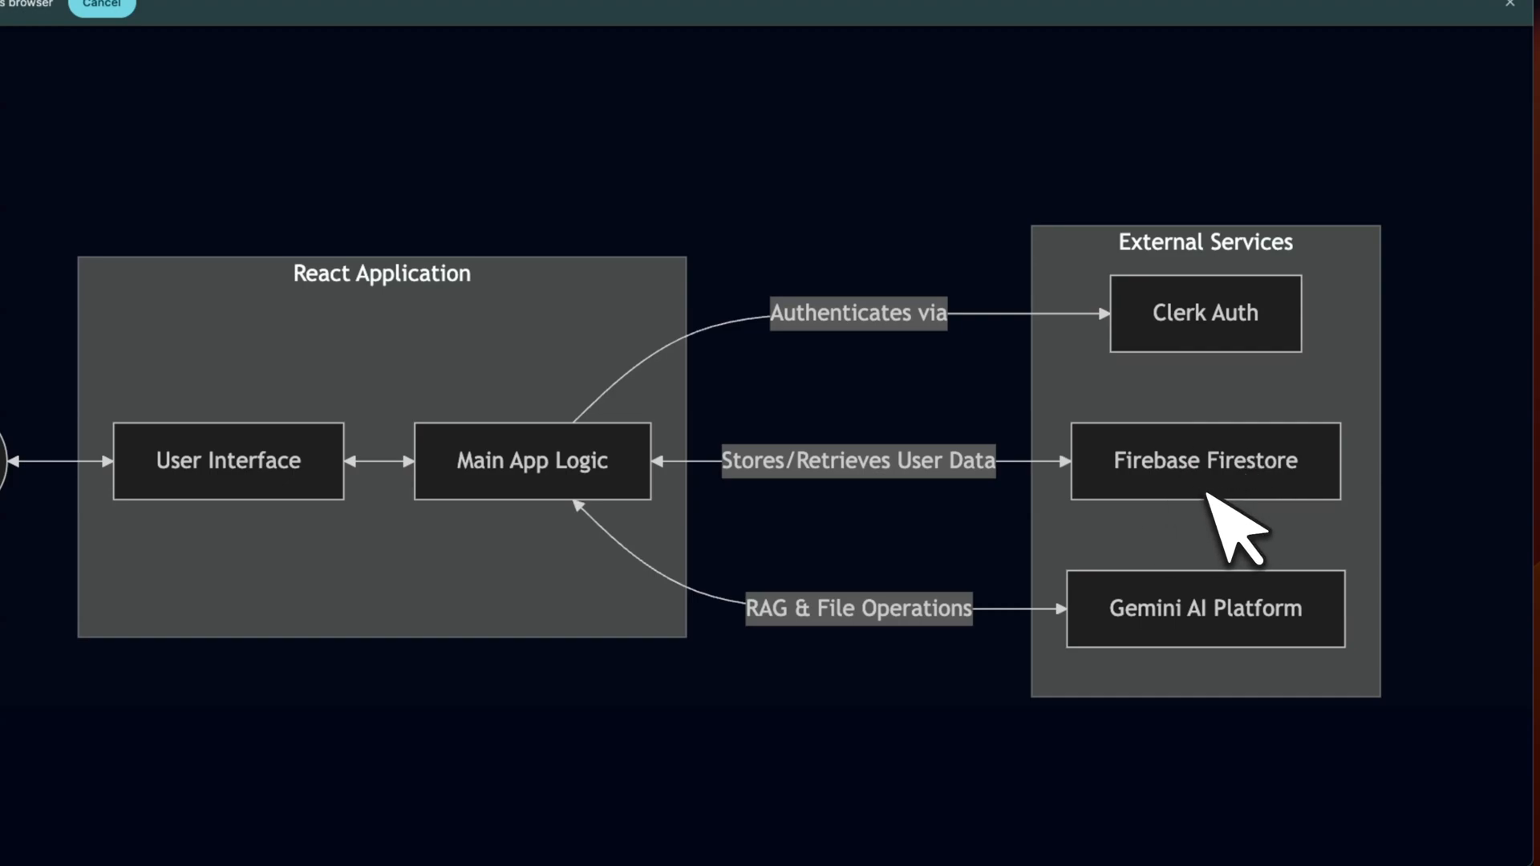
mouse_move(1248, 689)
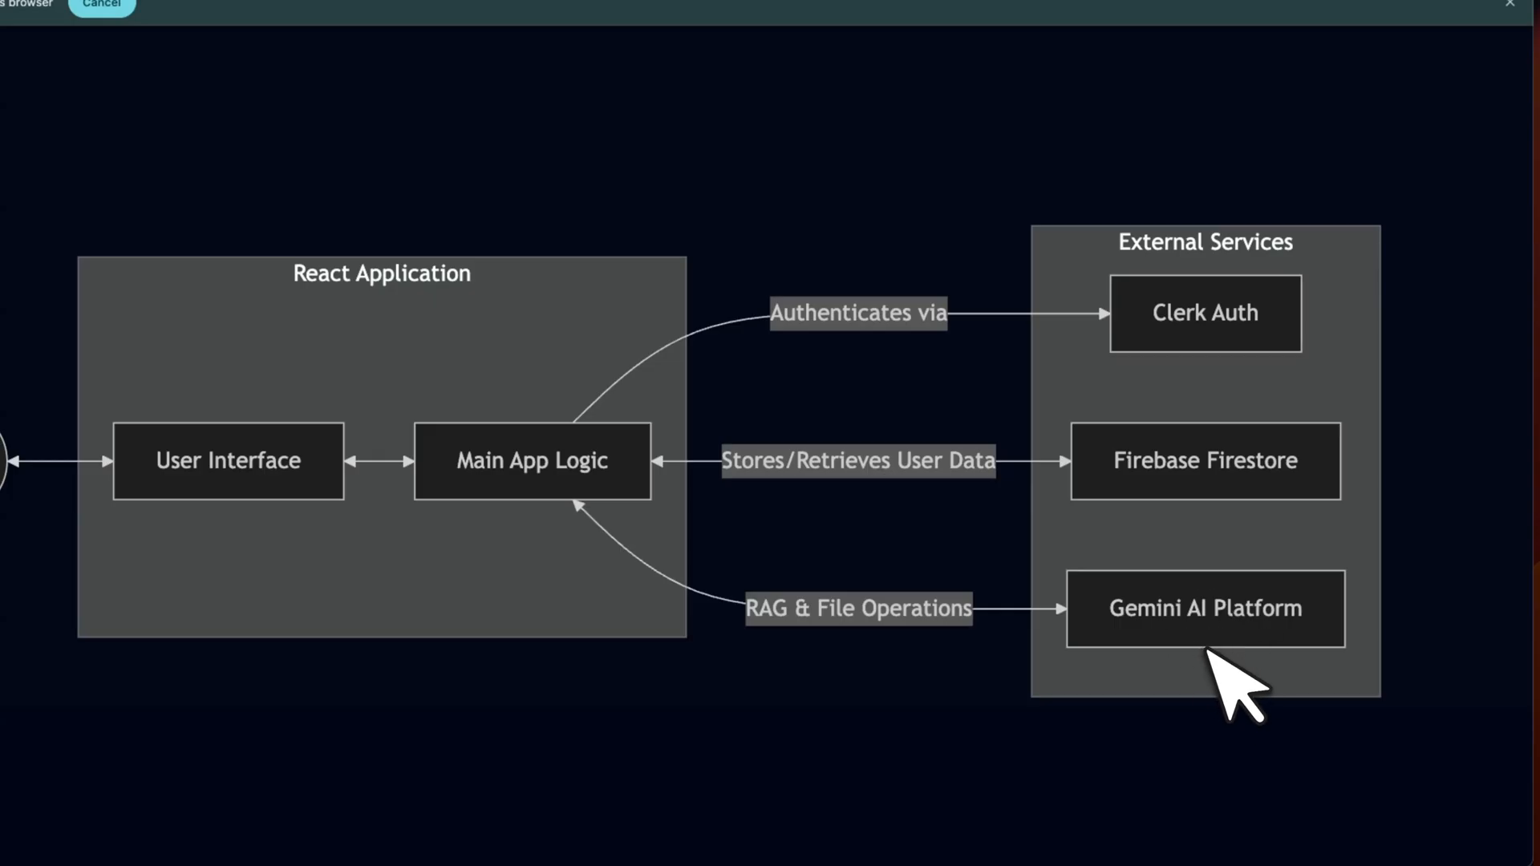
mouse_move(1242, 403)
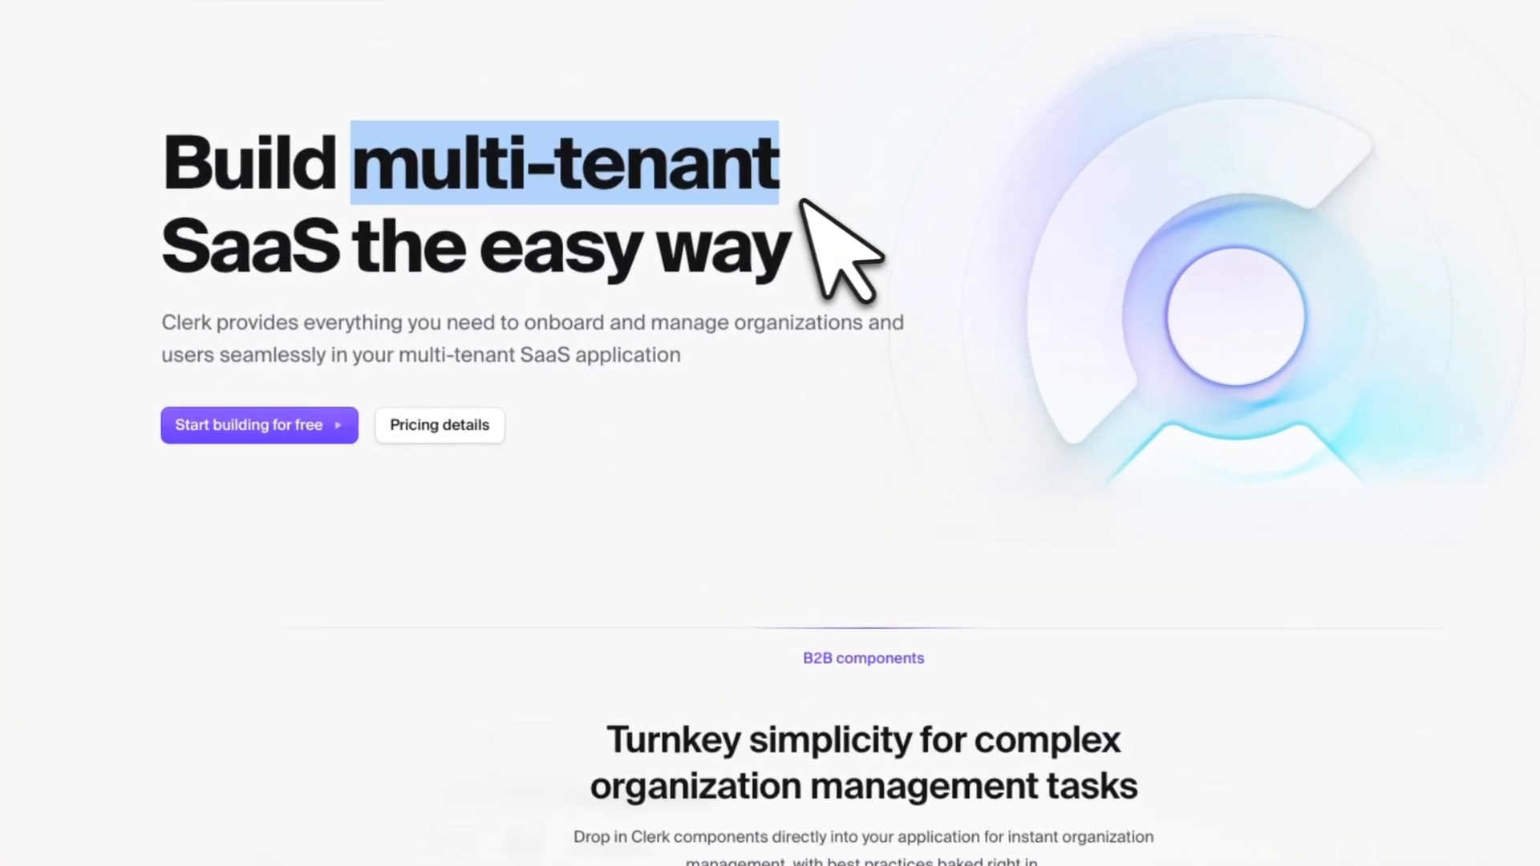
mouse_move(913, 565)
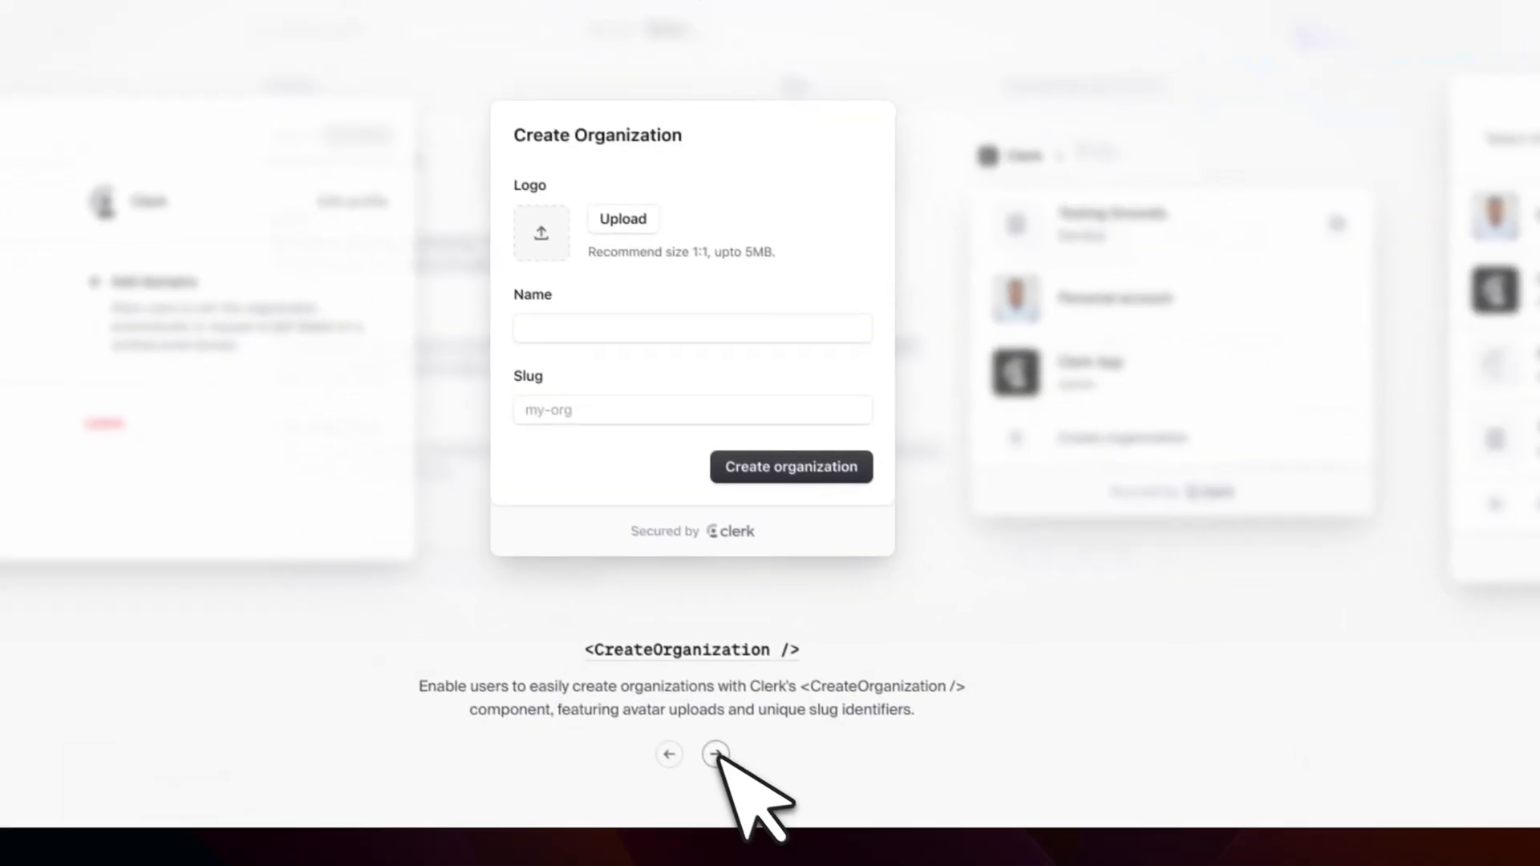
Advance the Clerk component carousel past the organization switcher
click(703, 755)
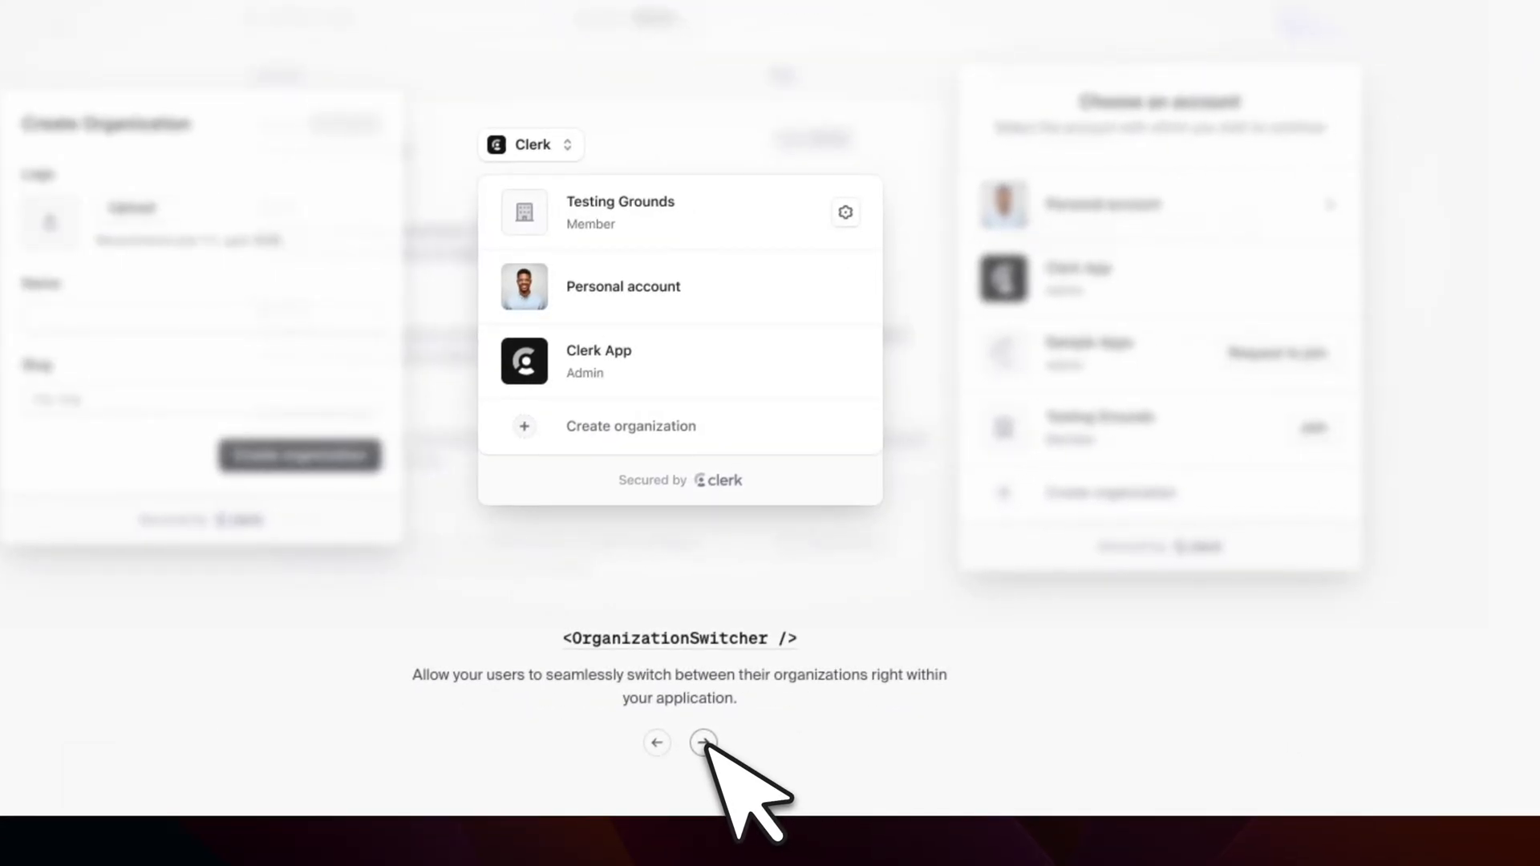
click(703, 741)
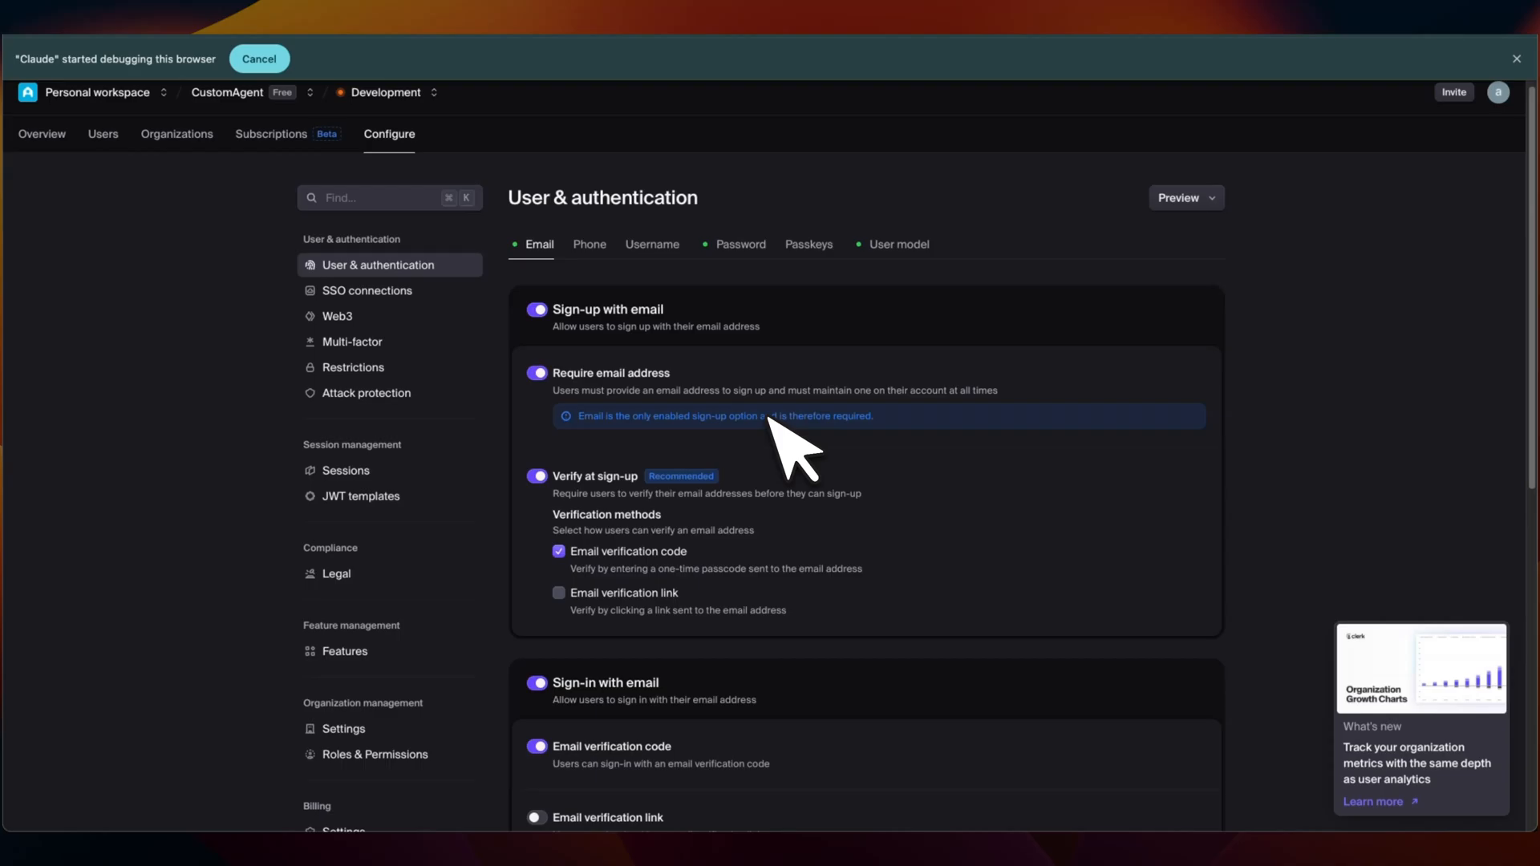
mouse_move(383, 196)
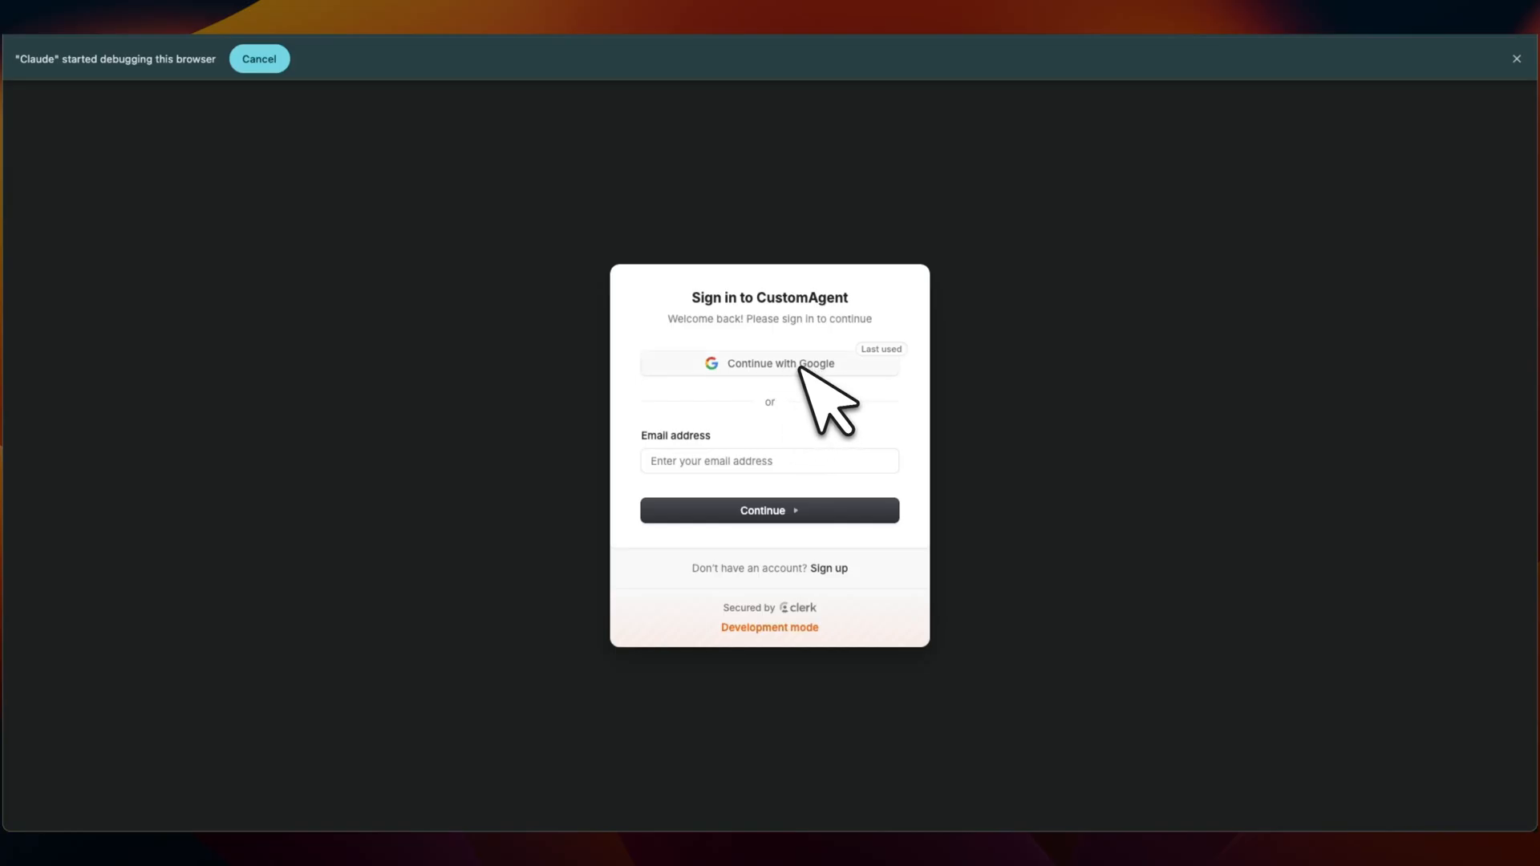
mouse_move(815, 393)
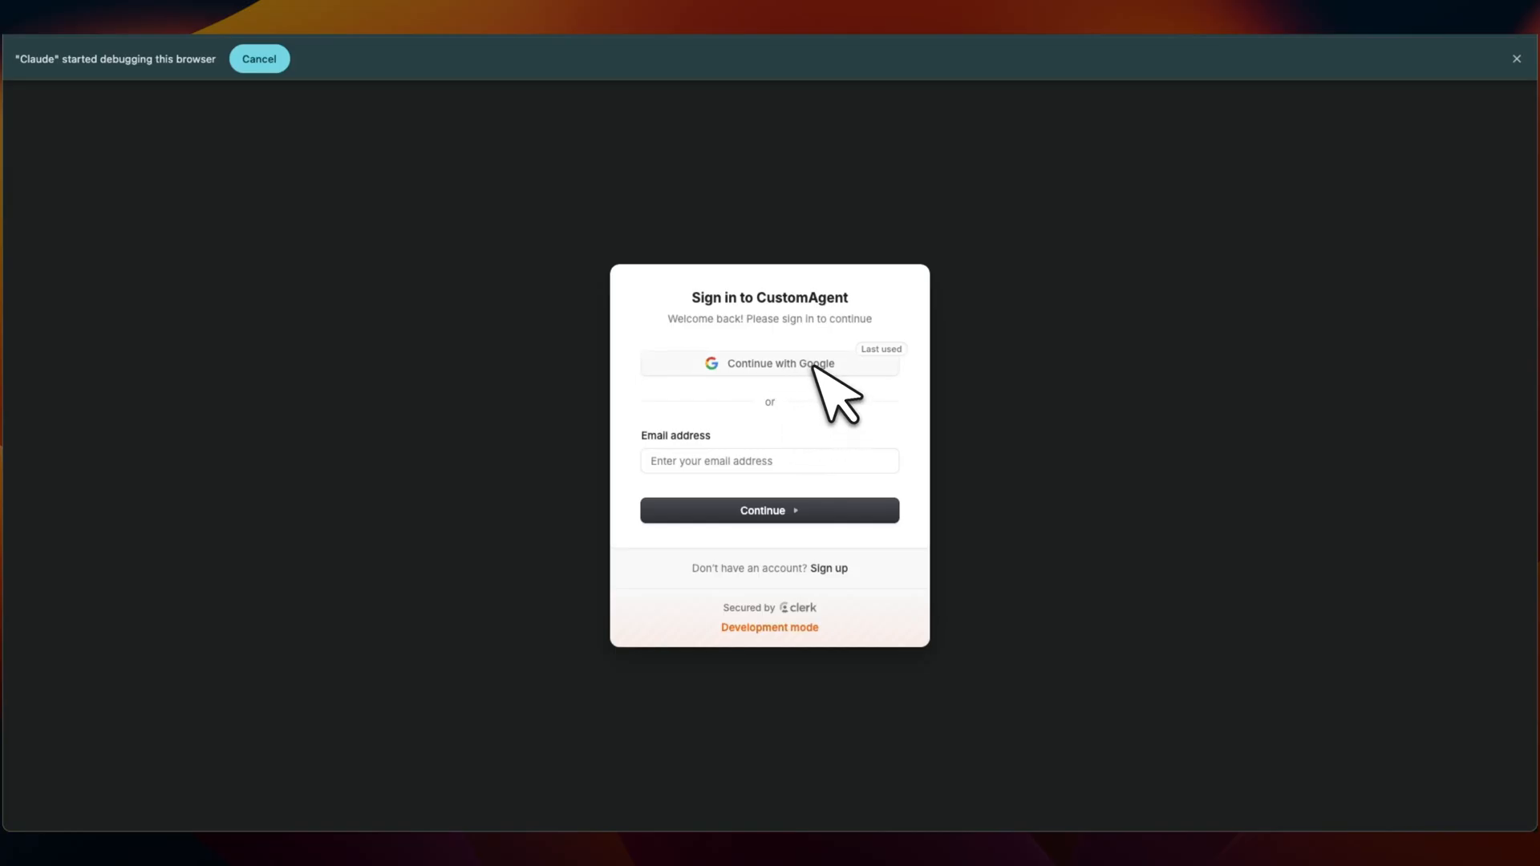
Sign in with Google and start a knowledge base named deepseek with DeepSeek_V3.pdf queued
click(769, 363)
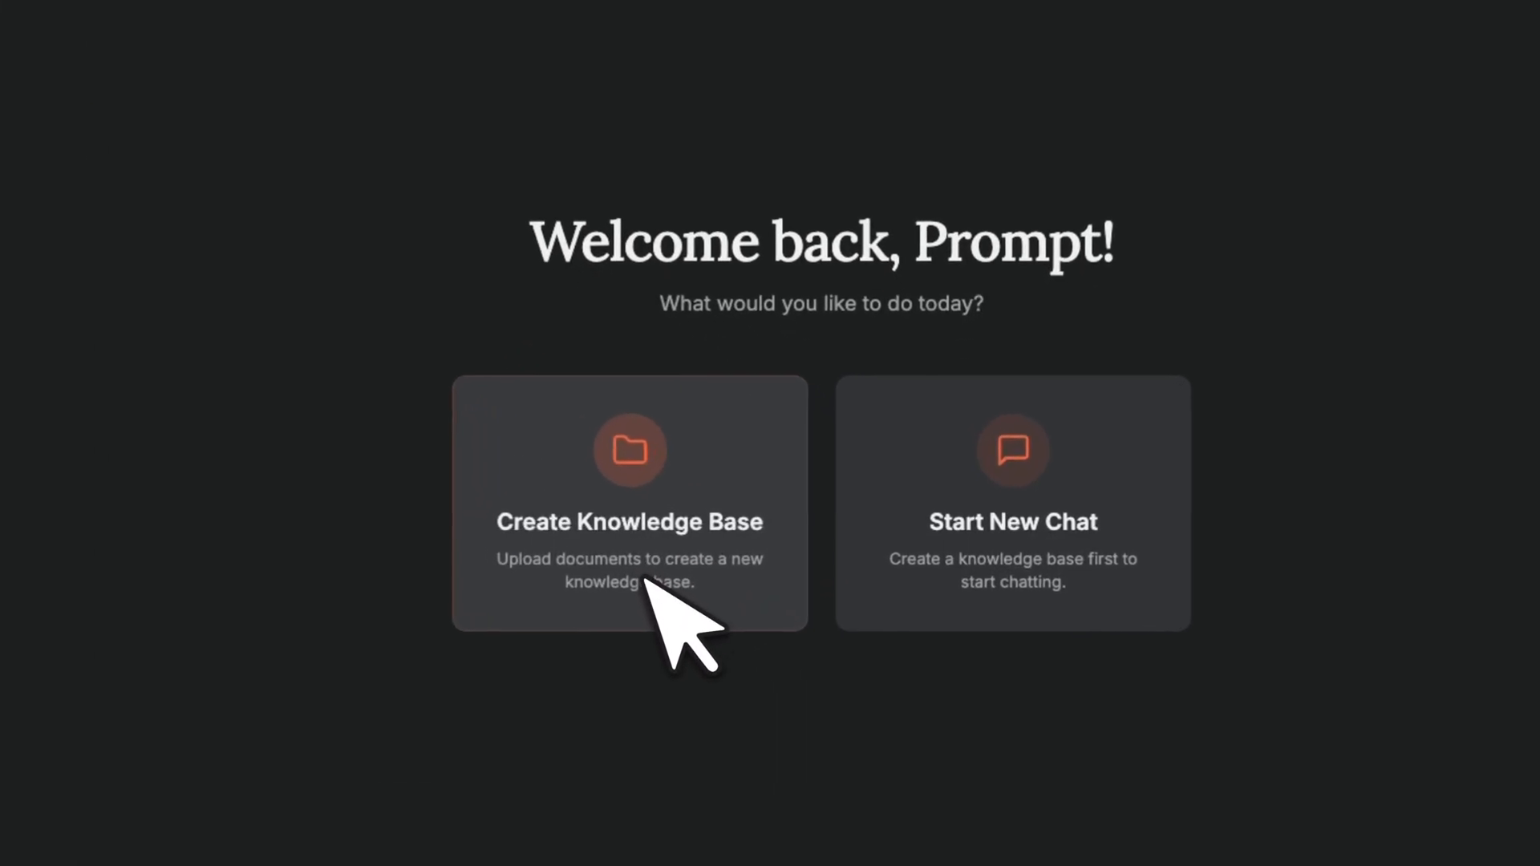
mouse_move(1080, 620)
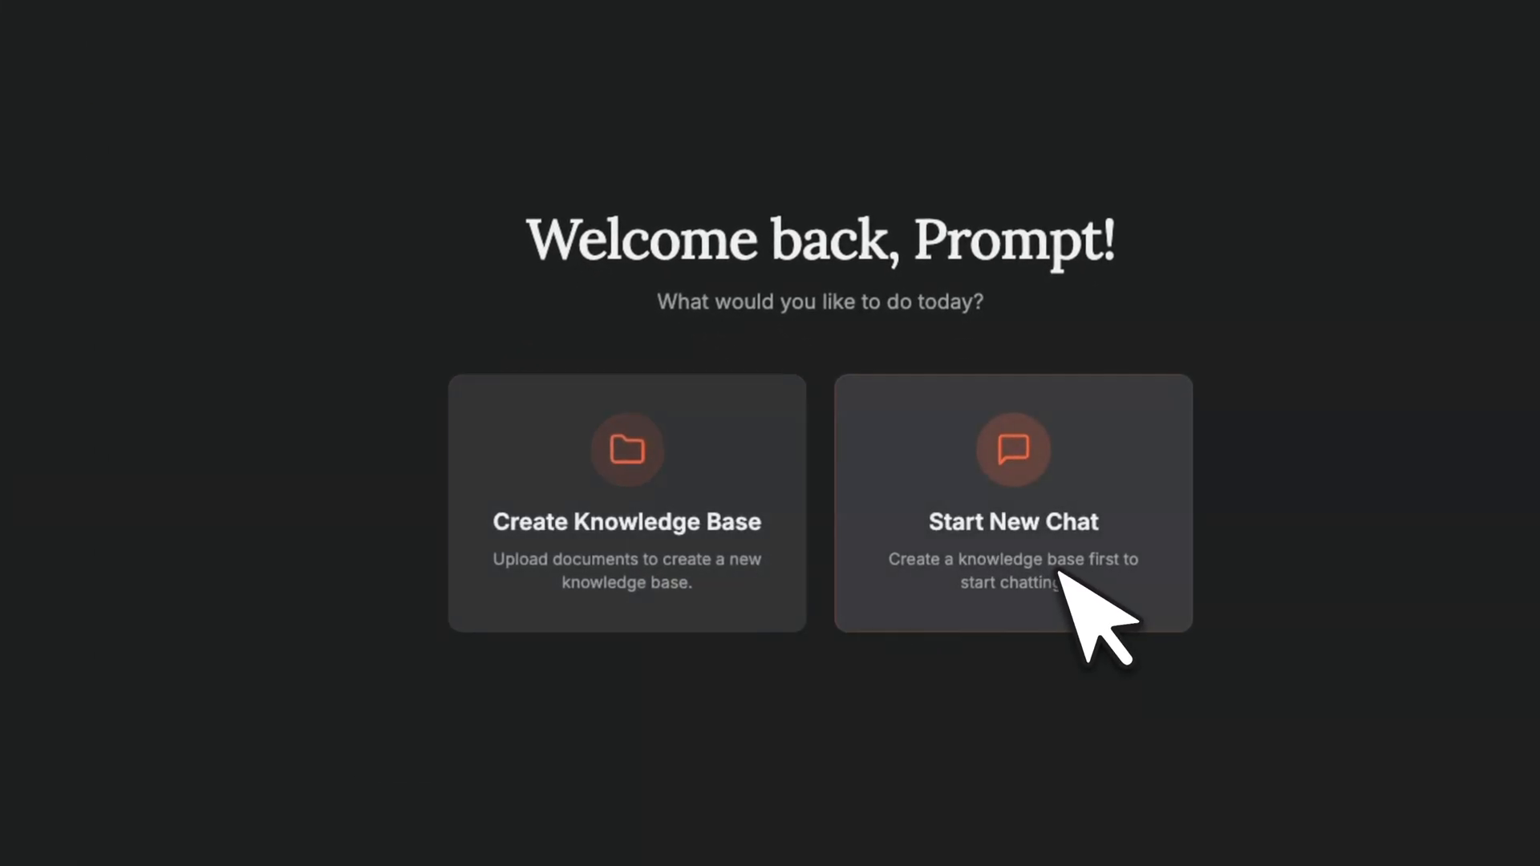
mouse_move(786, 579)
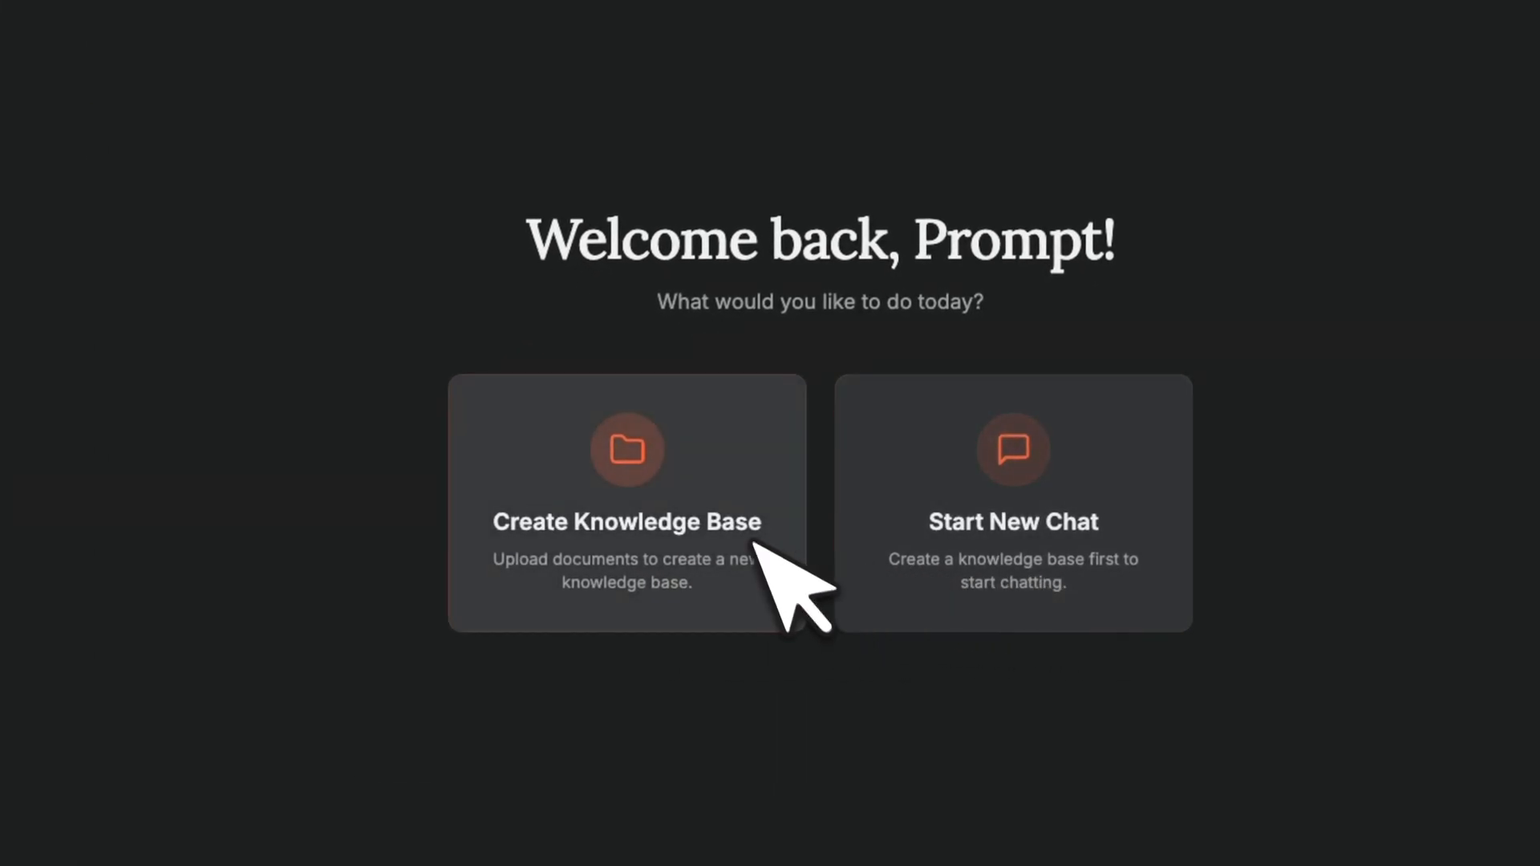
mouse_move(875, 393)
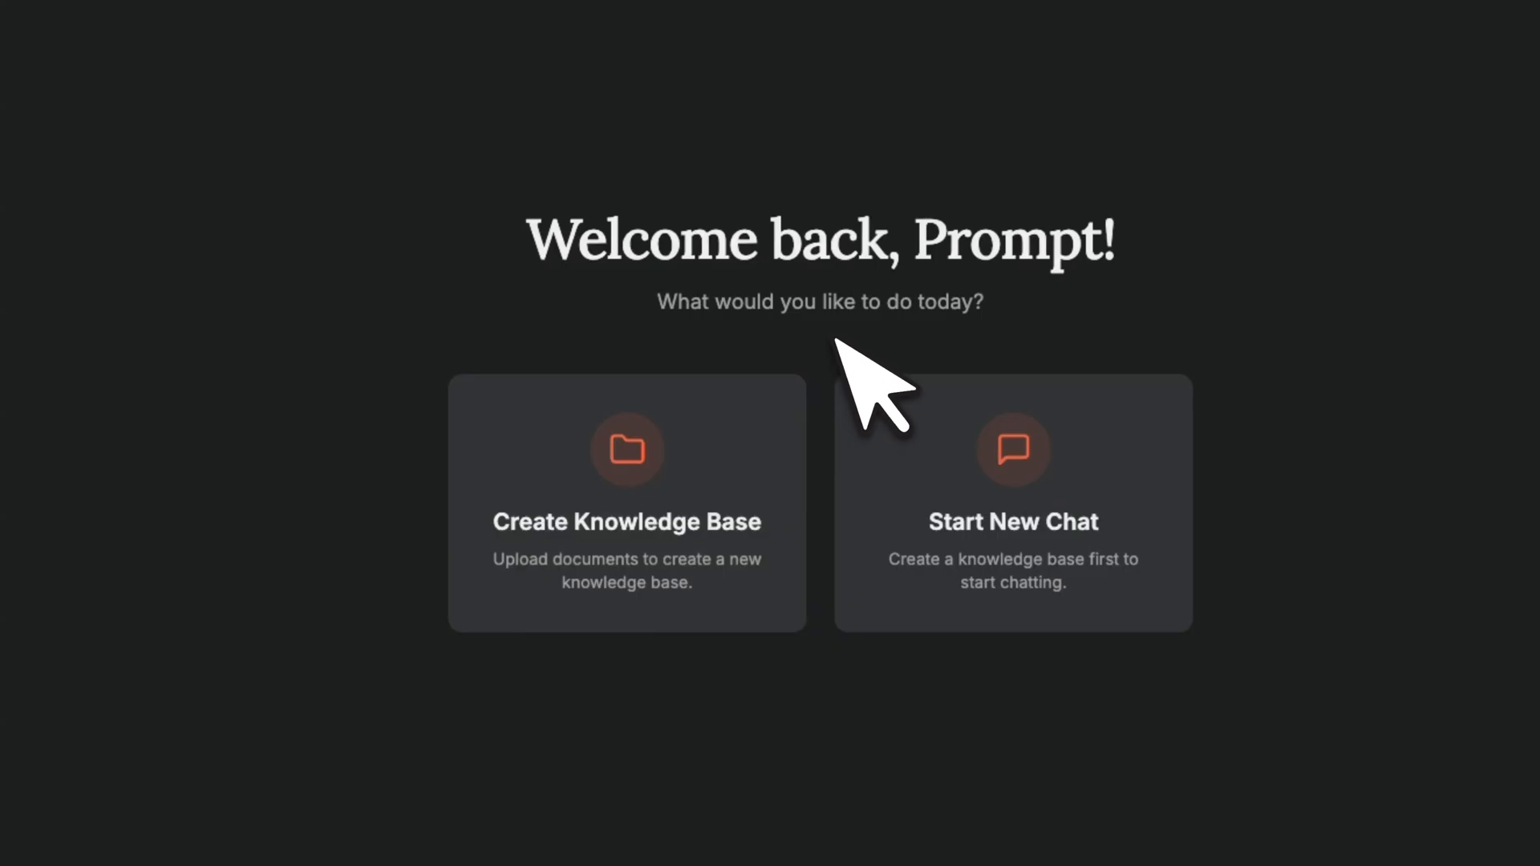
click(626, 503)
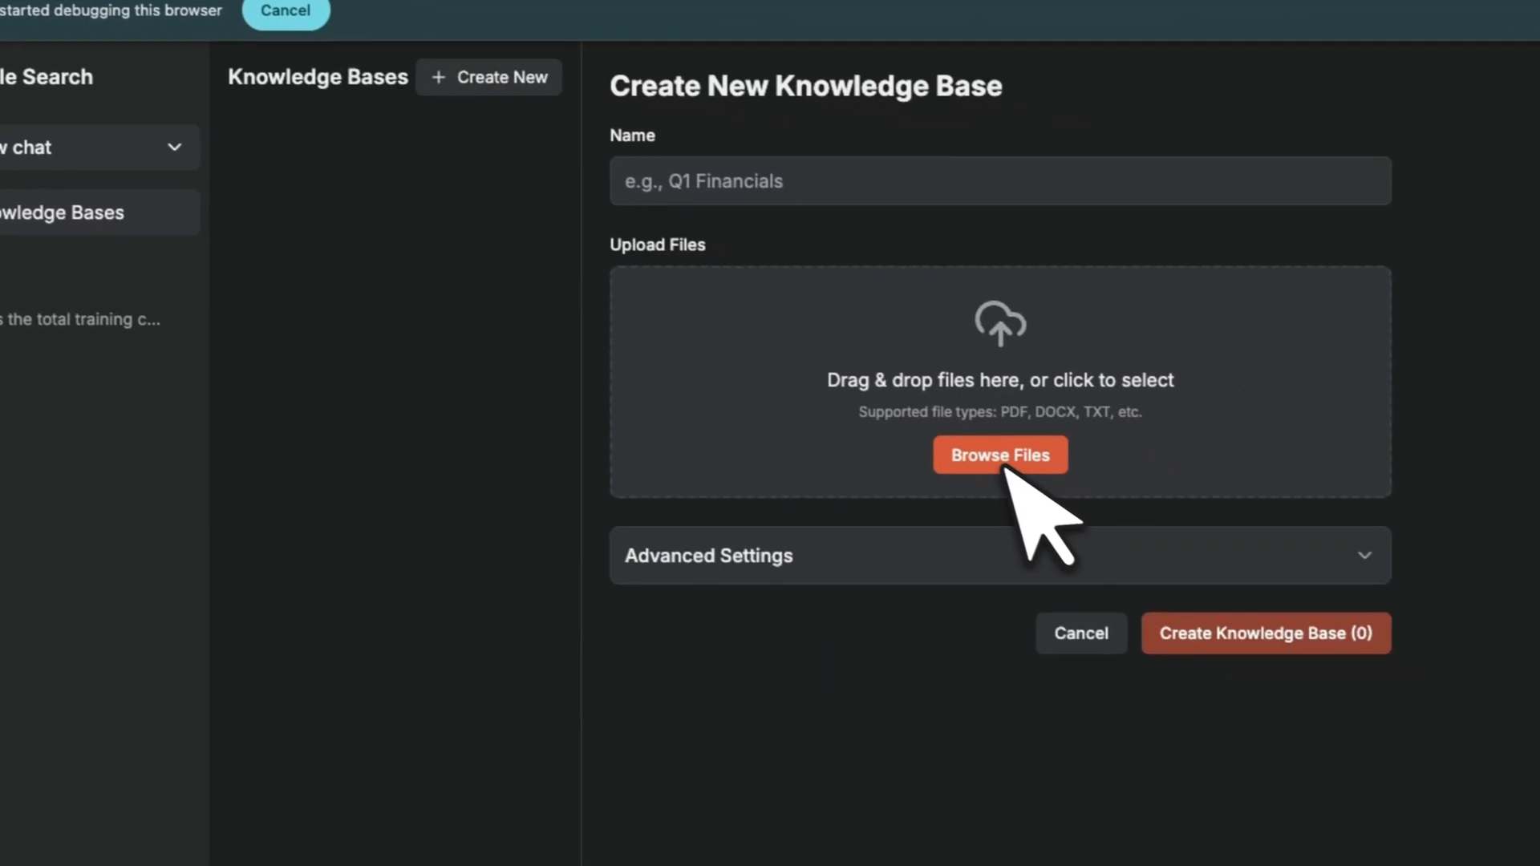
click(1000, 454)
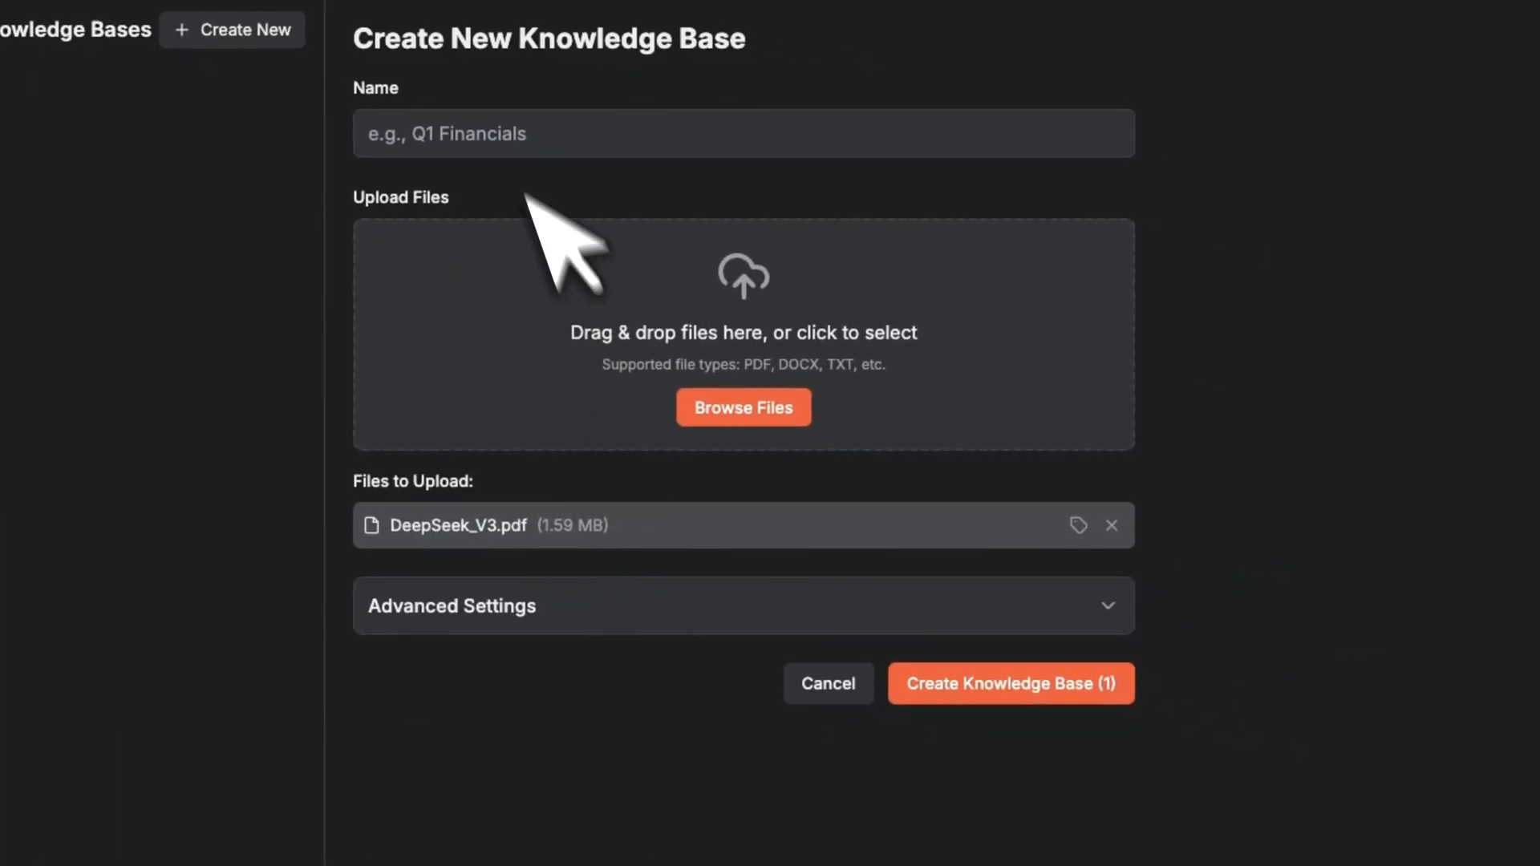
text(deepseek)
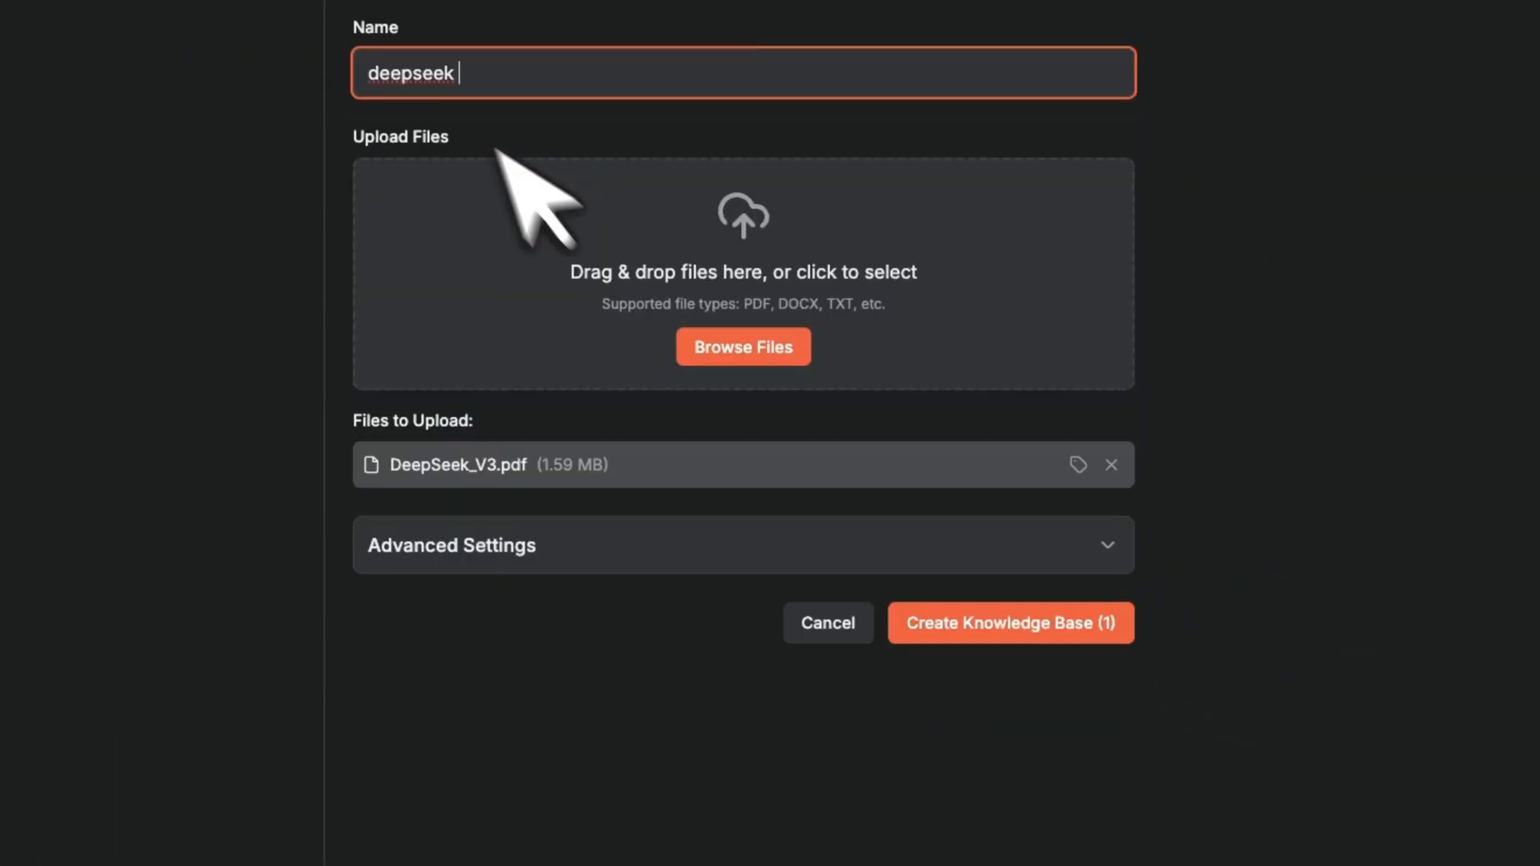
click(1009, 622)
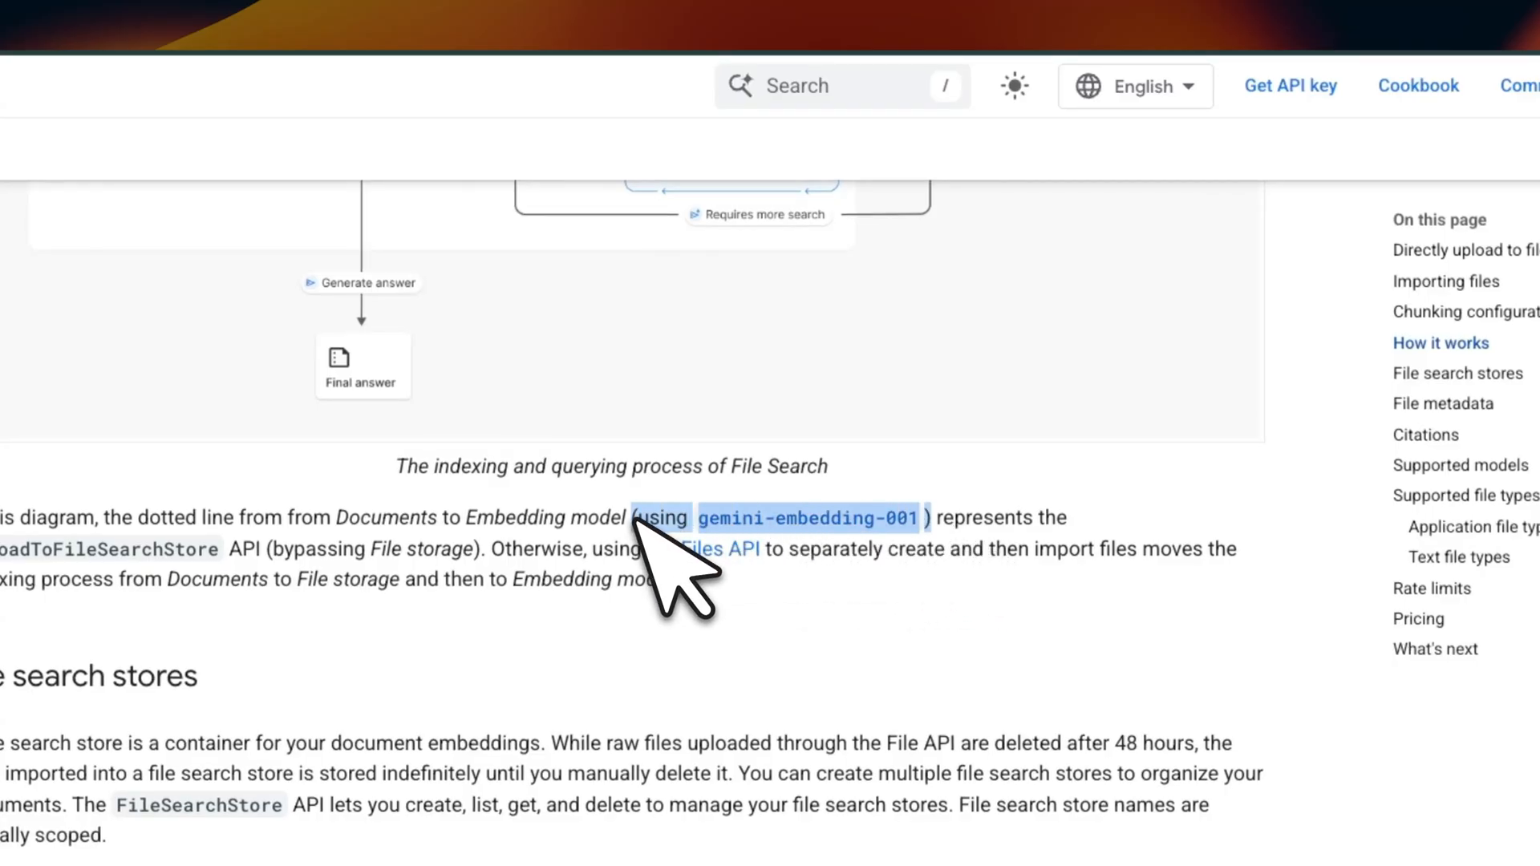
Scroll the File Search docs down to the file search stores explanation
scroll(down, 3)
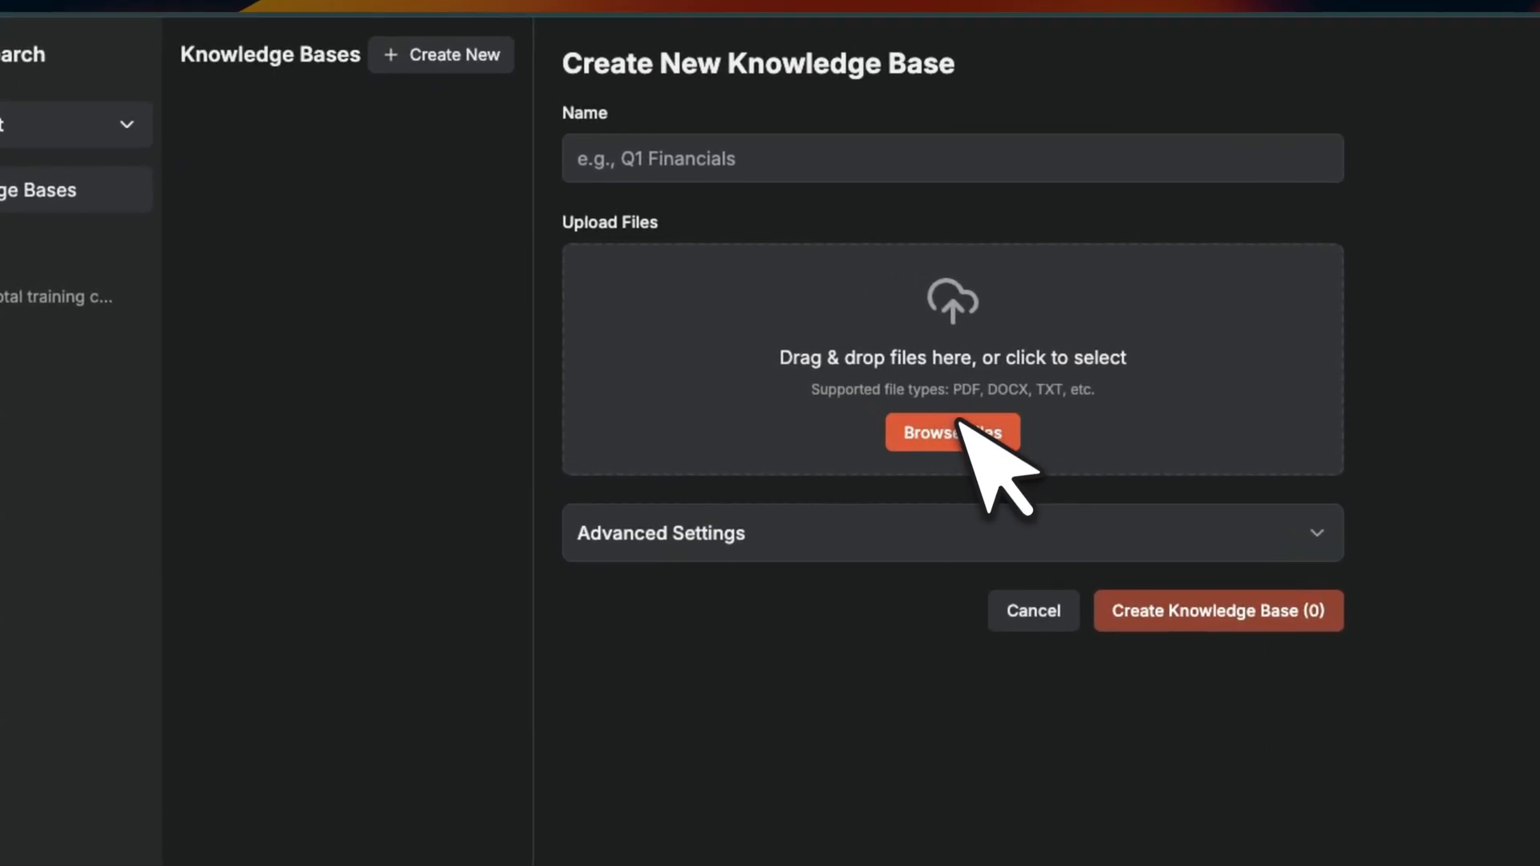
mouse_move(972, 462)
text(DeepSeek-v3)
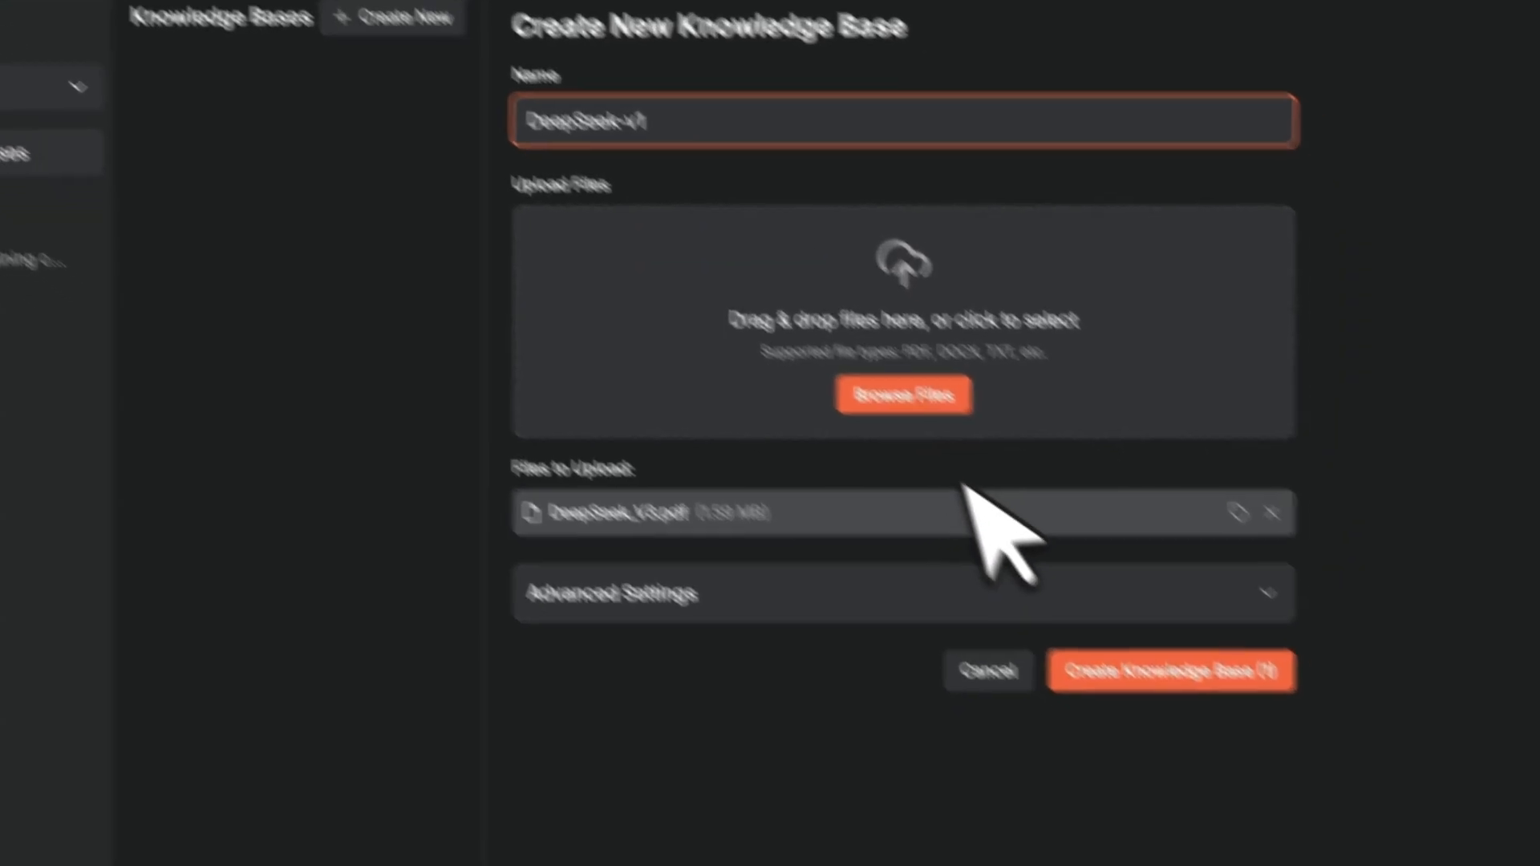
Create the DeepSeek-v1 knowledge base holding the queued DeepSeek_V3.pdf
click(1171, 670)
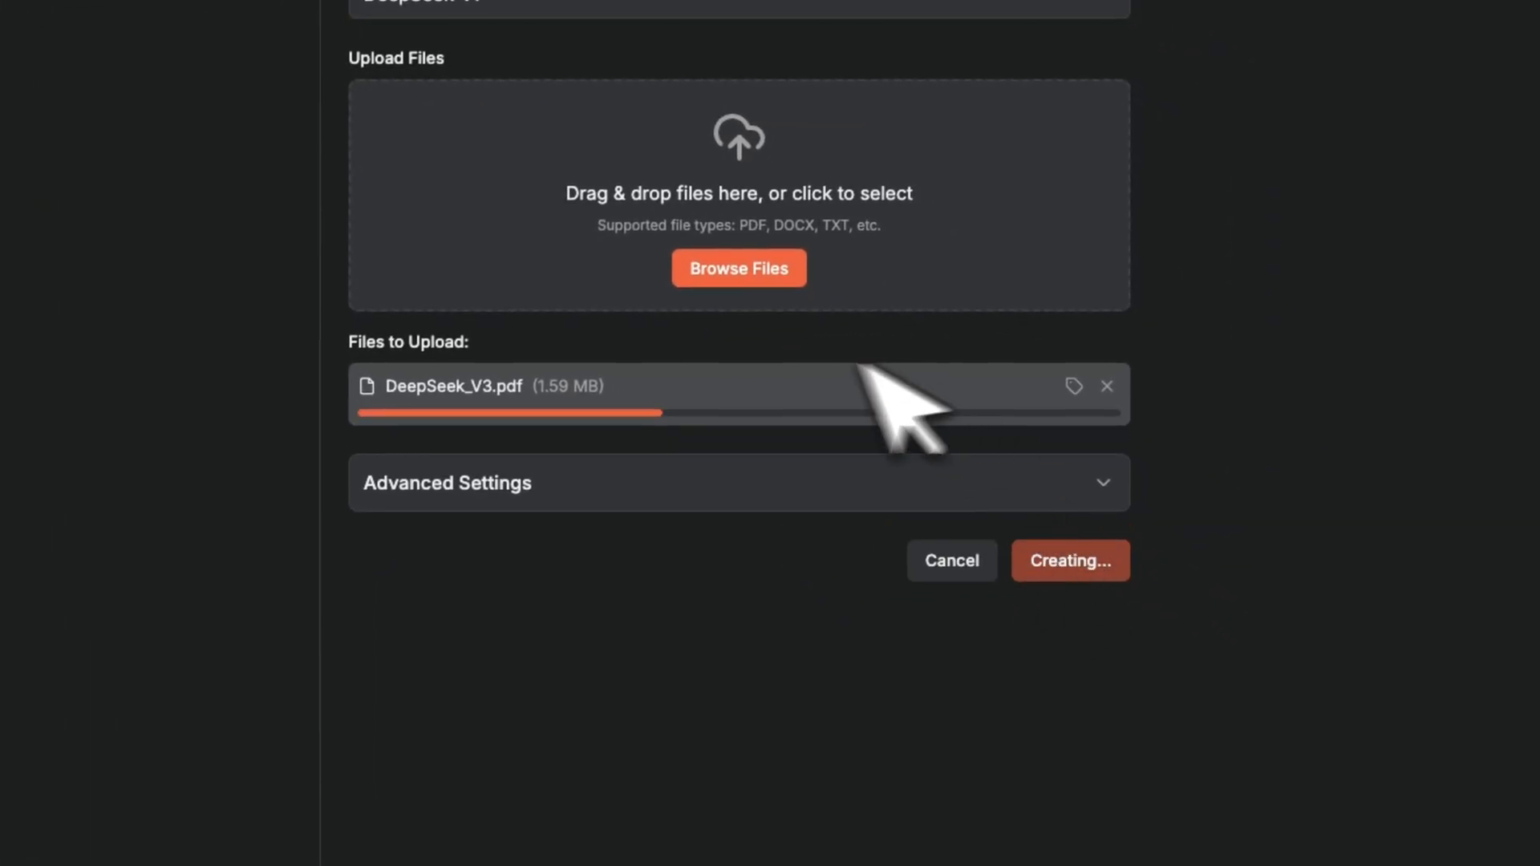
mouse_move(880, 457)
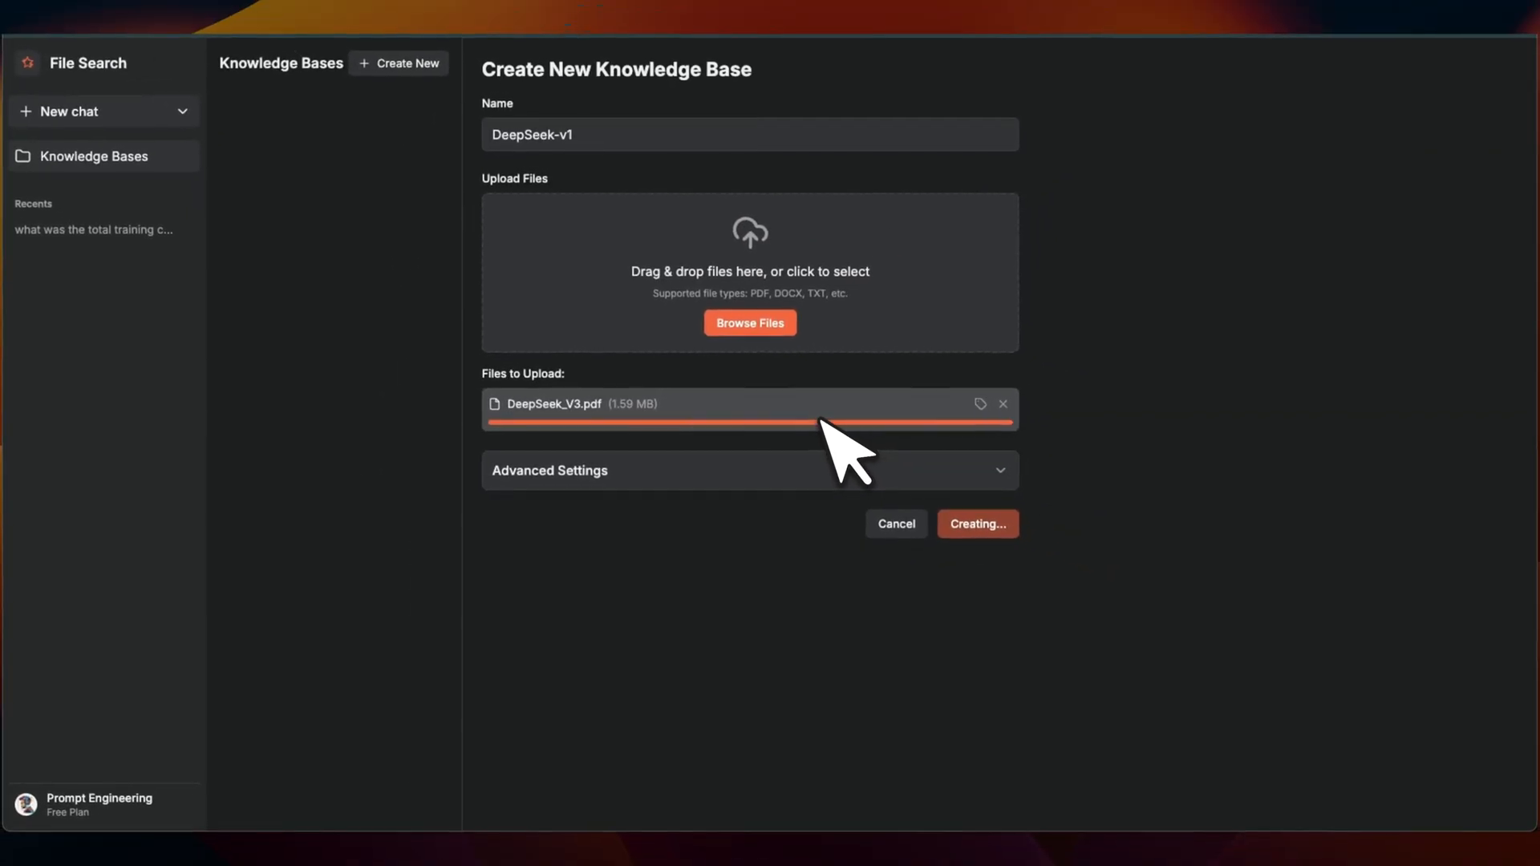
click(977, 524)
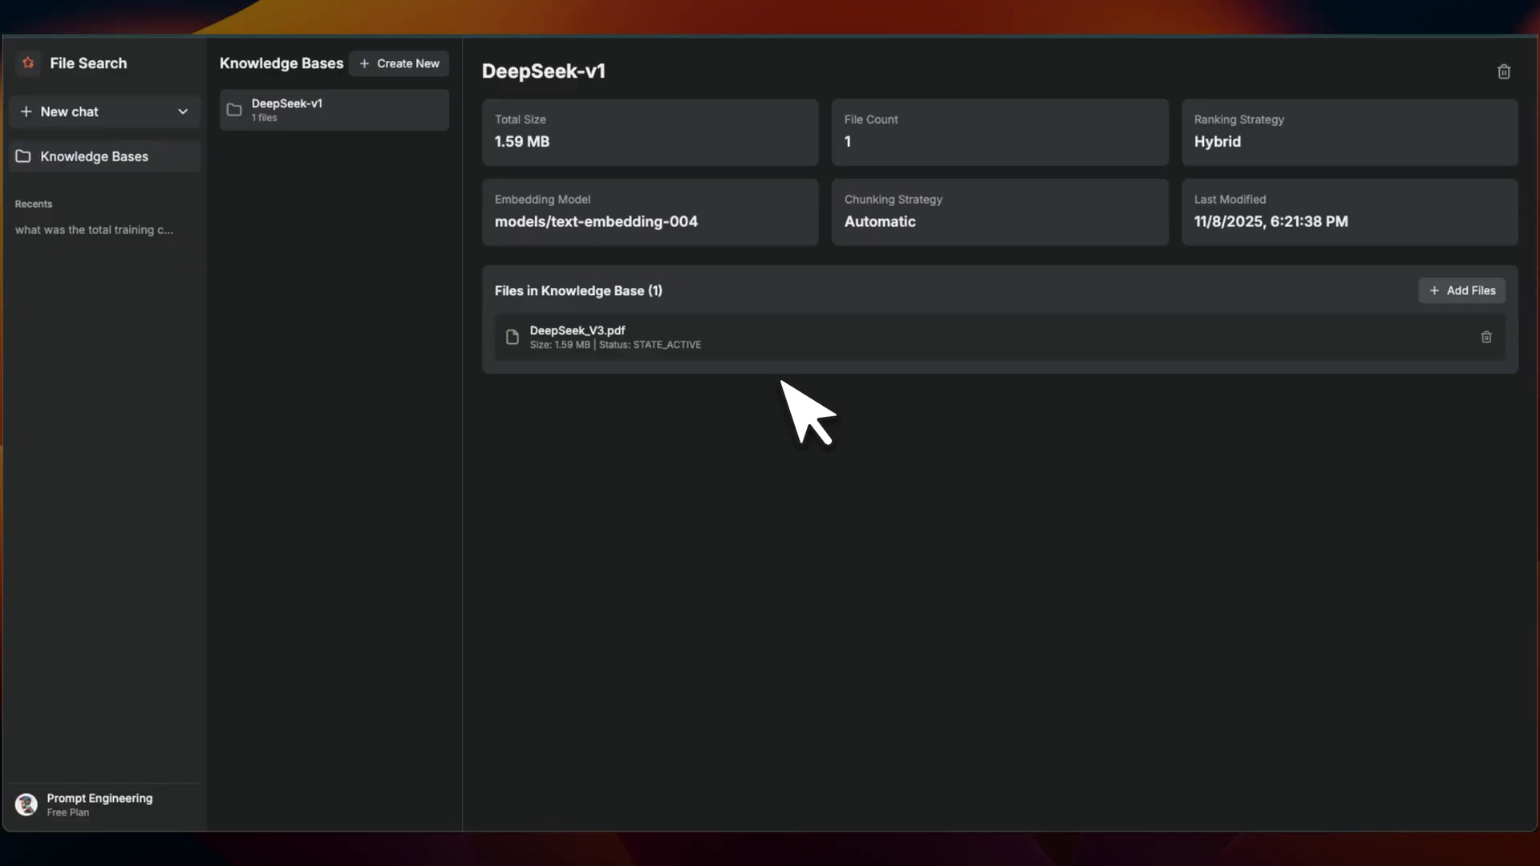
mouse_move(138, 129)
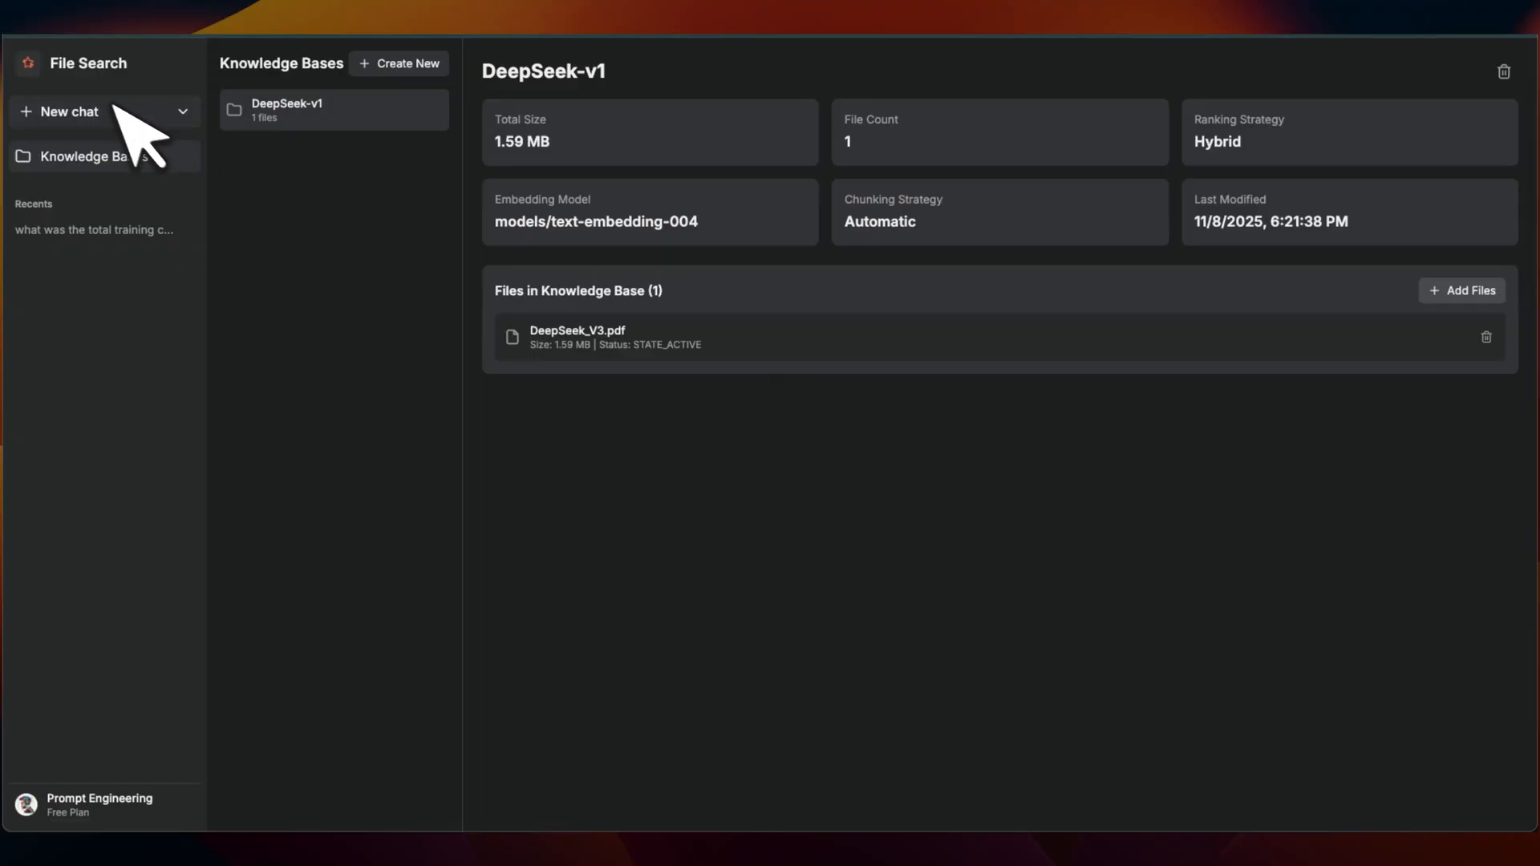
Start a new chat on DeepSeek-v1 and ask about DeepSeek's training cost
click(69, 111)
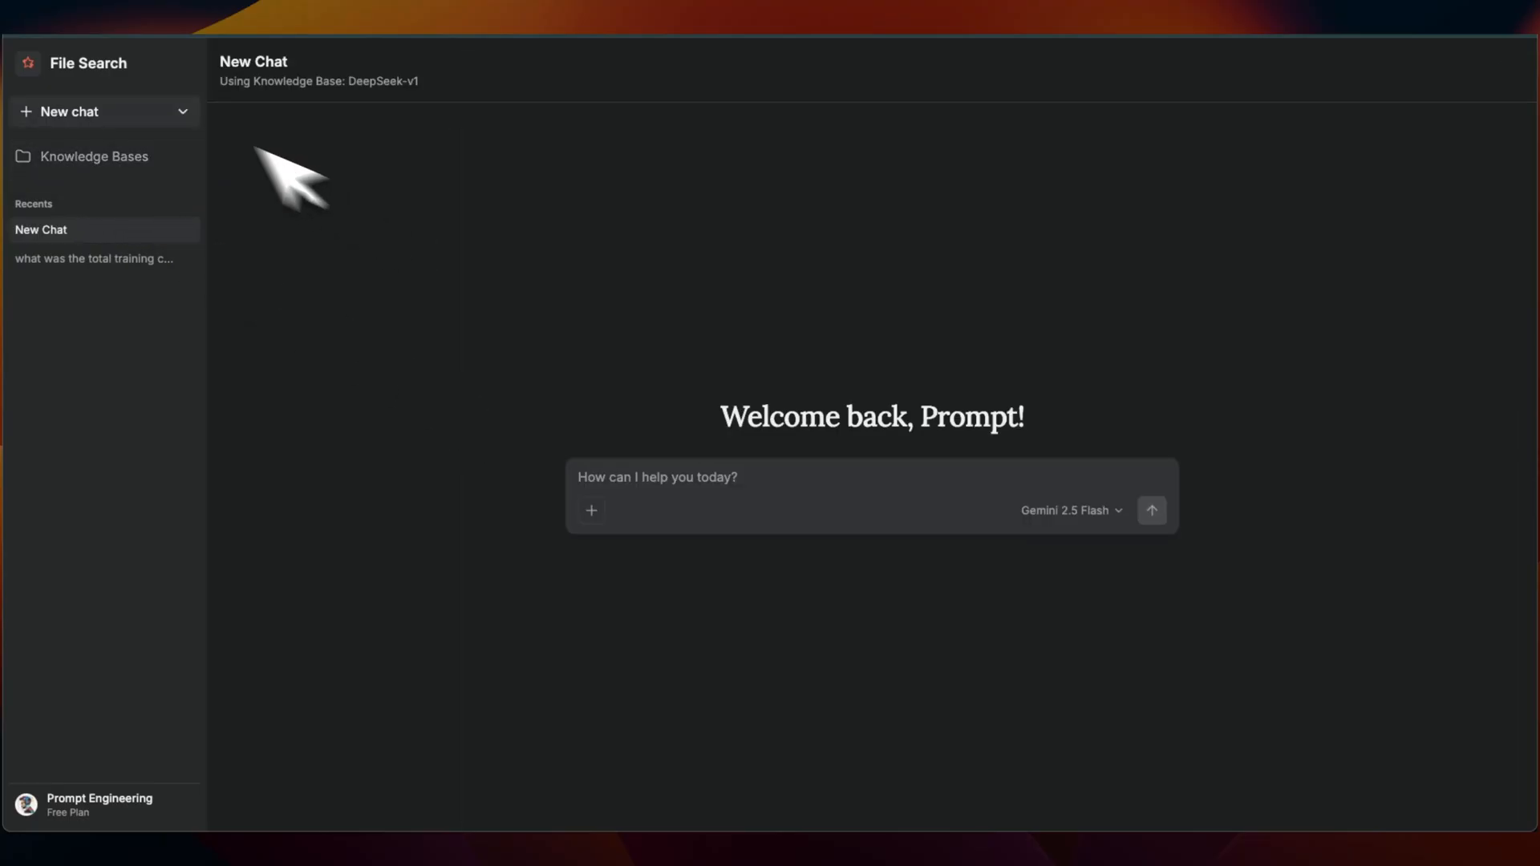
mouse_move(829, 515)
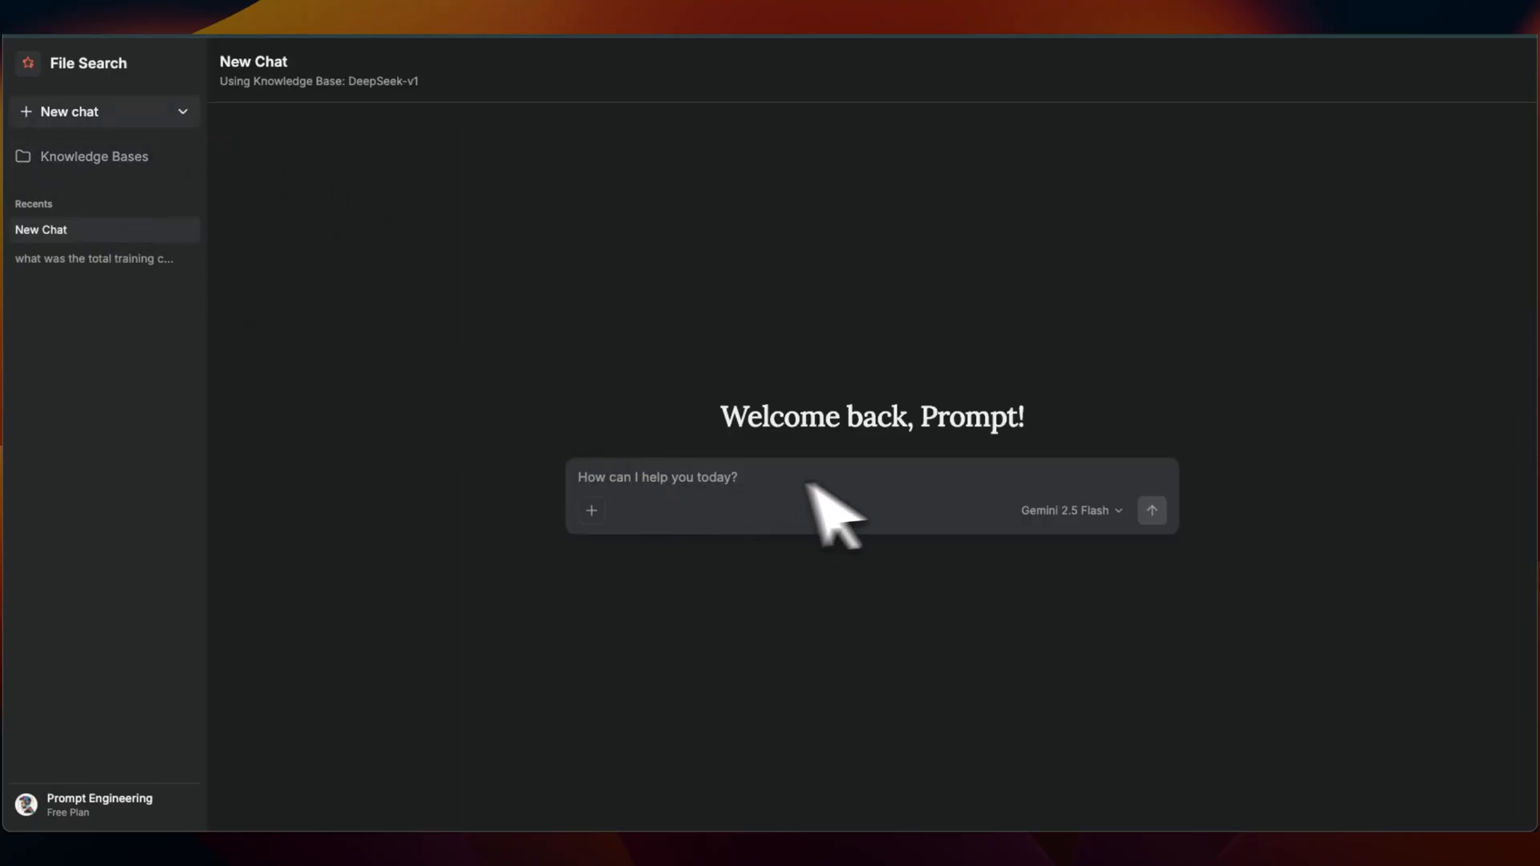
mouse_move(850, 515)
text(What was the total training cost of DeepSeek models?)
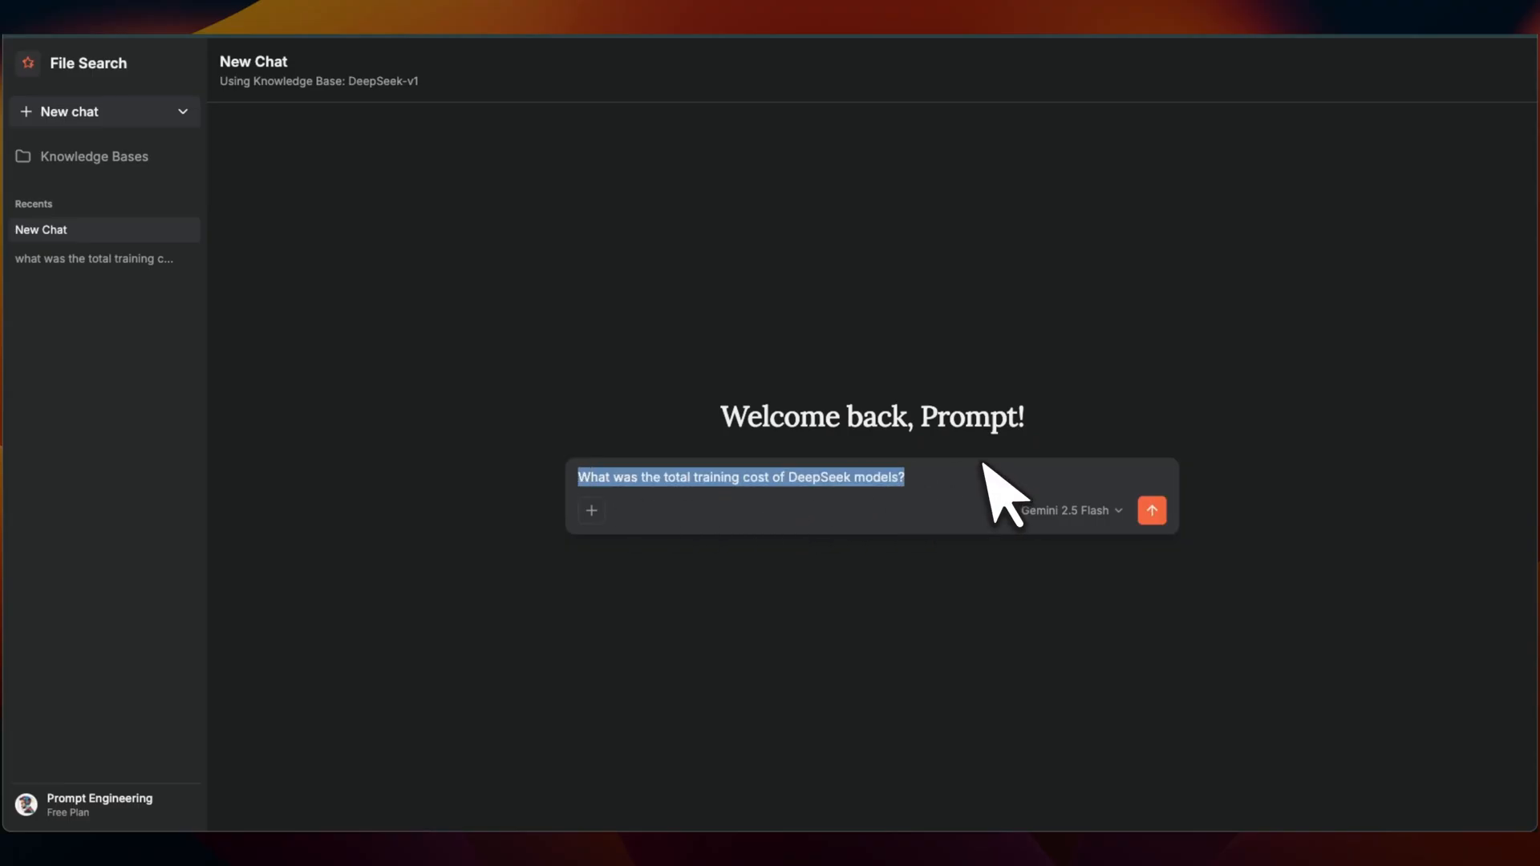
click(1070, 510)
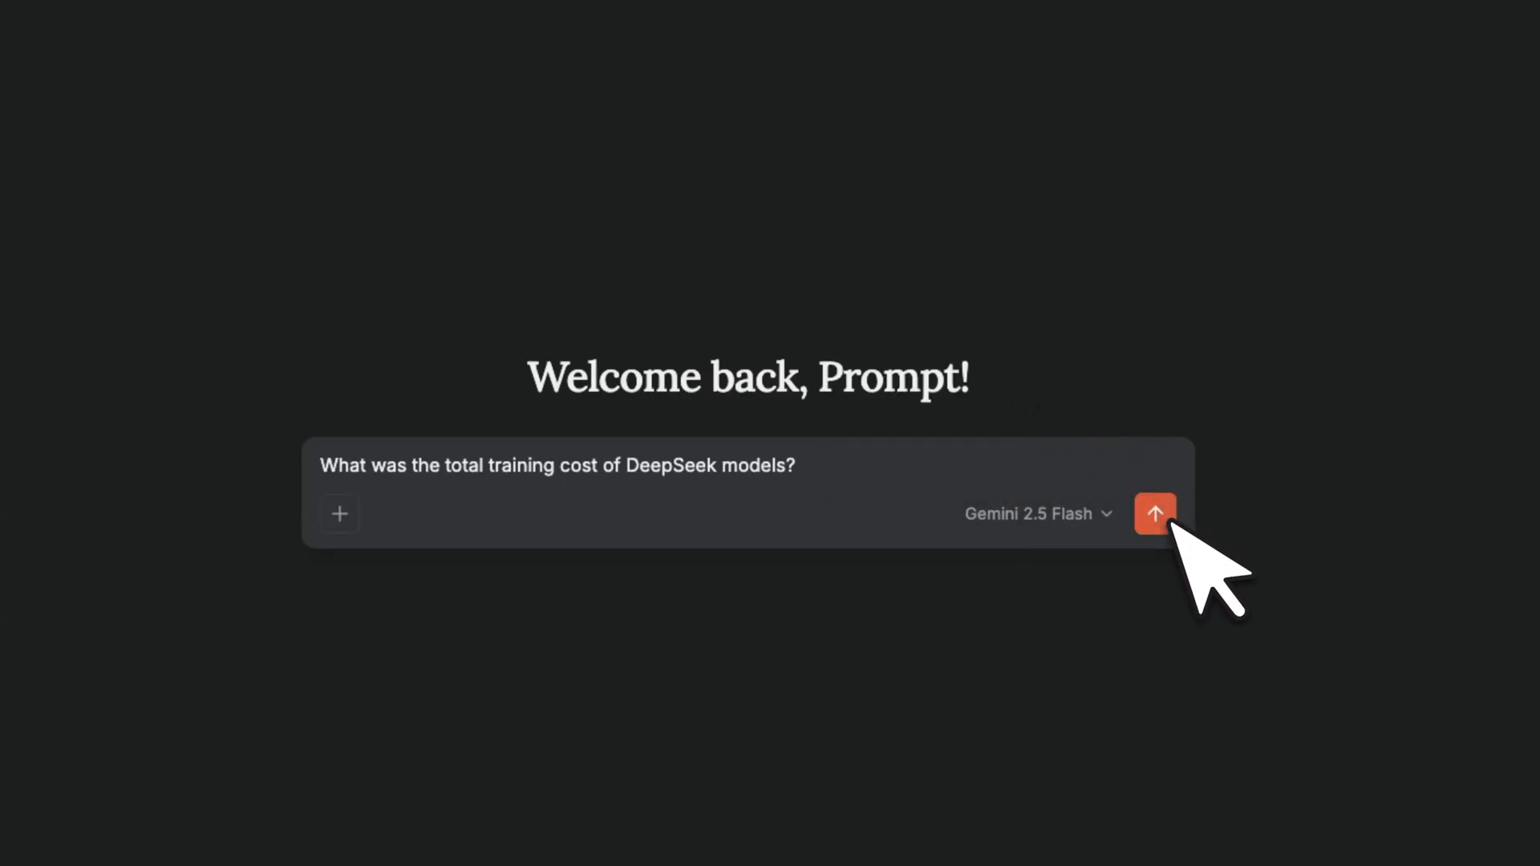
click(1156, 514)
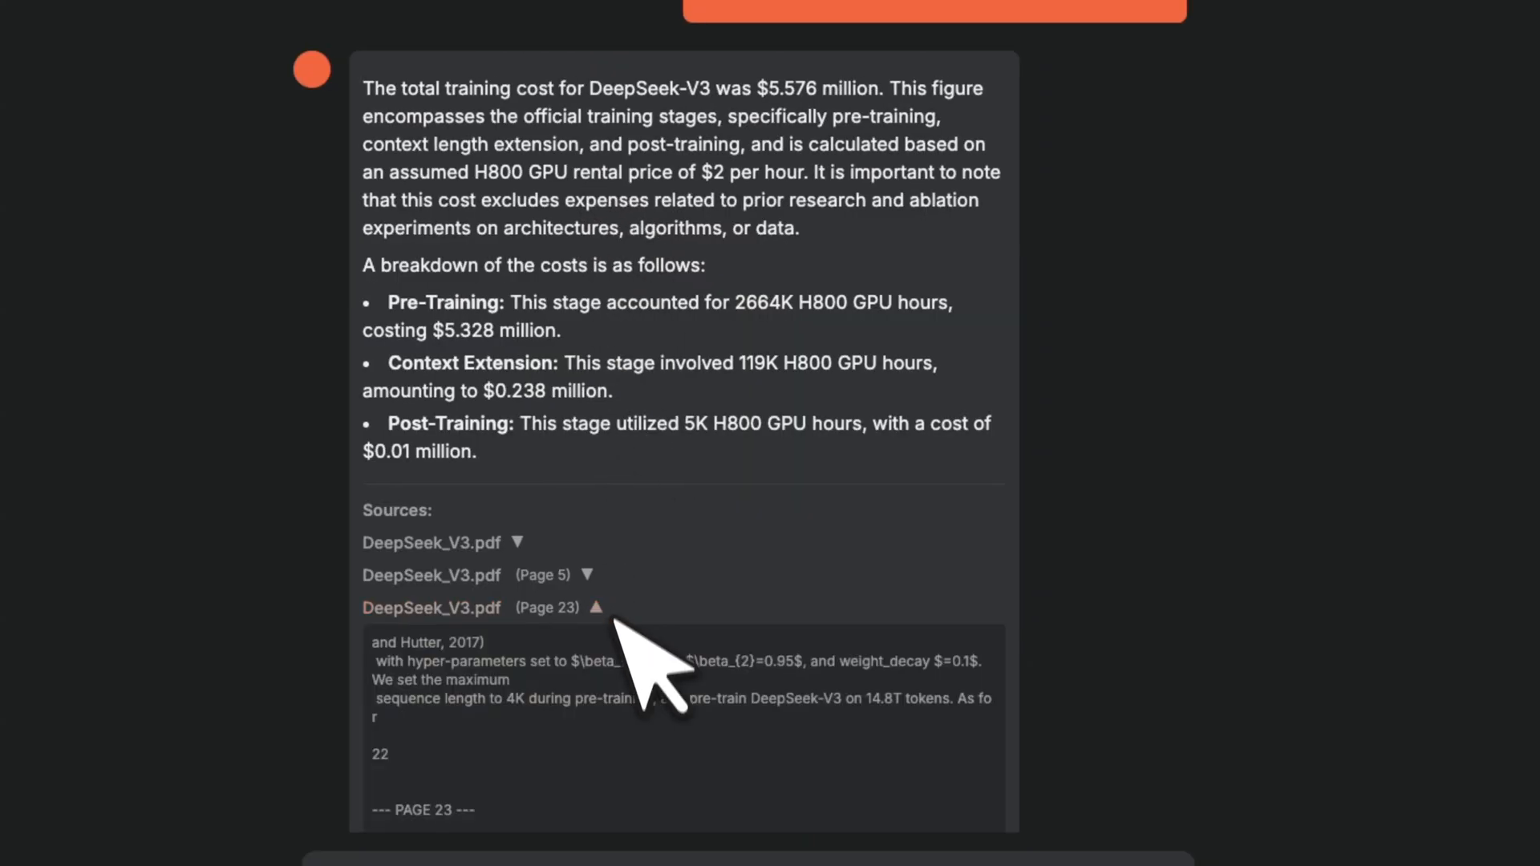
Expand the cited DeepSeek_V3.pdf excerpts beneath the cost-breakdown answer and read through them
scroll(down, 3)
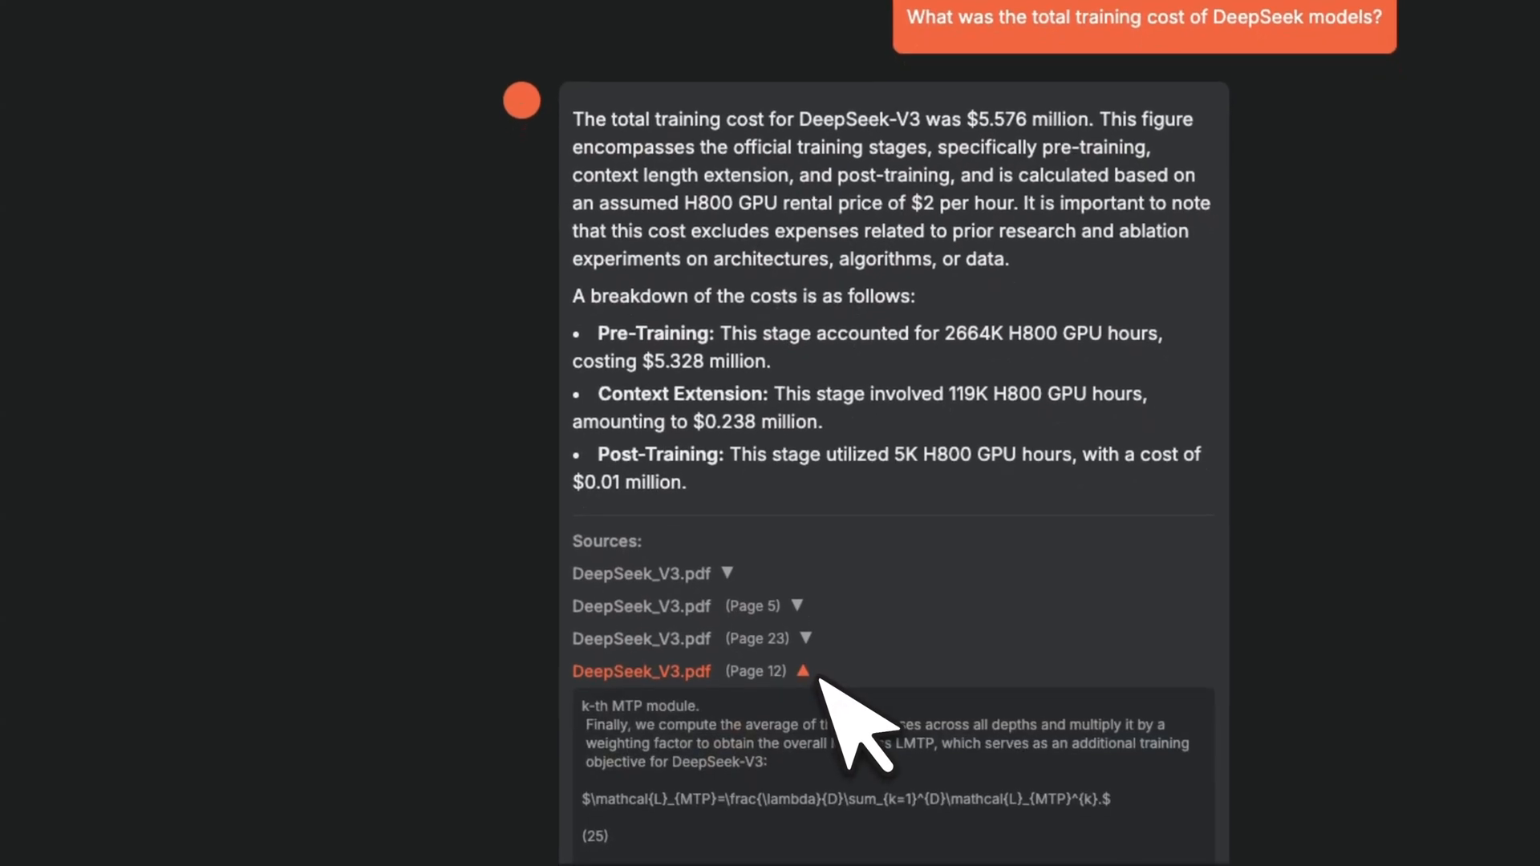
click(642, 573)
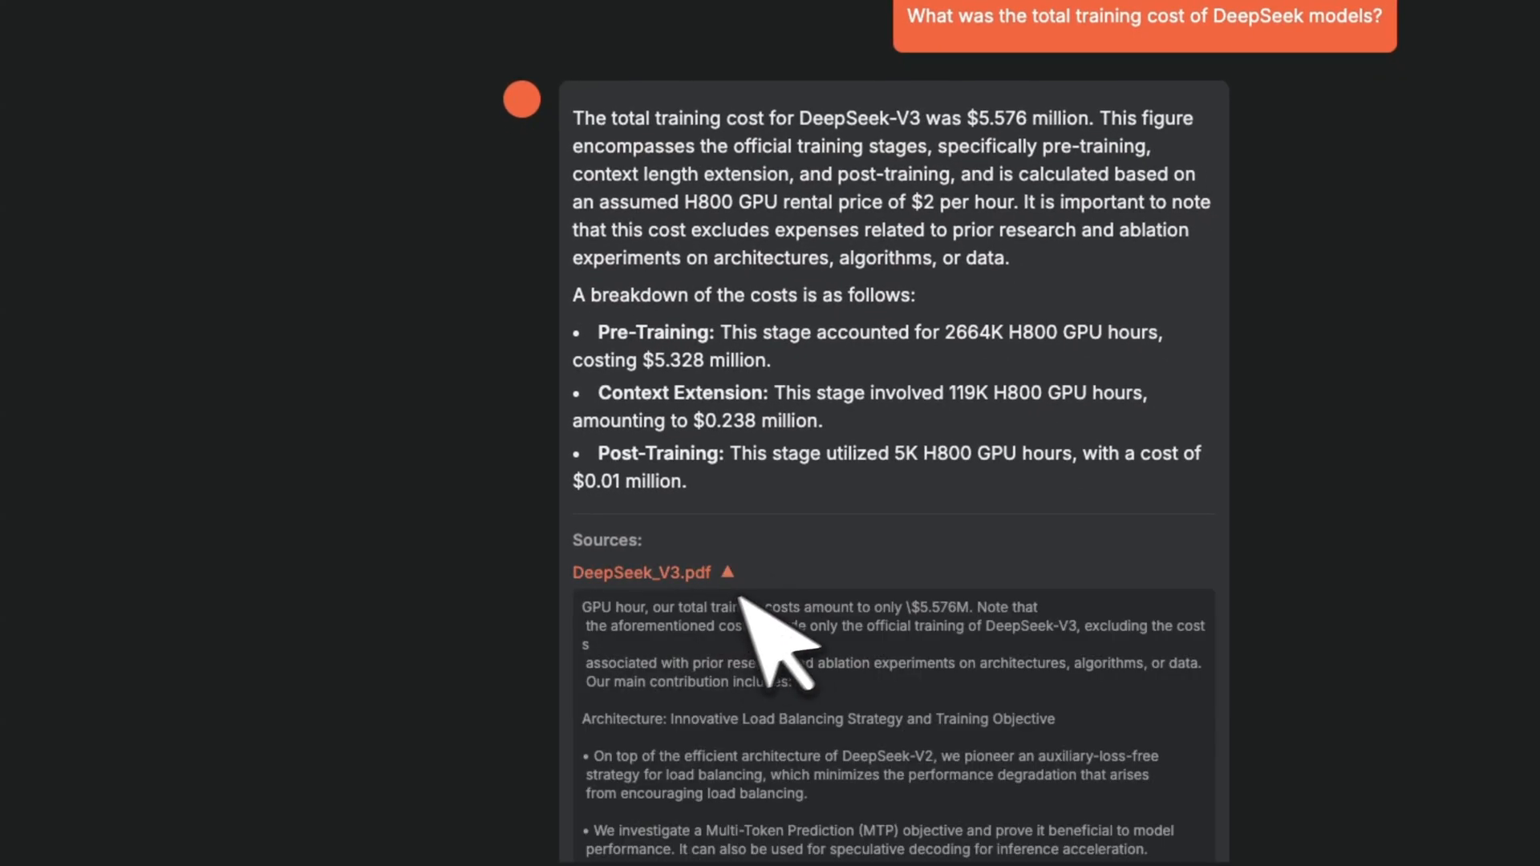
scroll(down, 3)
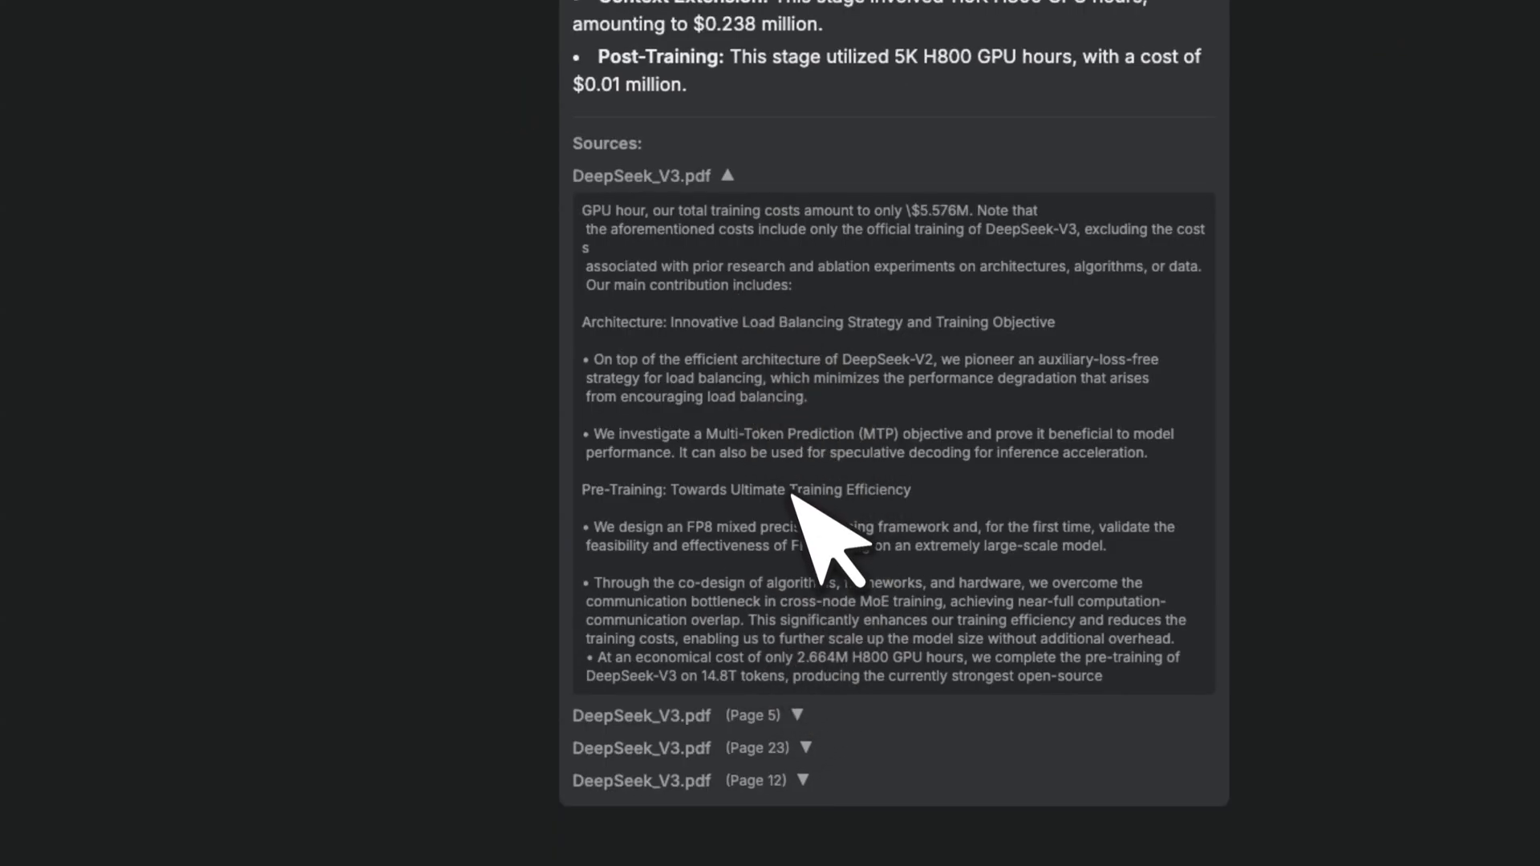
mouse_move(777, 264)
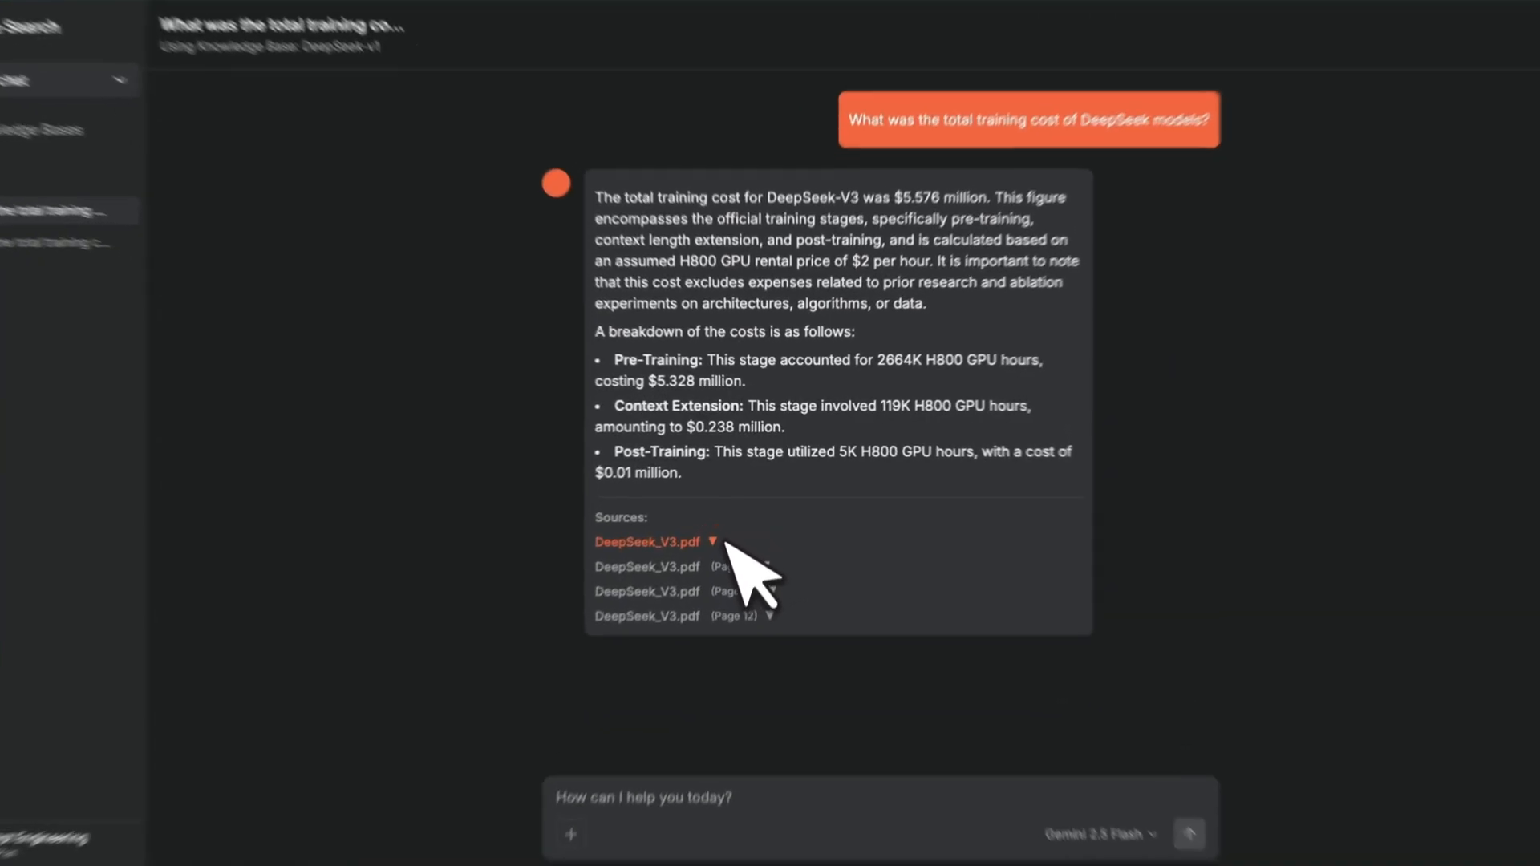
click(648, 541)
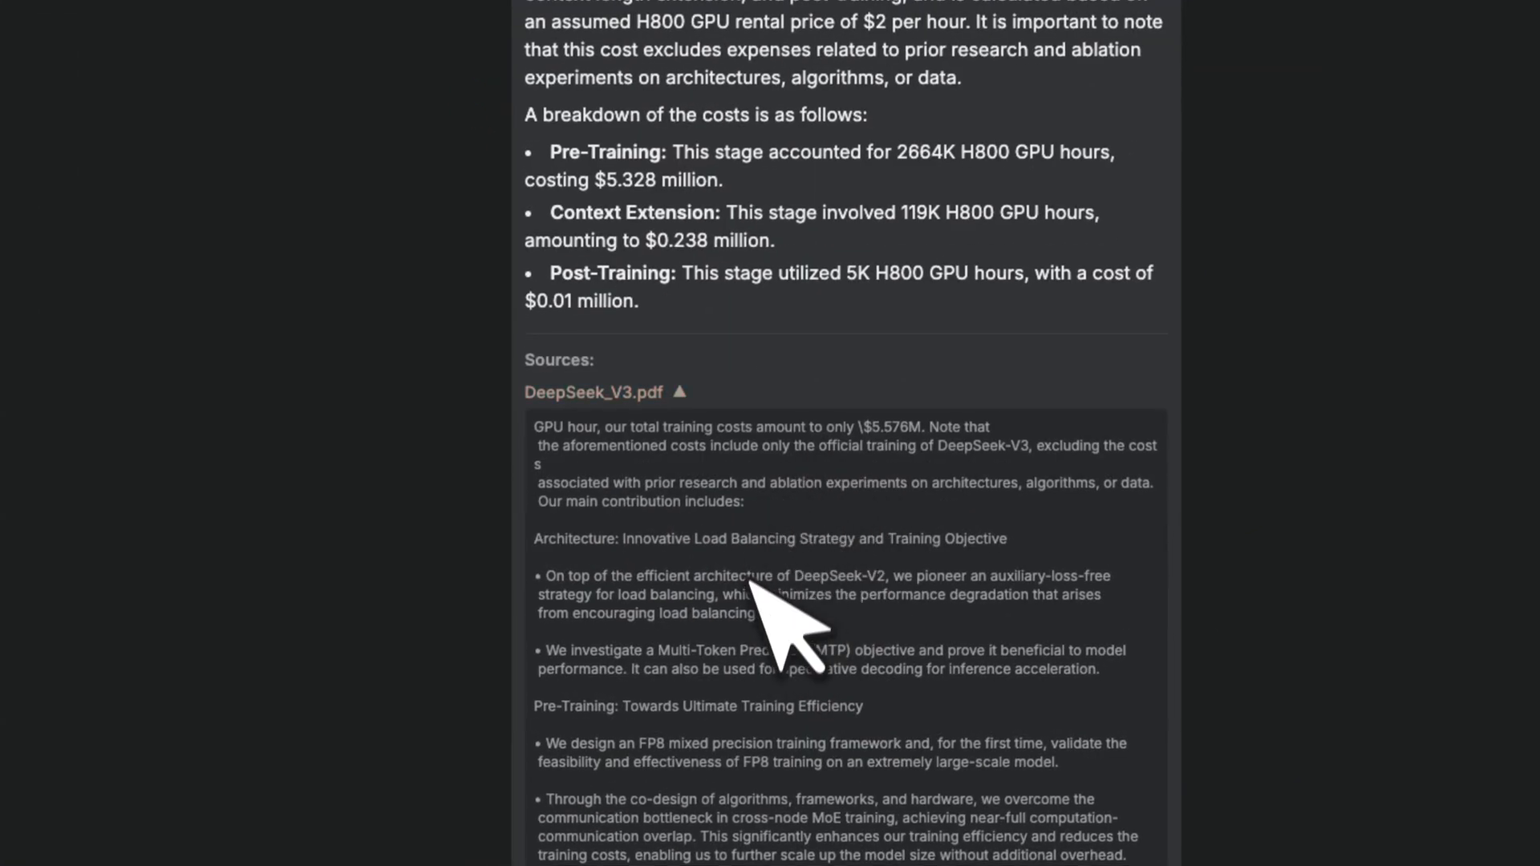
scroll(down, 3)
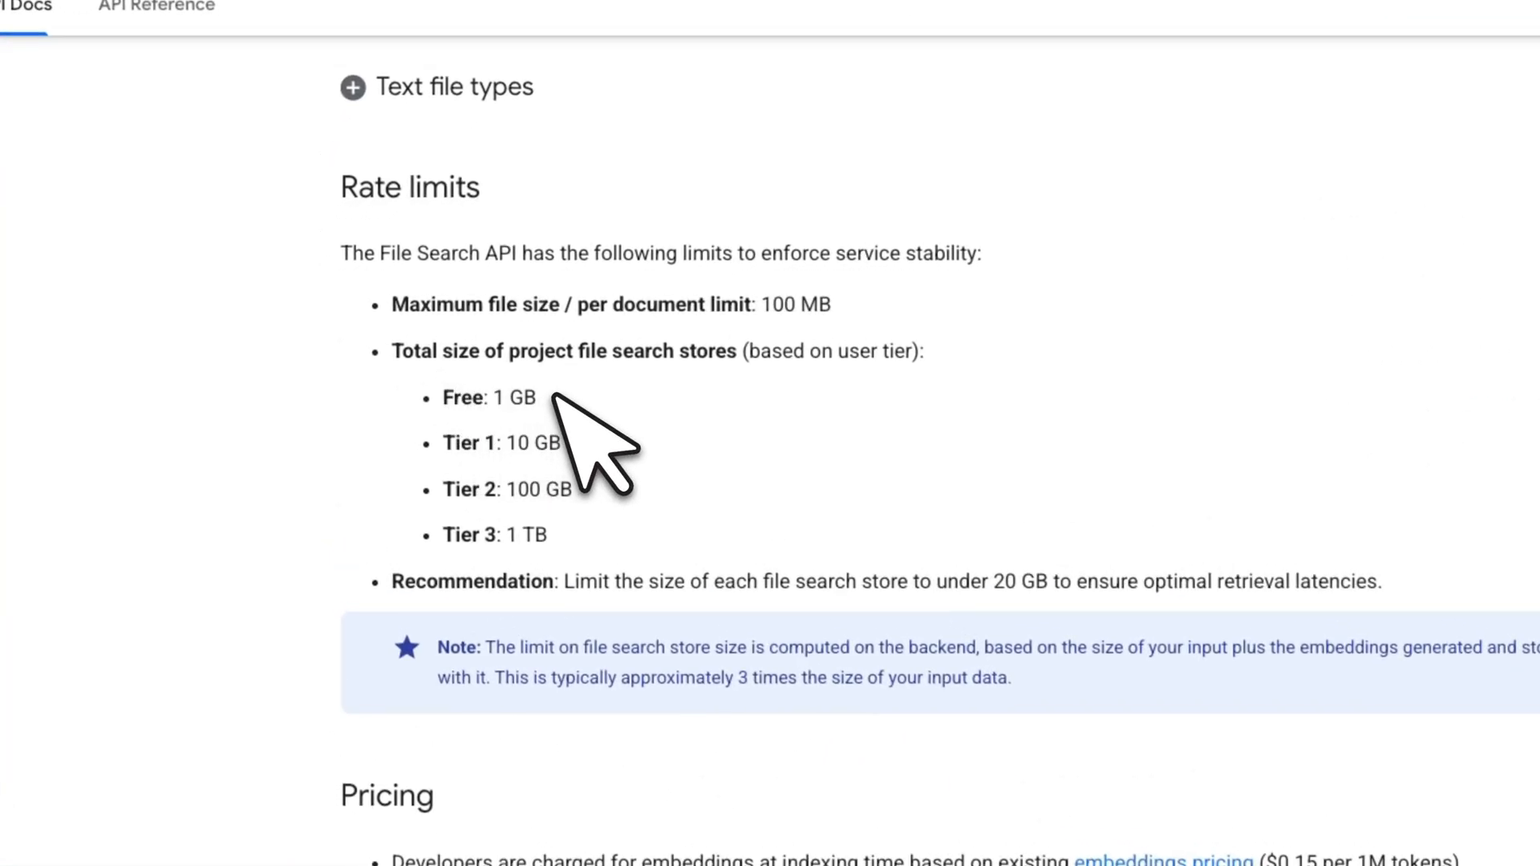
mouse_move(550, 403)
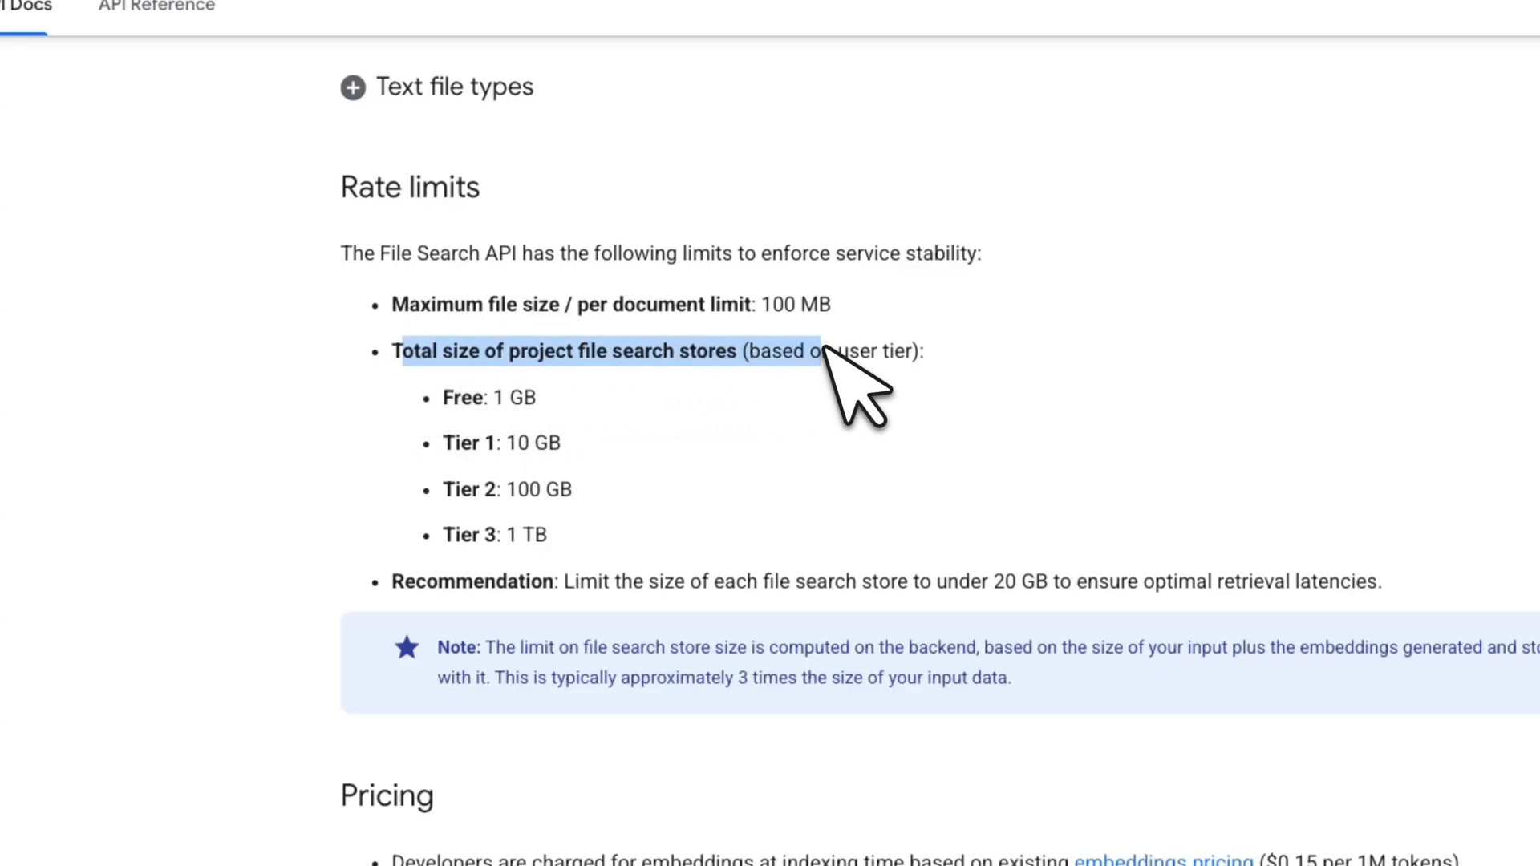
mouse_move(610, 447)
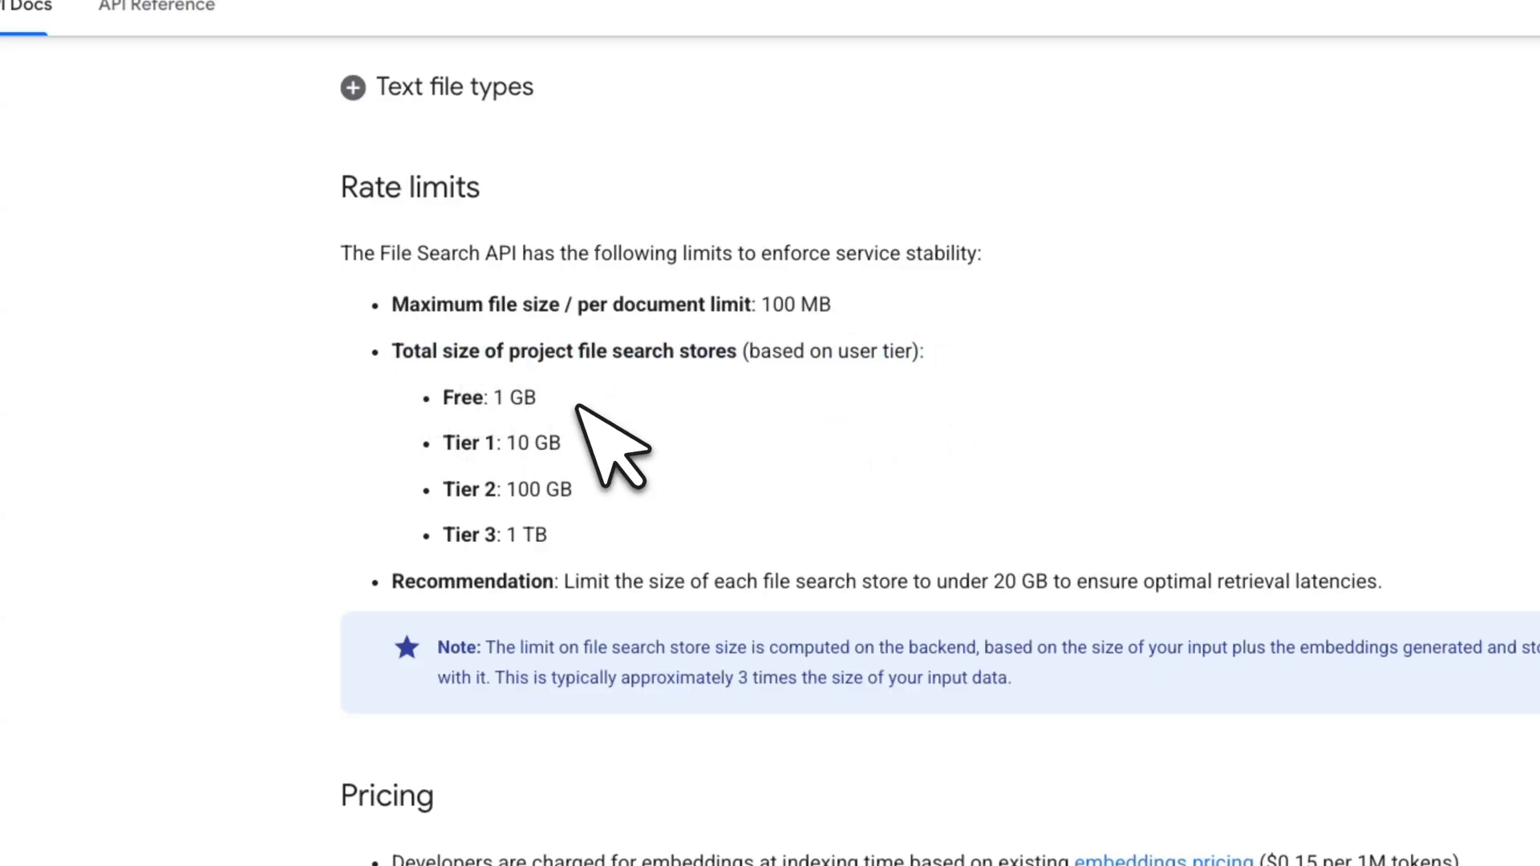
Highlight the Tier 1 and Tier 2 store size limits, then return to the Knowledge Bases overview
double_click(501, 443)
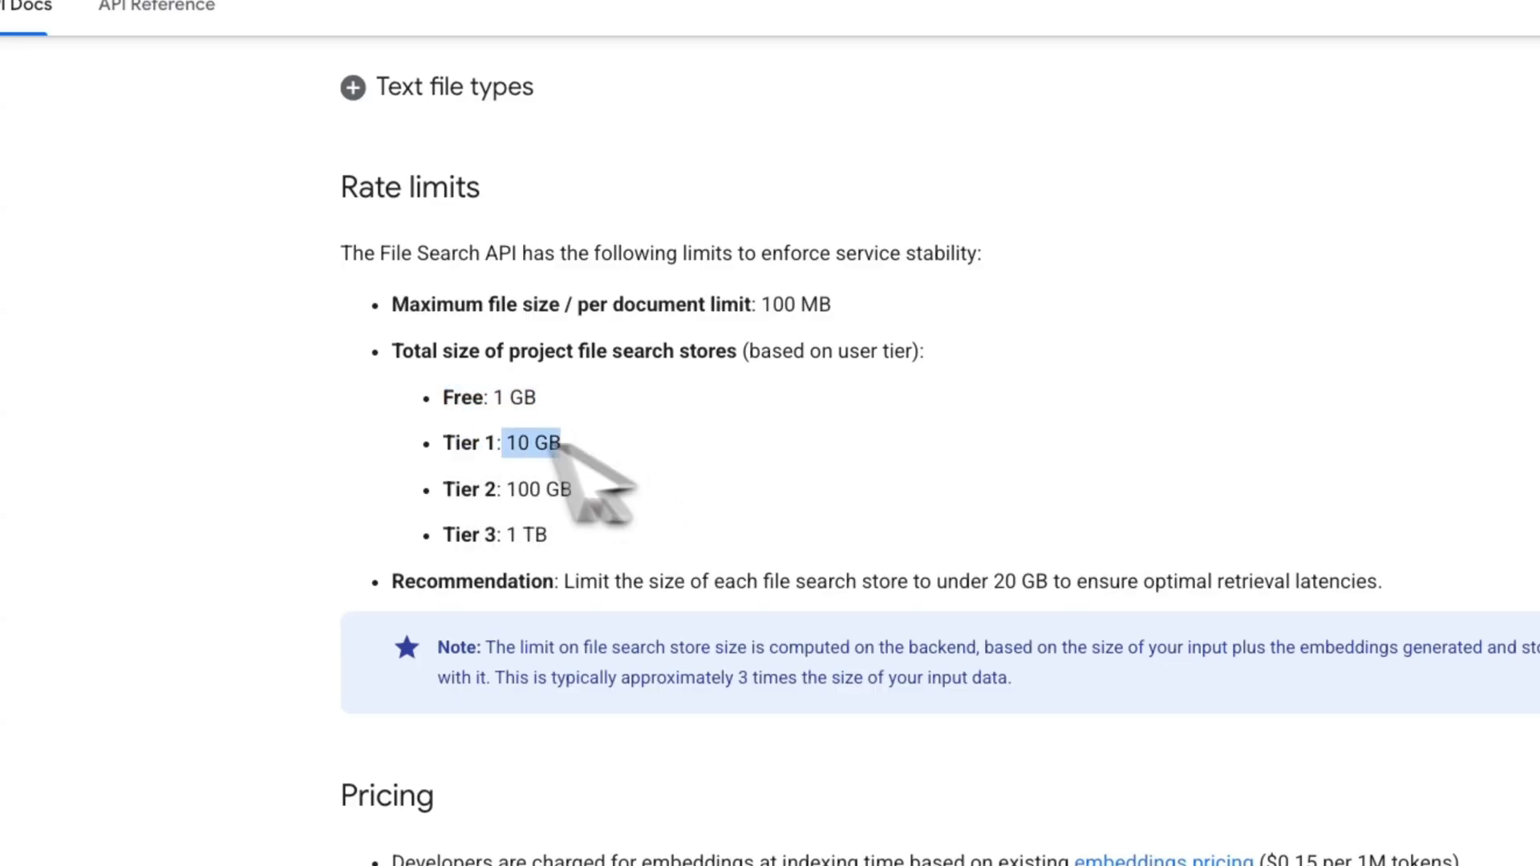
mouse_move(634, 536)
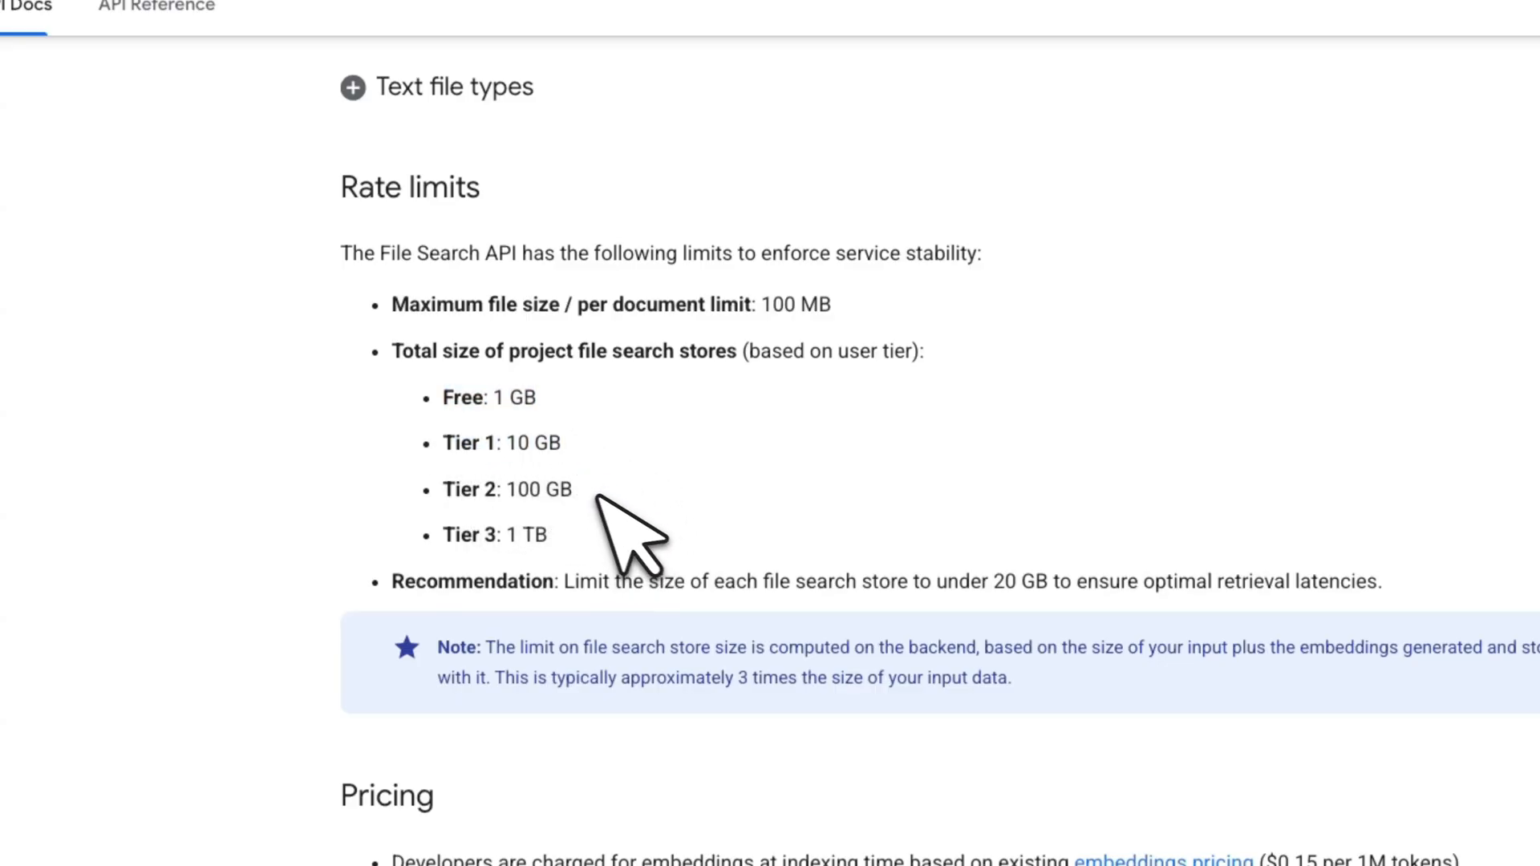
double_click(507, 489)
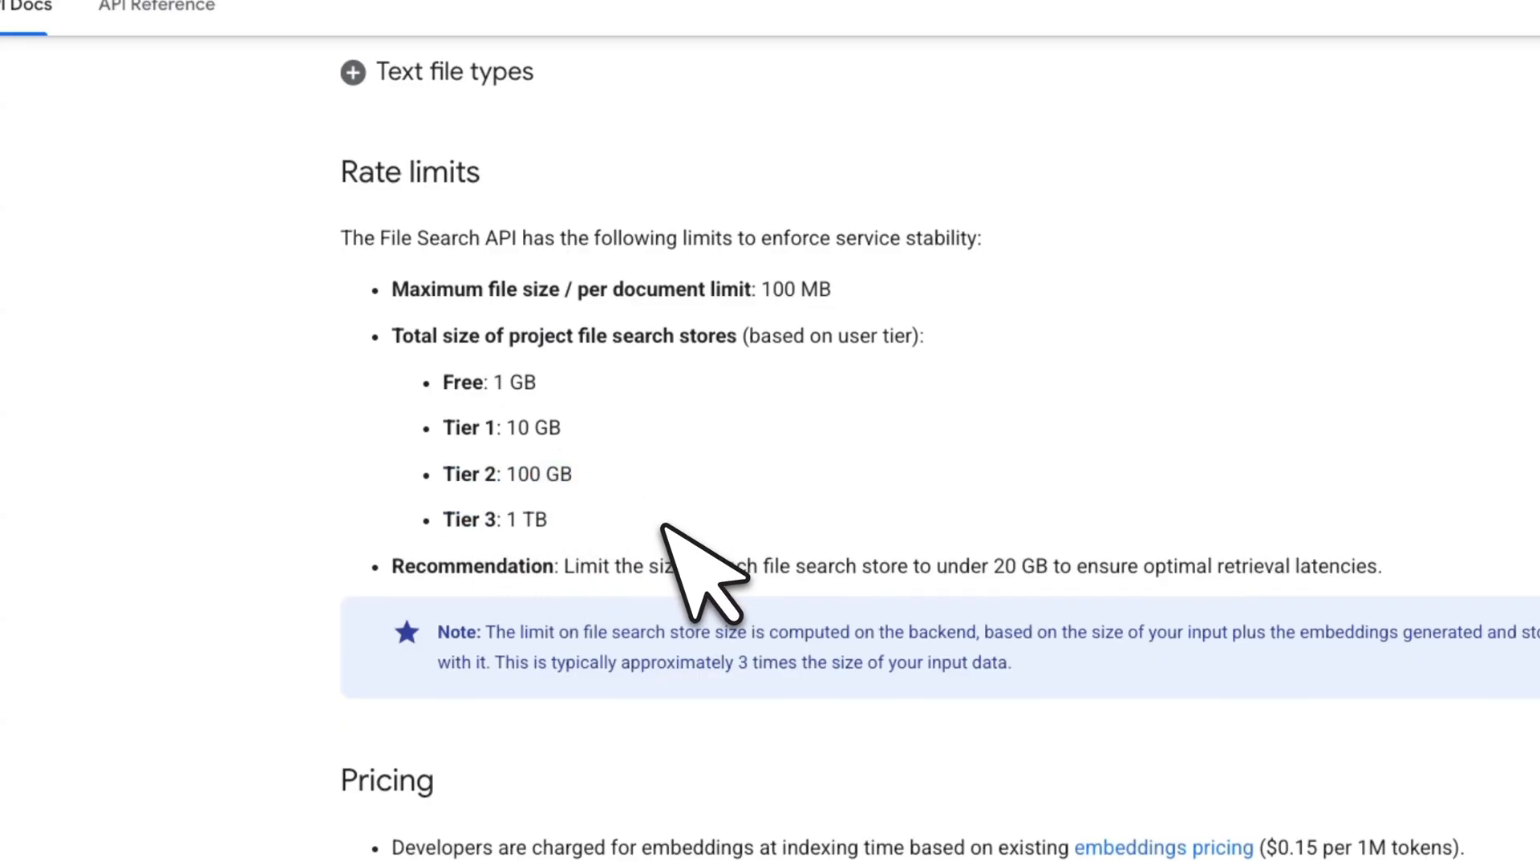
scroll(up, 3)
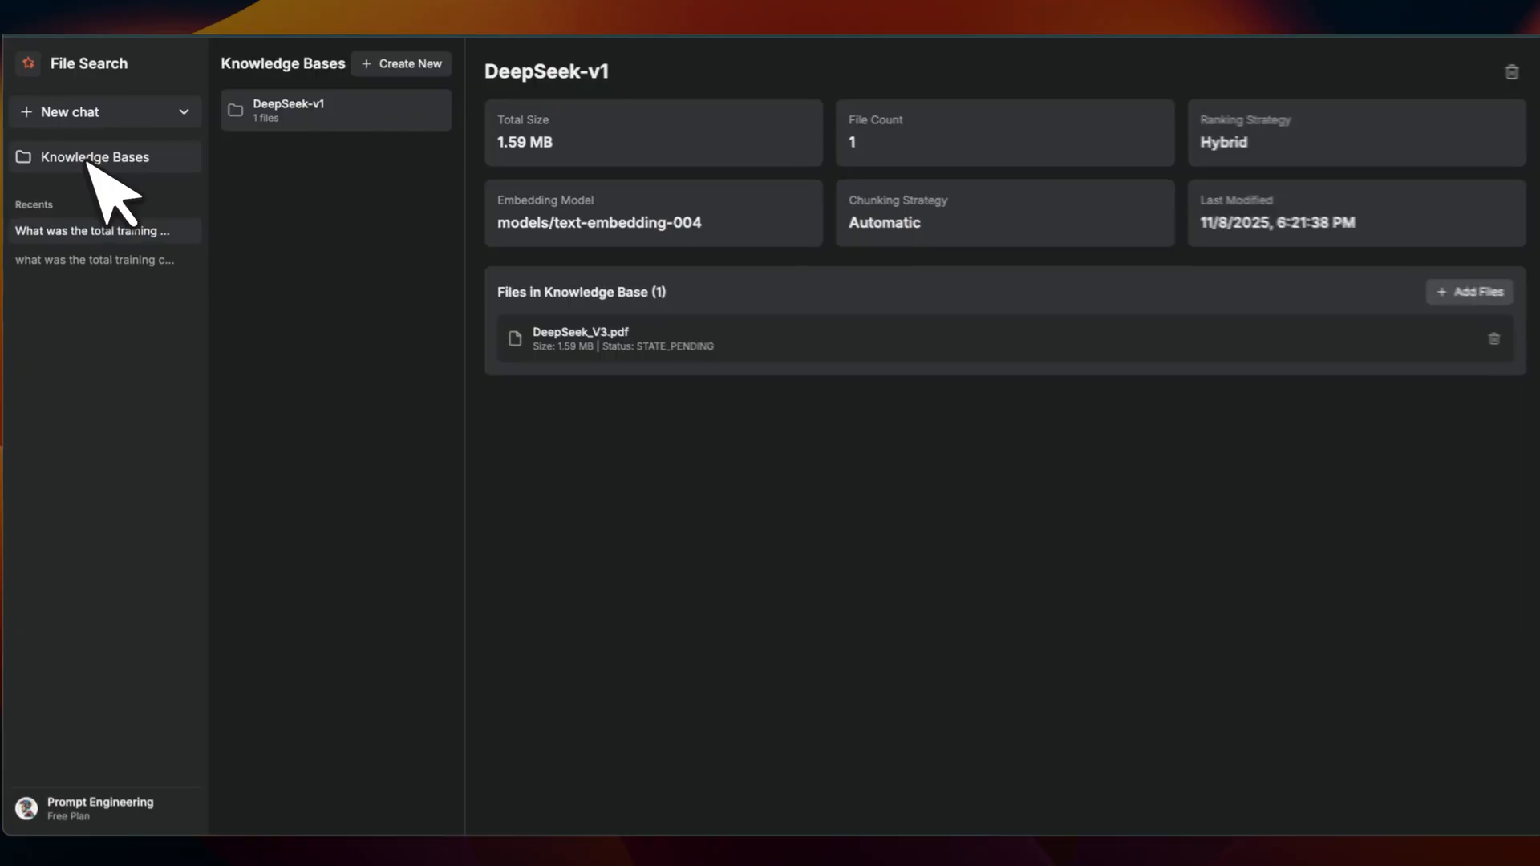
click(401, 63)
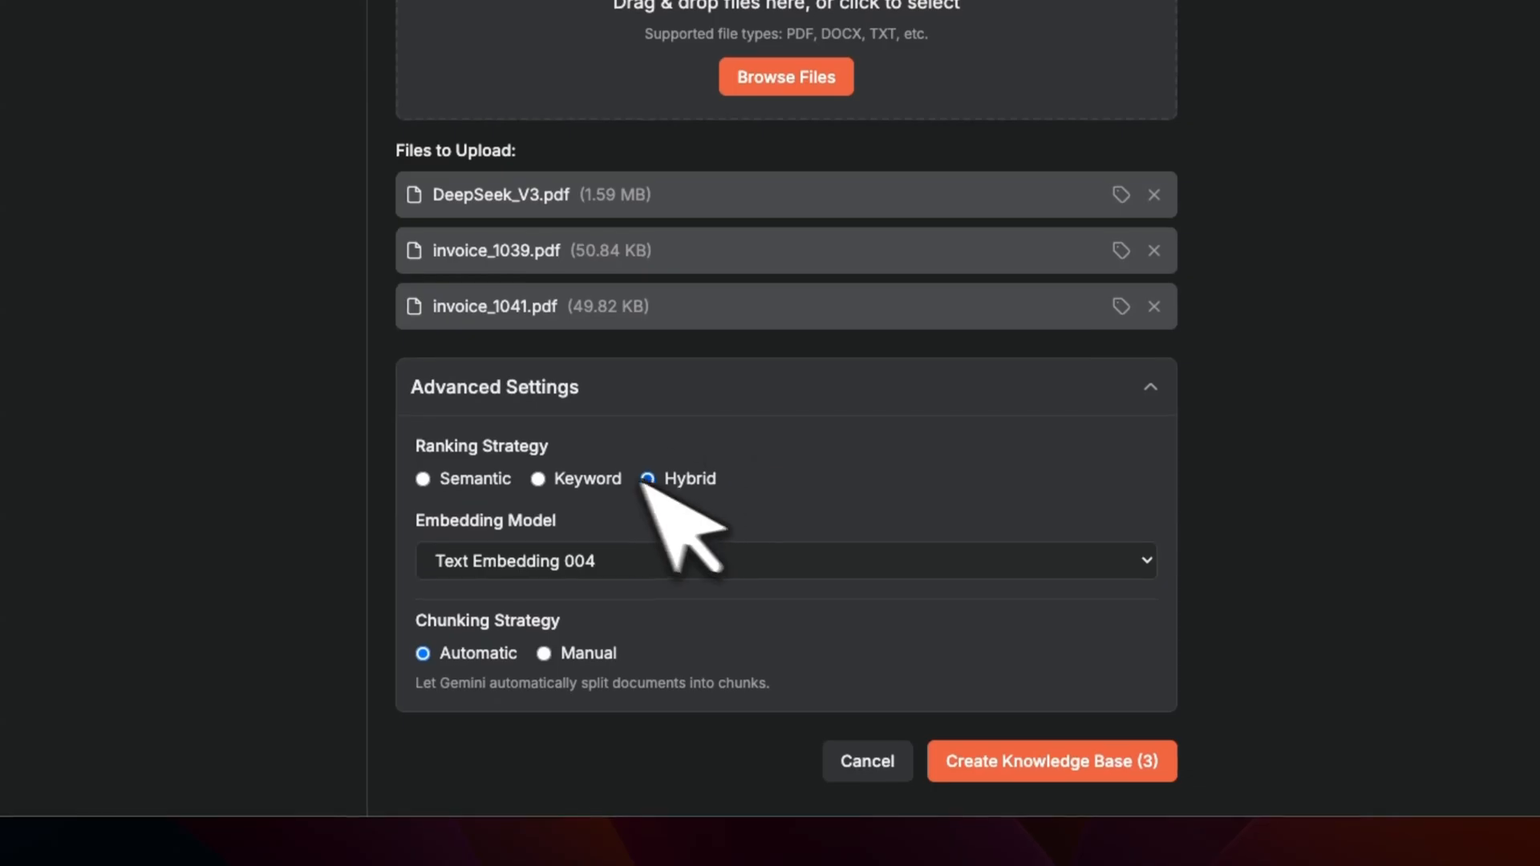
mouse_move(481, 541)
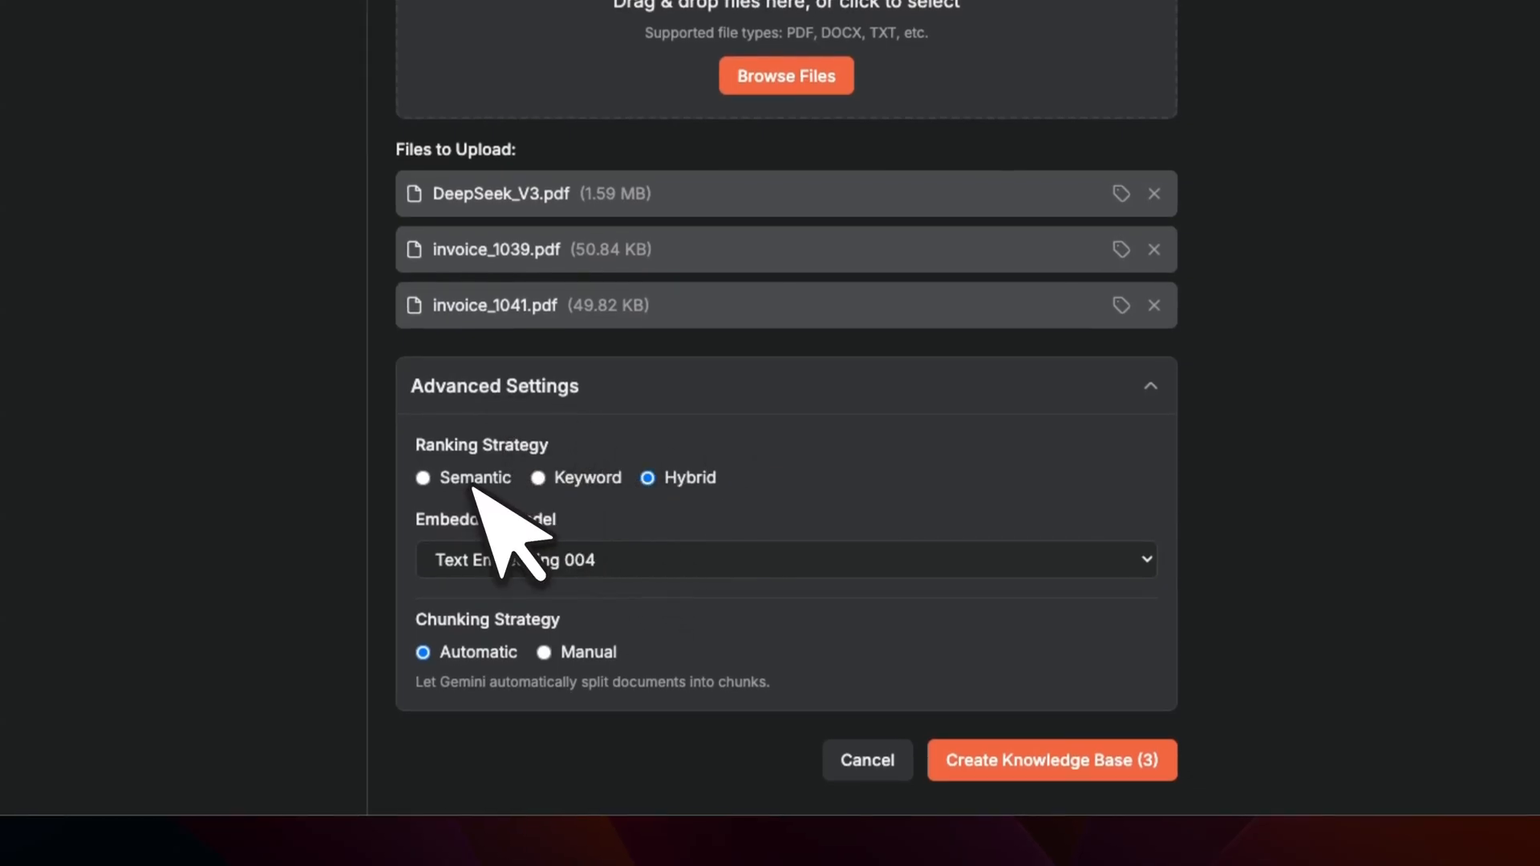
Create the knowledge base with three files using hybrid ranking, Embedding 001 and manual 1024/200 chunking
click(422, 478)
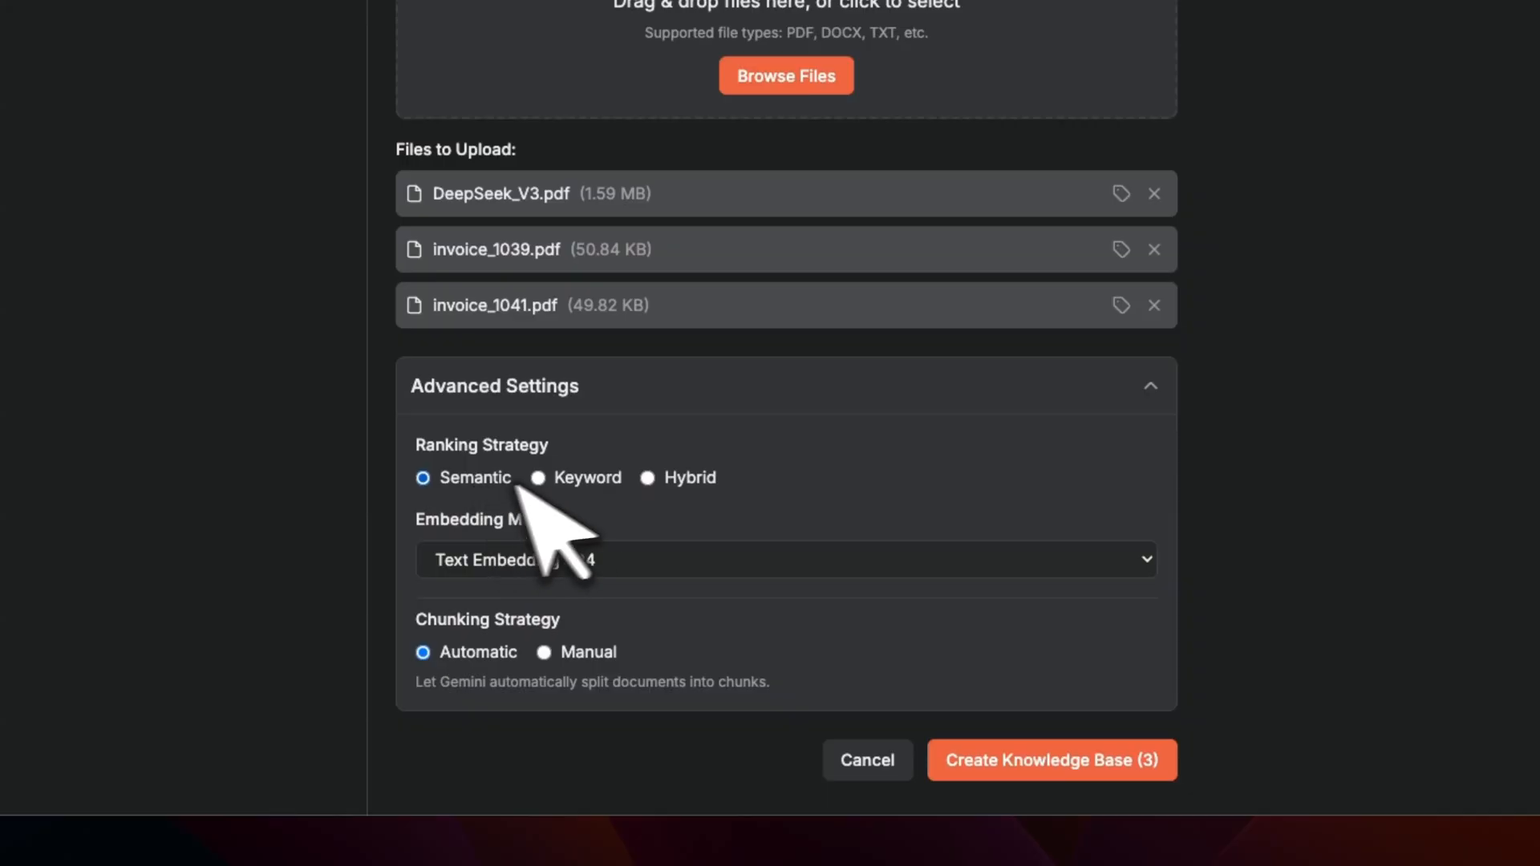
click(538, 478)
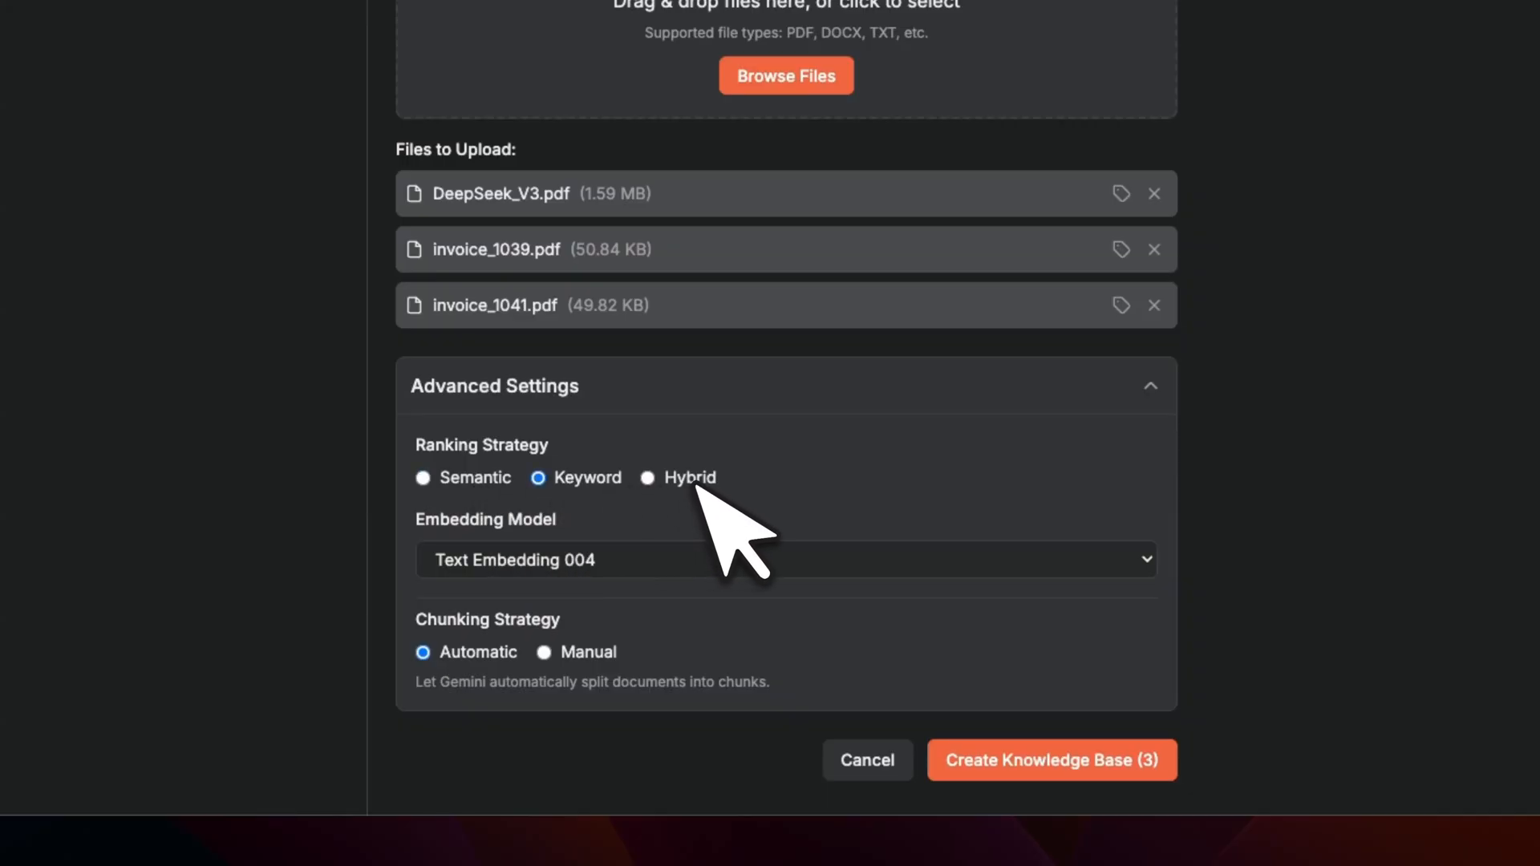
click(646, 478)
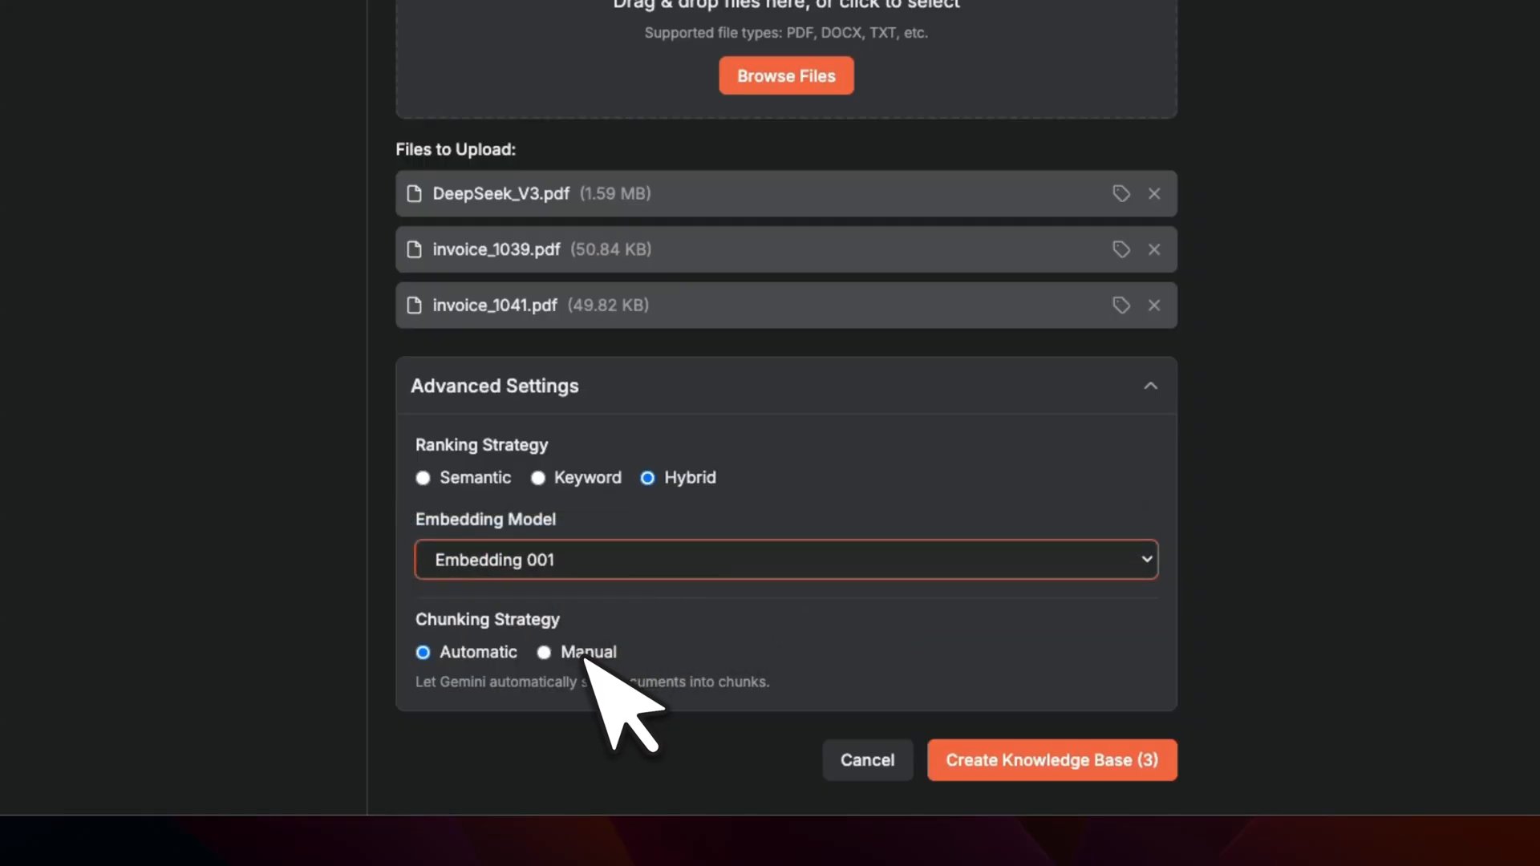
click(544, 653)
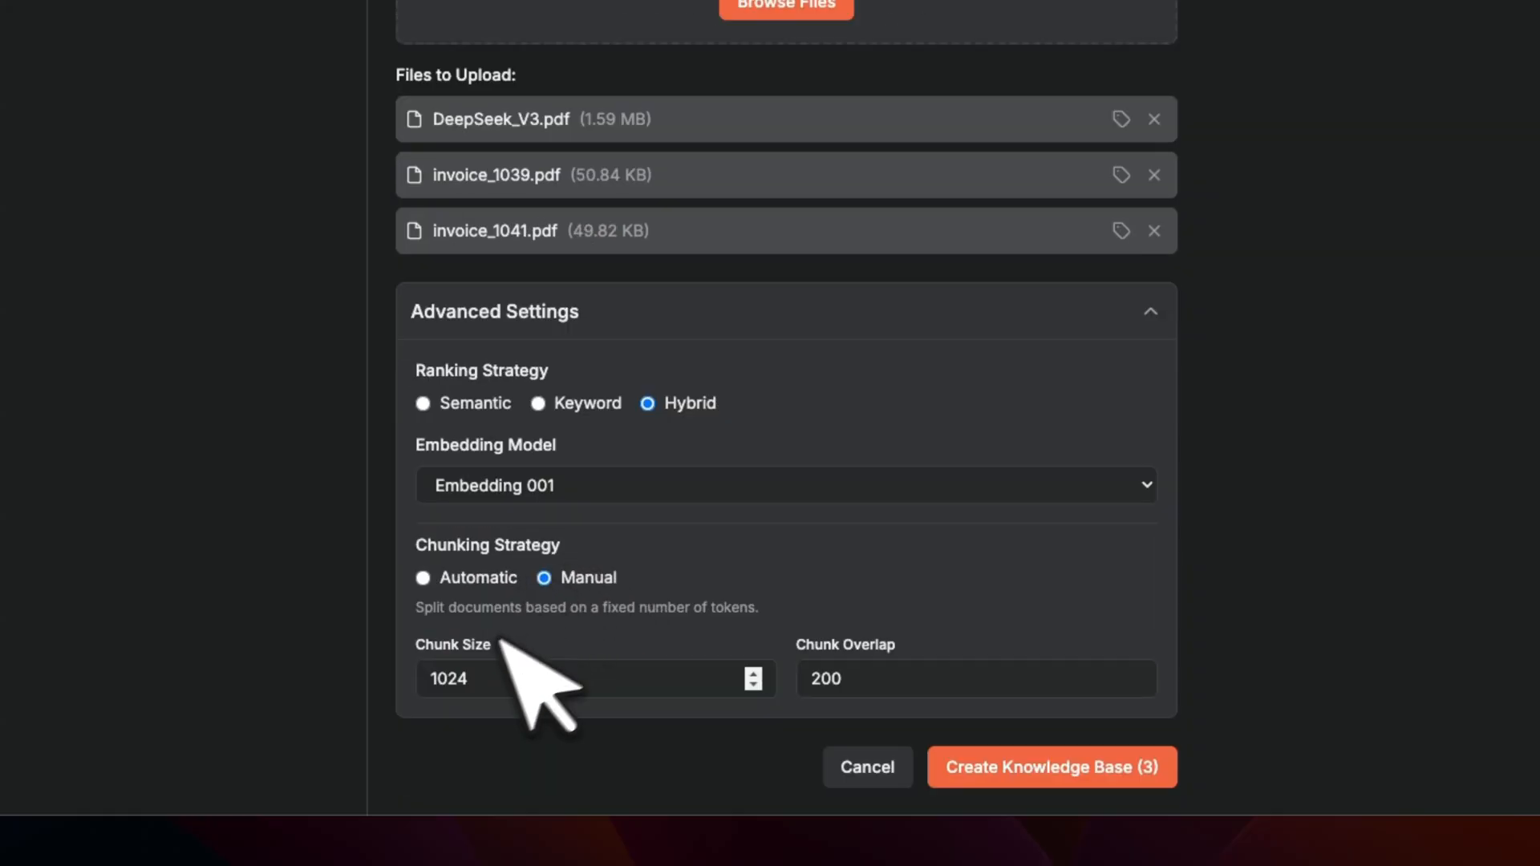
mouse_move(644, 639)
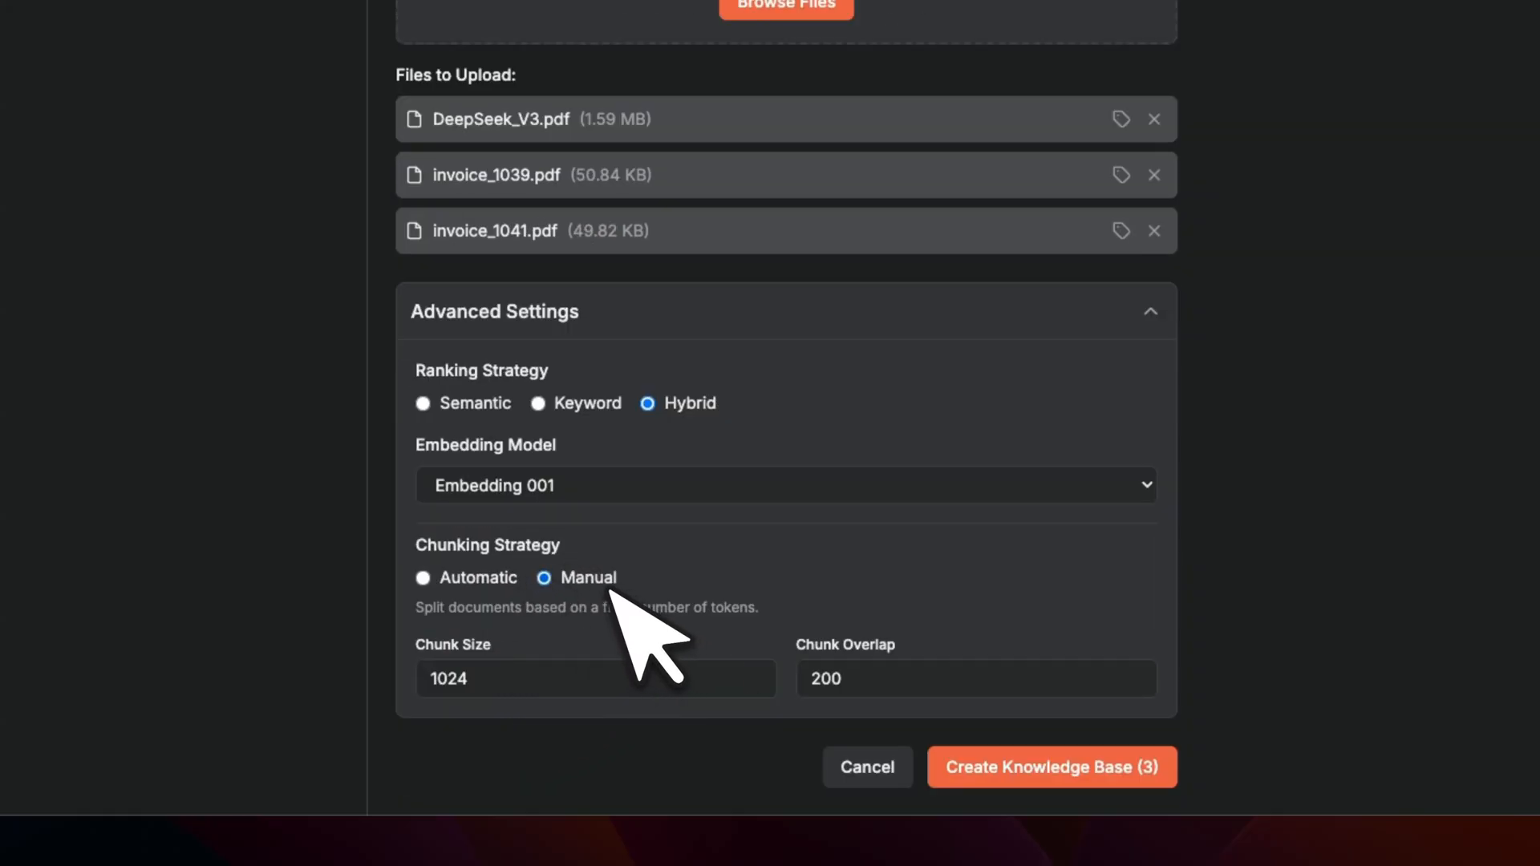
mouse_move(1050, 767)
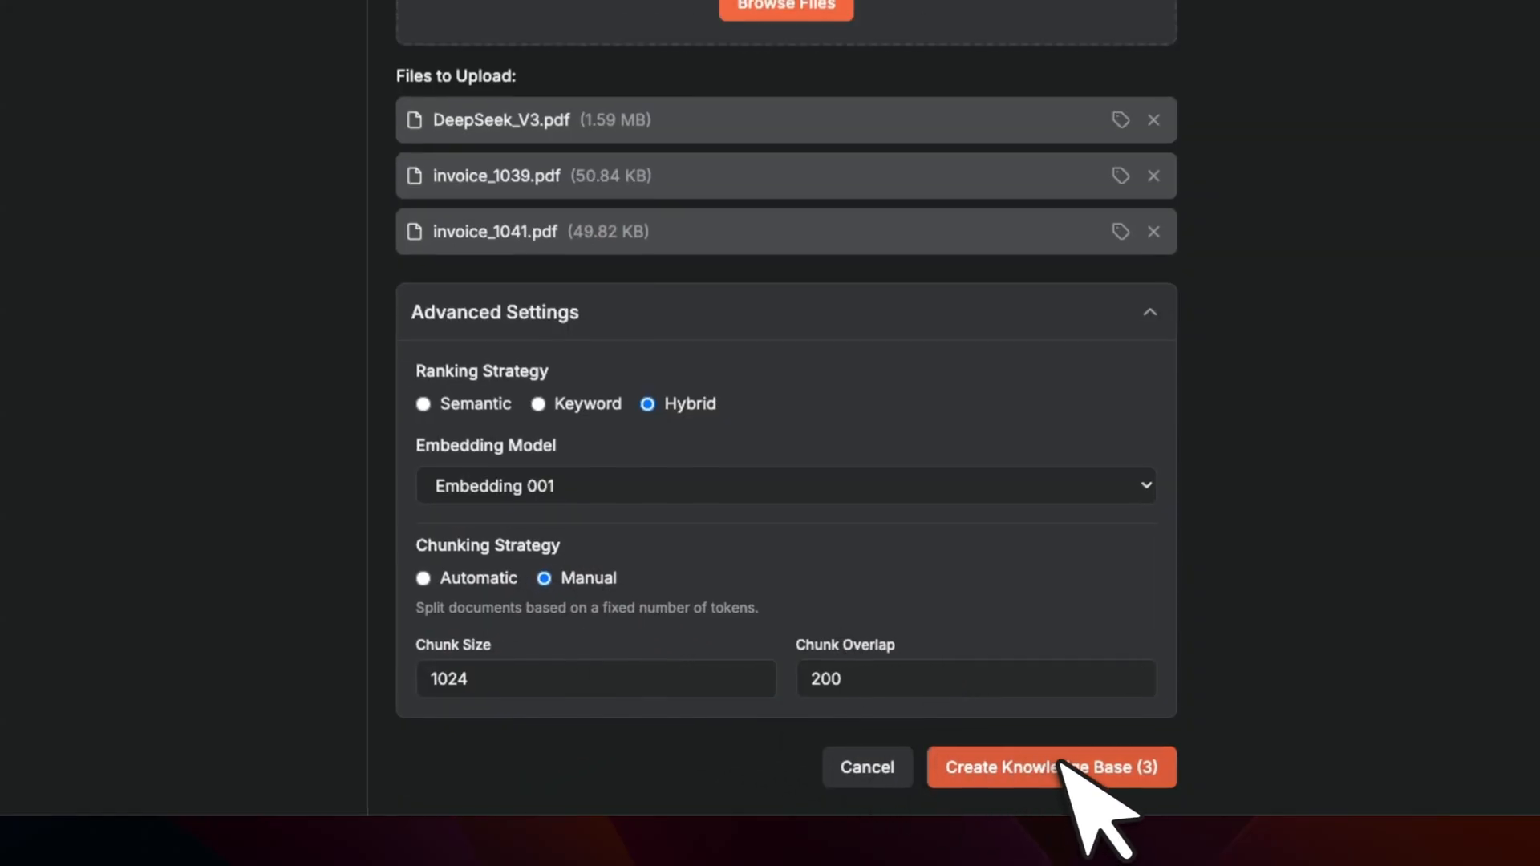
click(1049, 767)
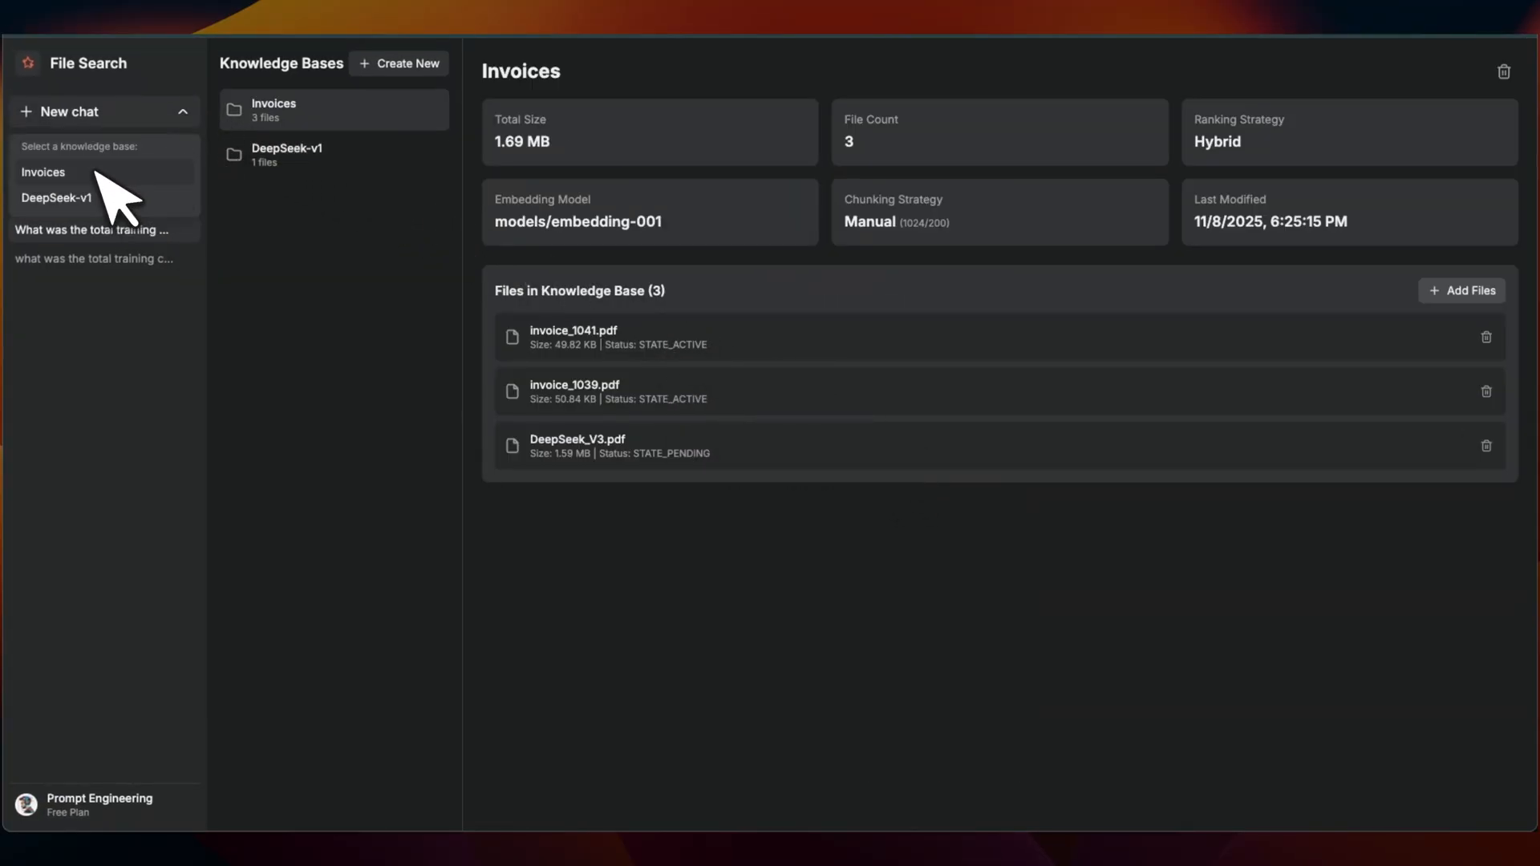
Ask the Invoices knowledge base for total invoice amounts and highlight the $9,000.00 for invoice 1039
click(42, 171)
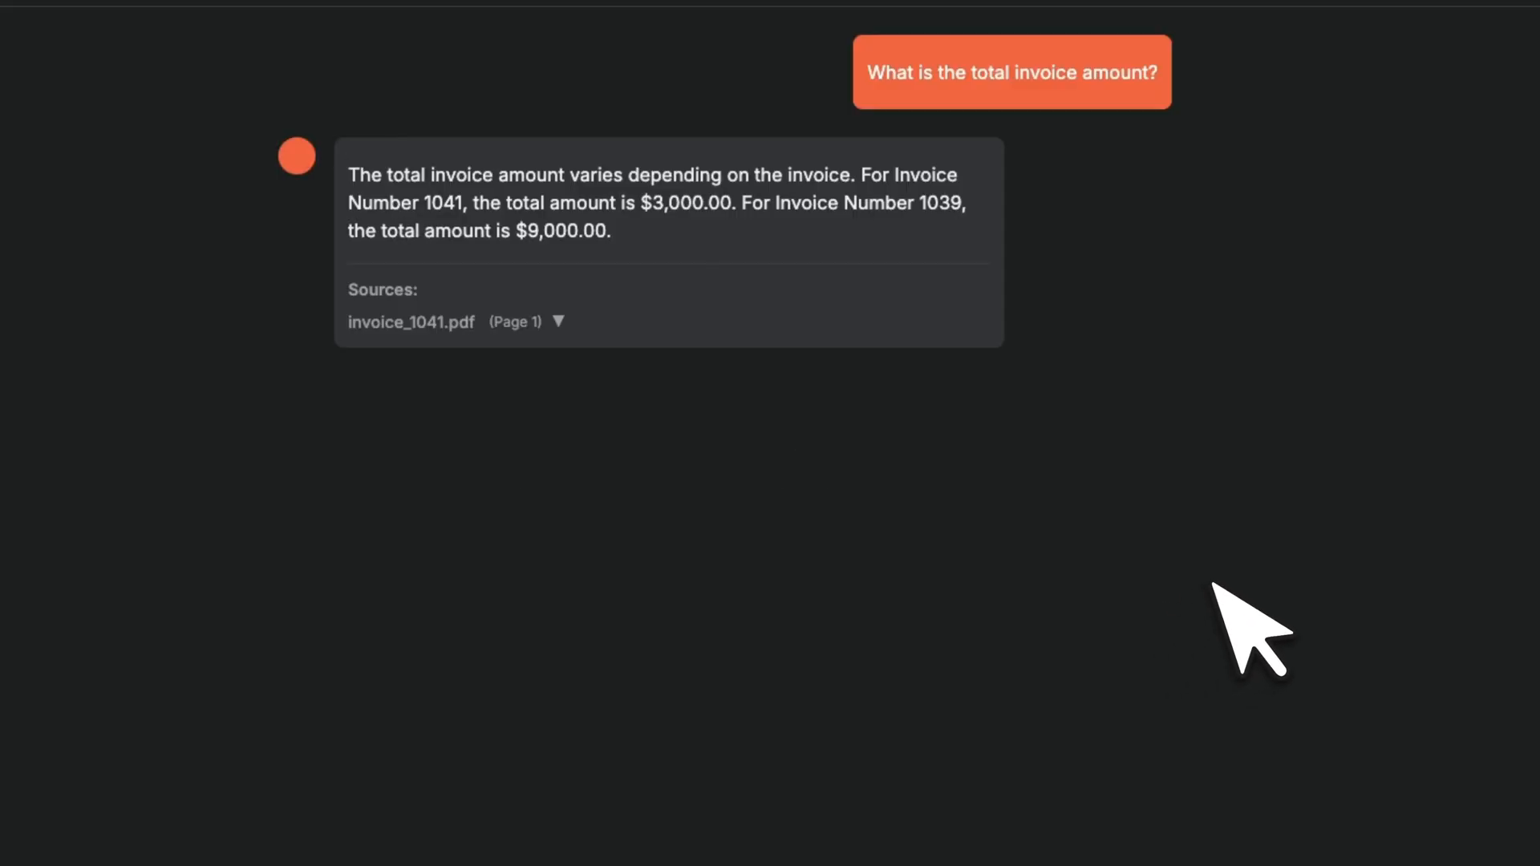
mouse_move(829, 279)
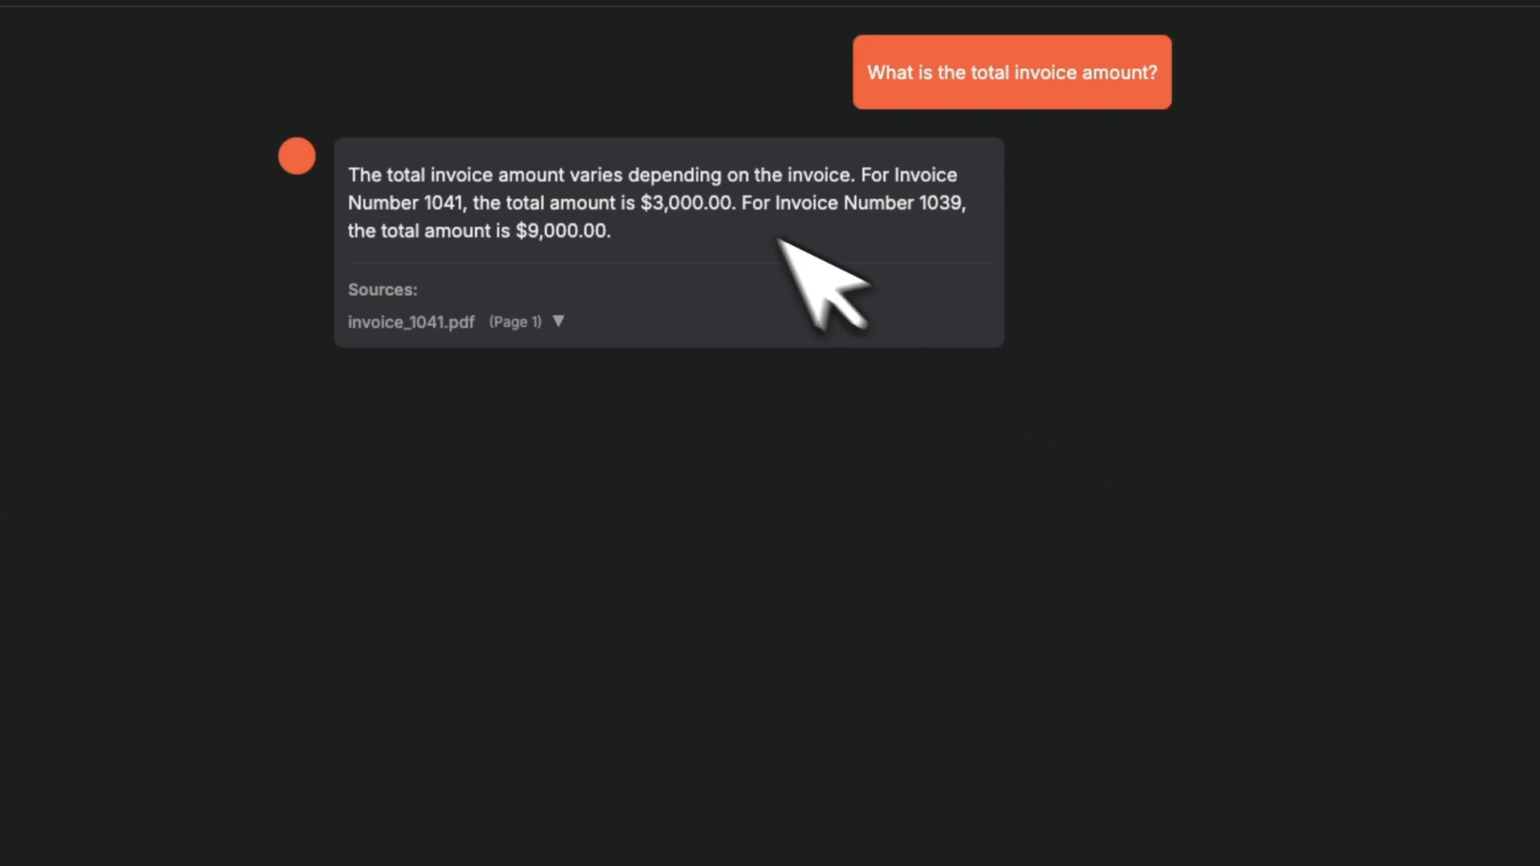
double_click(570, 231)
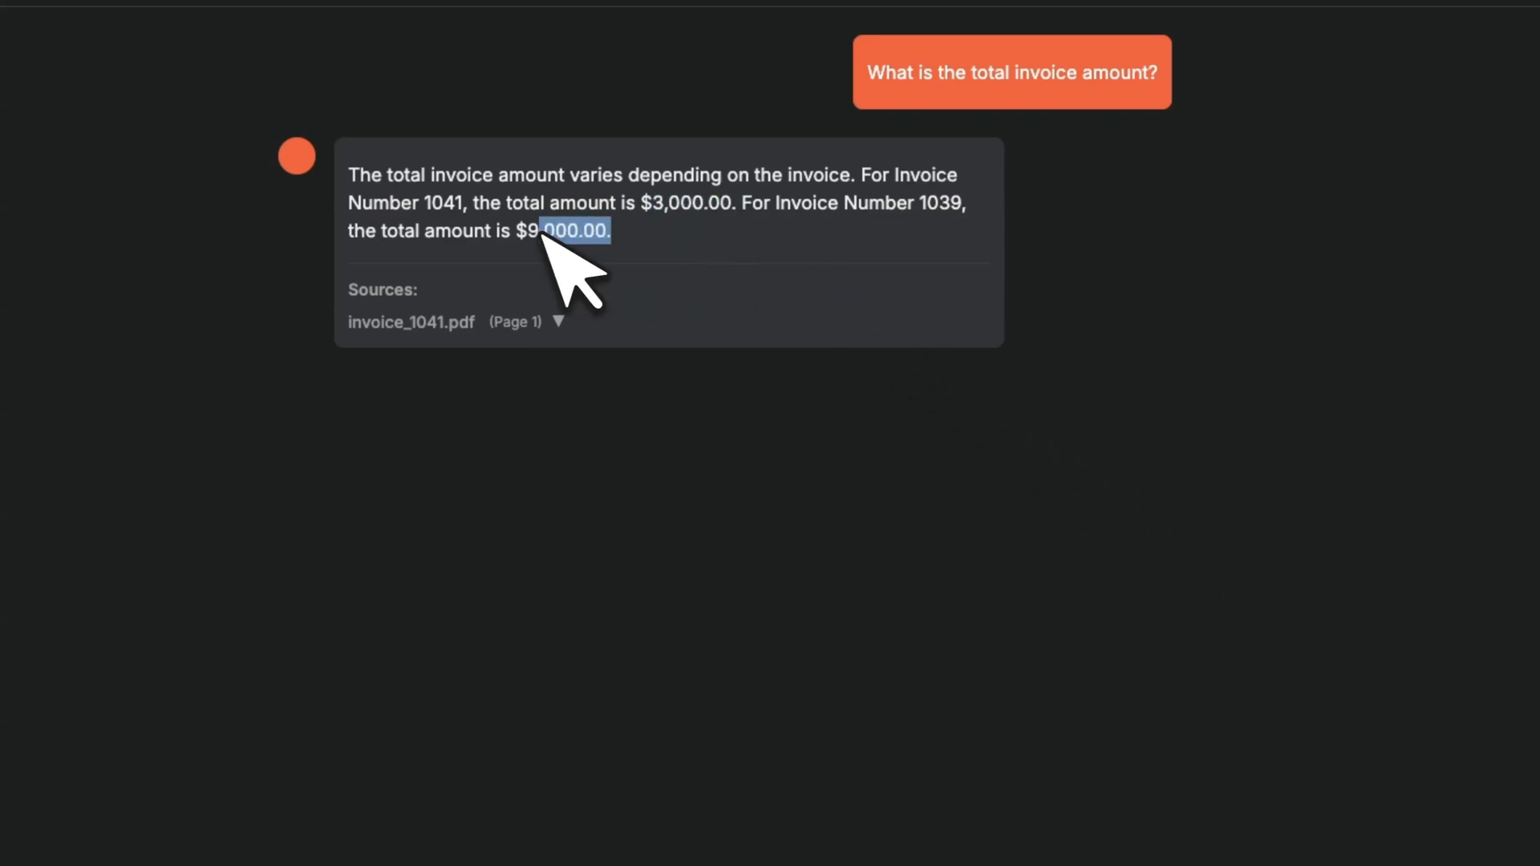
mouse_move(776, 379)
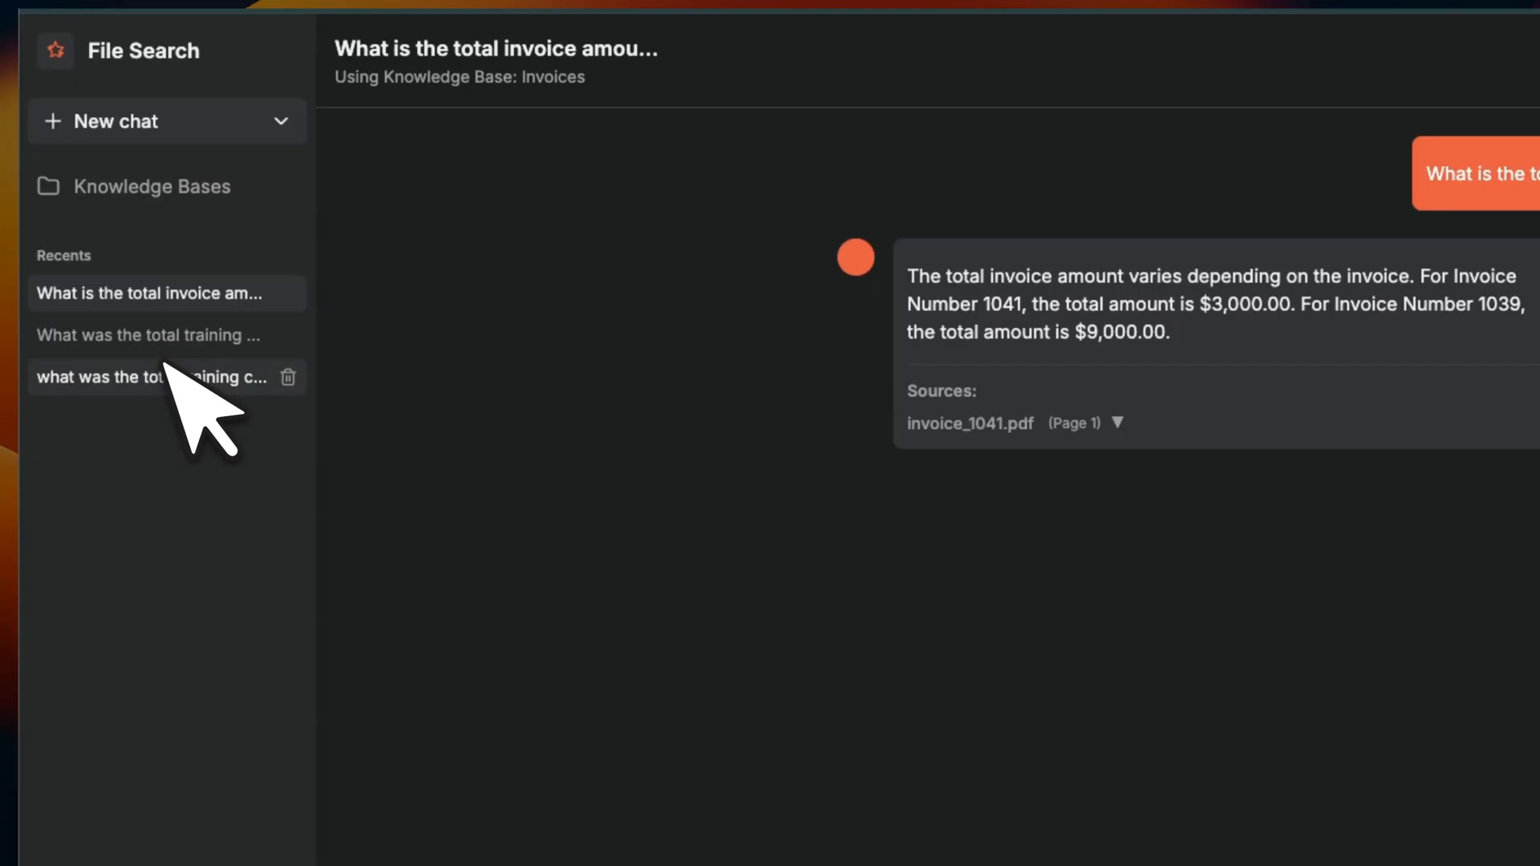
mouse_move(196, 295)
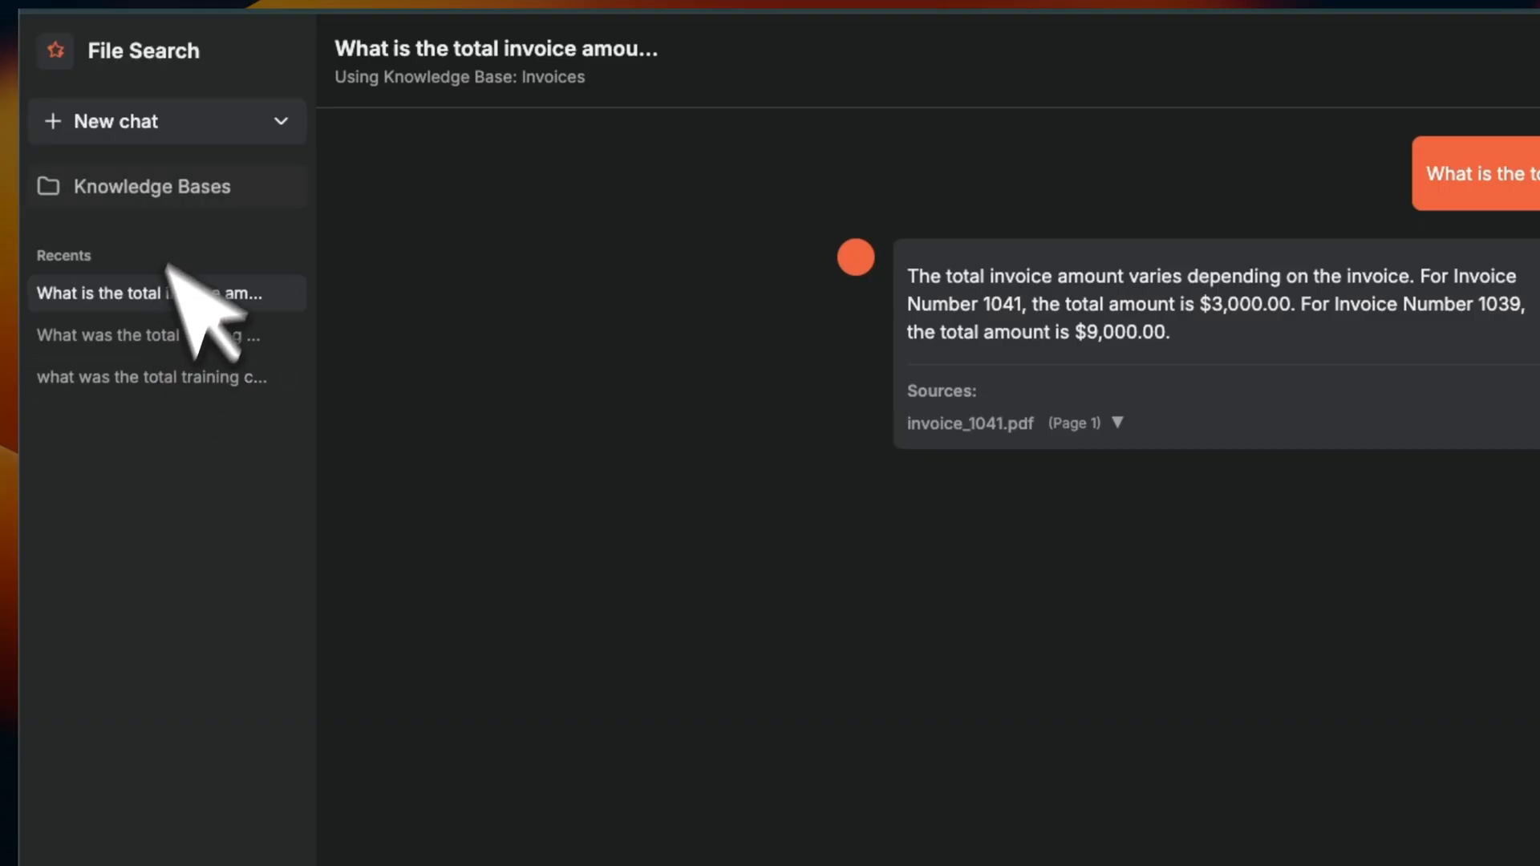
Return to the Knowledge Bases overview showing the Invoices base with its three files
click(150, 186)
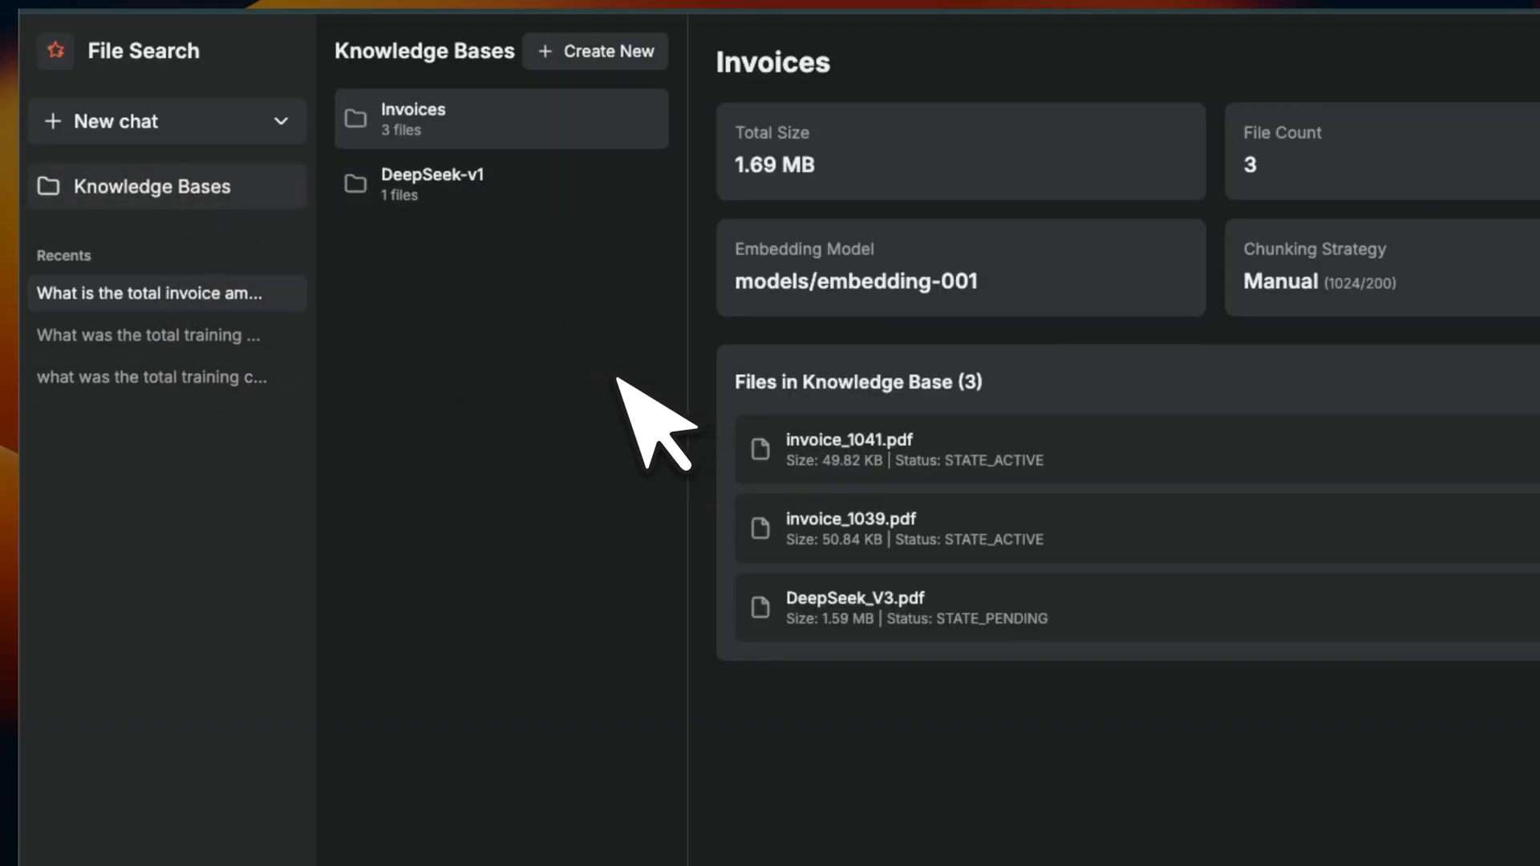
mouse_move(496, 290)
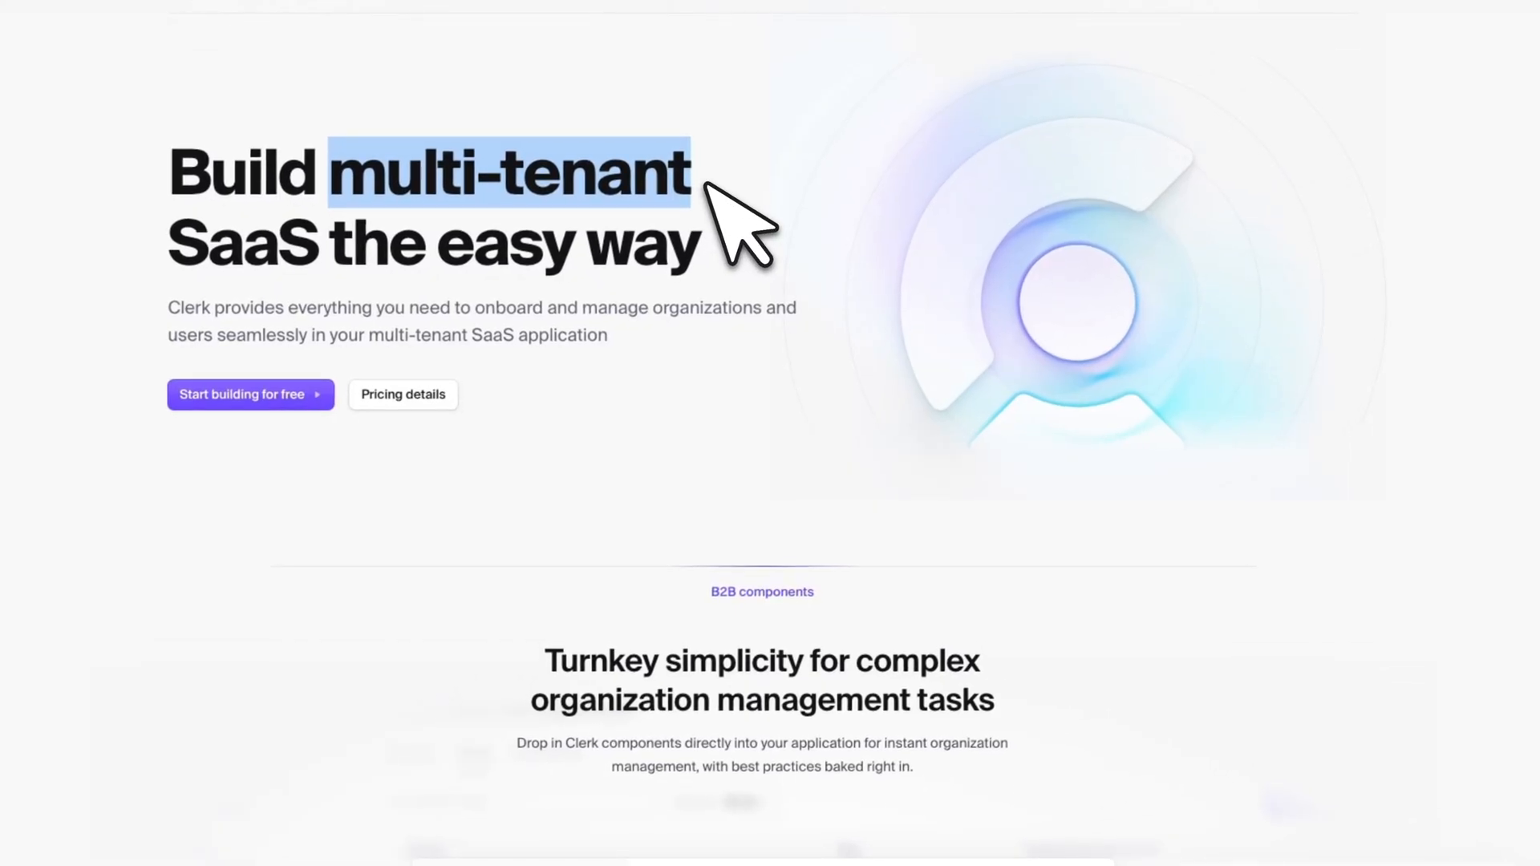
mouse_move(913, 551)
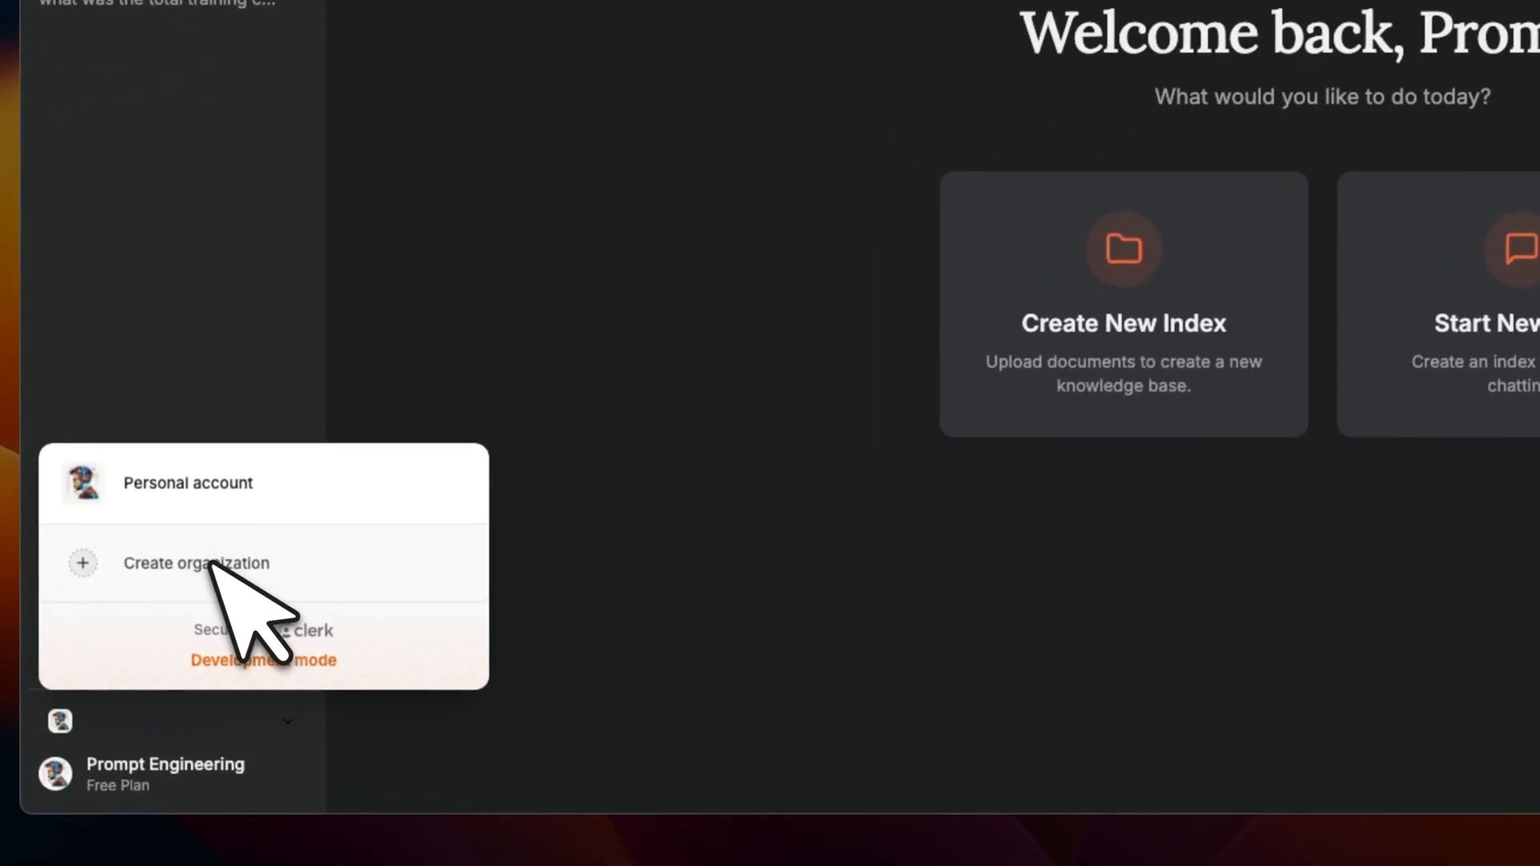
Start creating a new organization from the organization switcher
click(196, 563)
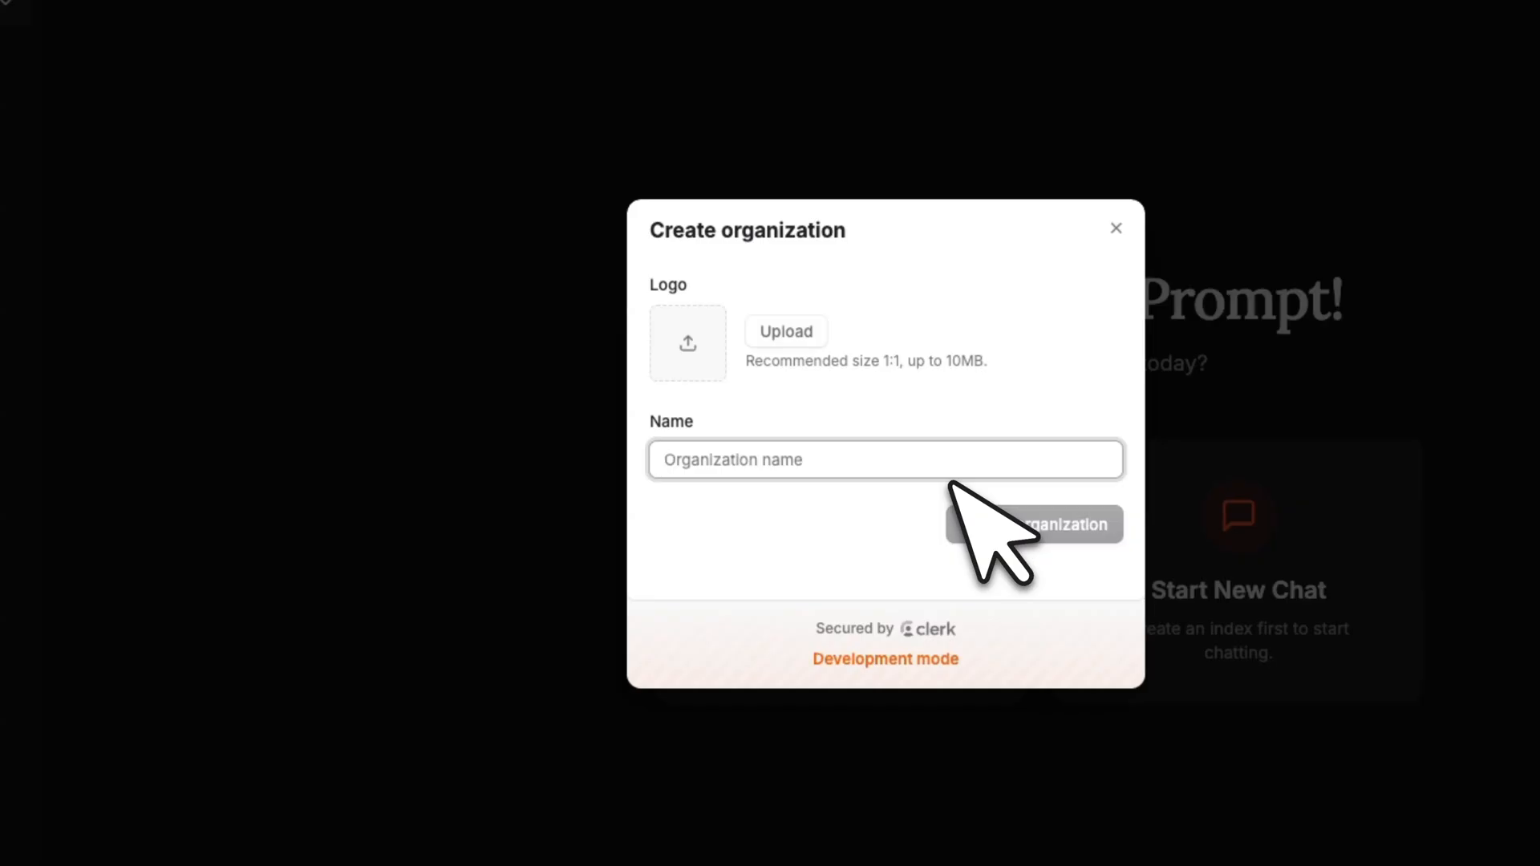
click(1117, 228)
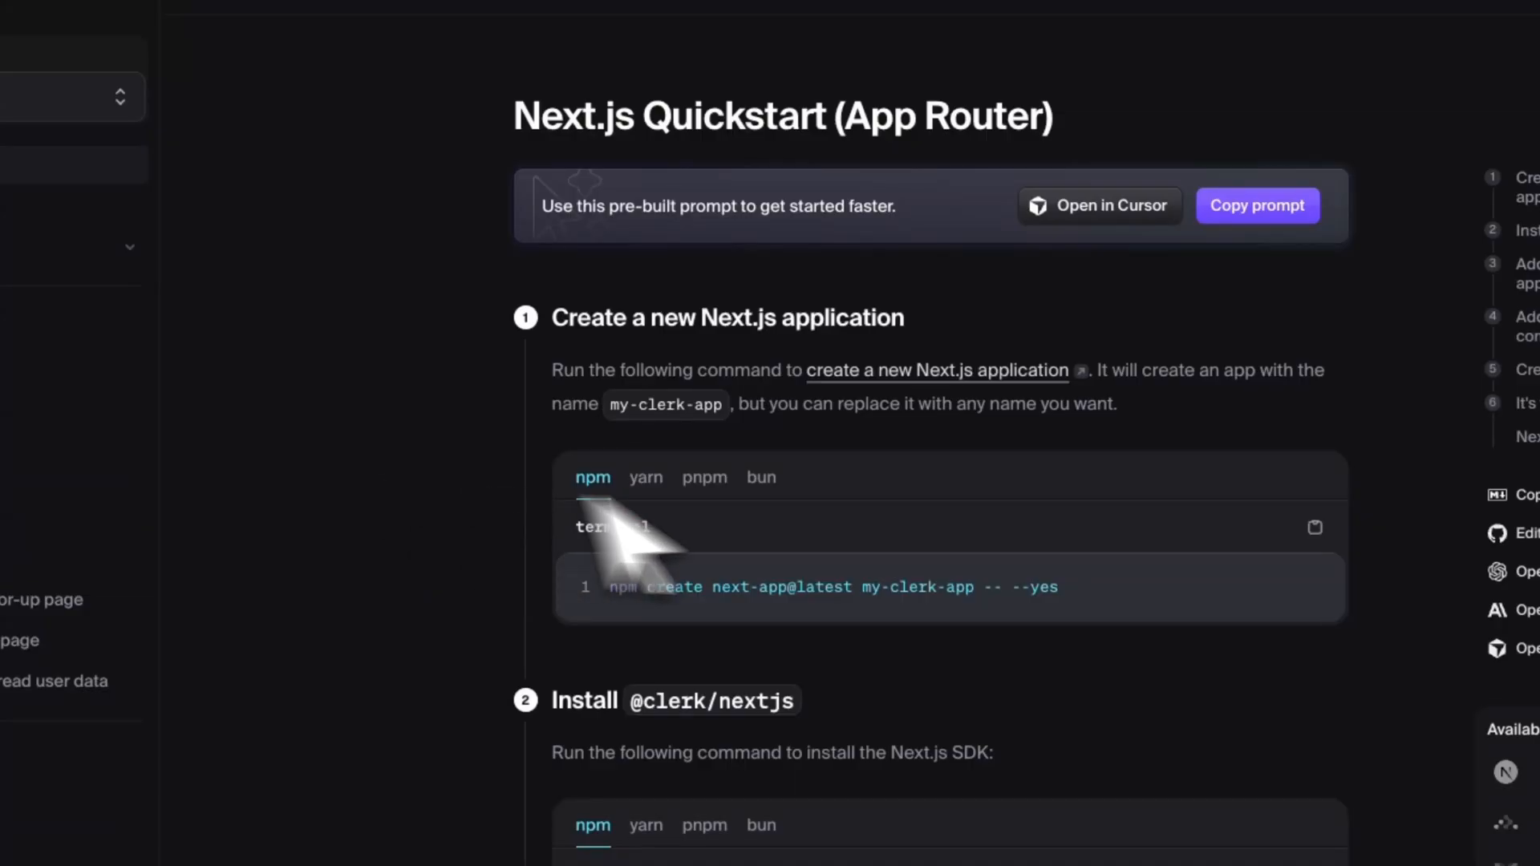
Scroll the Clerk Next.js quickstart down to the layout.tsx ClerkProvider code
scroll(down, 3)
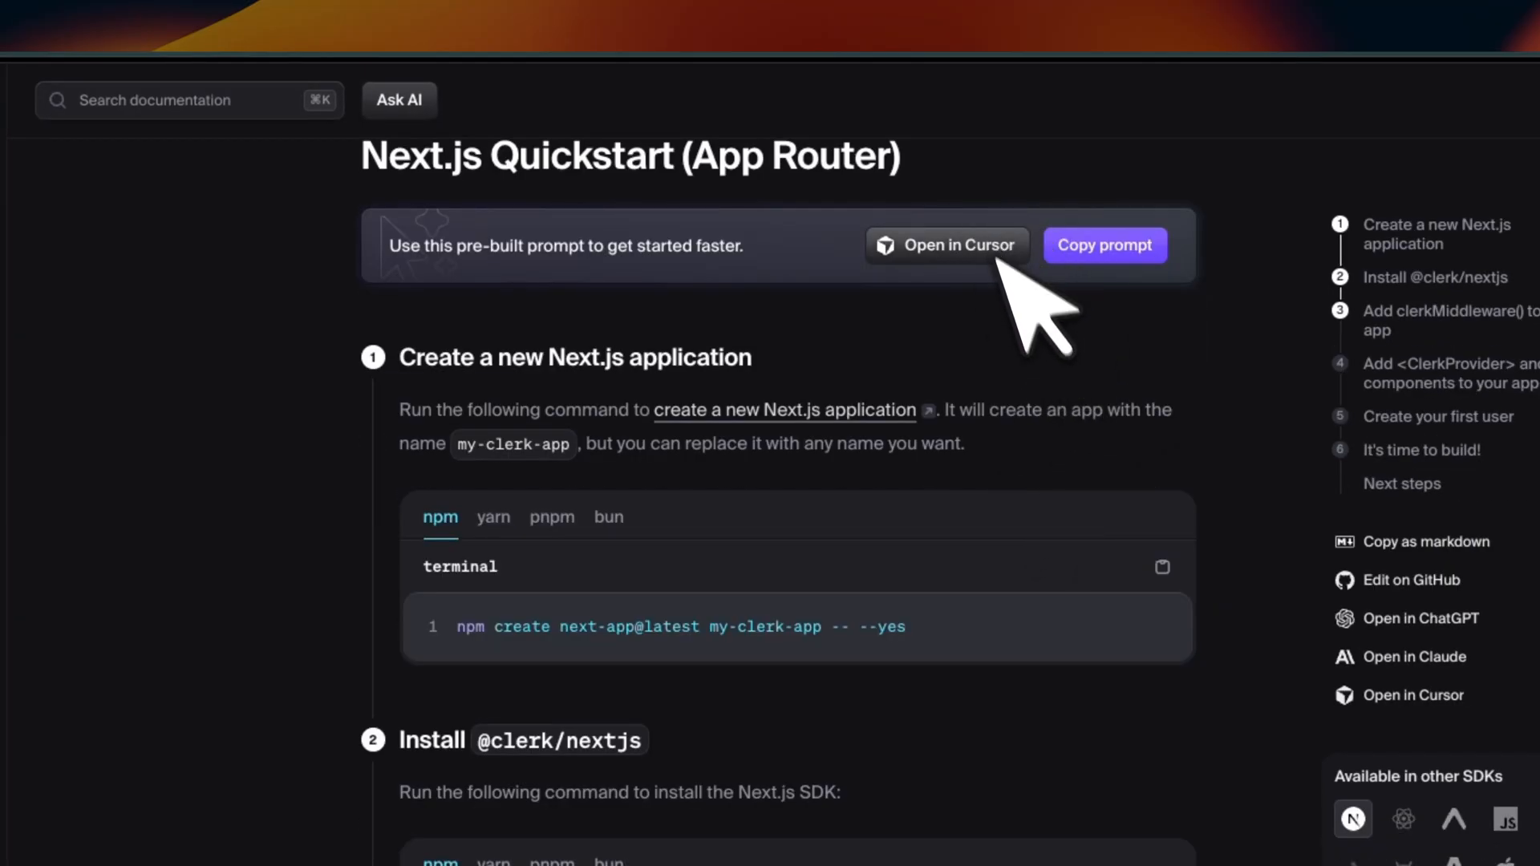
scroll(down, 3)
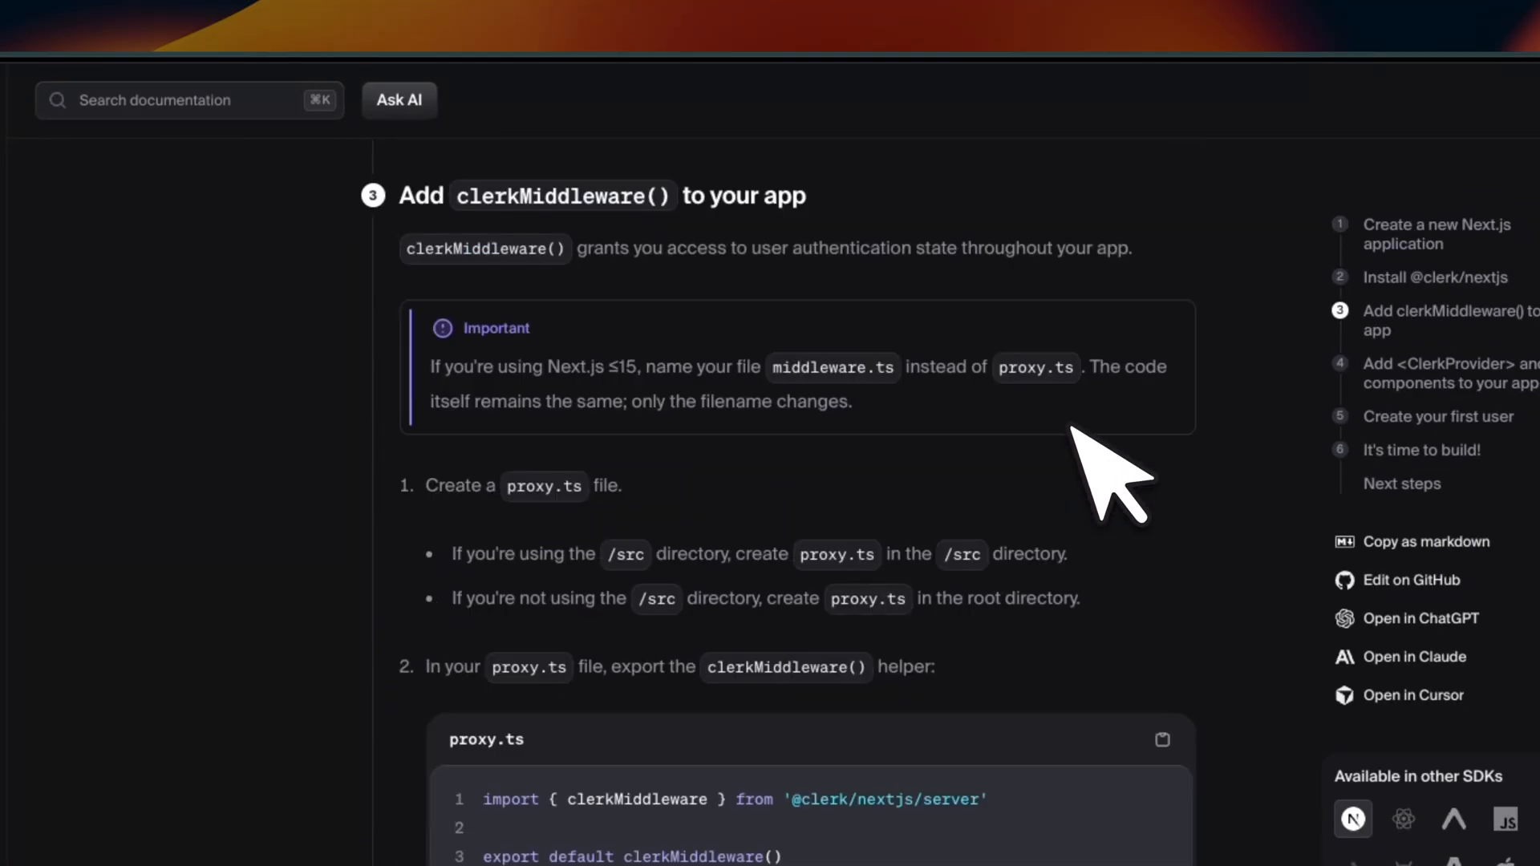
scroll(down, 3)
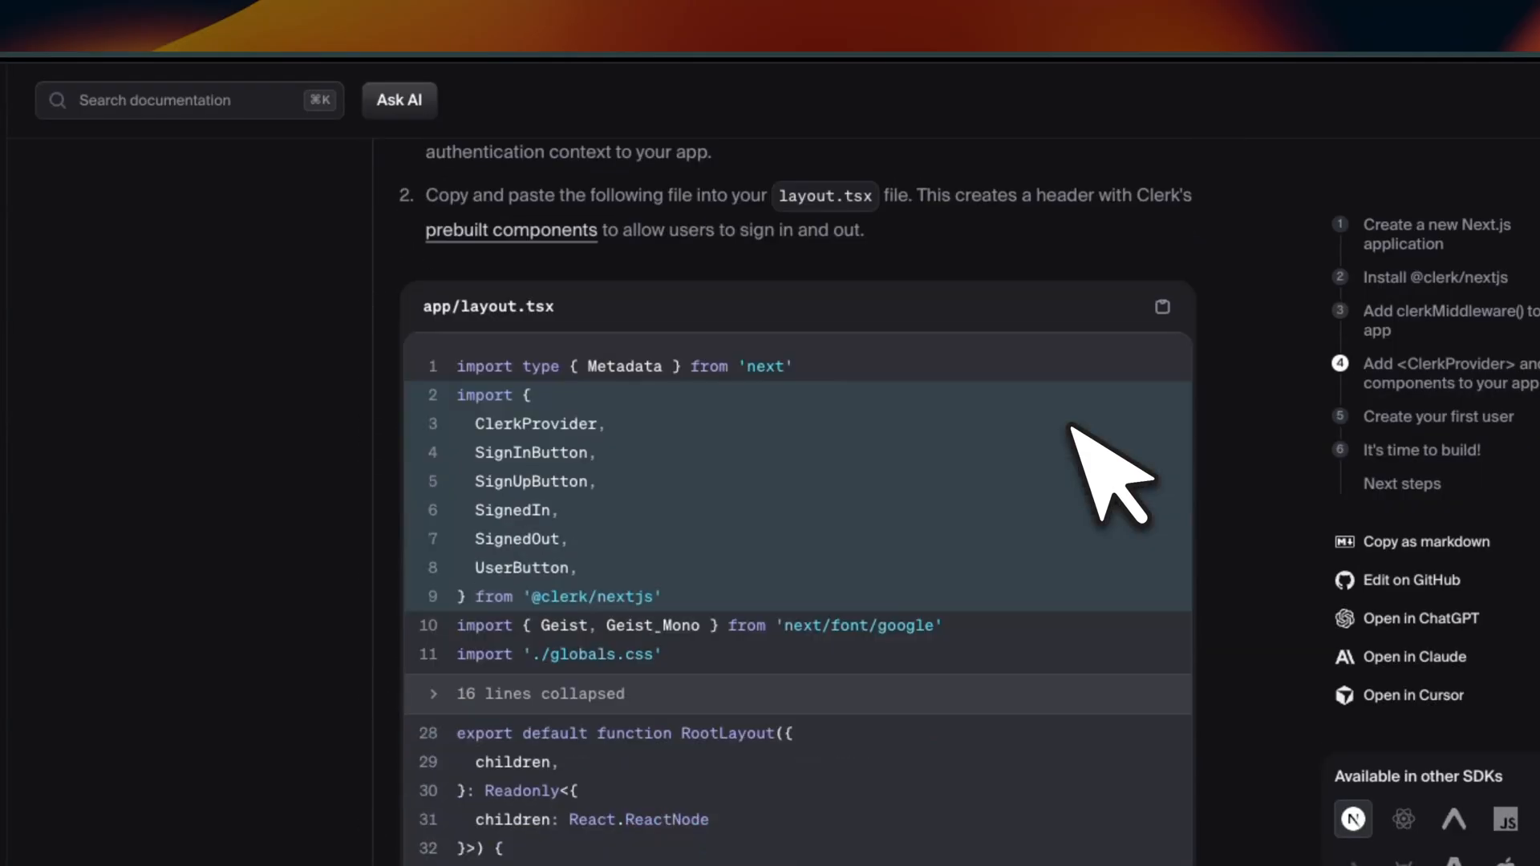
scroll(down, 3)
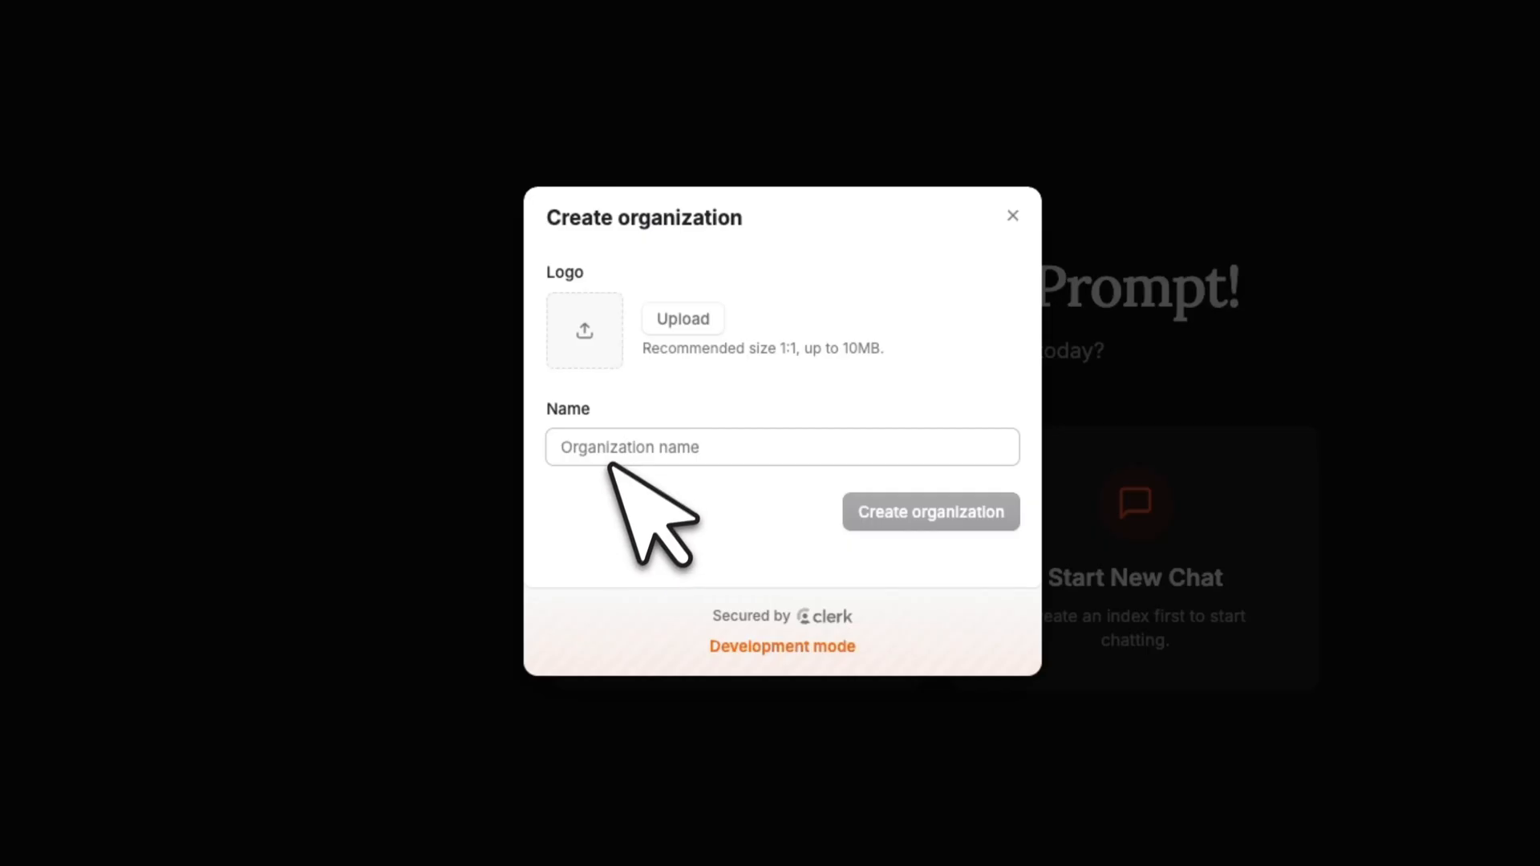
Create an organization named 'prompt org' and view it in the organization switcher as Admin
text(prompt_or)
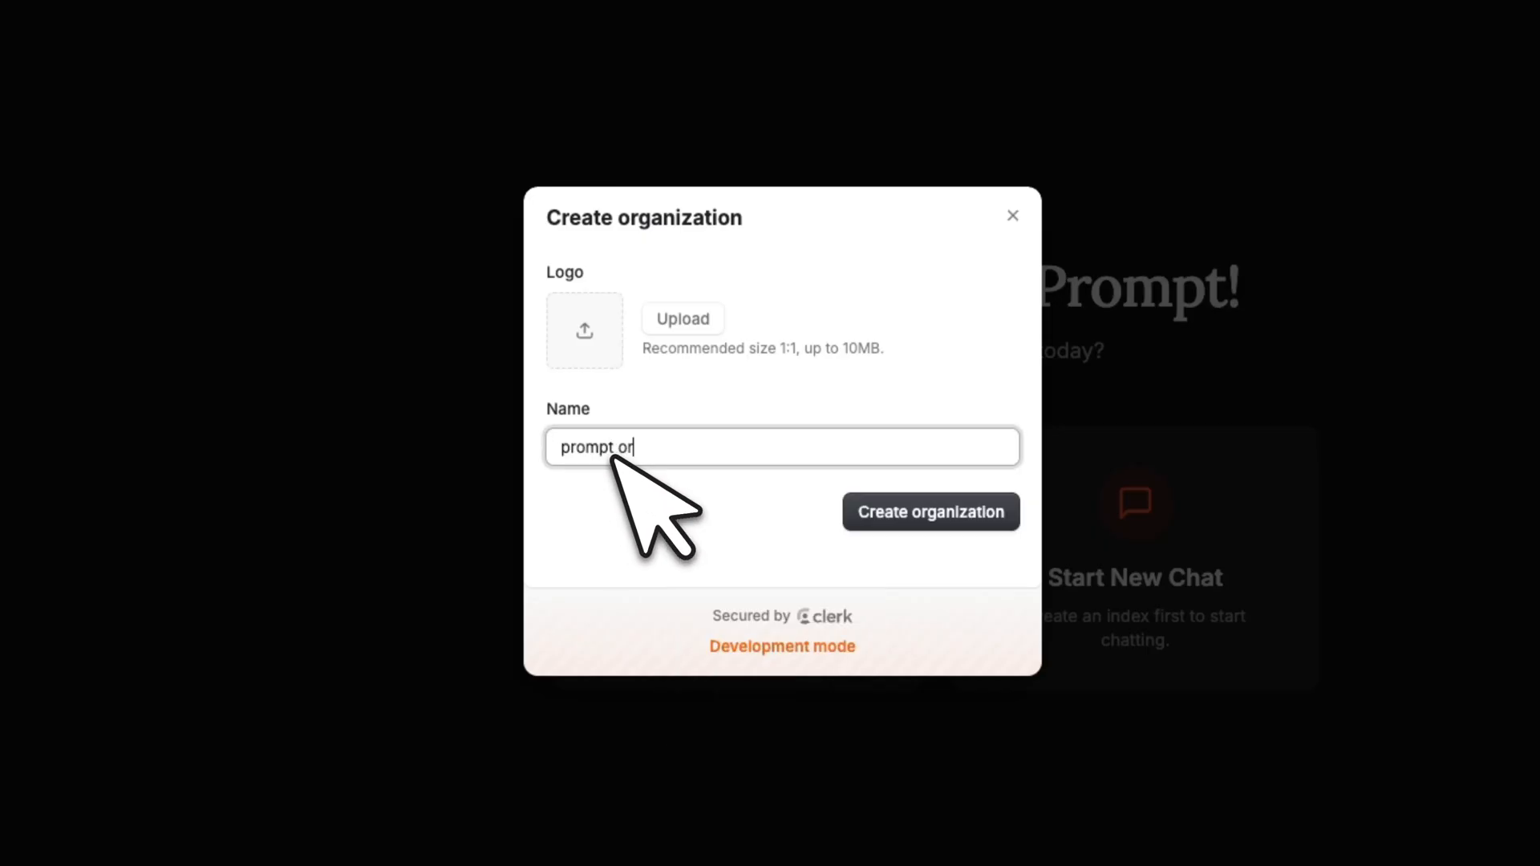
click(929, 510)
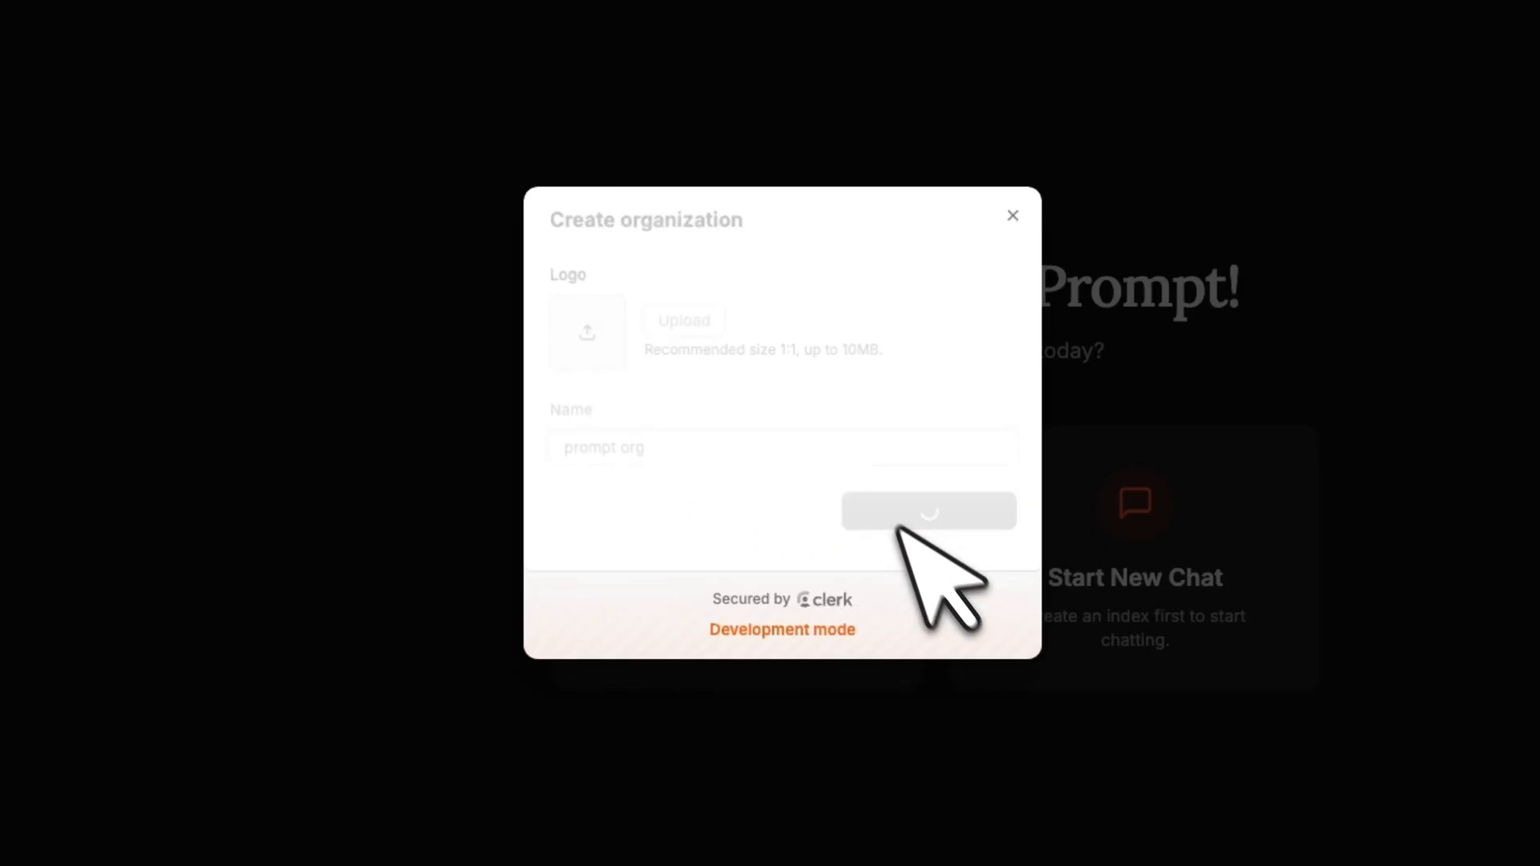
click(927, 510)
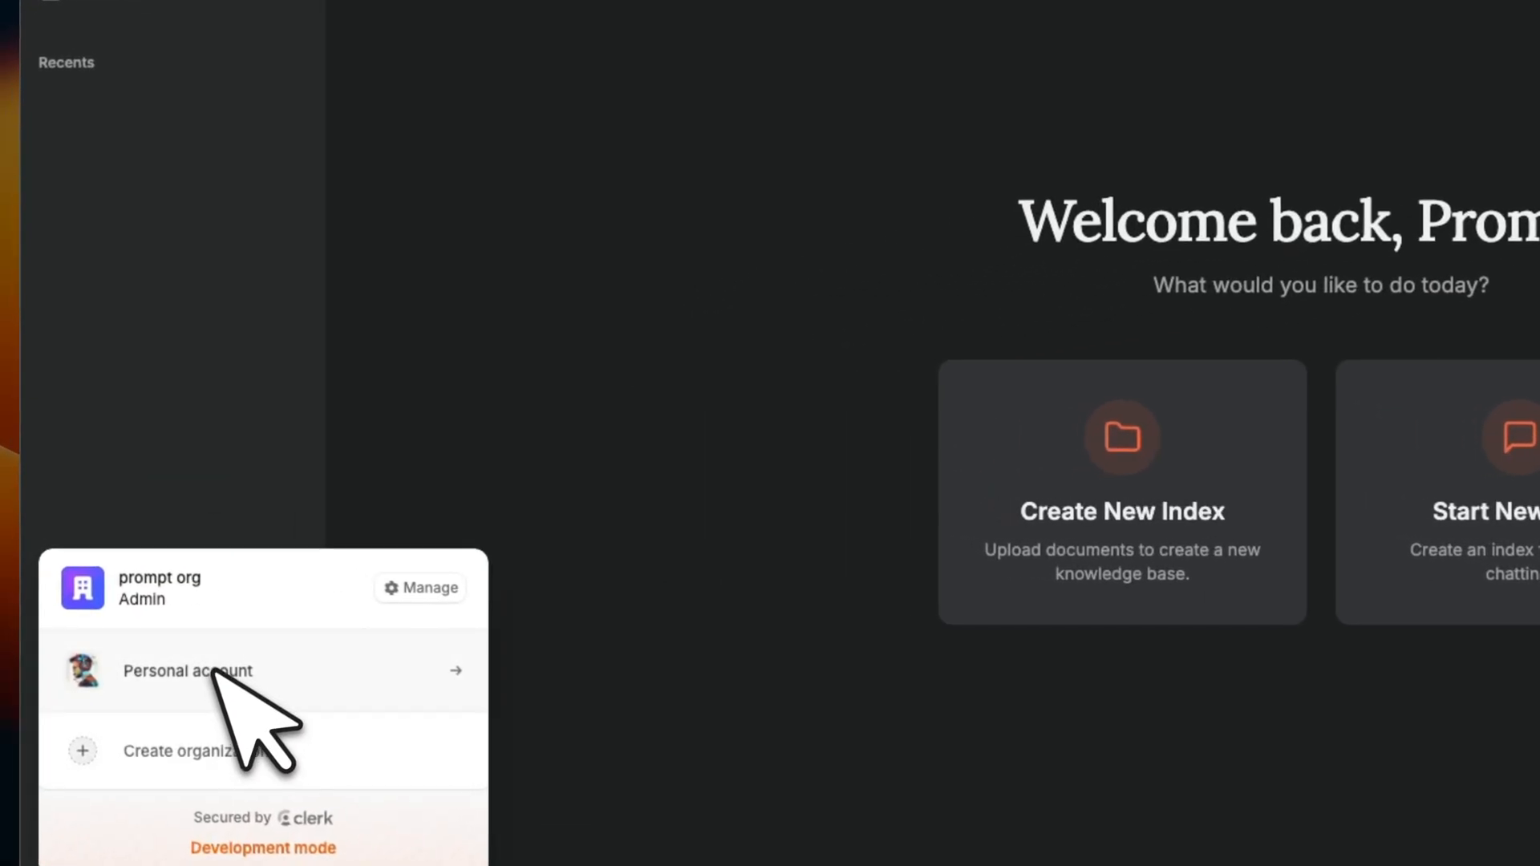
mouse_move(623, 462)
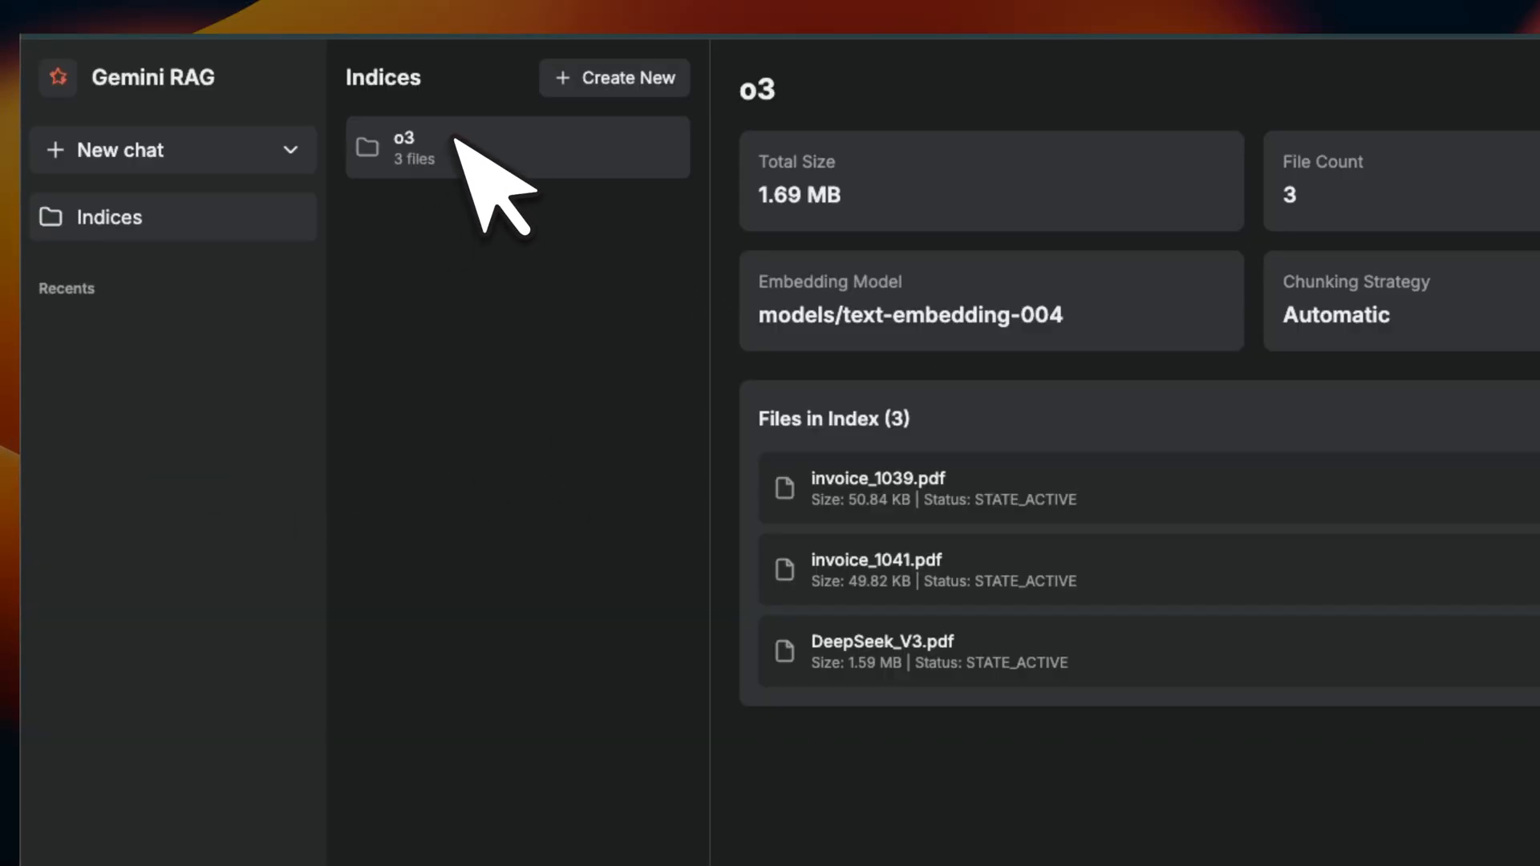
Join prompt org from the second account and view the shared o3 index
click(128, 755)
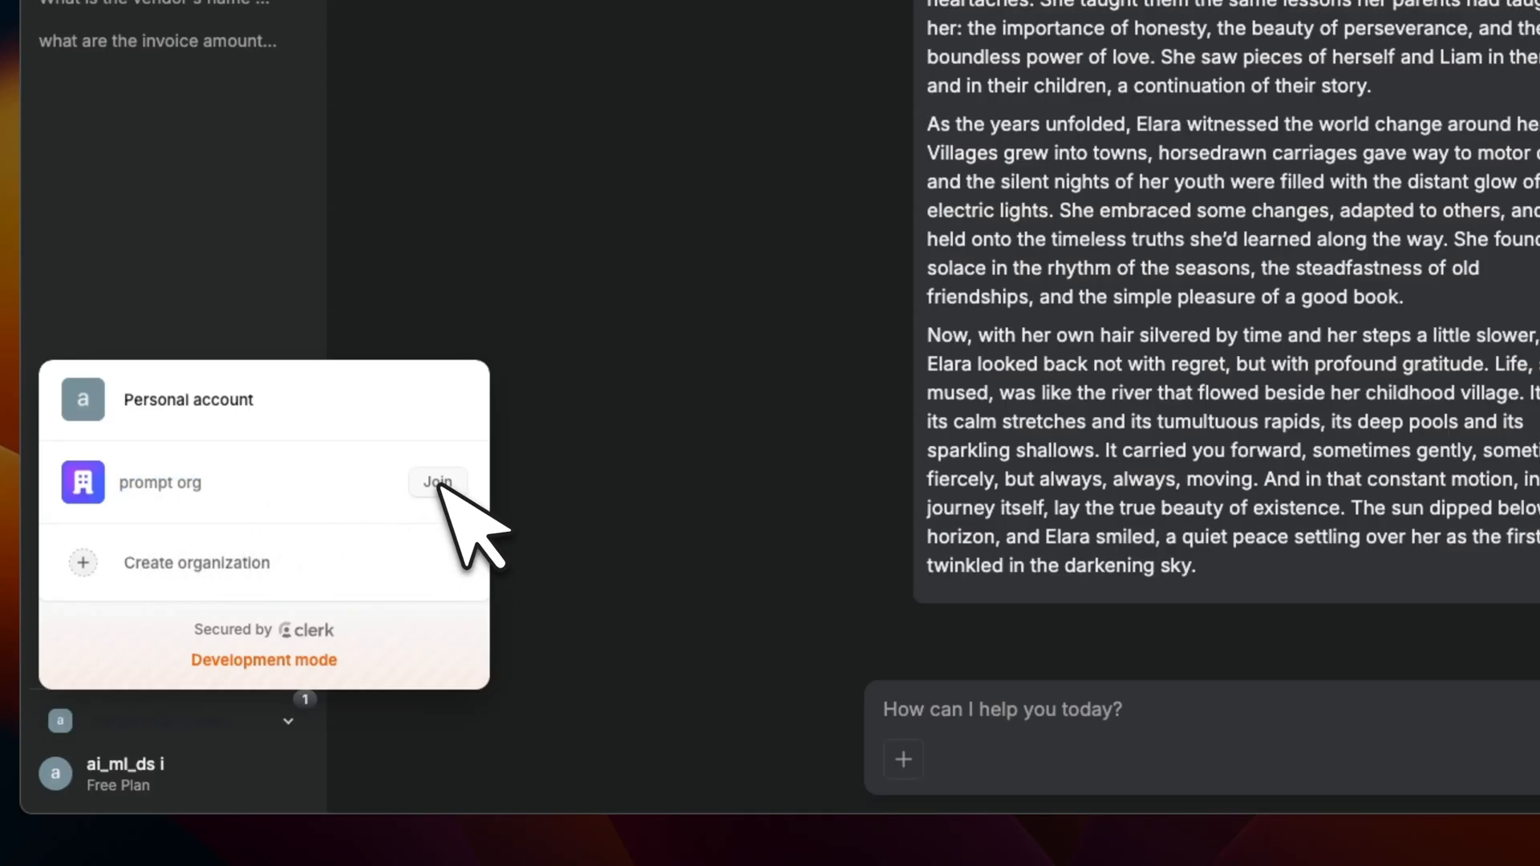
click(437, 483)
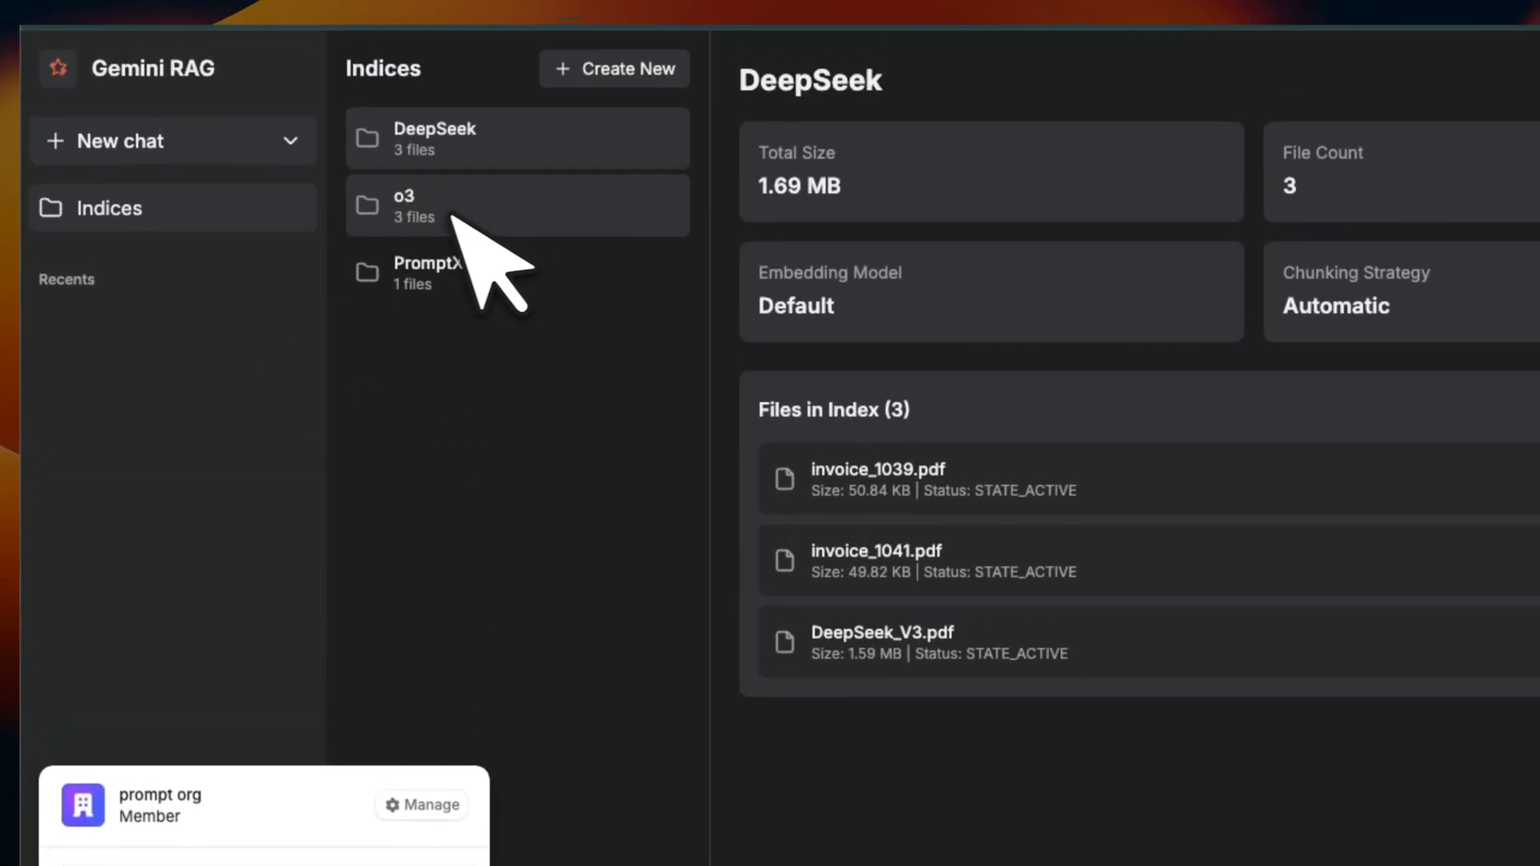
click(421, 804)
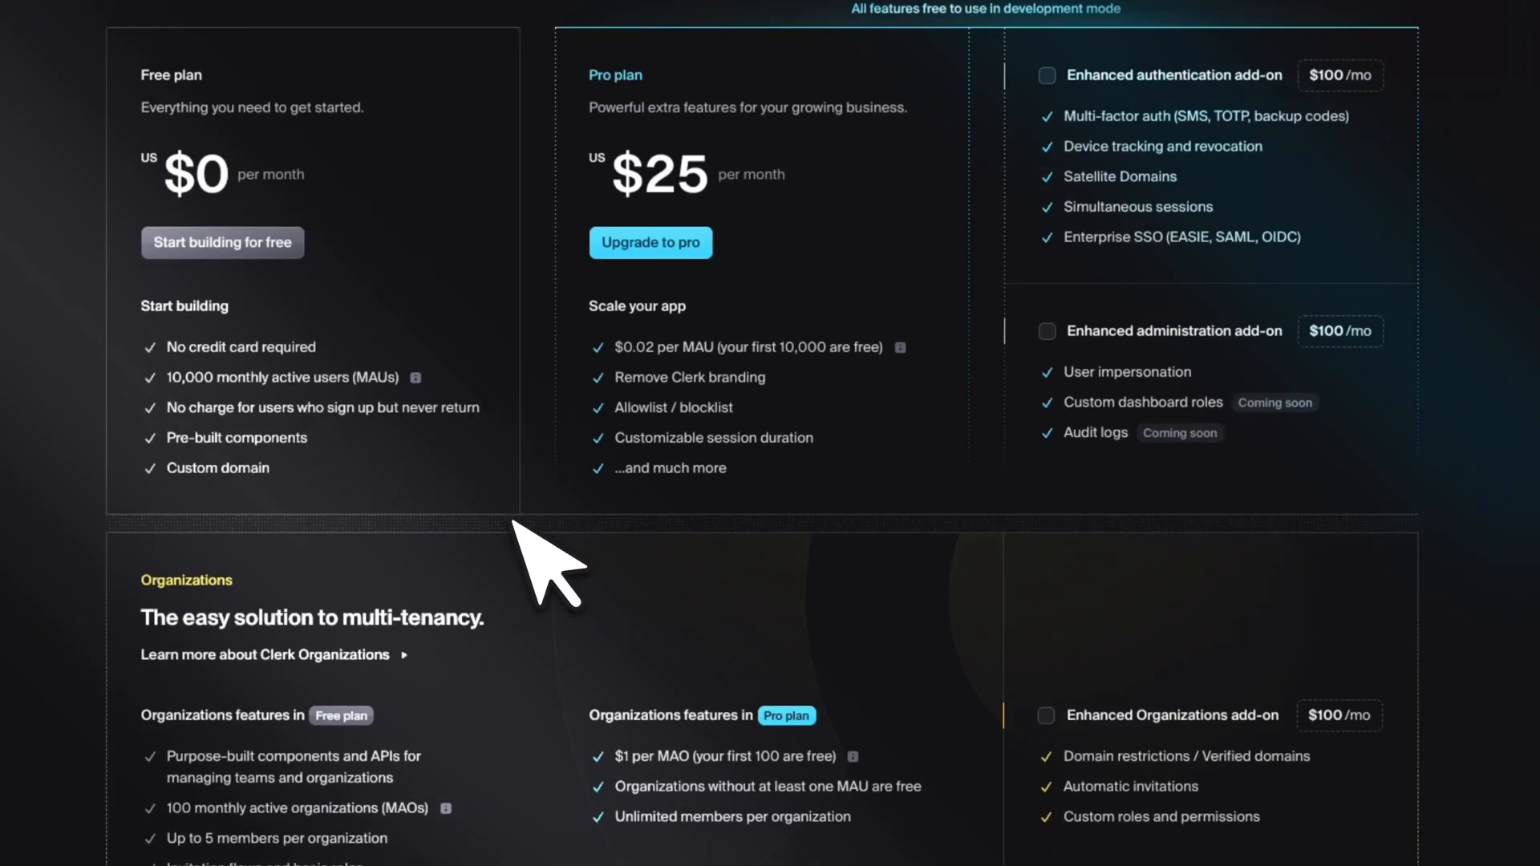
mouse_move(208, 422)
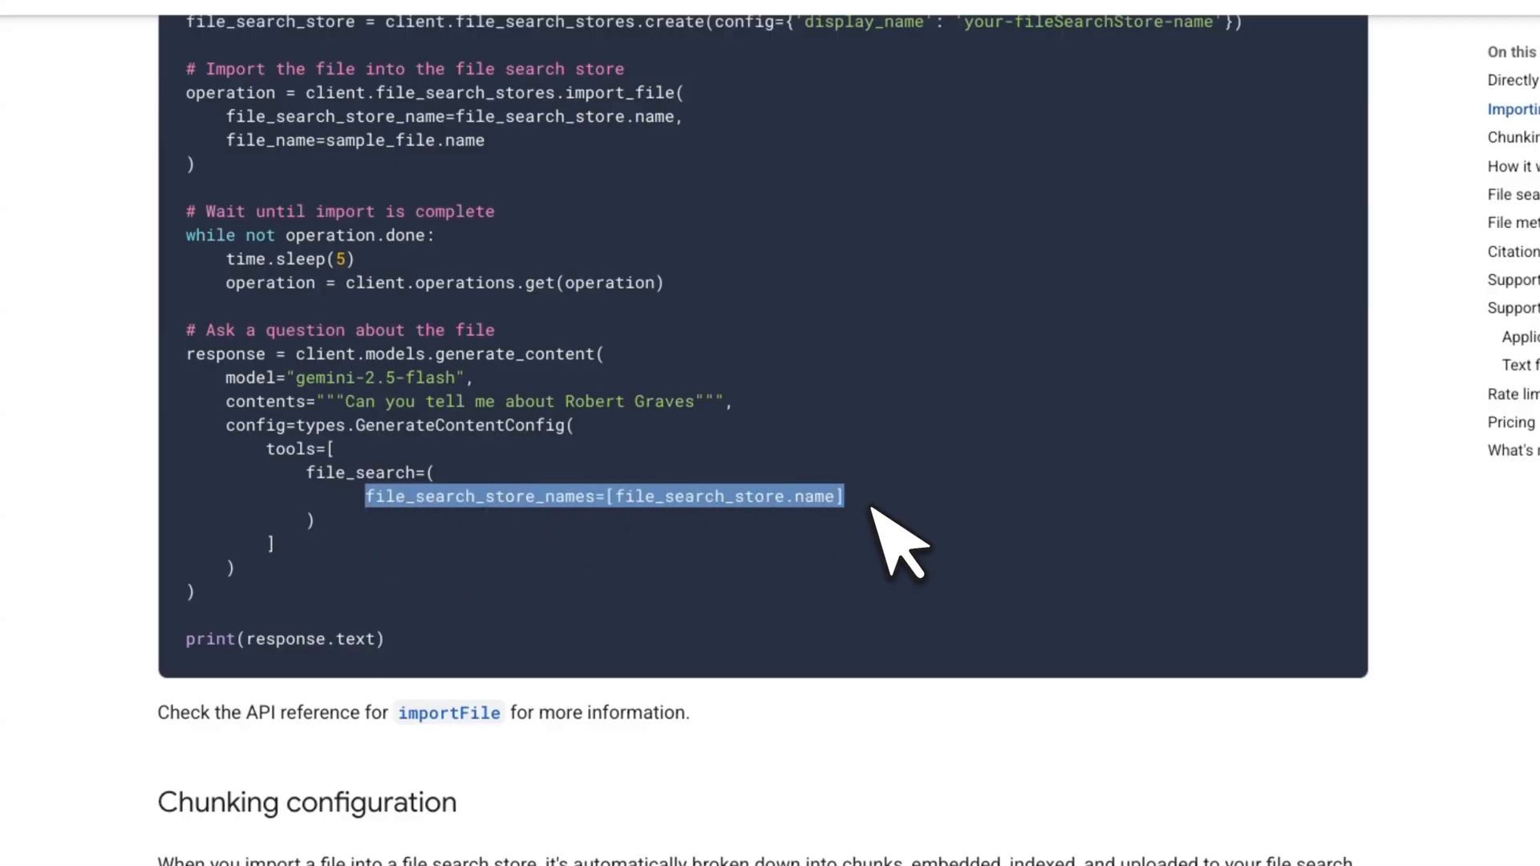
mouse_move(403, 532)
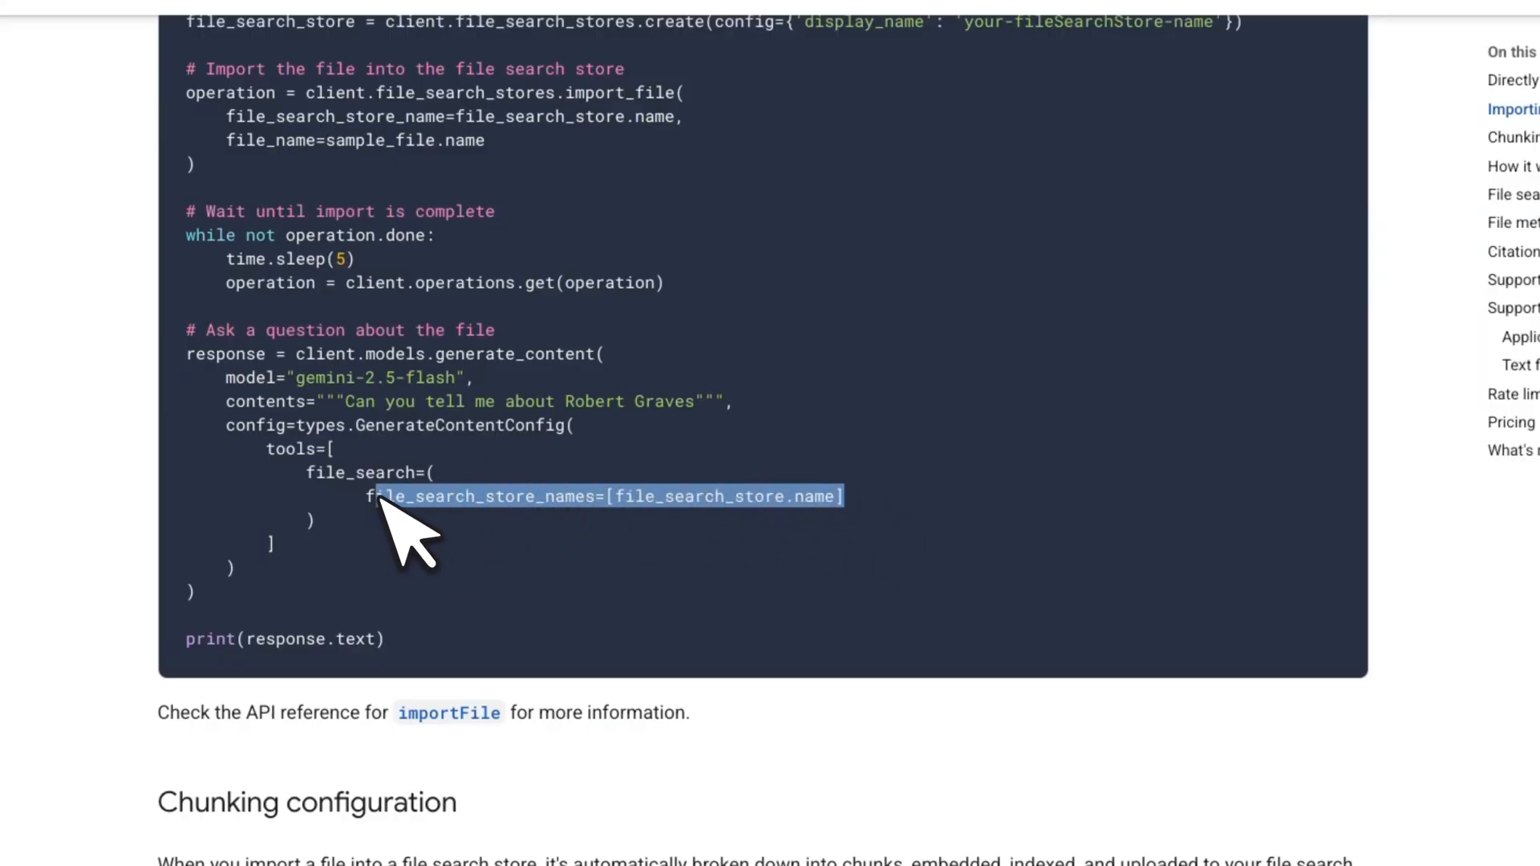
mouse_move(889, 551)
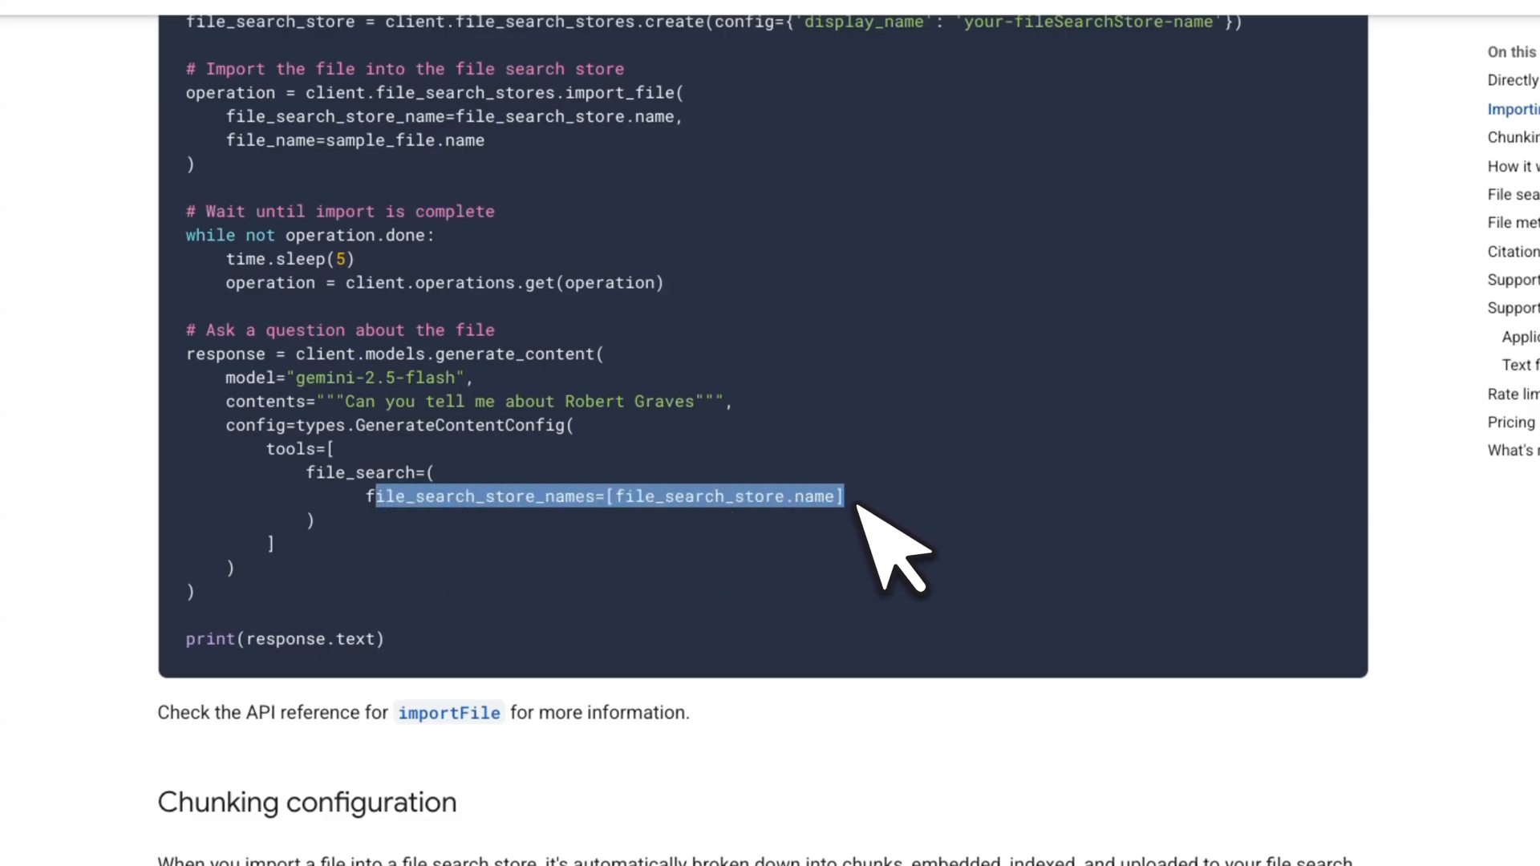
Scroll the docs to the import example passing file_search_store_names to the file_search tool
scroll(down, 3)
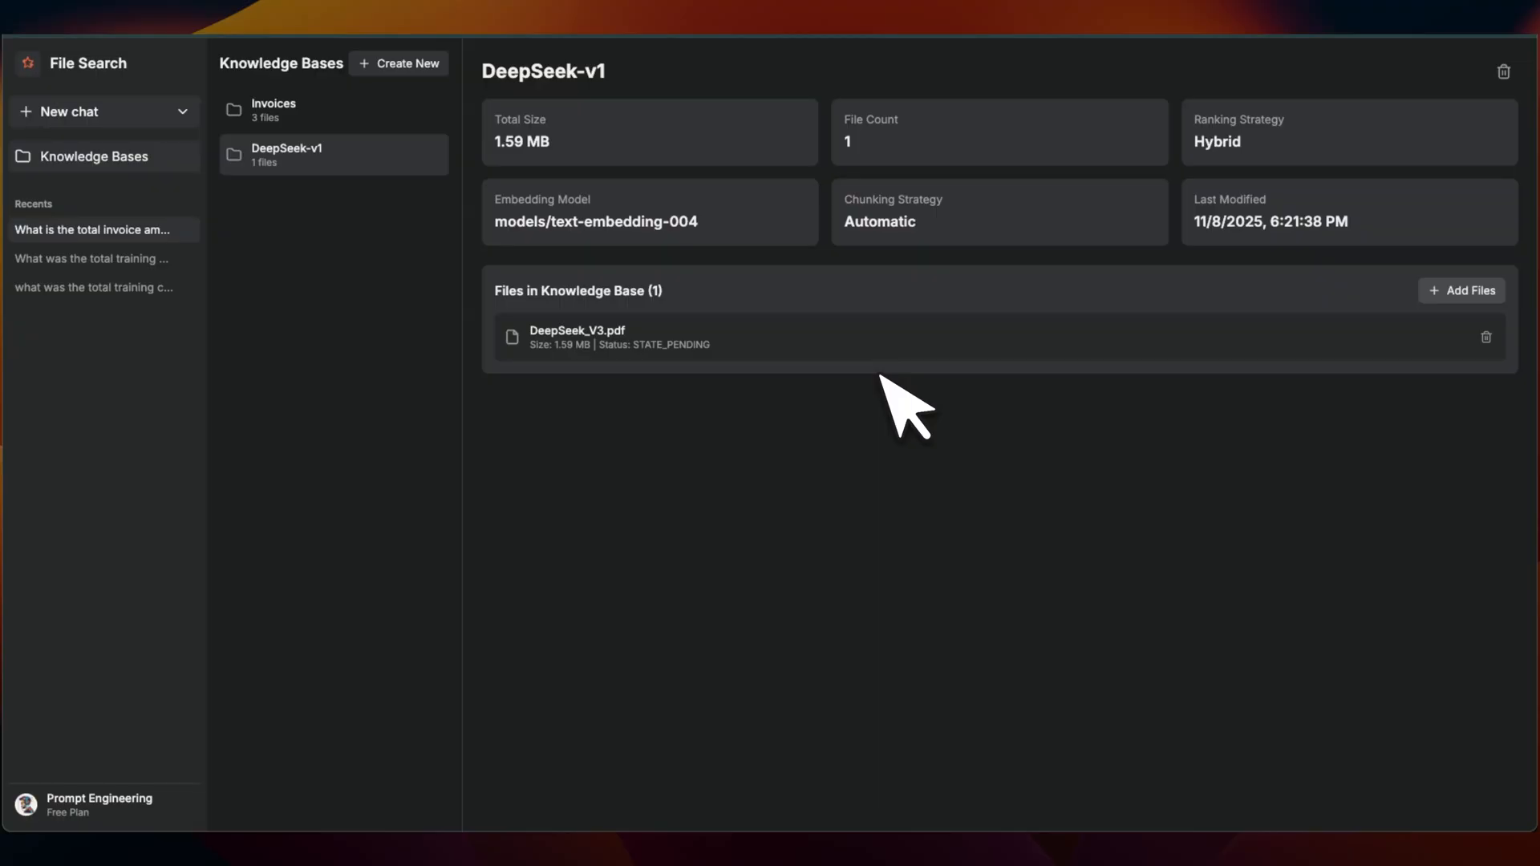
Upload invoice_1041.pdf into DeepSeek-v1 with custom metadata amount = 900
click(1463, 290)
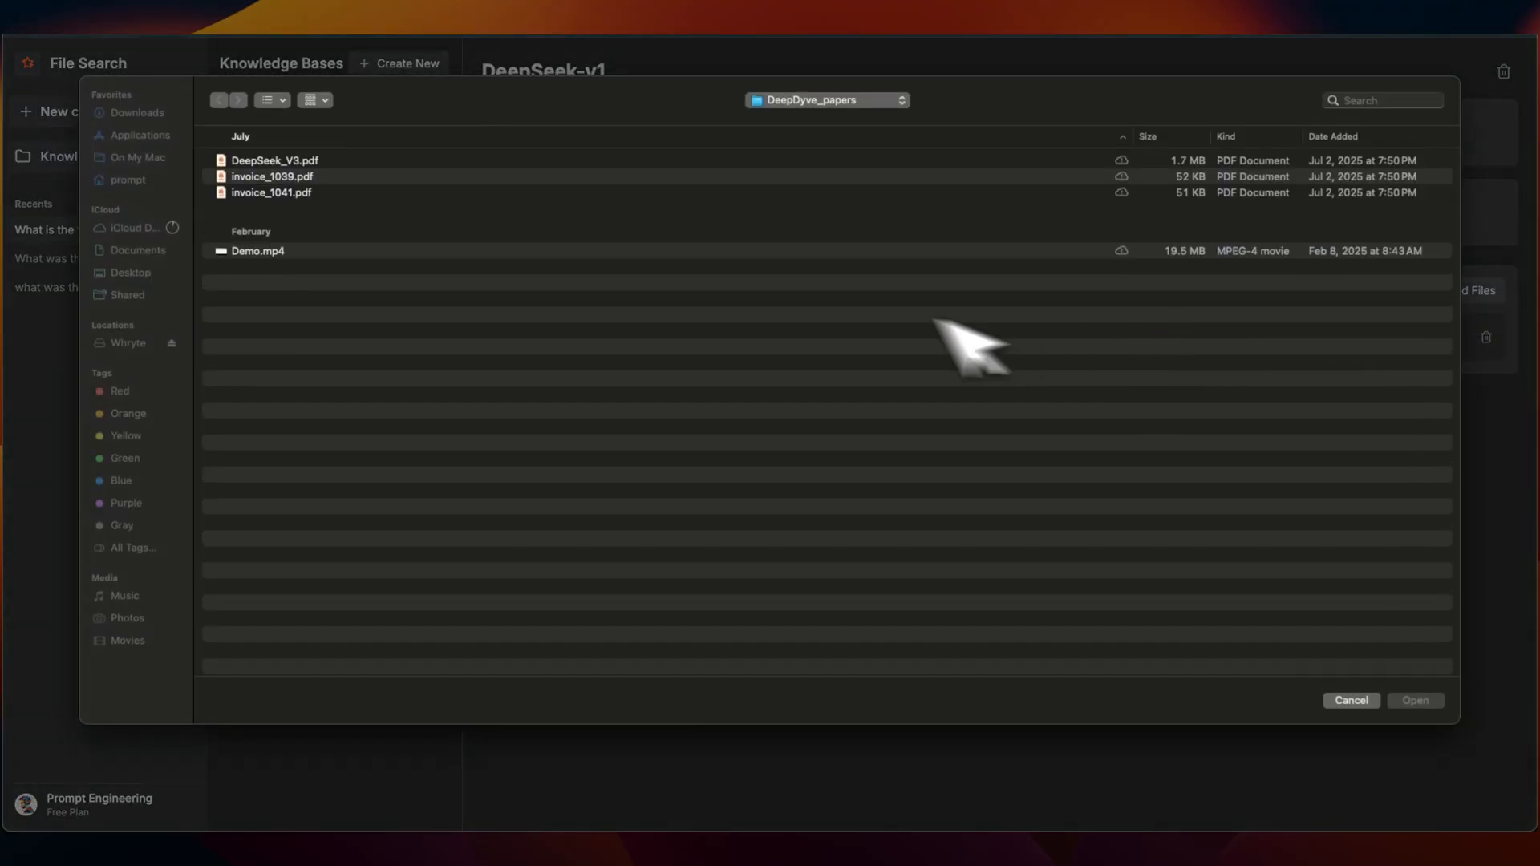
click(1416, 701)
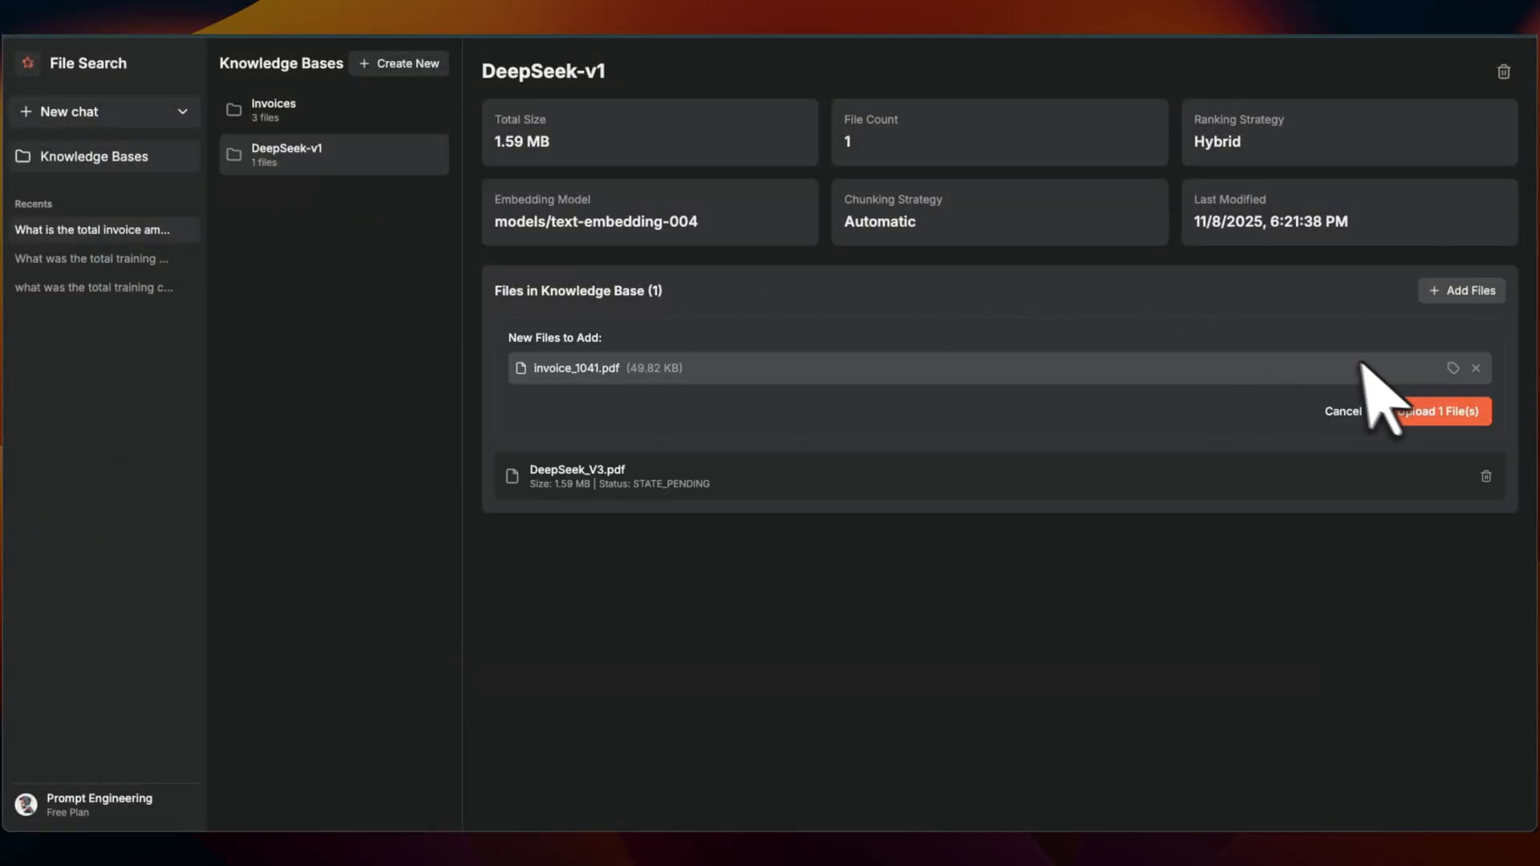
click(1456, 369)
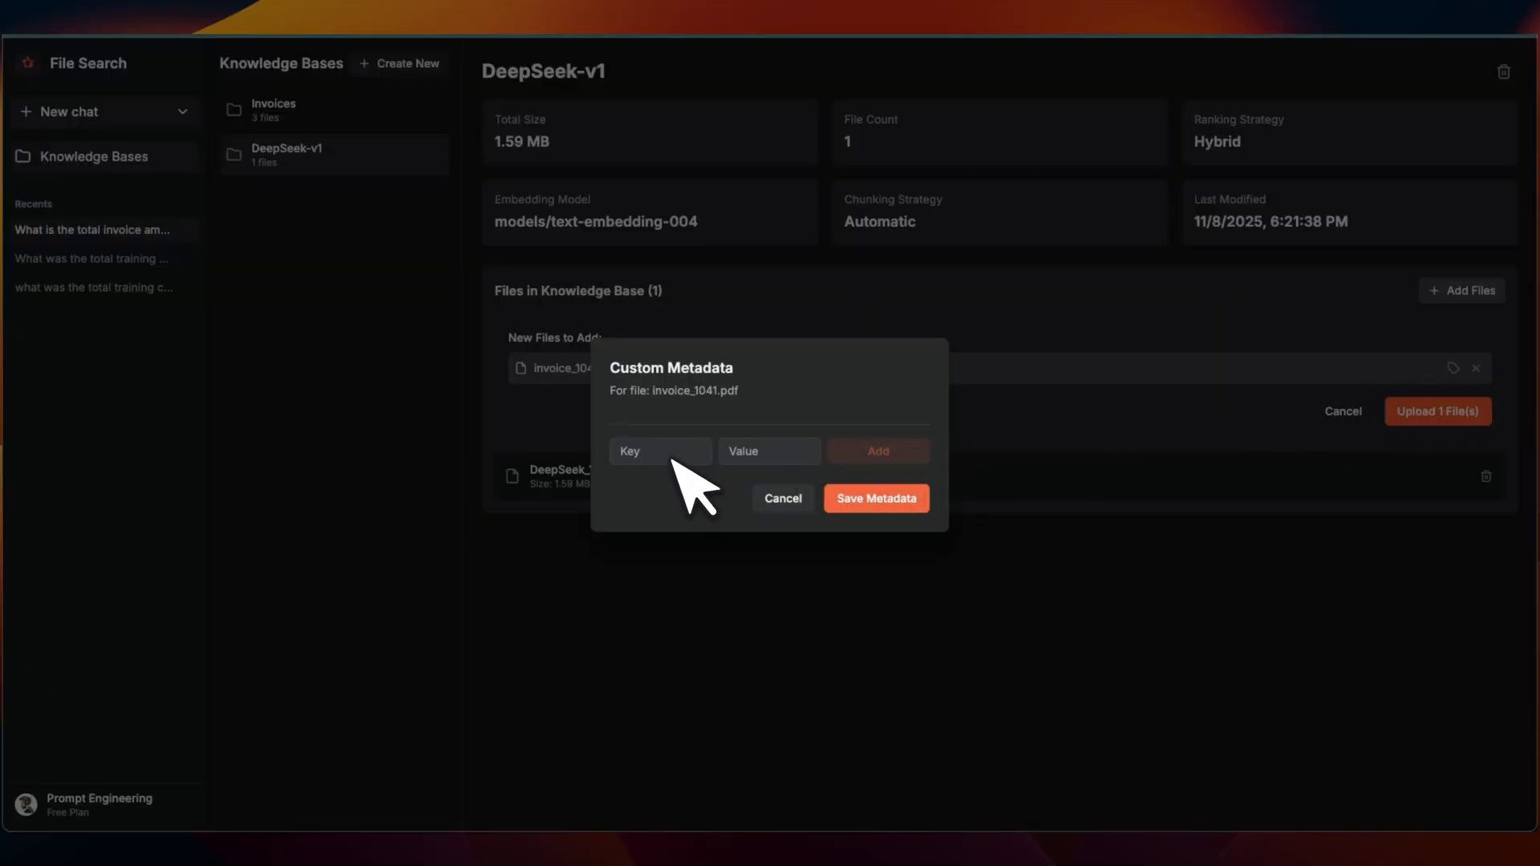
click(660, 451)
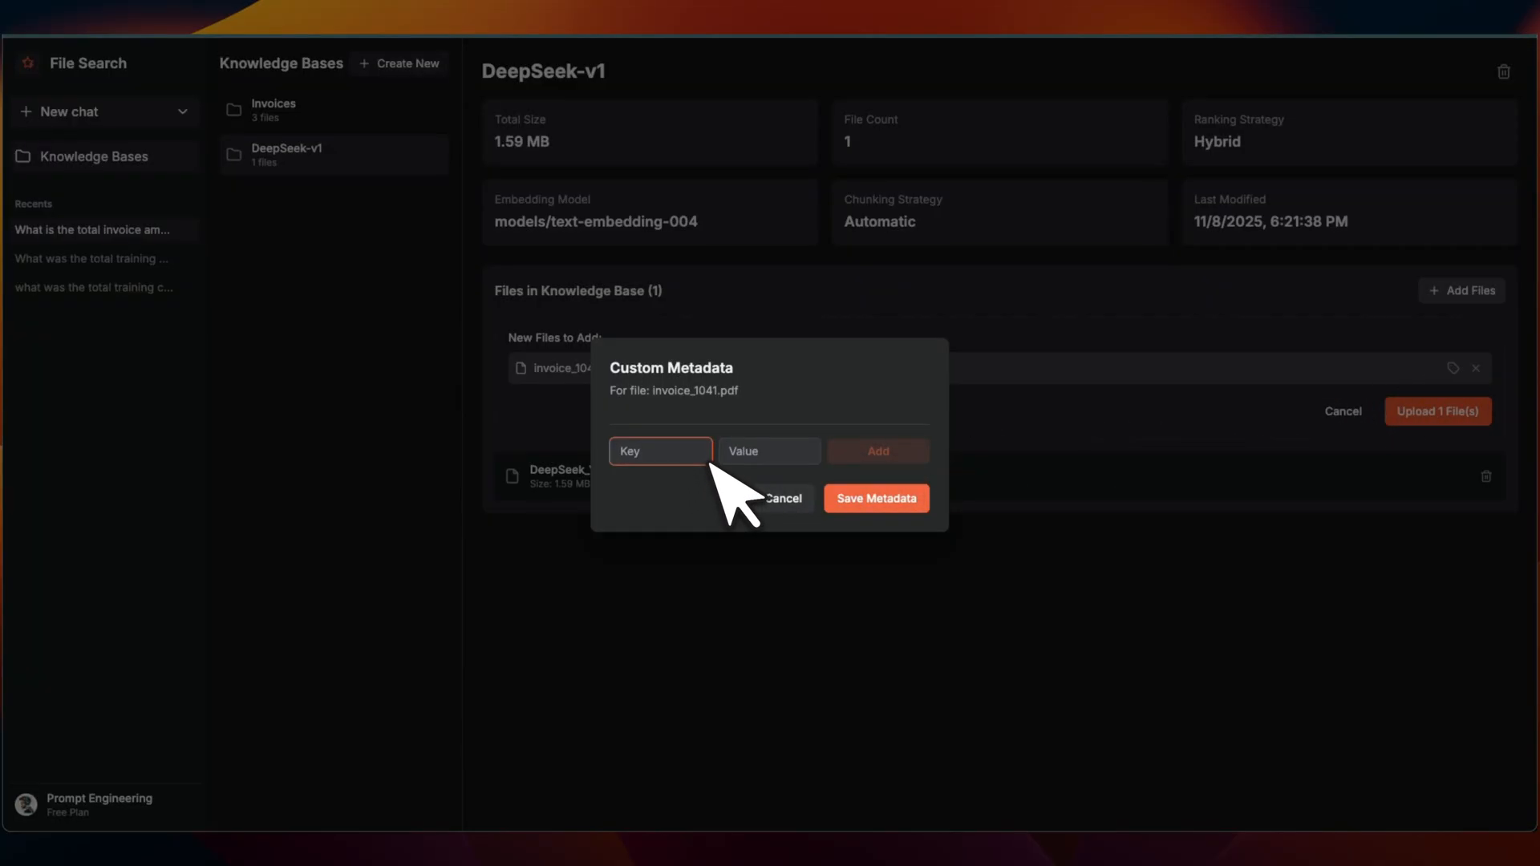
text(amount)
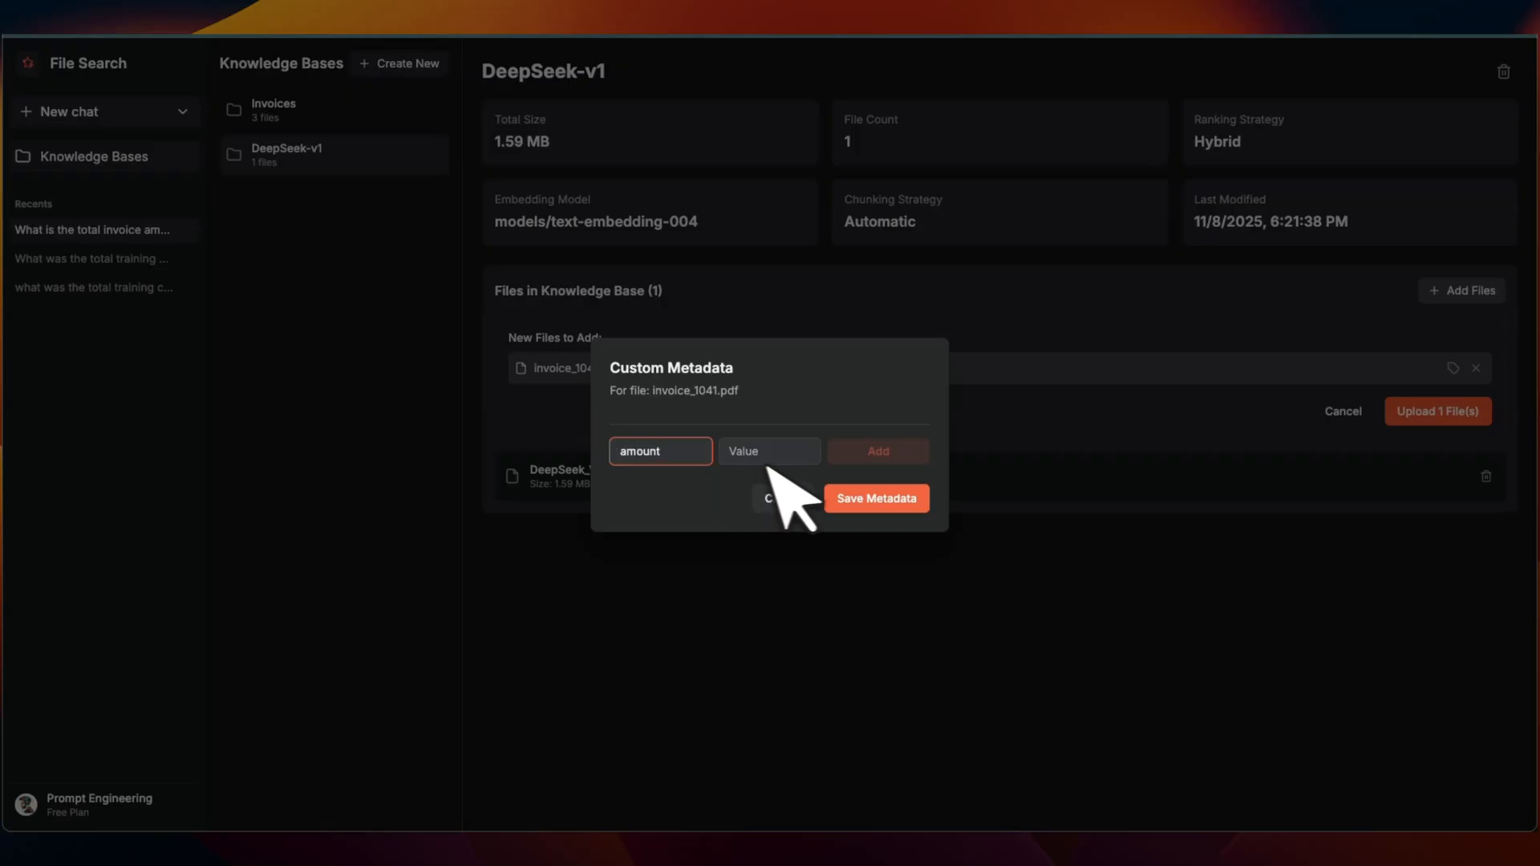
text(900)
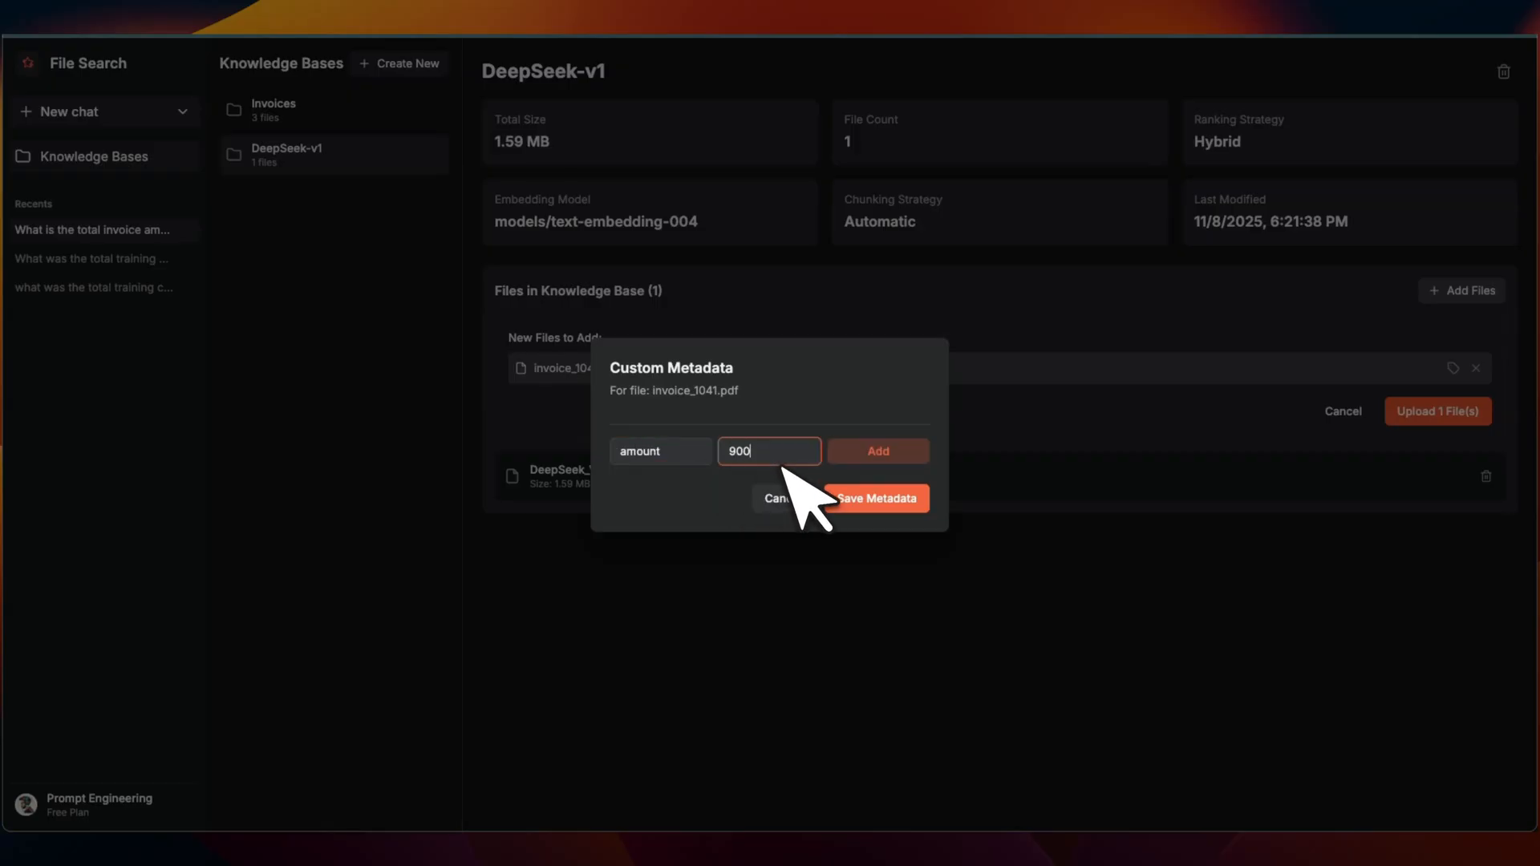
click(878, 497)
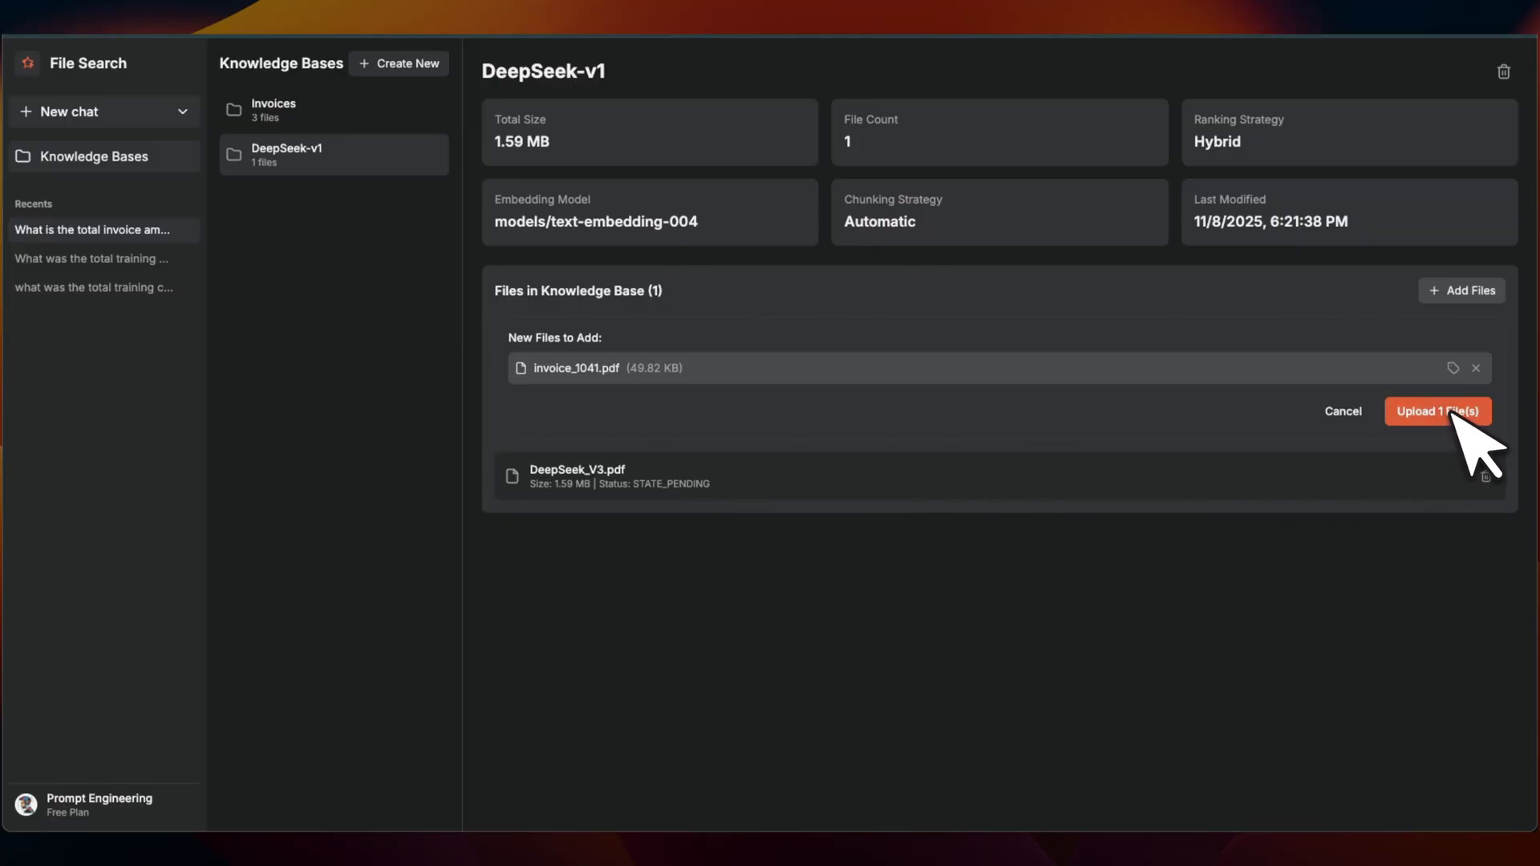
click(1438, 411)
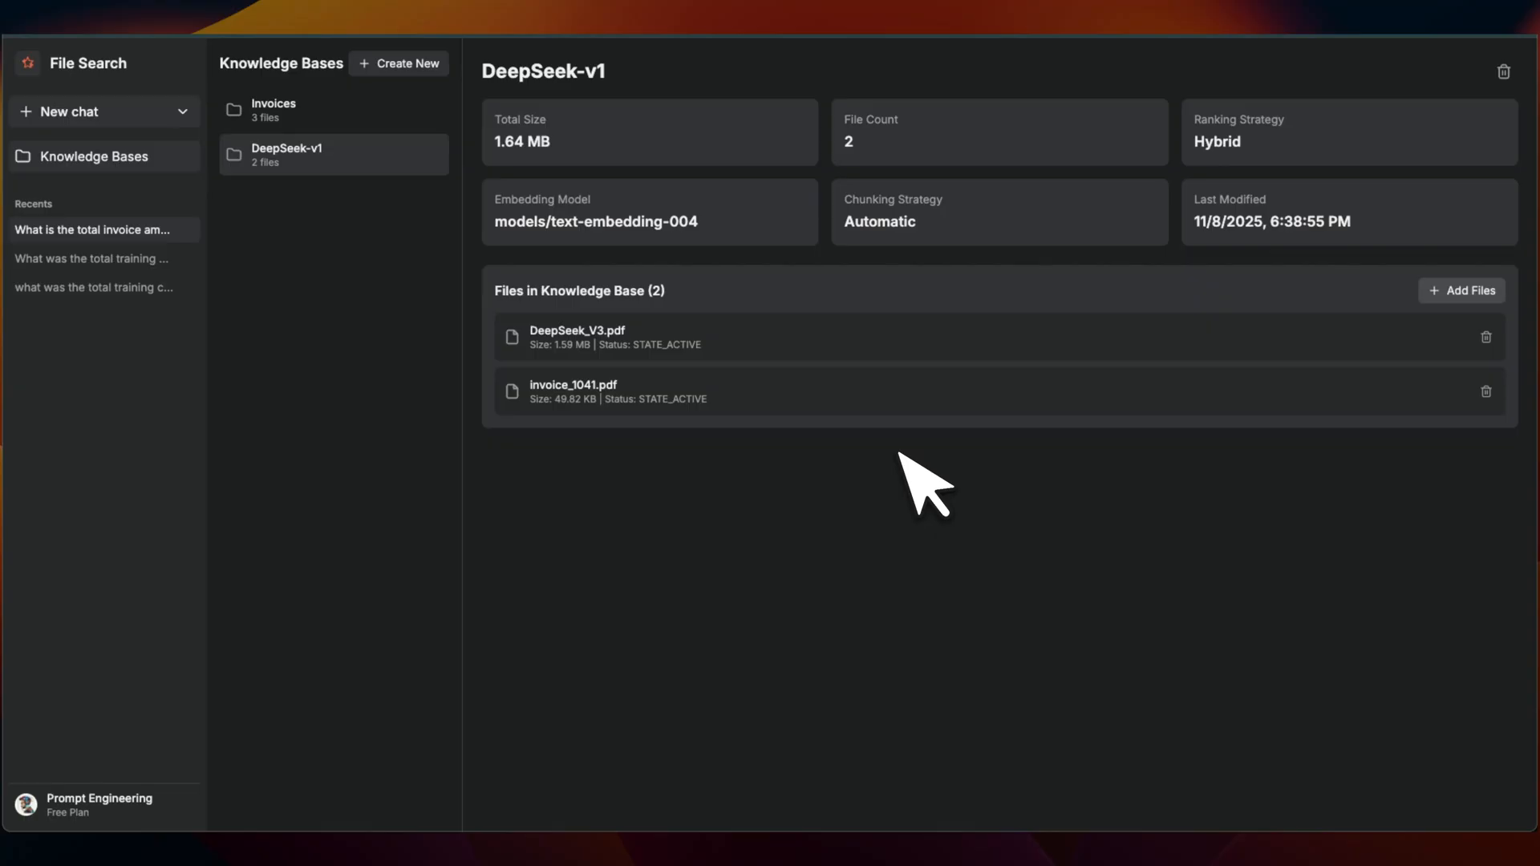
mouse_move(1489, 402)
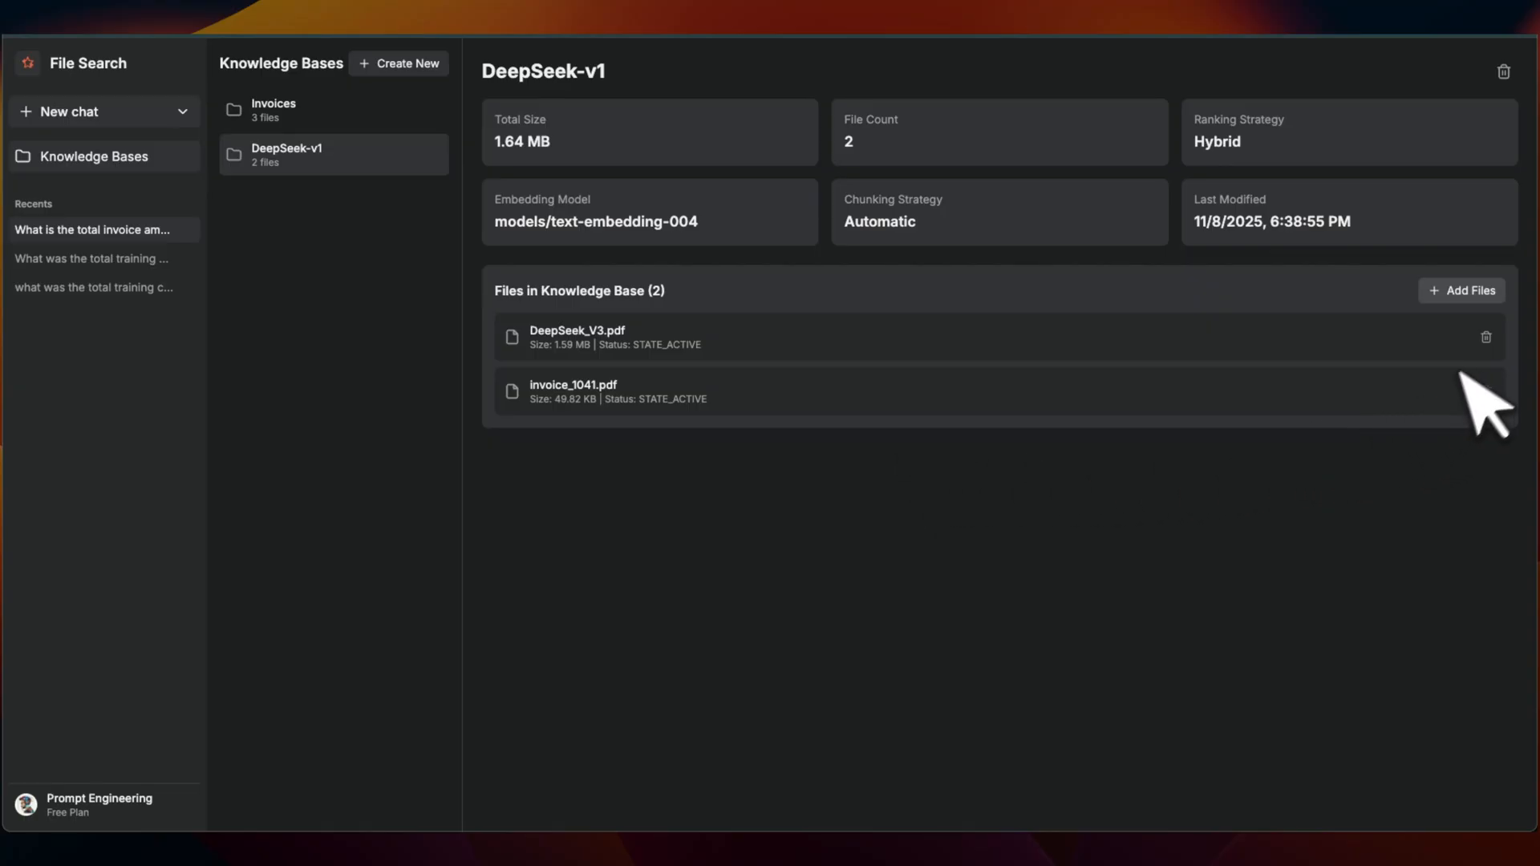
mouse_move(913, 196)
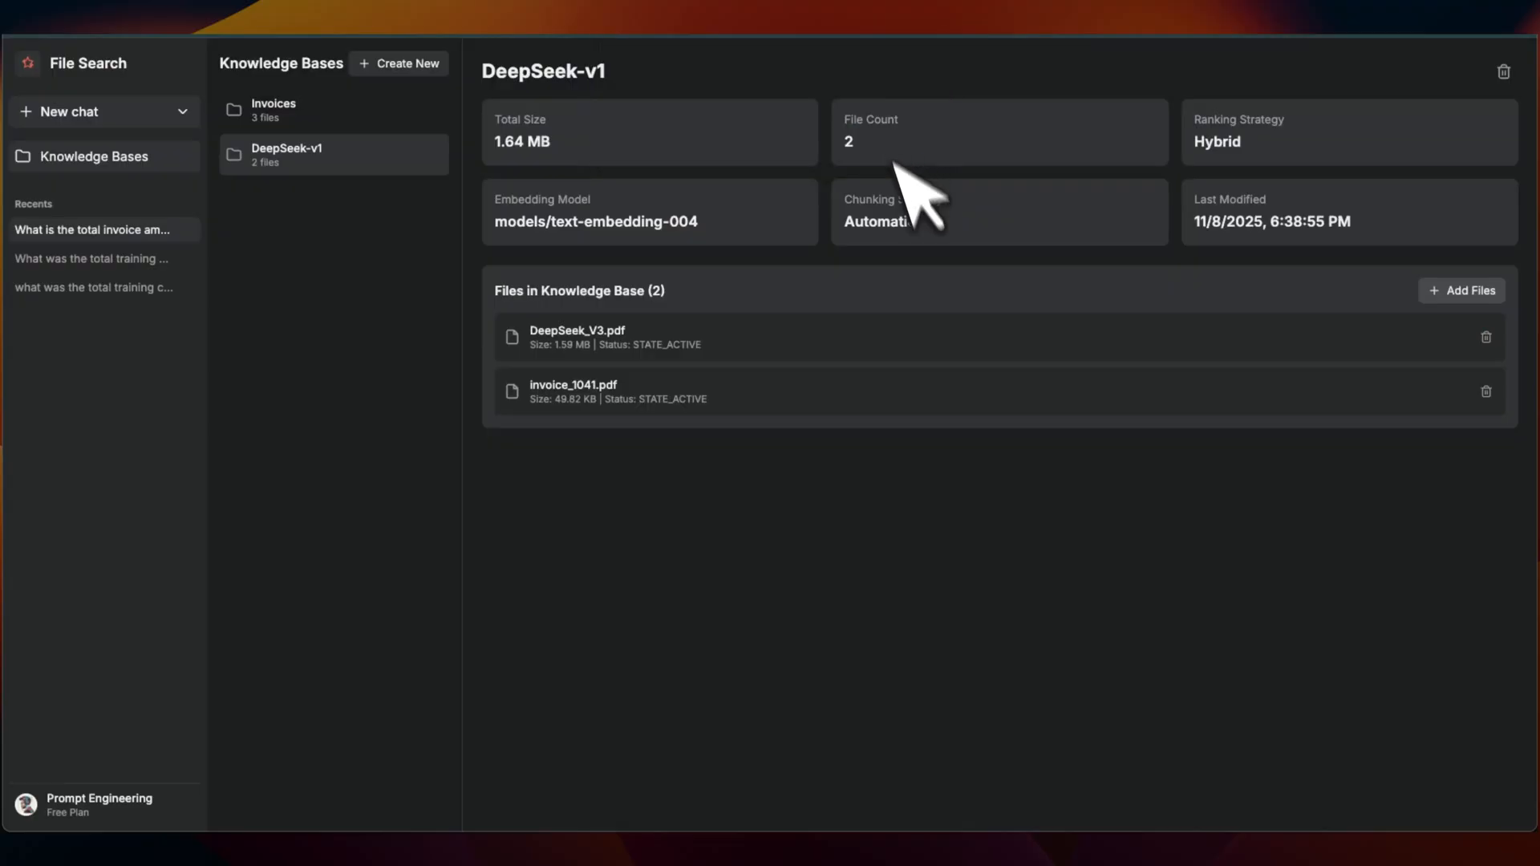
Confirm DeepSeek-v1 shows two active files, DeepSeek_V3.pdf and invoice_1041.pdf, totalling 1.64 MB
click(1486, 337)
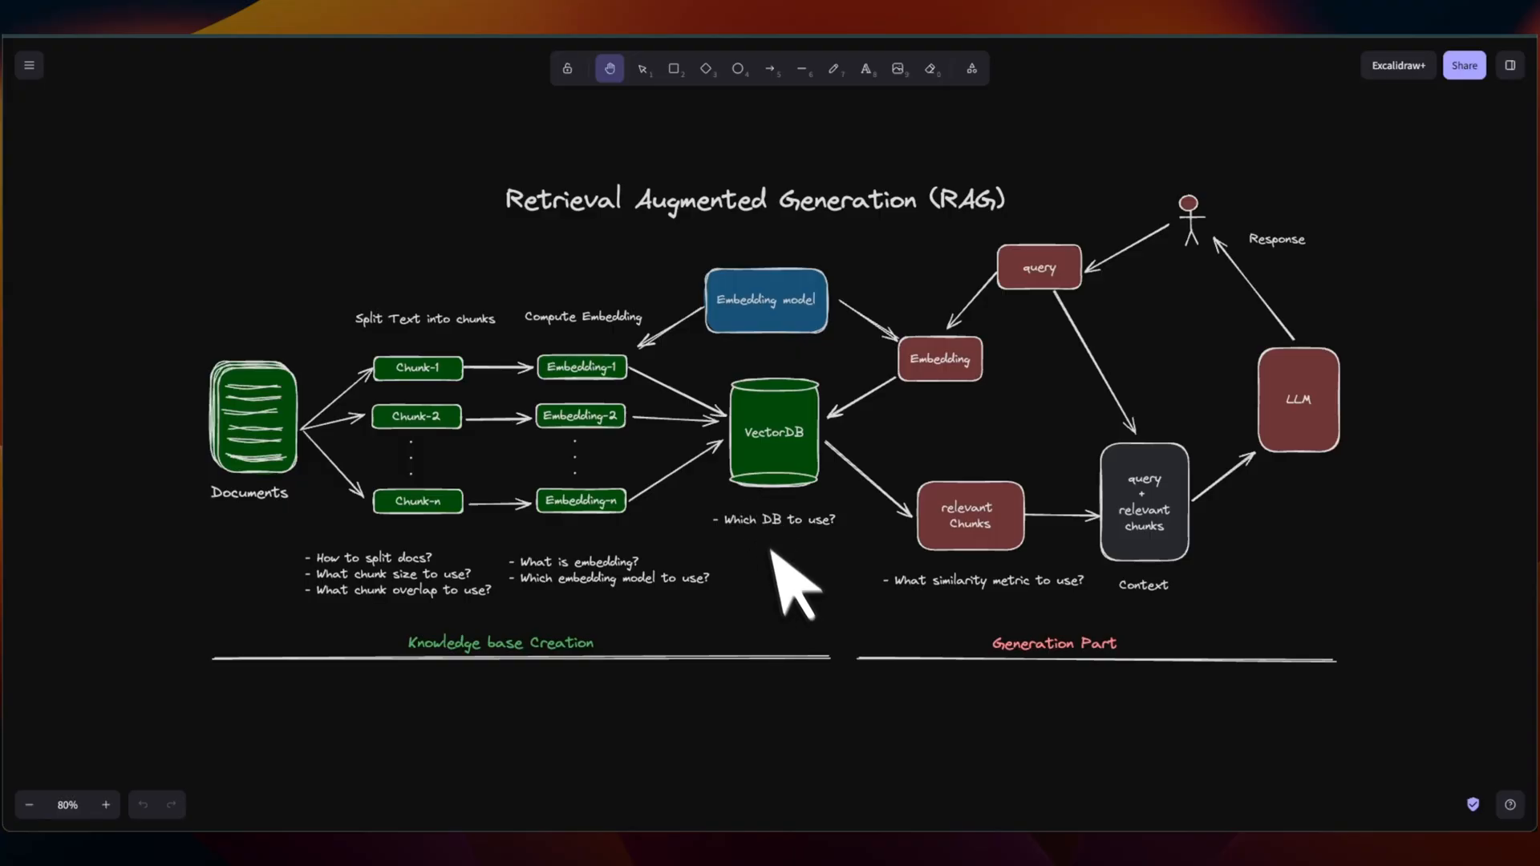
mouse_move(796, 589)
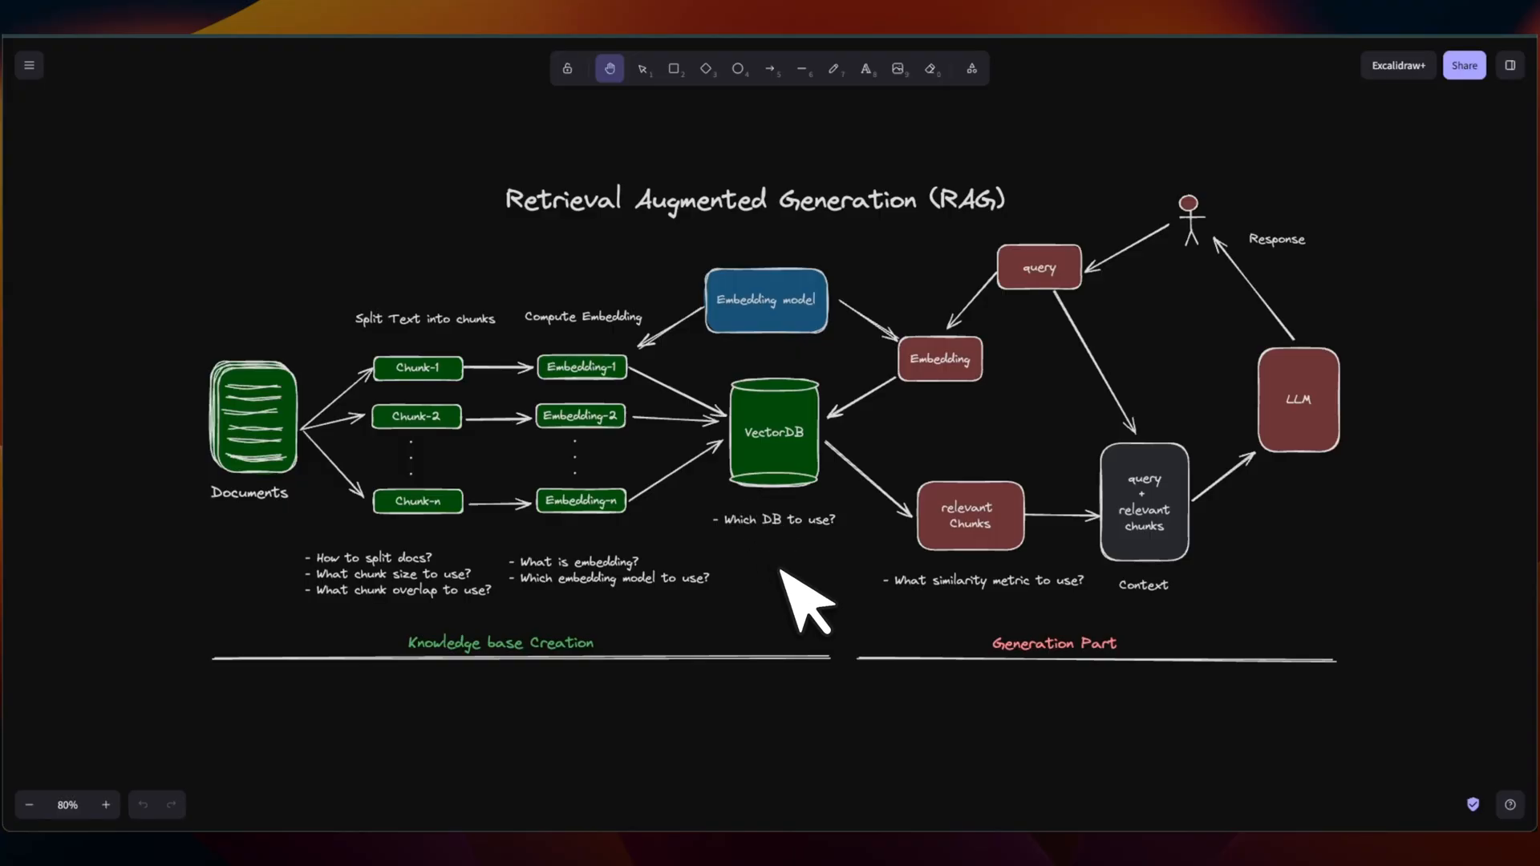